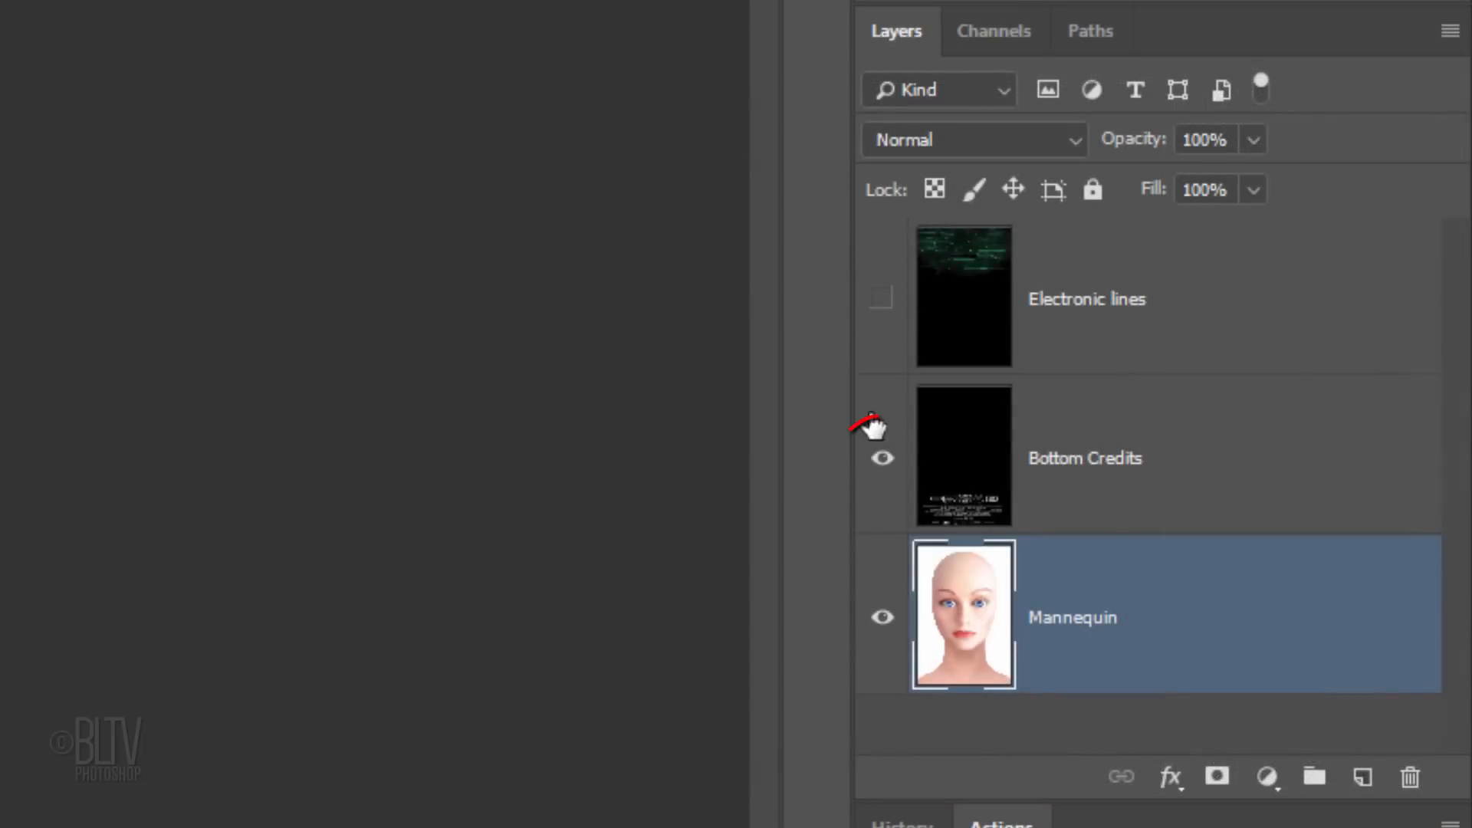
- Hide the Bottom Credits layer and select the mannequin's white background with the Magic Wand
click(882, 458)
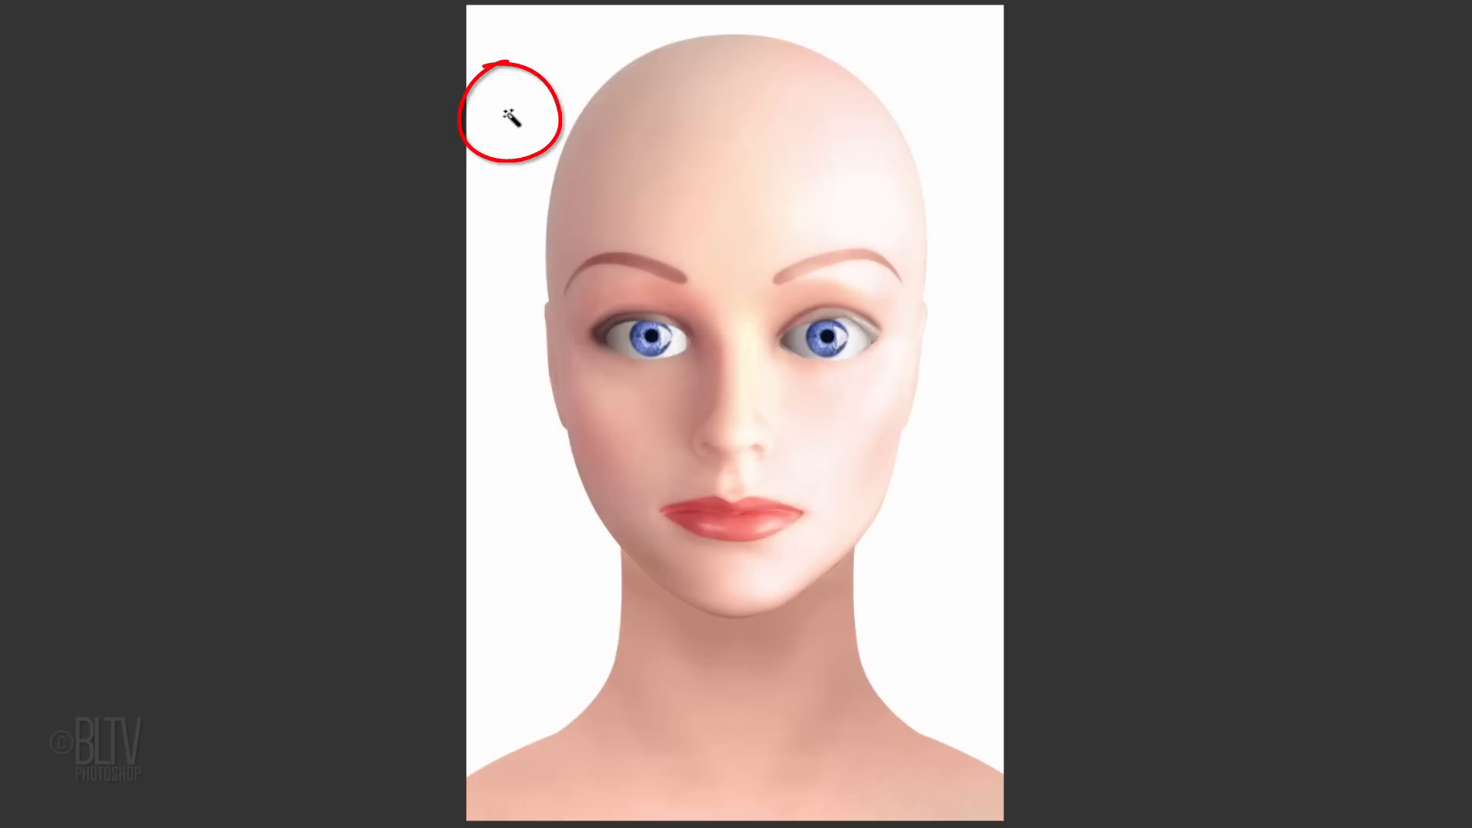
click(512, 115)
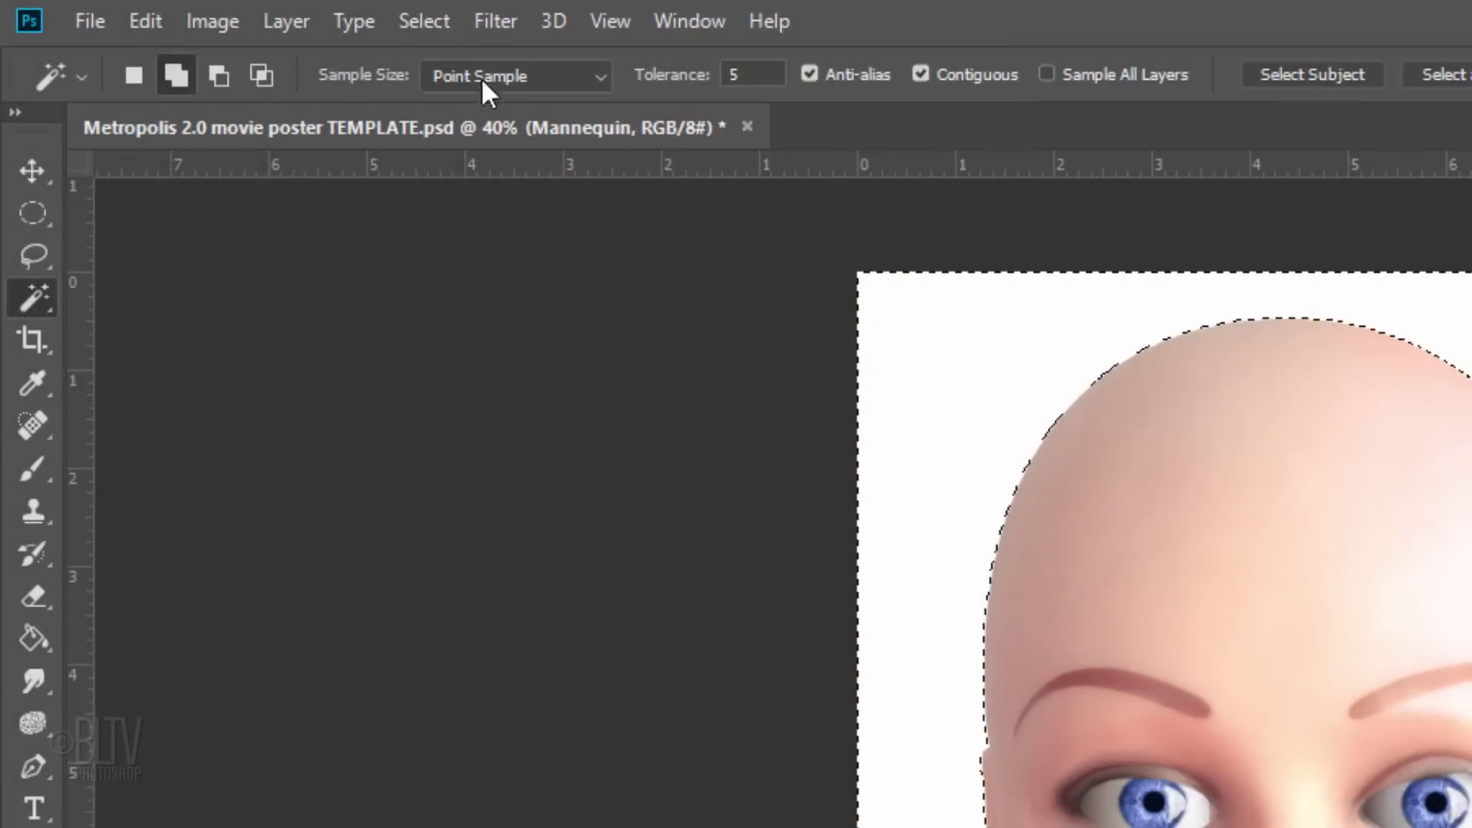
- Expand the background selection by 5 pixels and feather it by 3 pixels
click(425, 21)
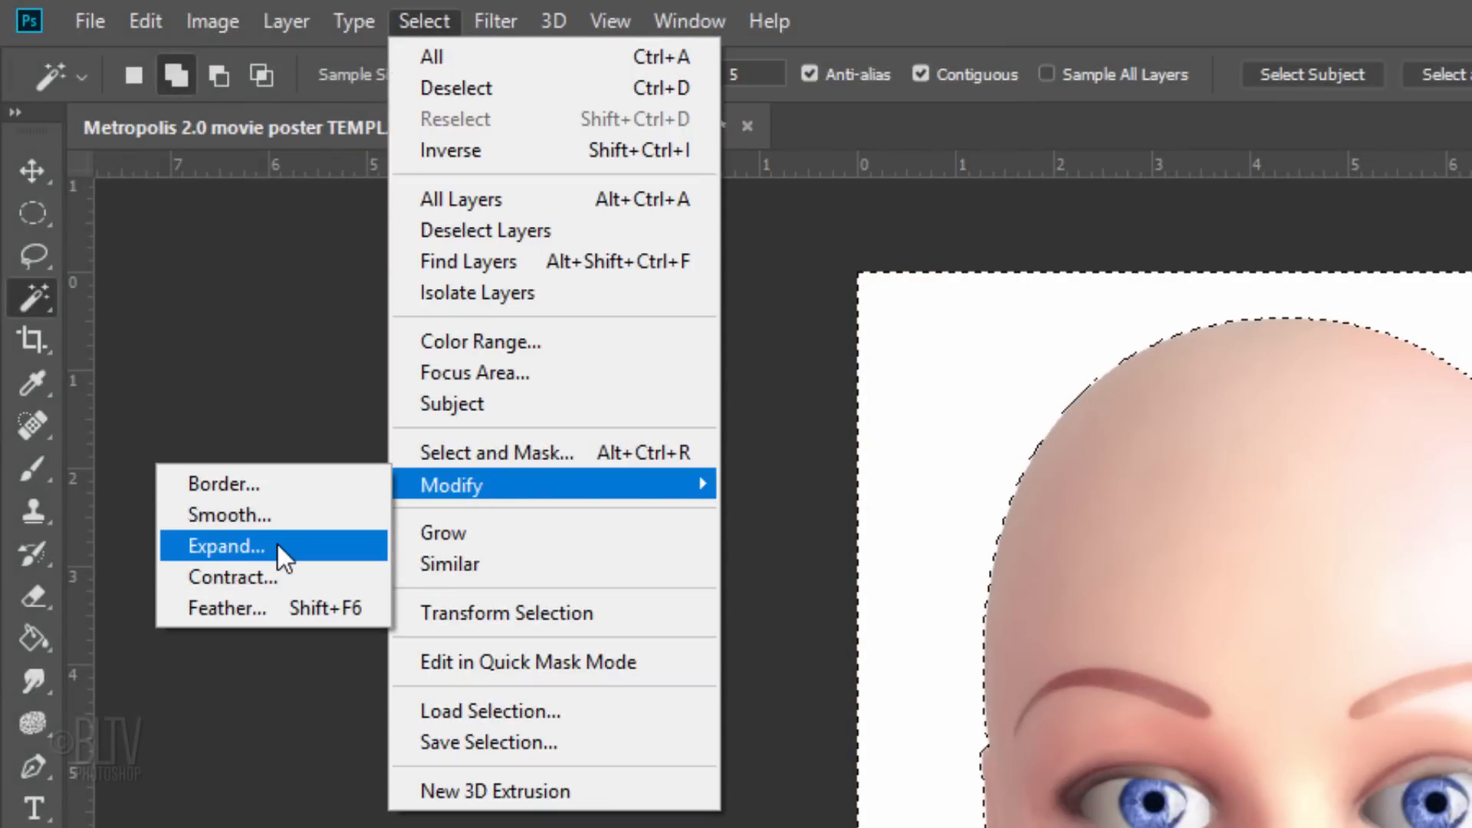
click(224, 546)
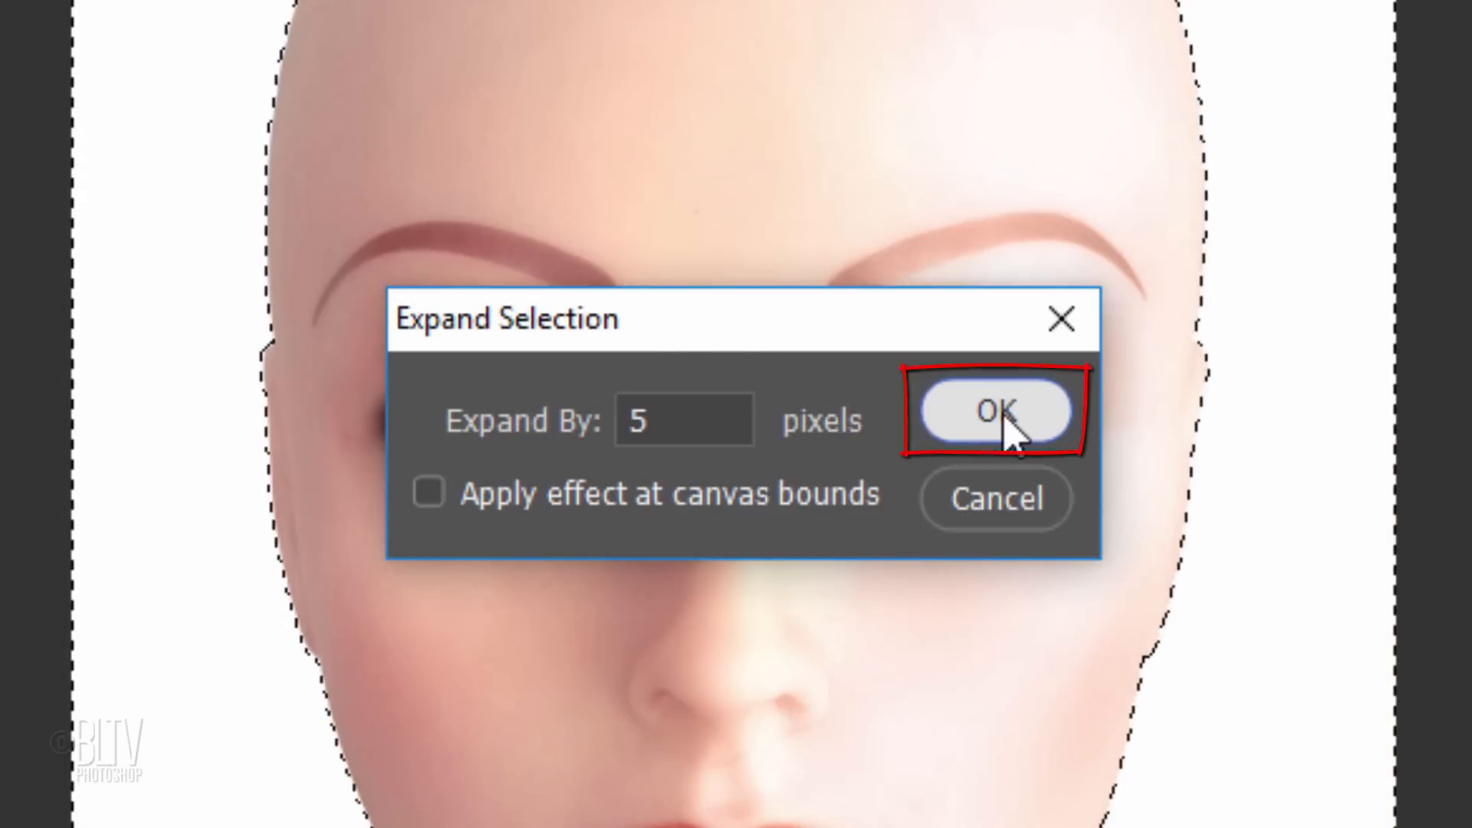
click(995, 411)
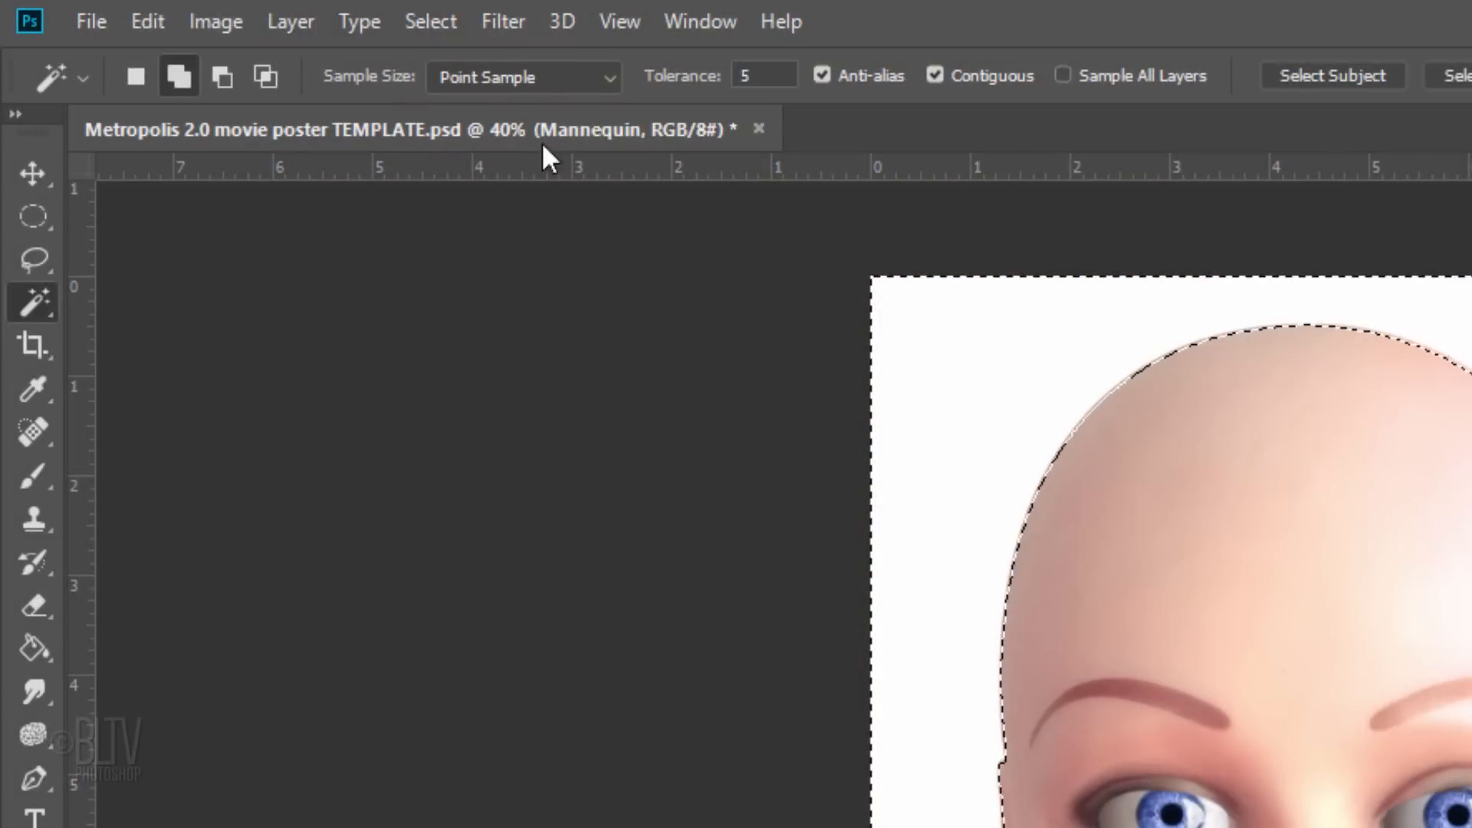
click(431, 21)
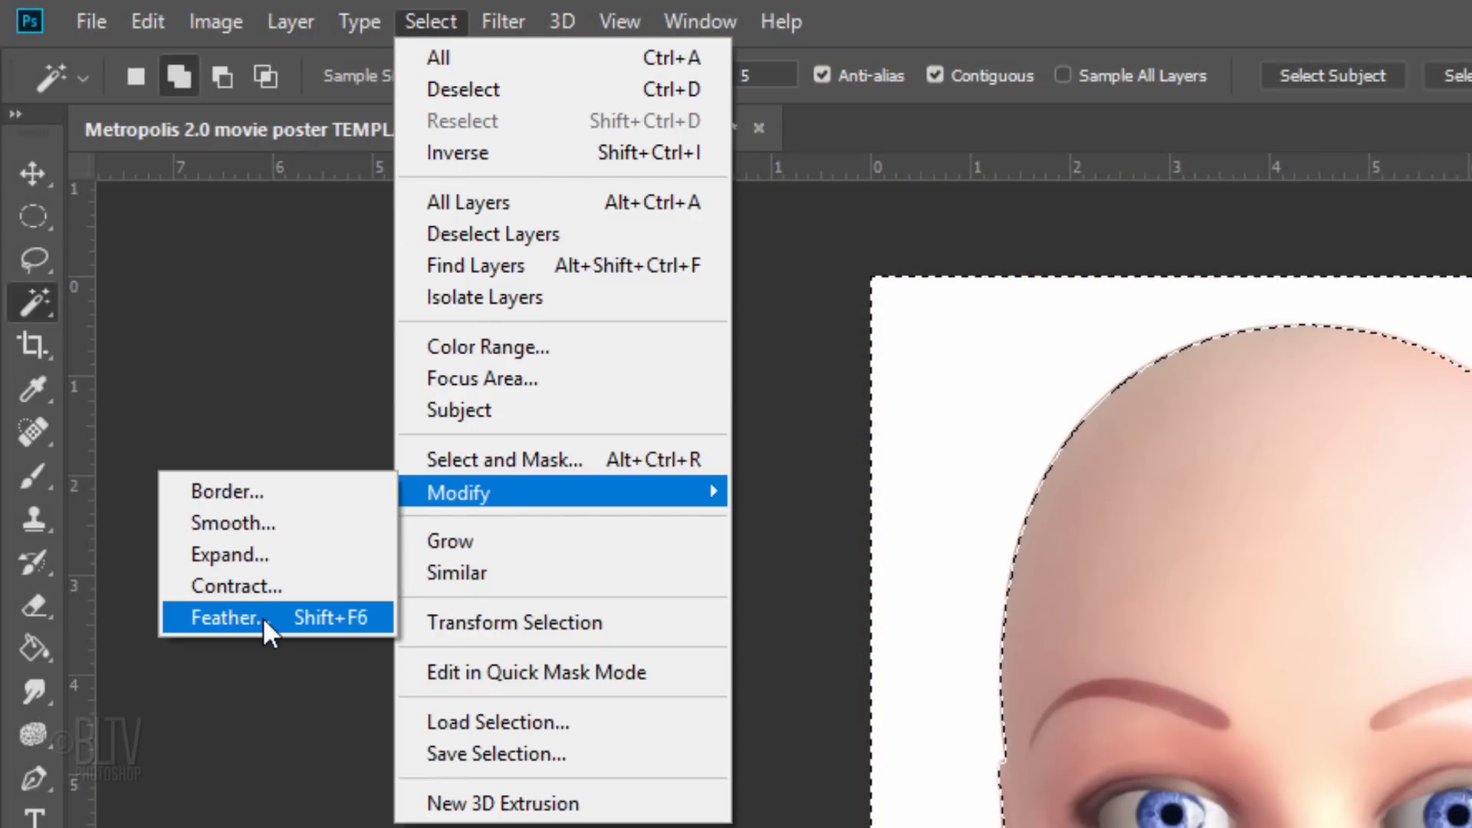
click(223, 616)
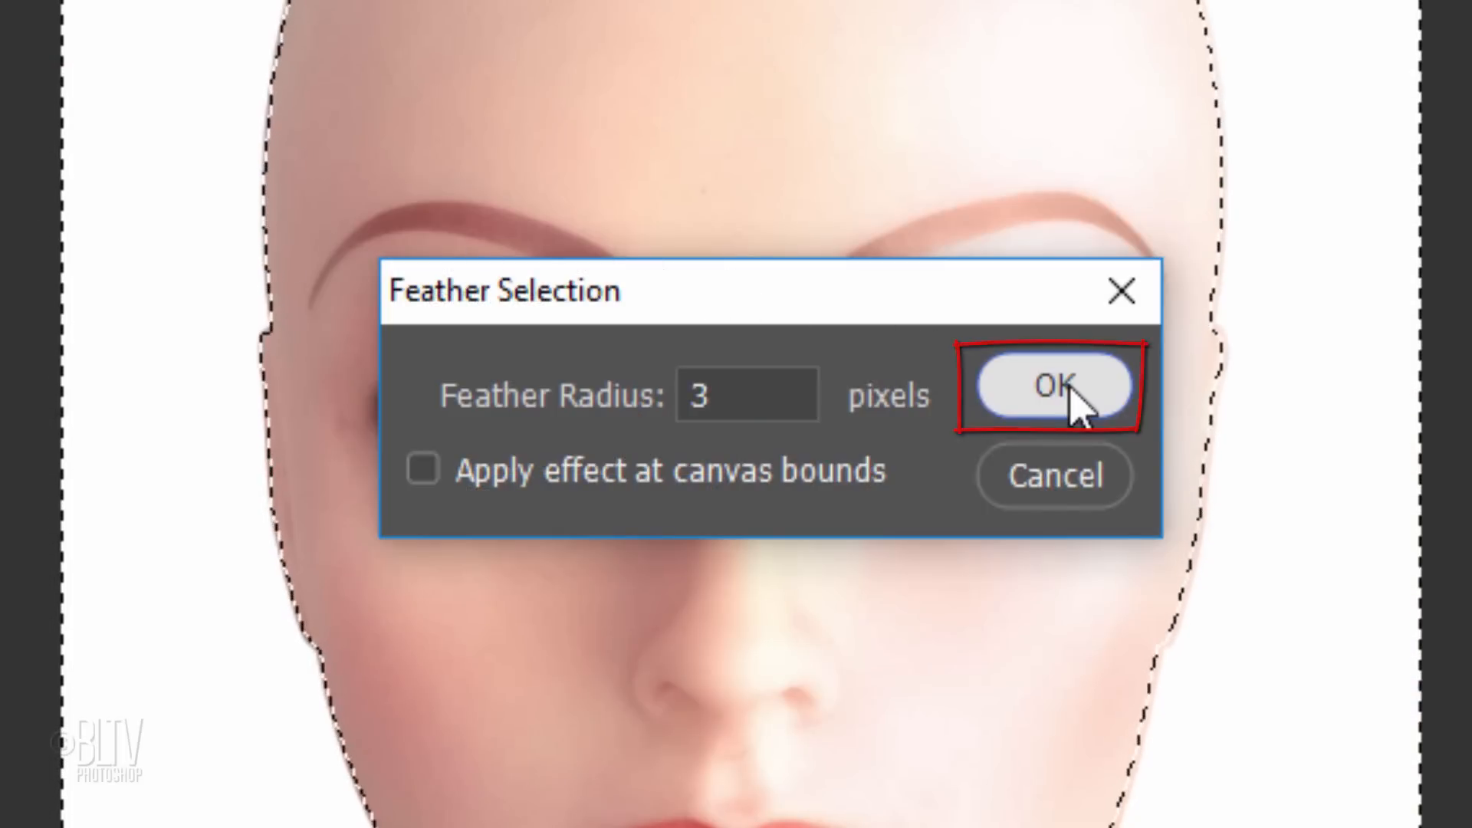
click(1054, 386)
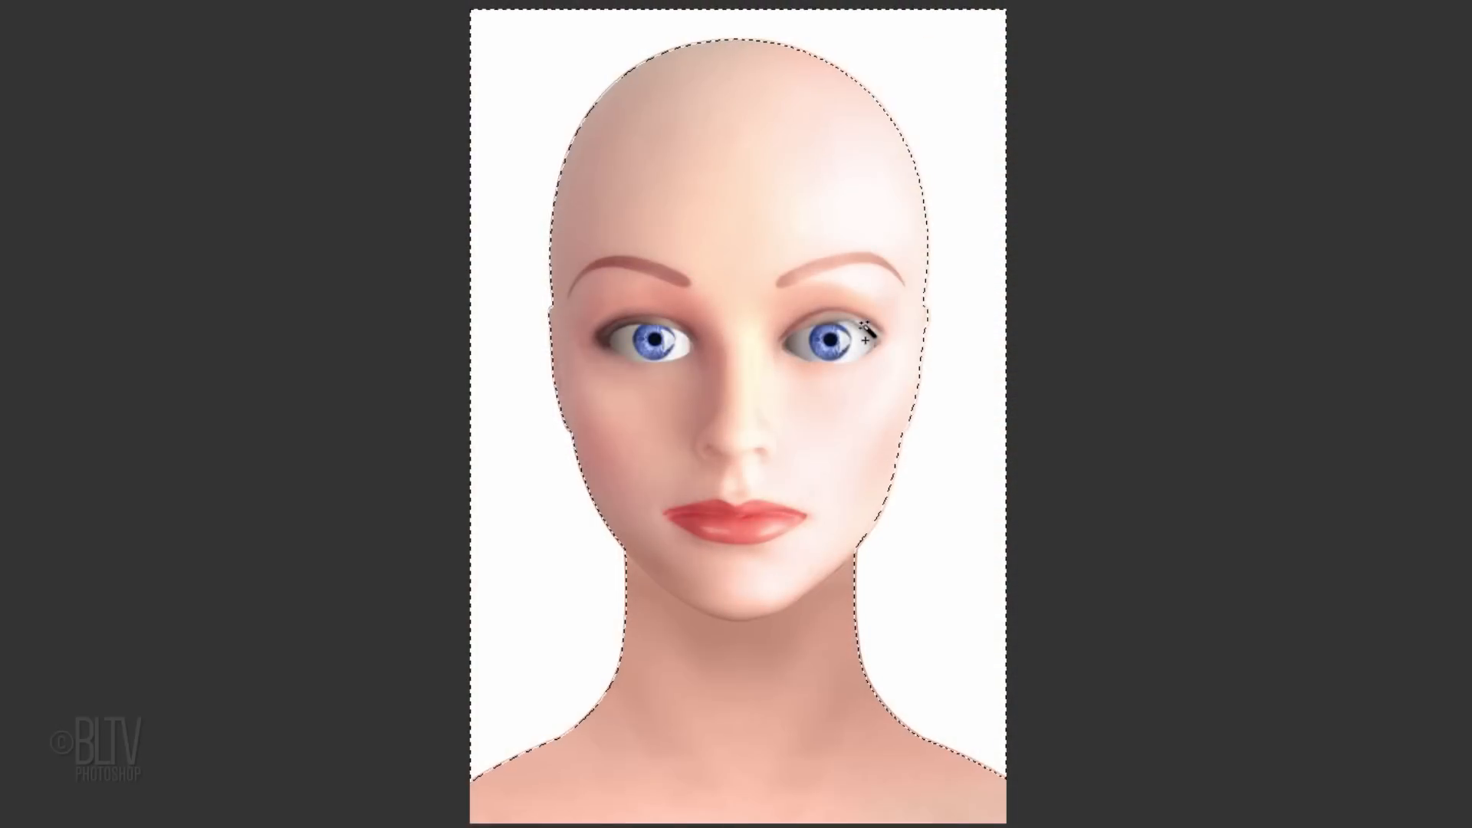
- Invert the selection, mask out the white background, and convert the Mannequin layer to a smart object
key(Ctrl+Shift+I)
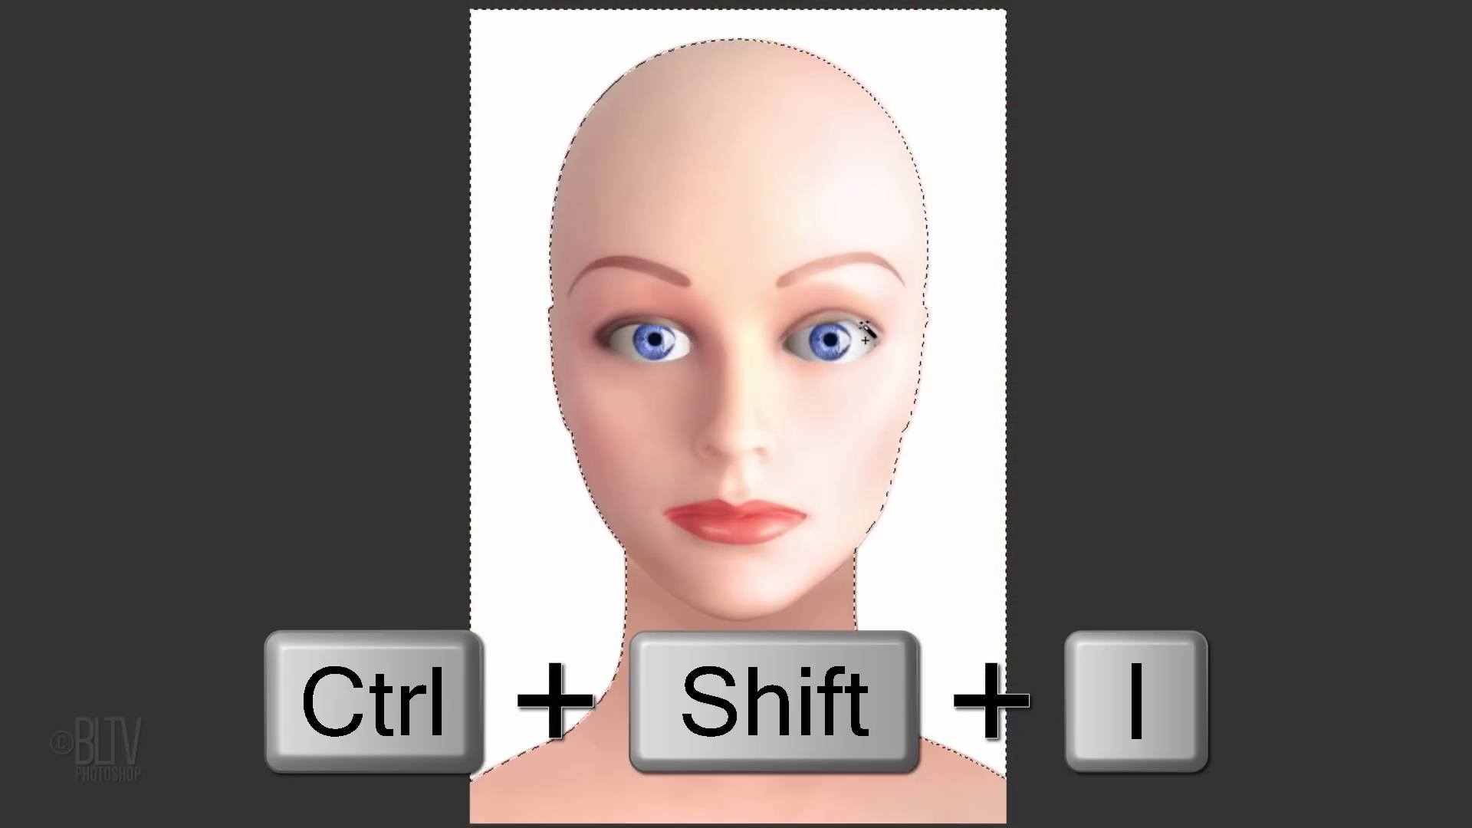
key(Ctrl+Shift+I)
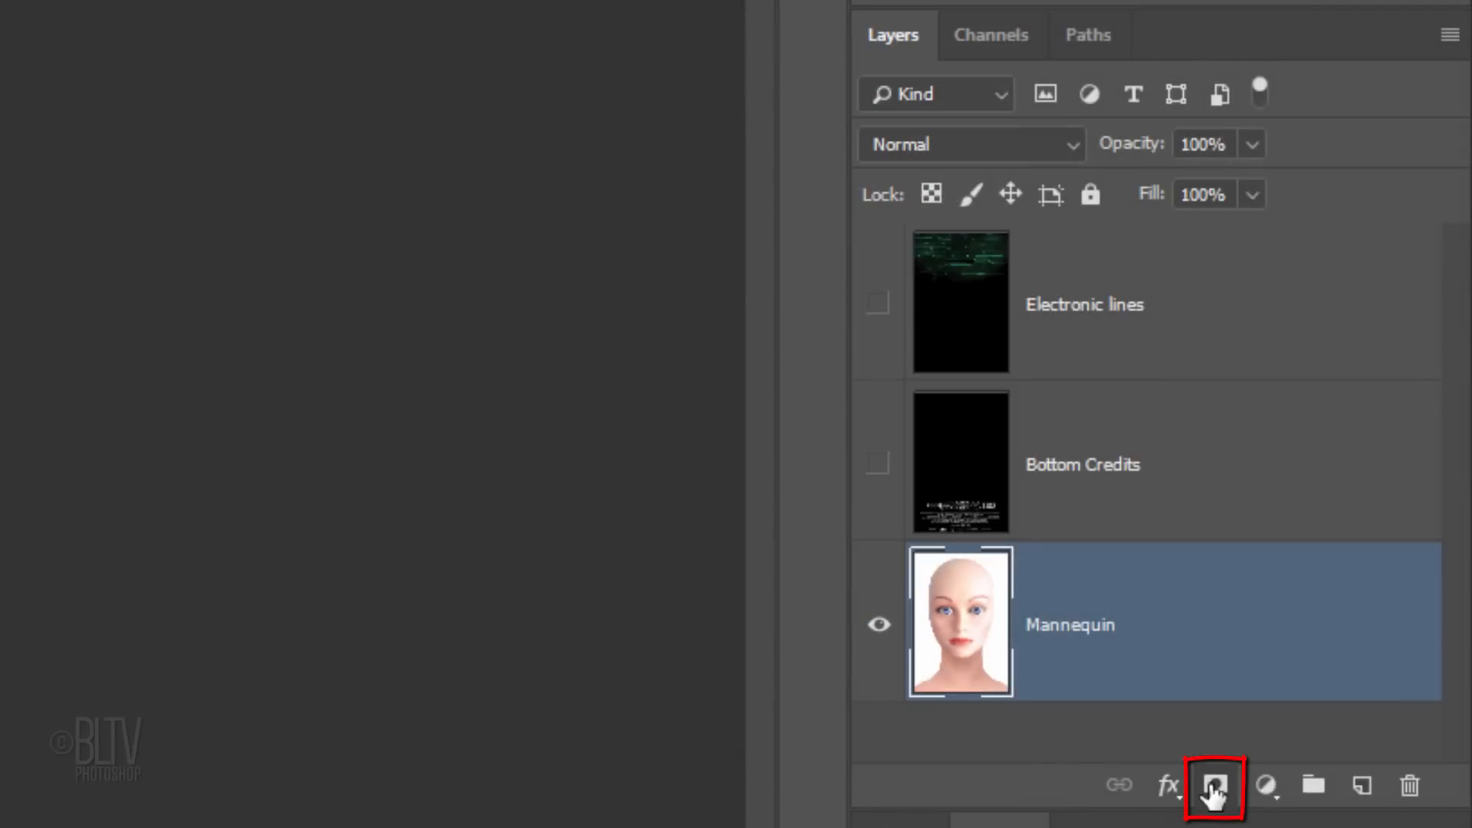
click(1211, 788)
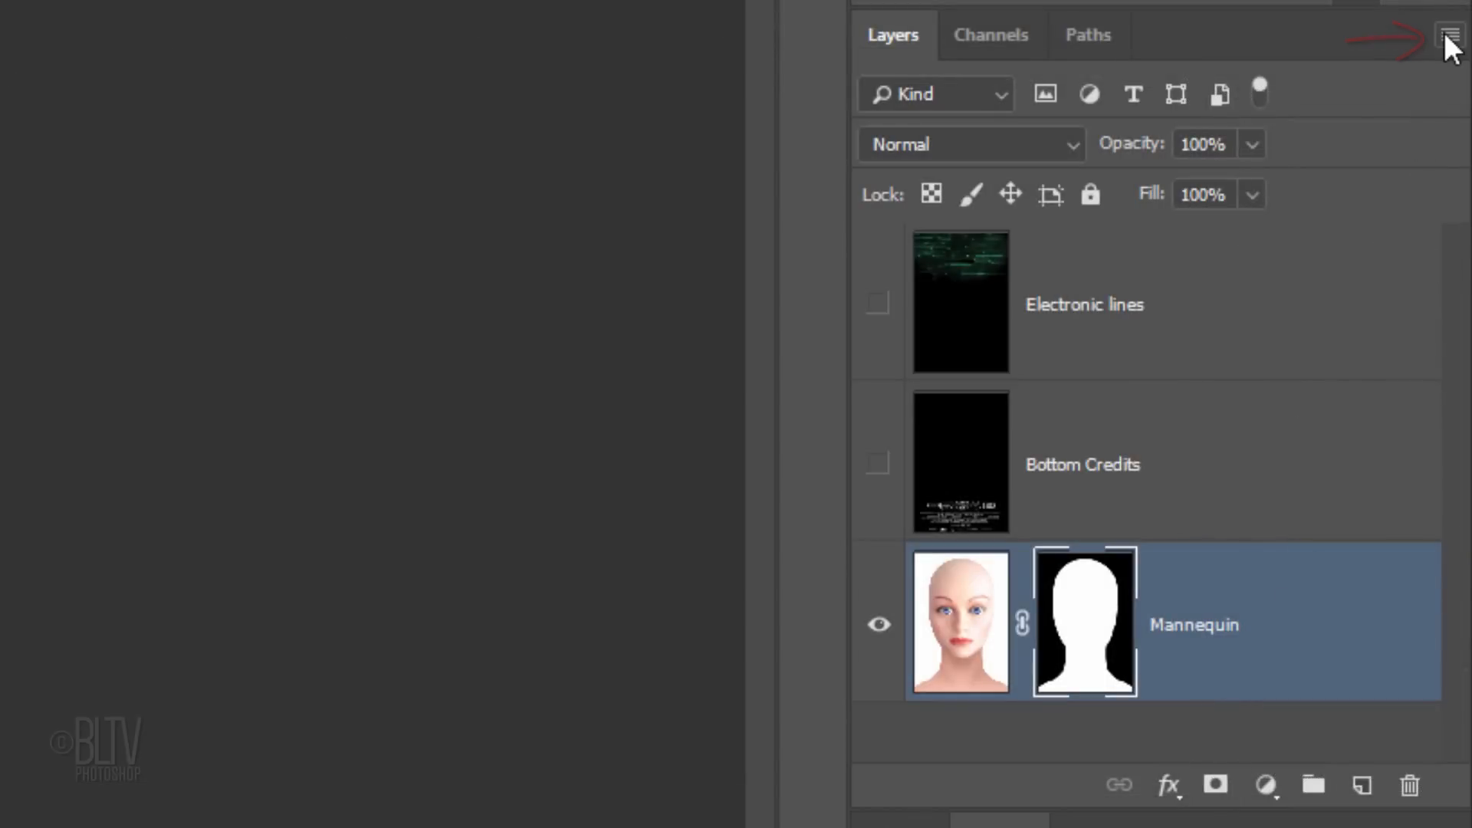
click(1448, 32)
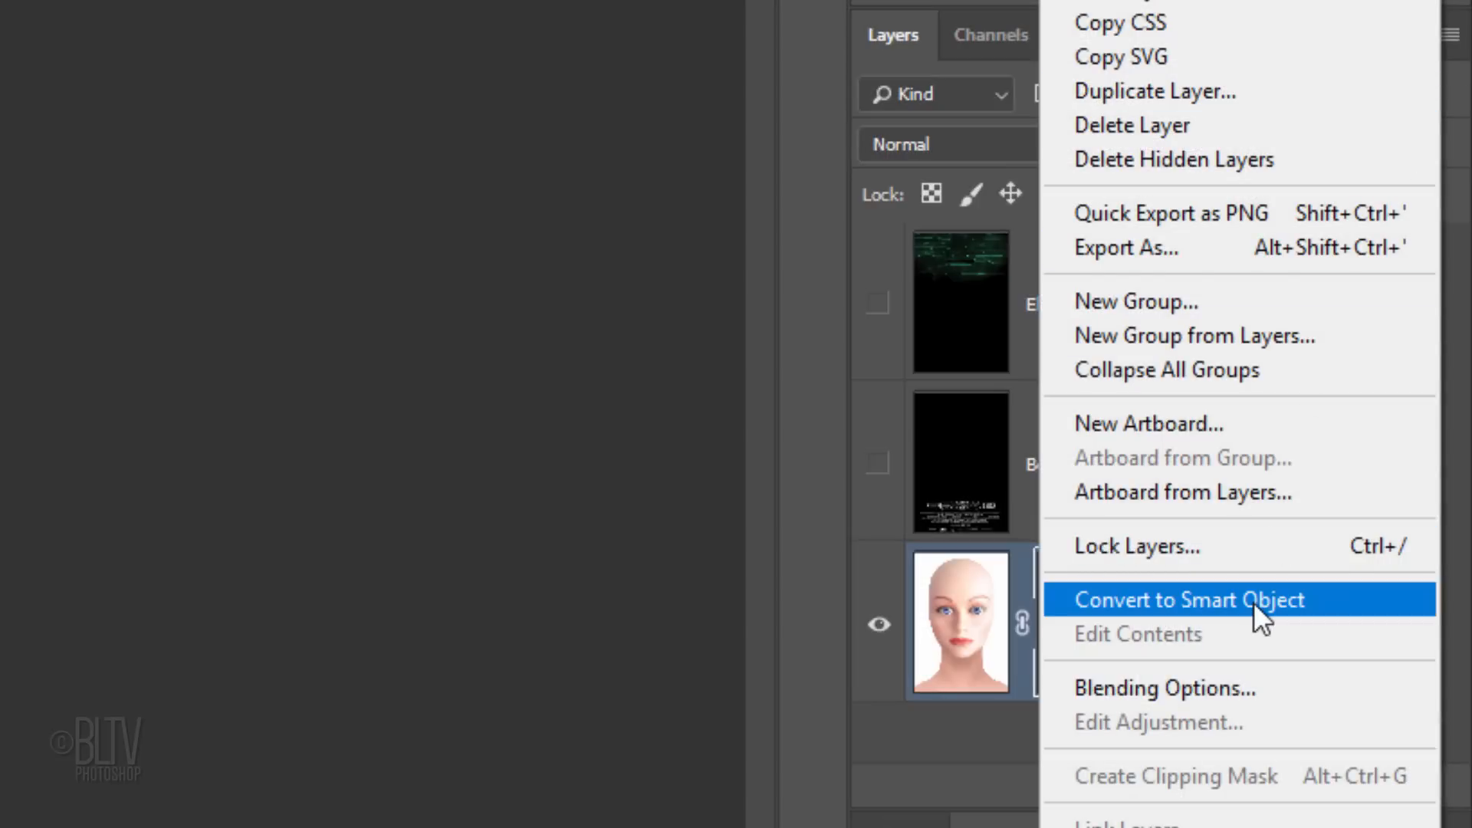
click(1188, 599)
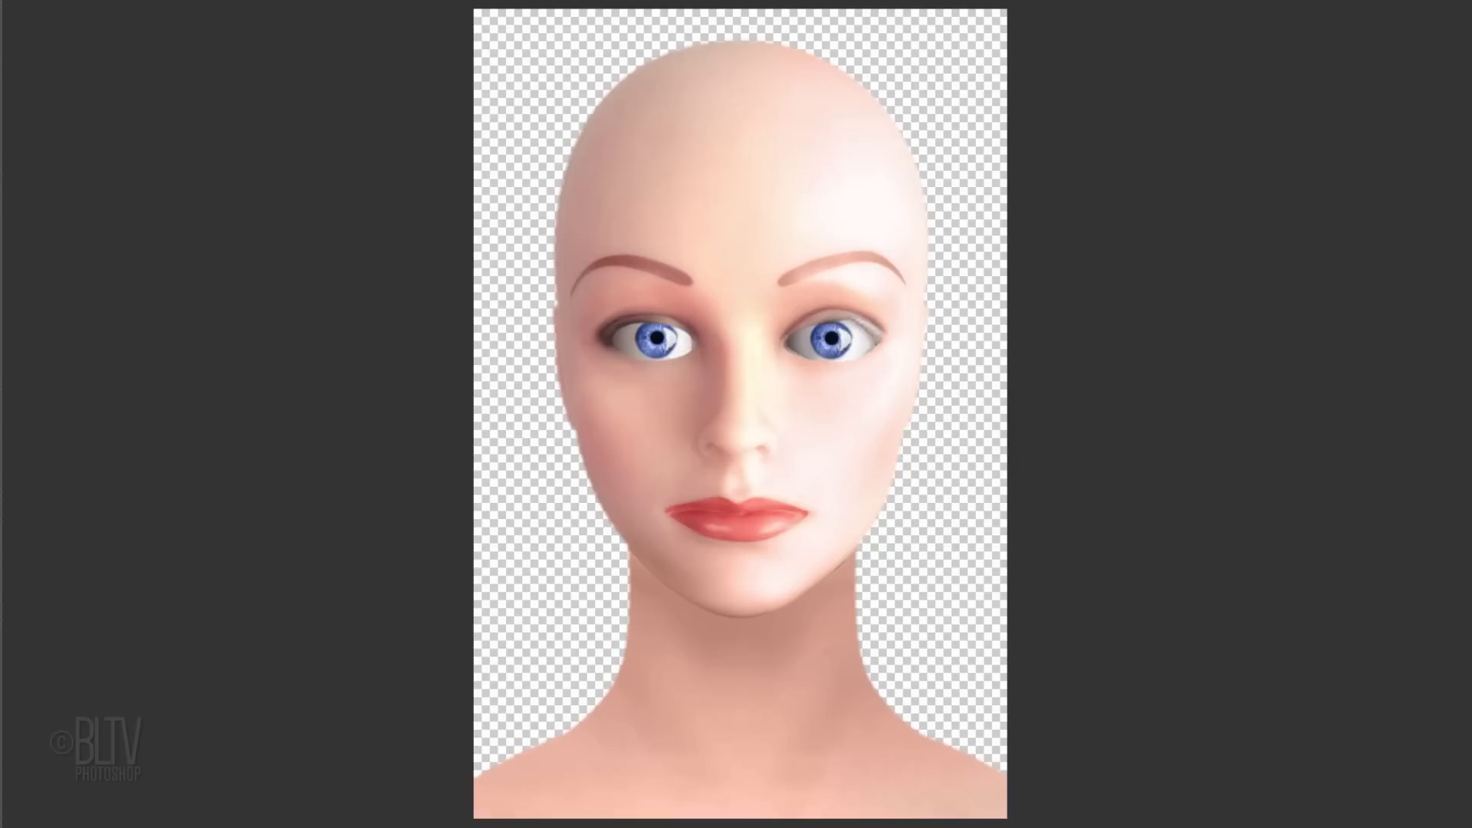
click(448, 37)
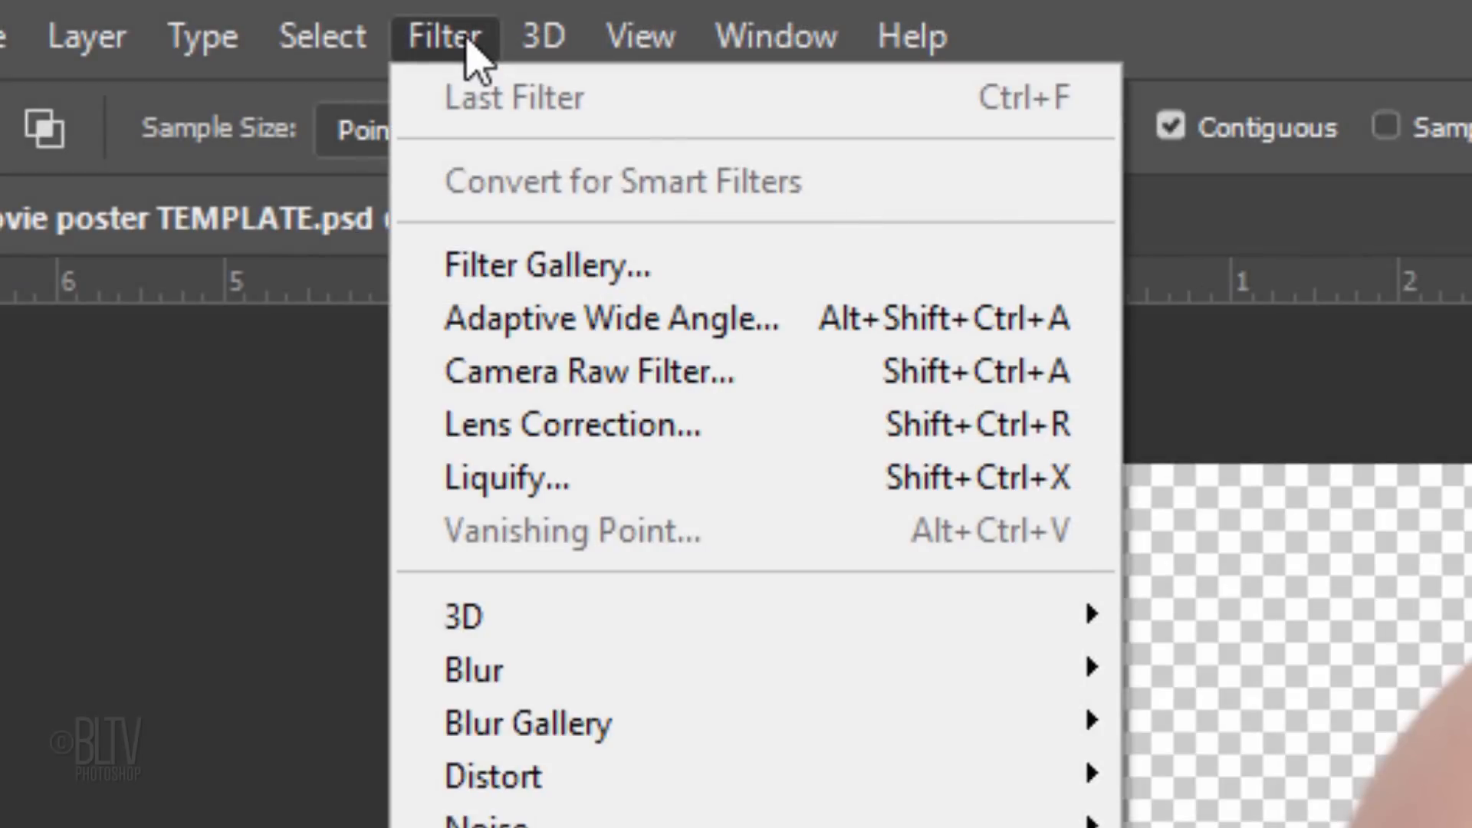
mouse_move(506, 491)
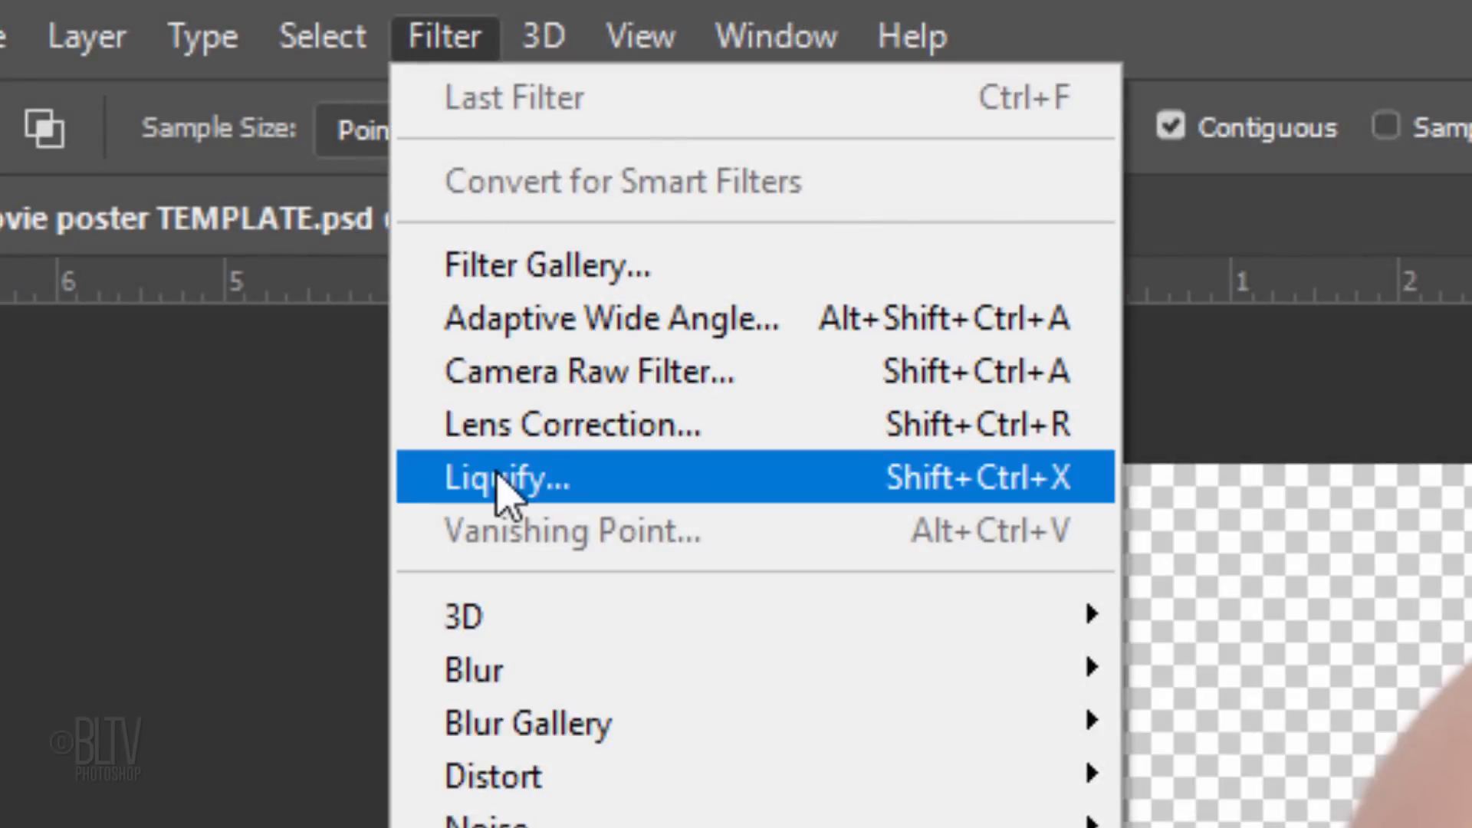
- Apply a Face-Aware Liquify with Smile at -100 to turn the mannequin's mouth into a frown
click(506, 478)
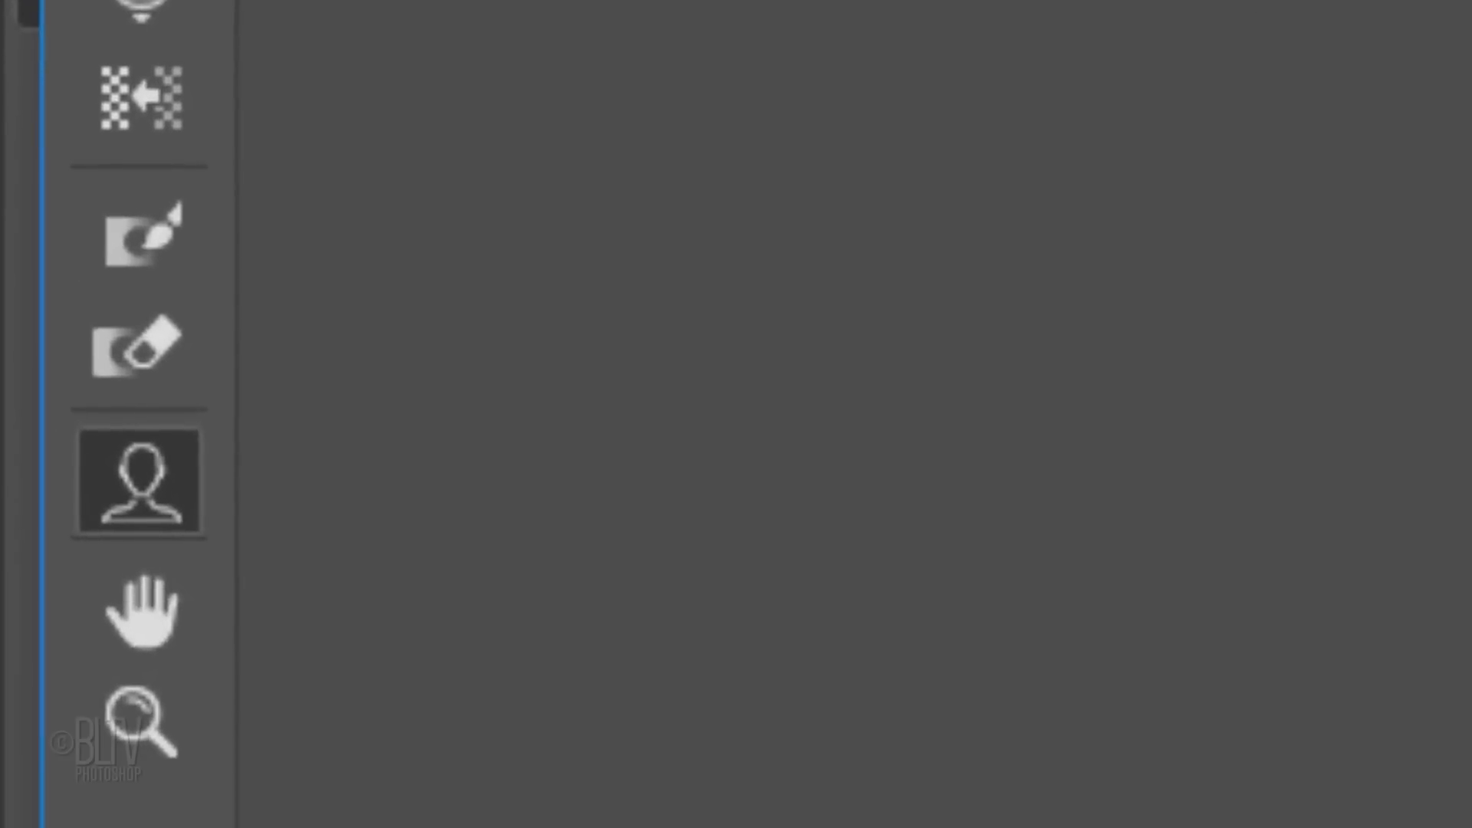
click(141, 483)
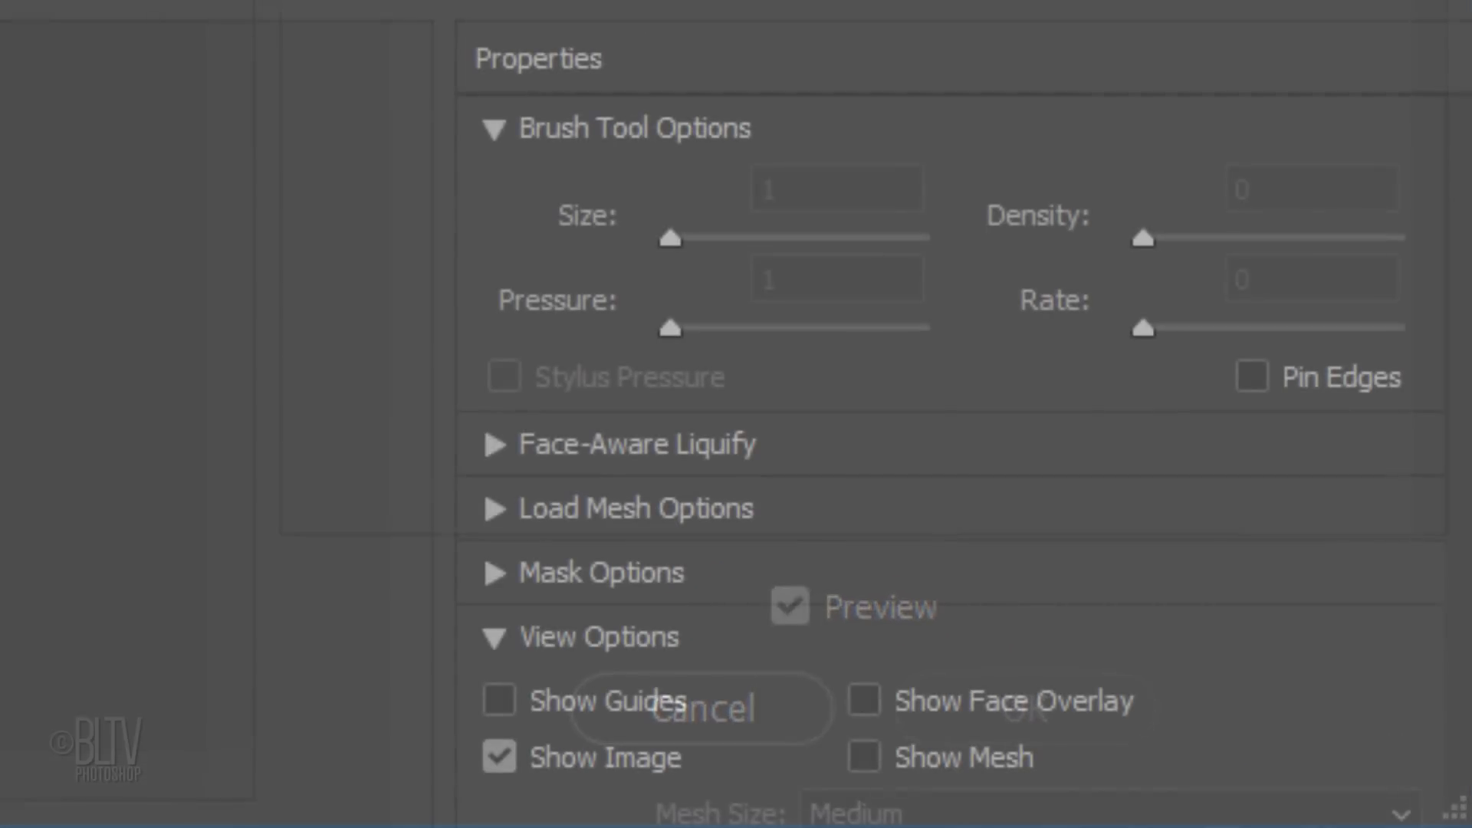
click(494, 443)
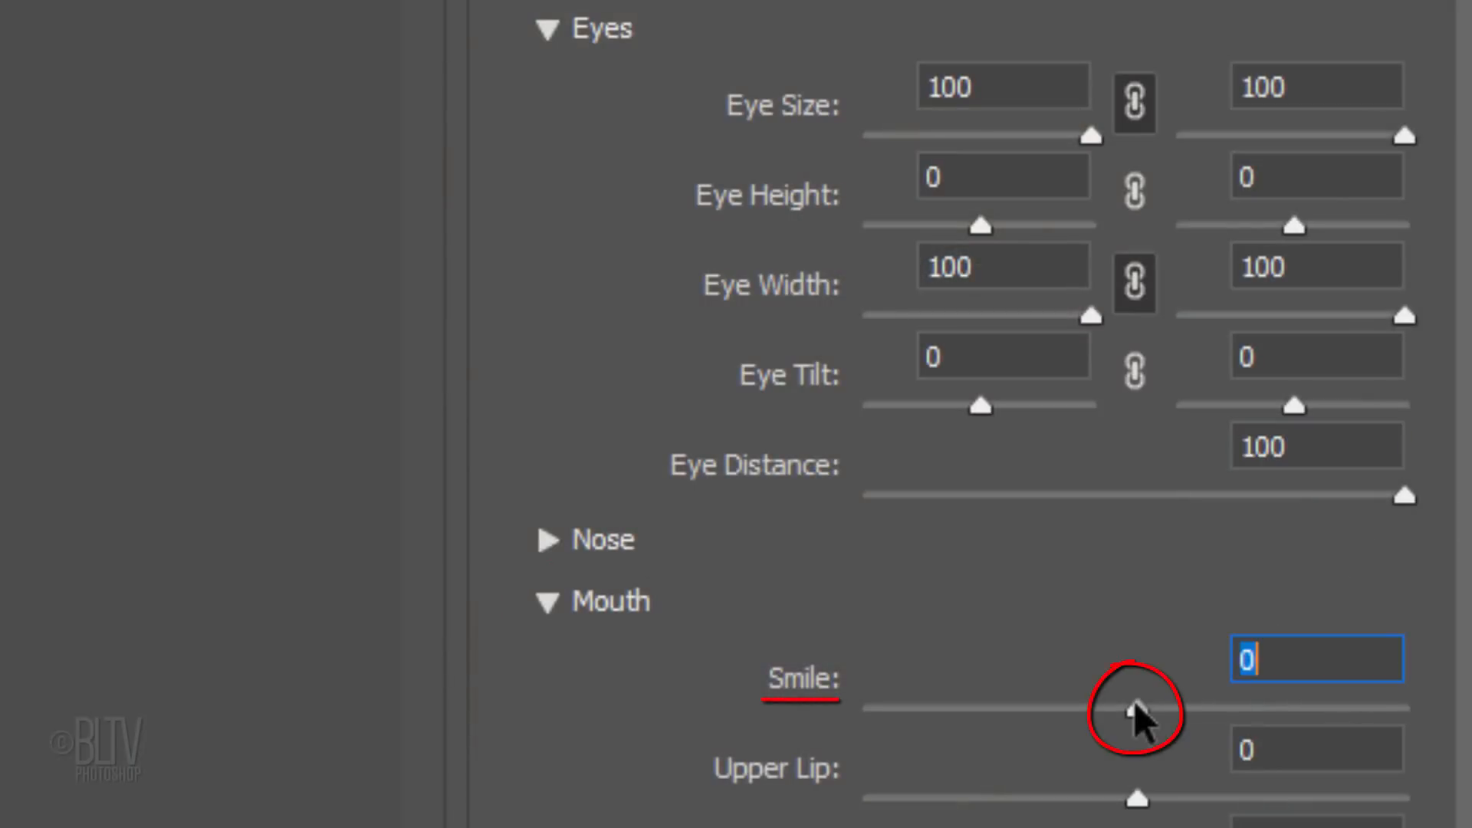
drag(1136, 708, 864, 709)
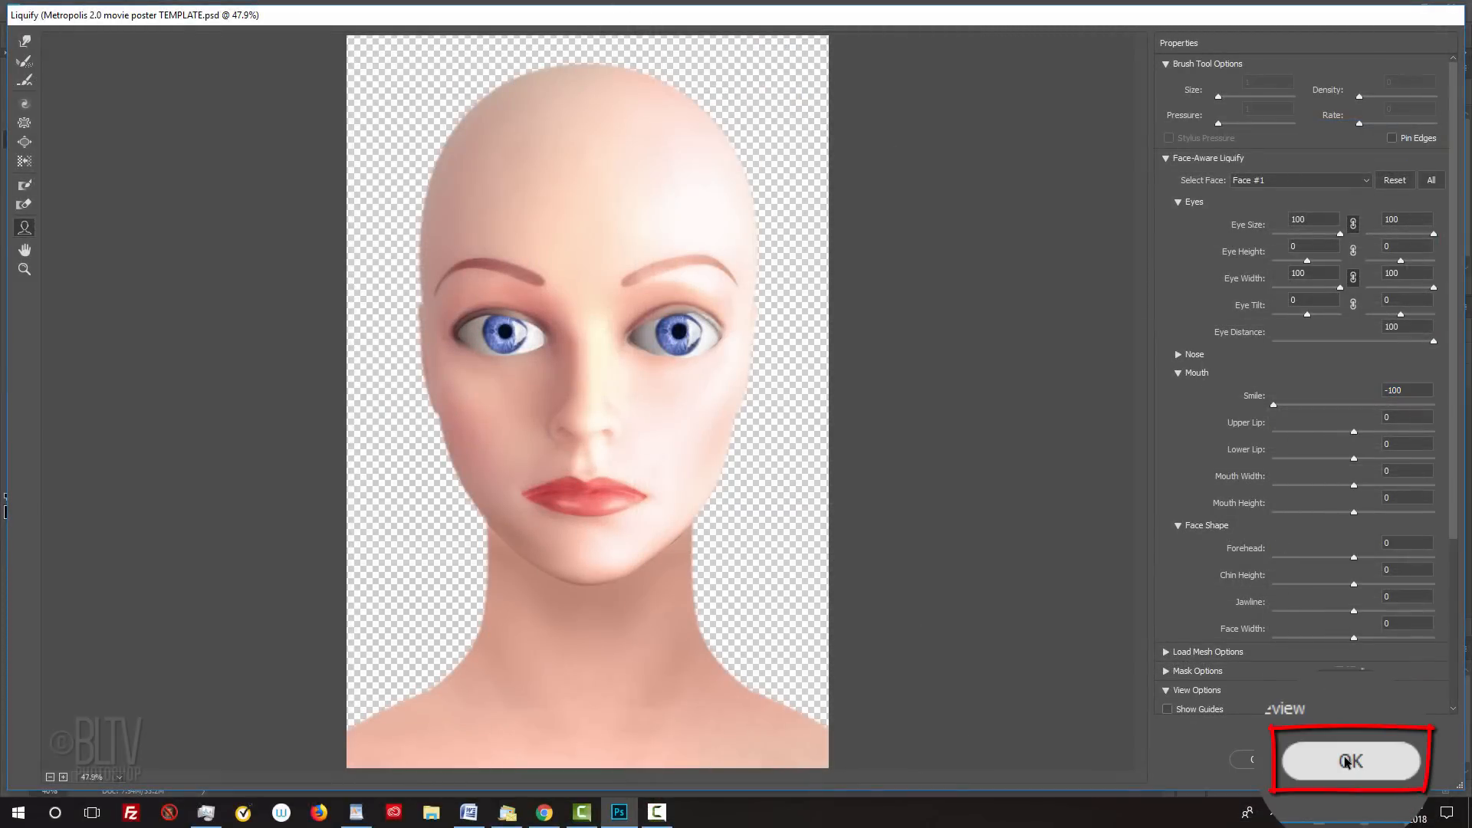
click(1352, 760)
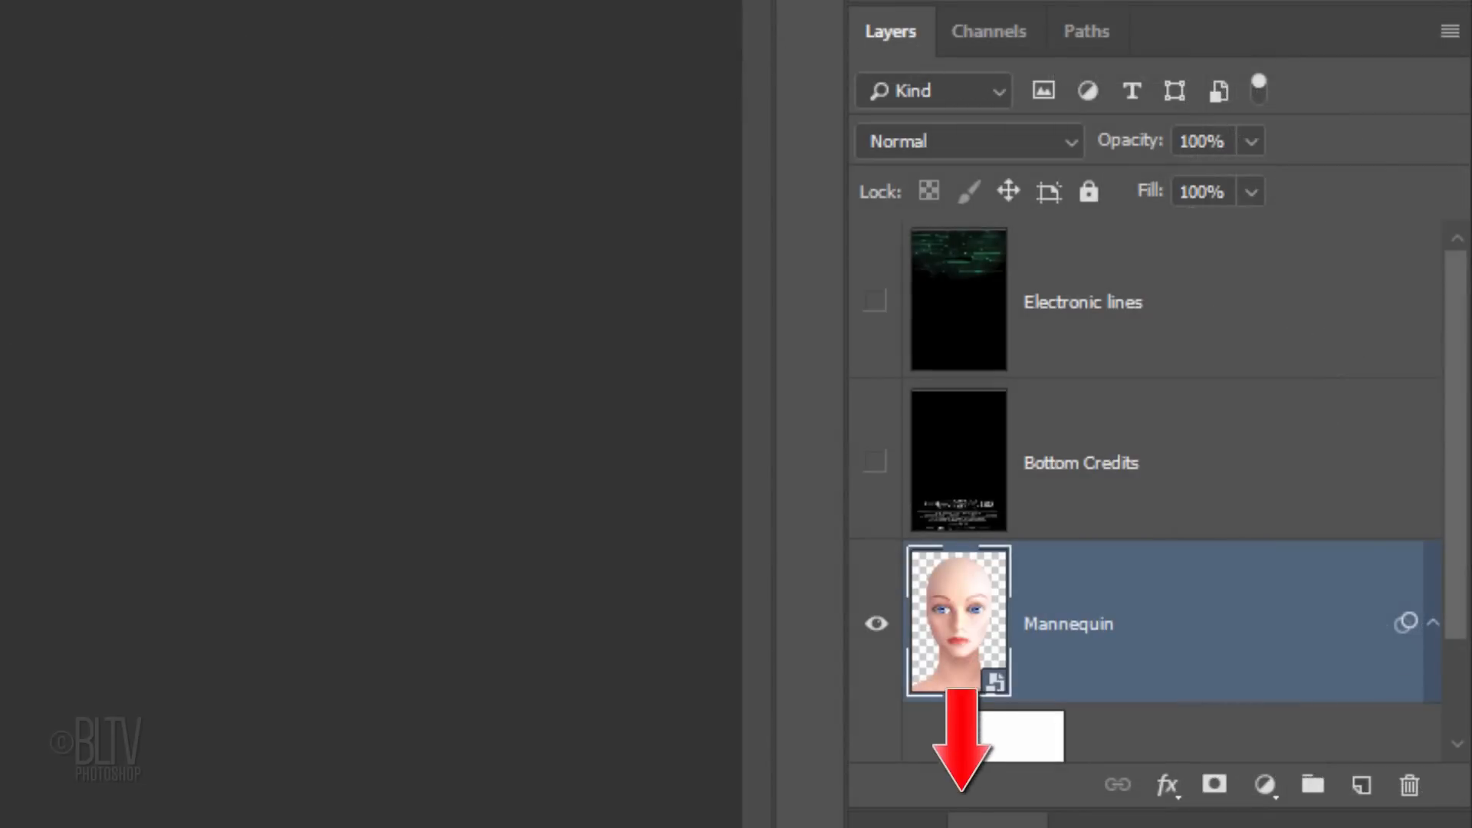
mouse_move(1360, 785)
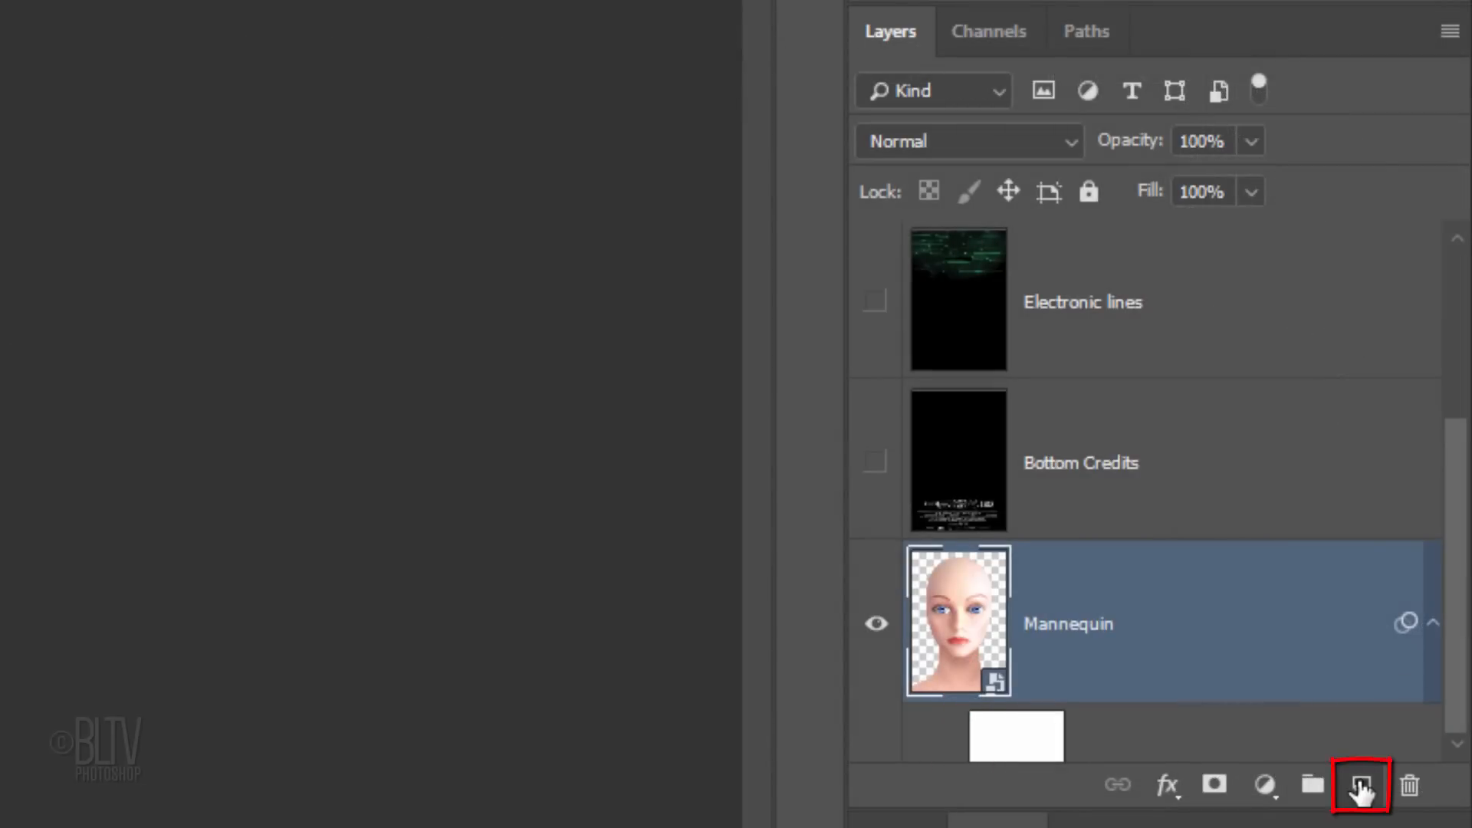
- Add a new layer below Mannequin, reset default colours and fill it with black
click(1362, 782)
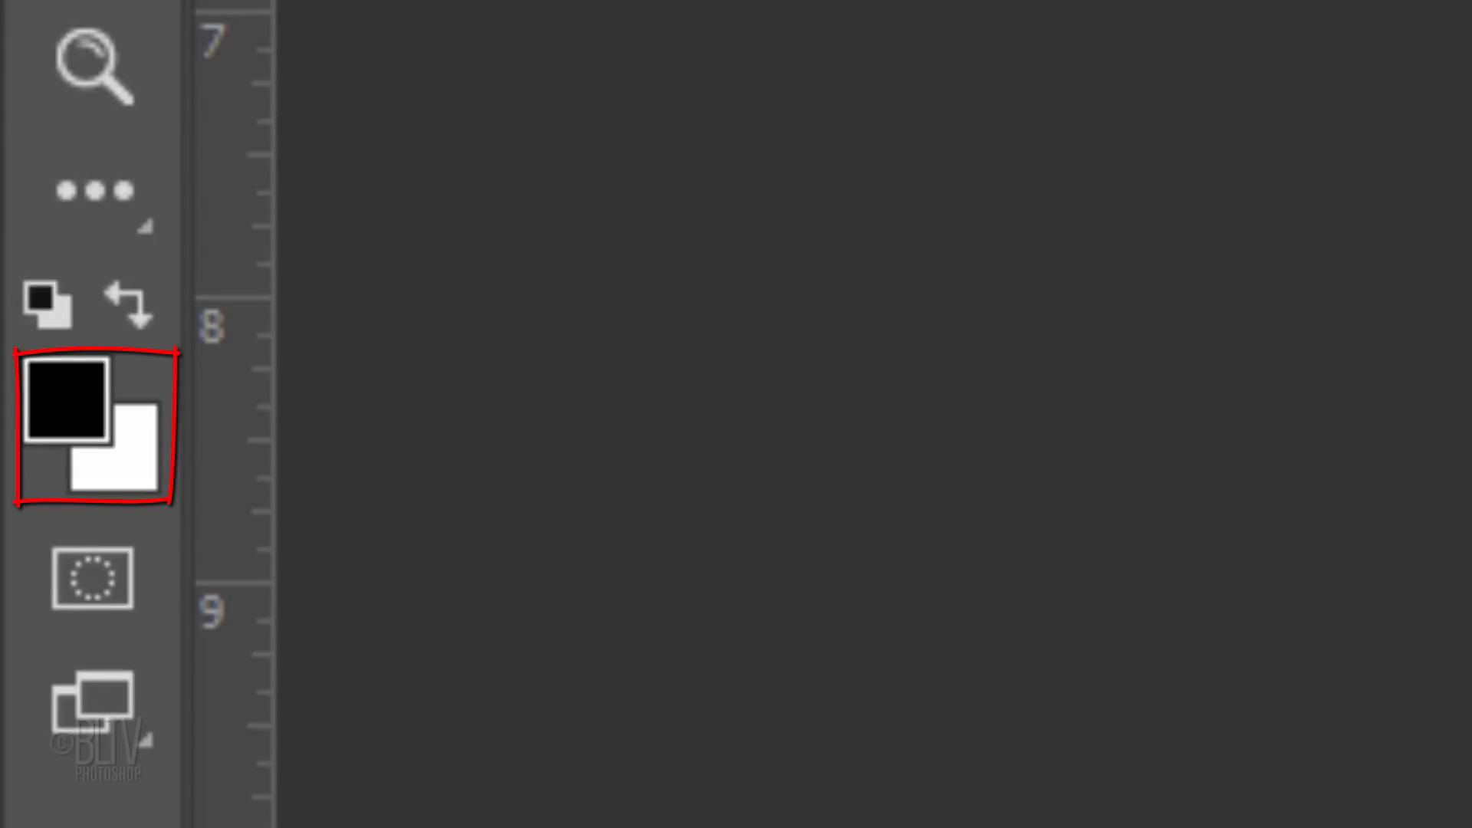
click(64, 410)
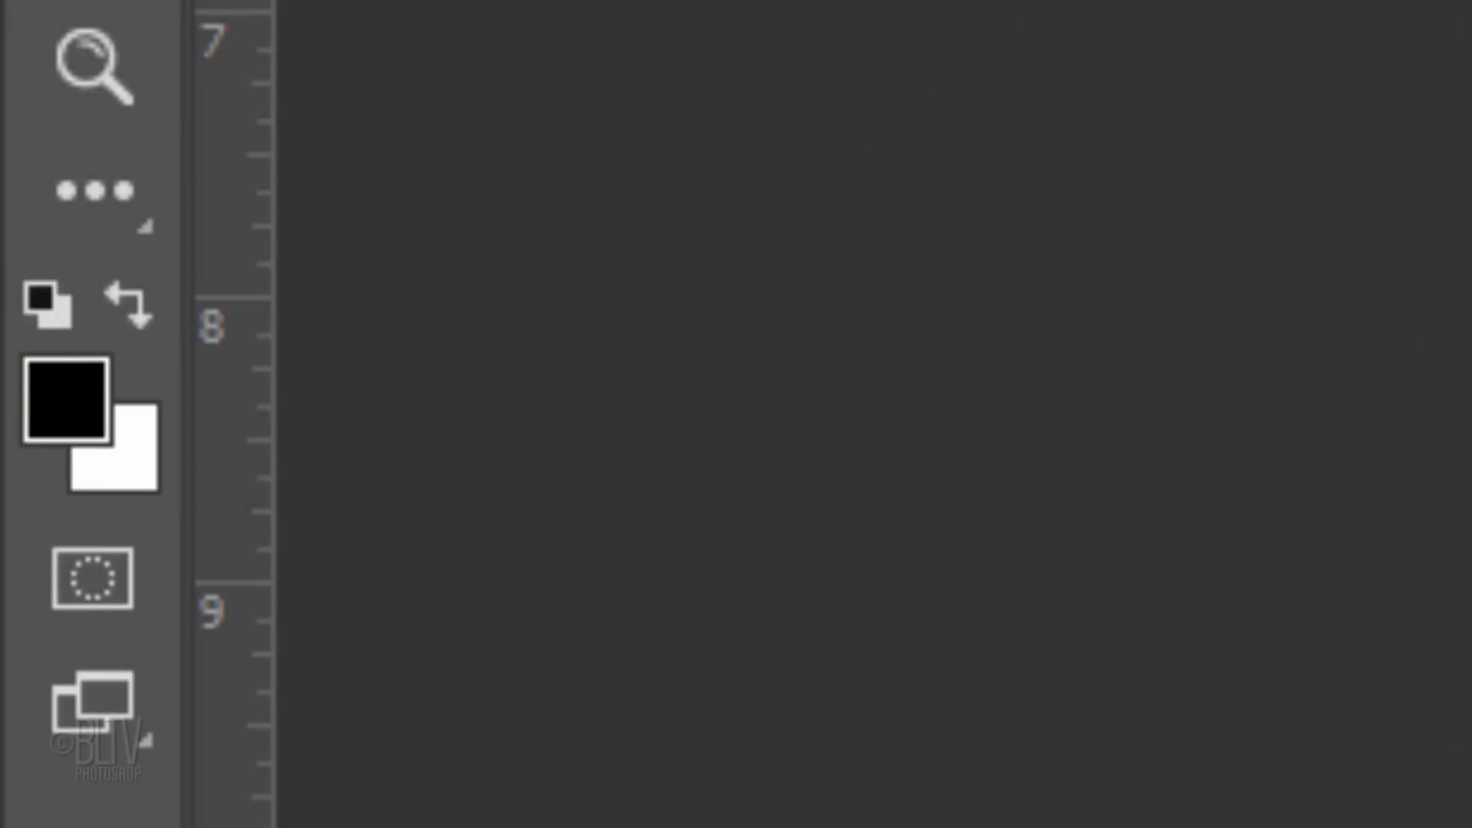
key(d)
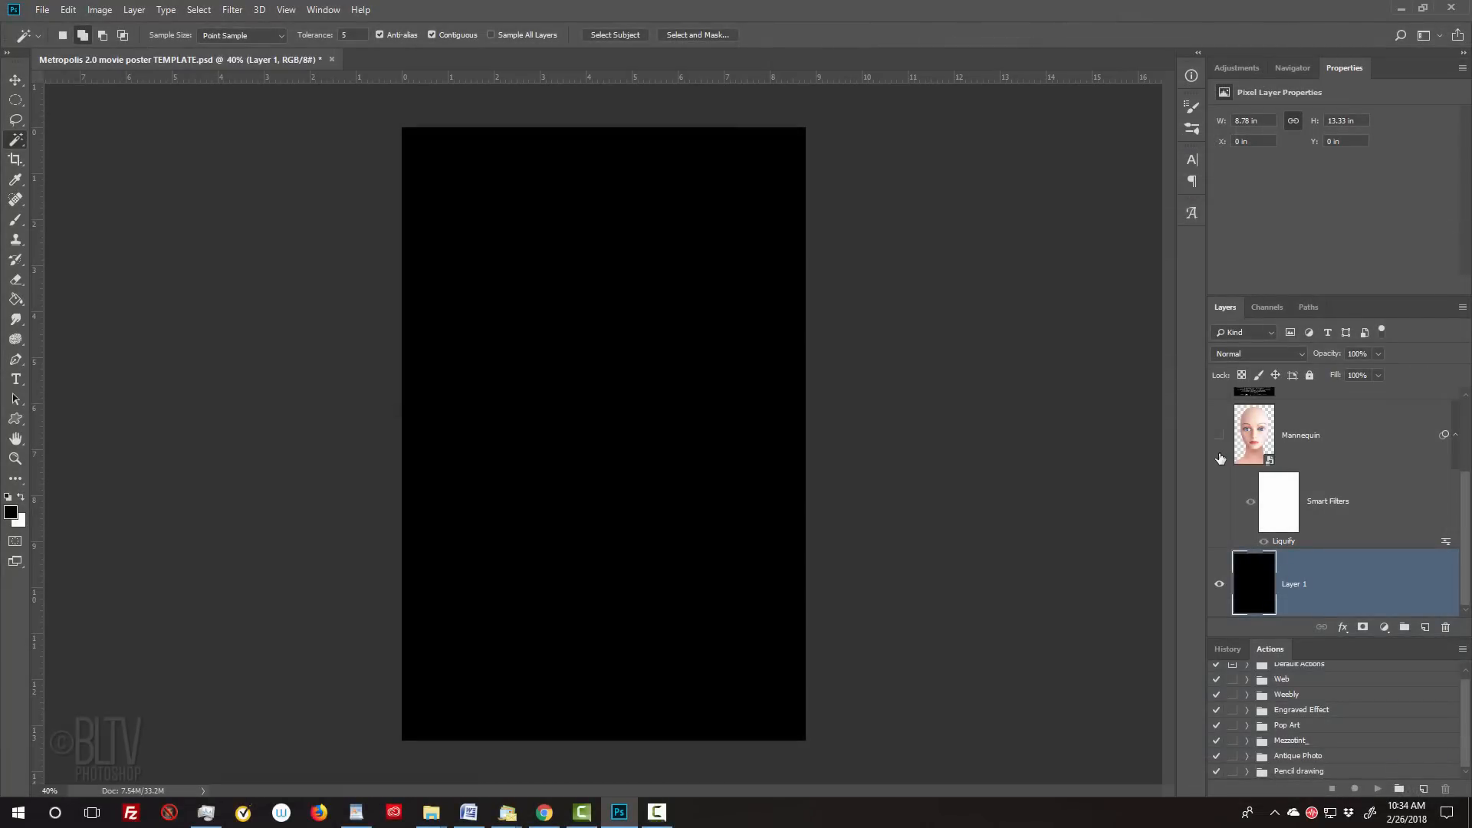
key(Ctrl+-)
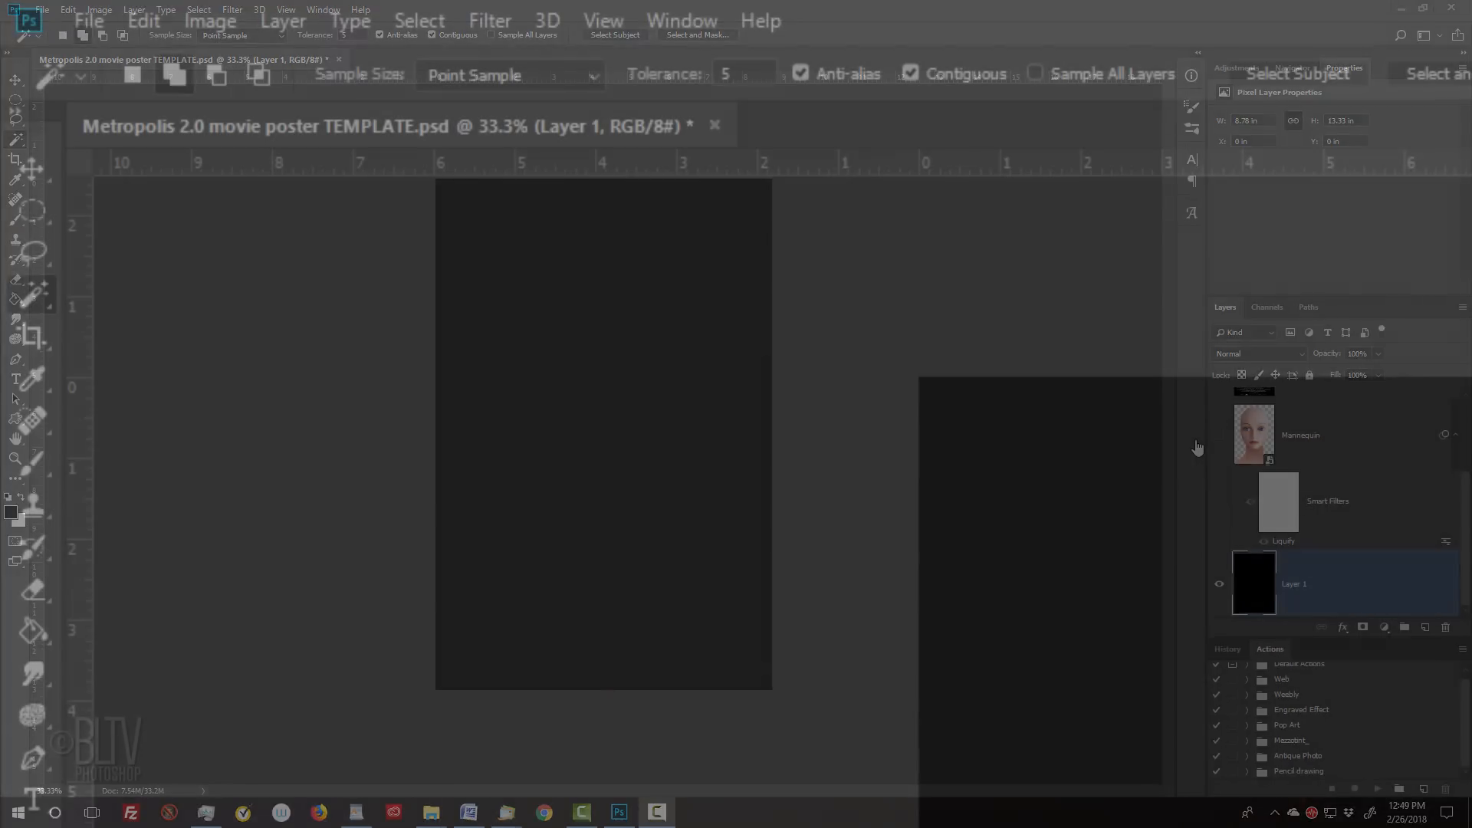
- Keep Layer 1 as the black poster background with a vertical centre guide in place
click(616, 22)
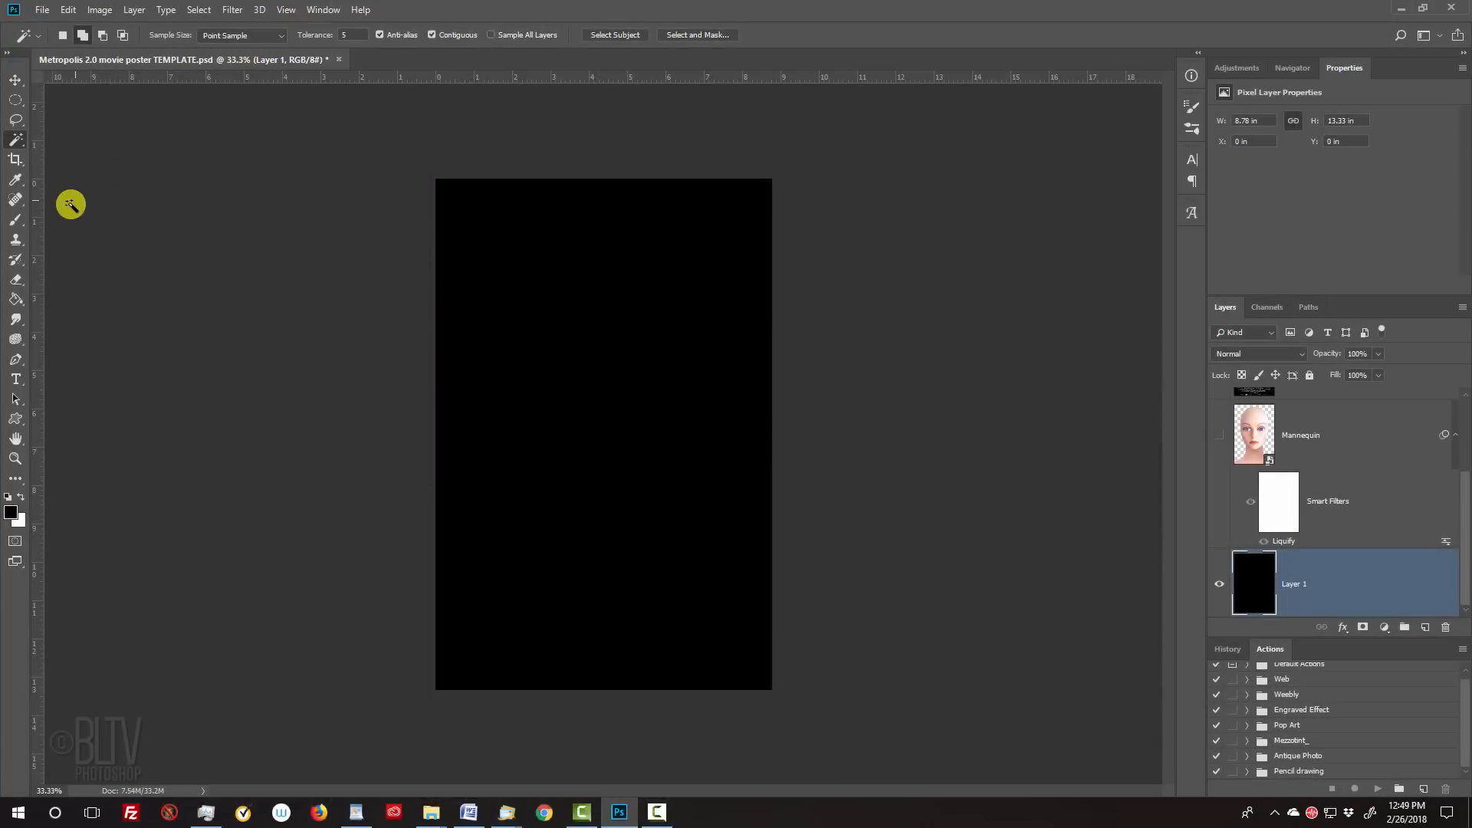
drag(70, 204, 563, 267)
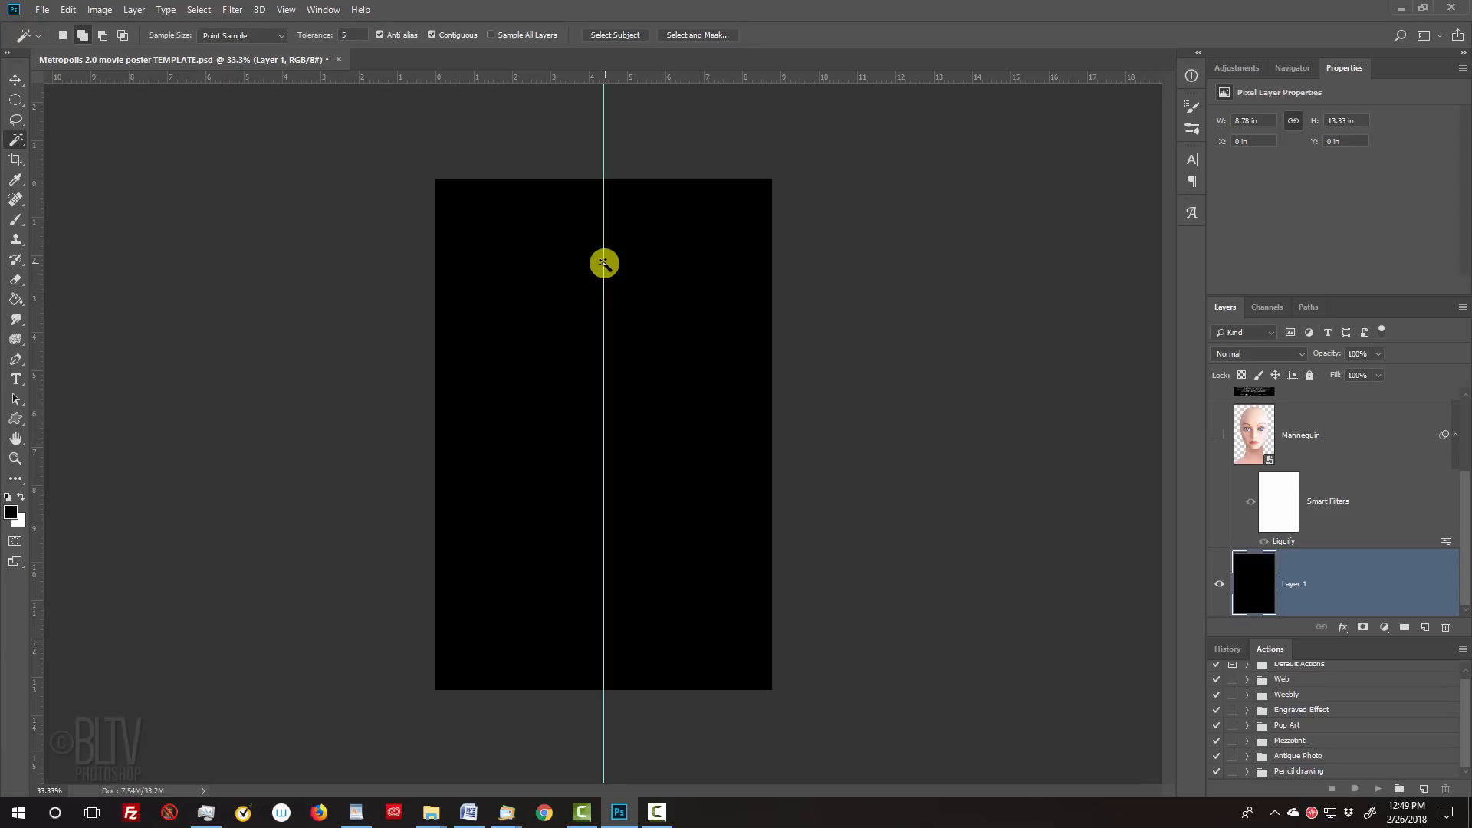
key(Ctrl+H)
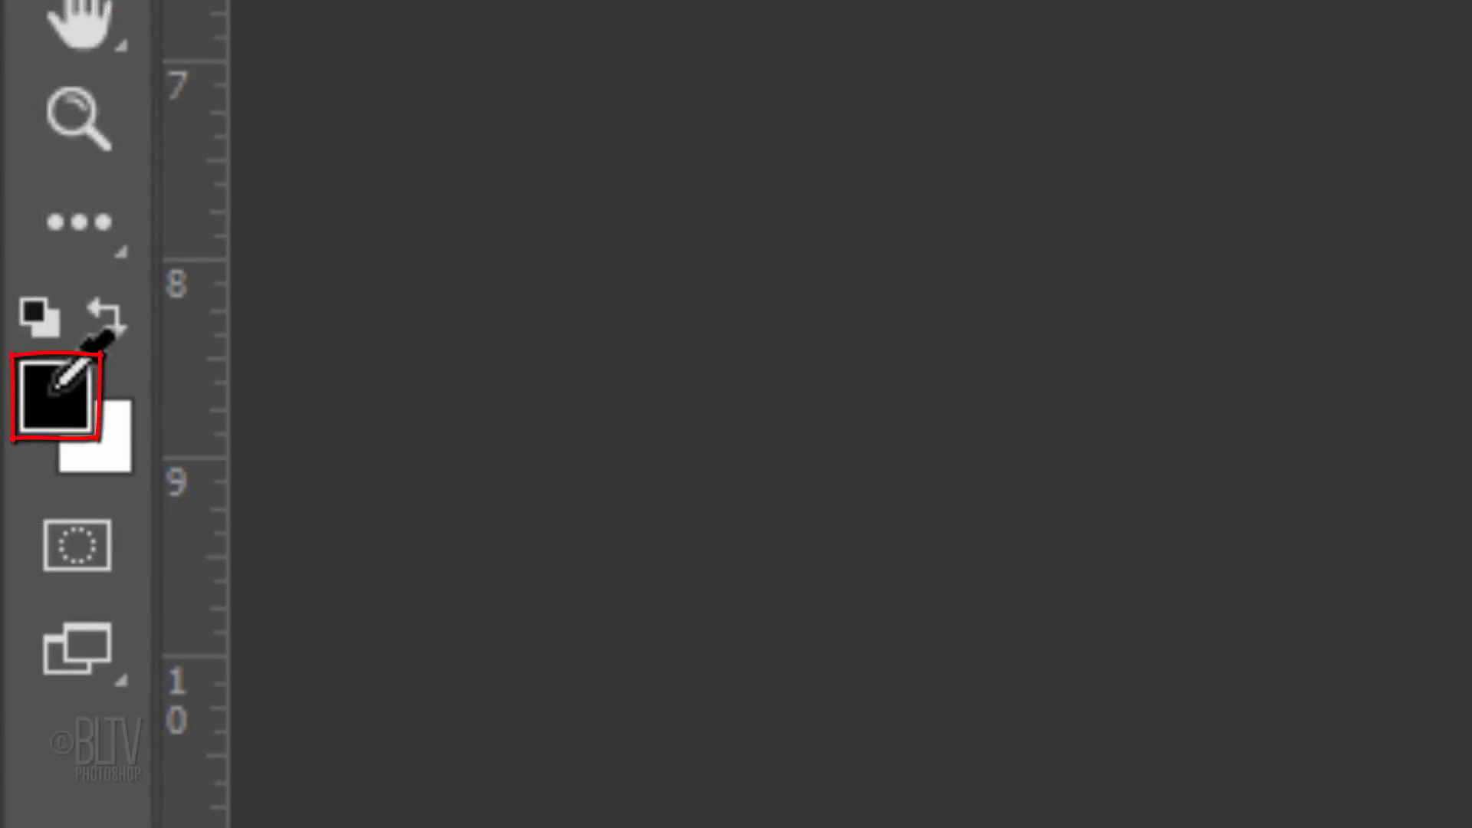
- Set the foreground colour to rust orange B35313 in the Color Picker
click(56, 399)
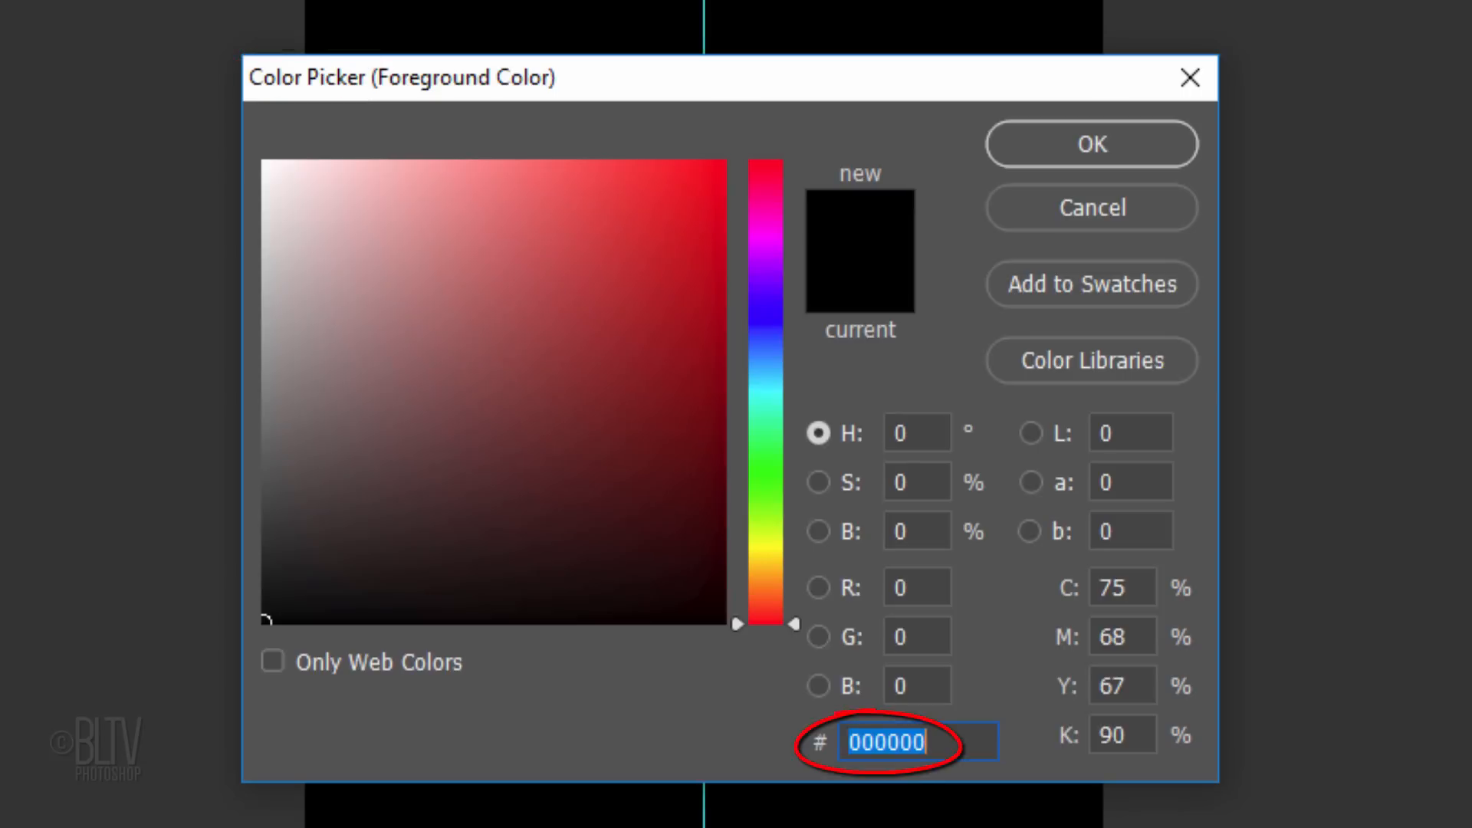
text(B)
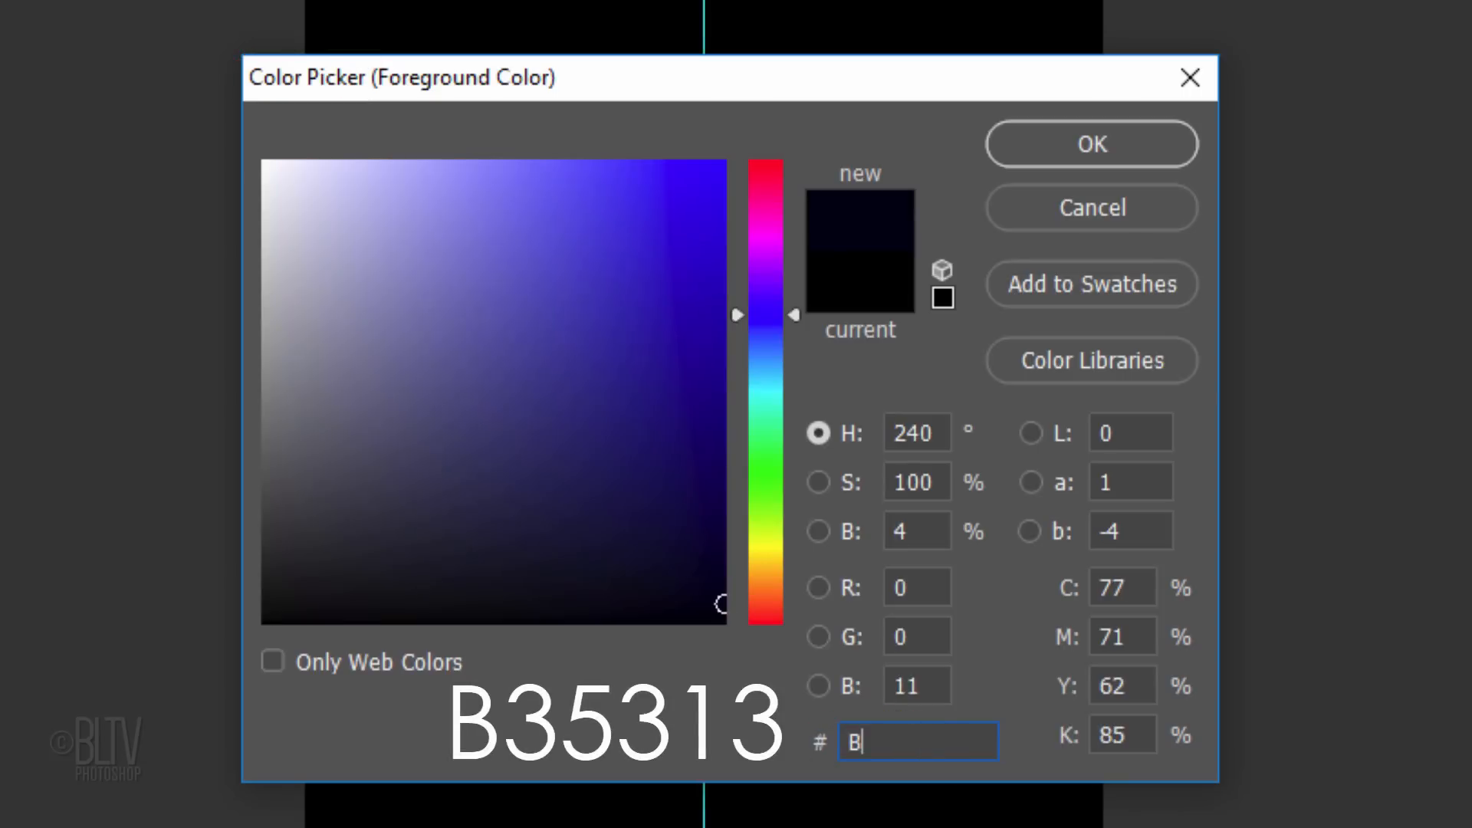
text(35313)
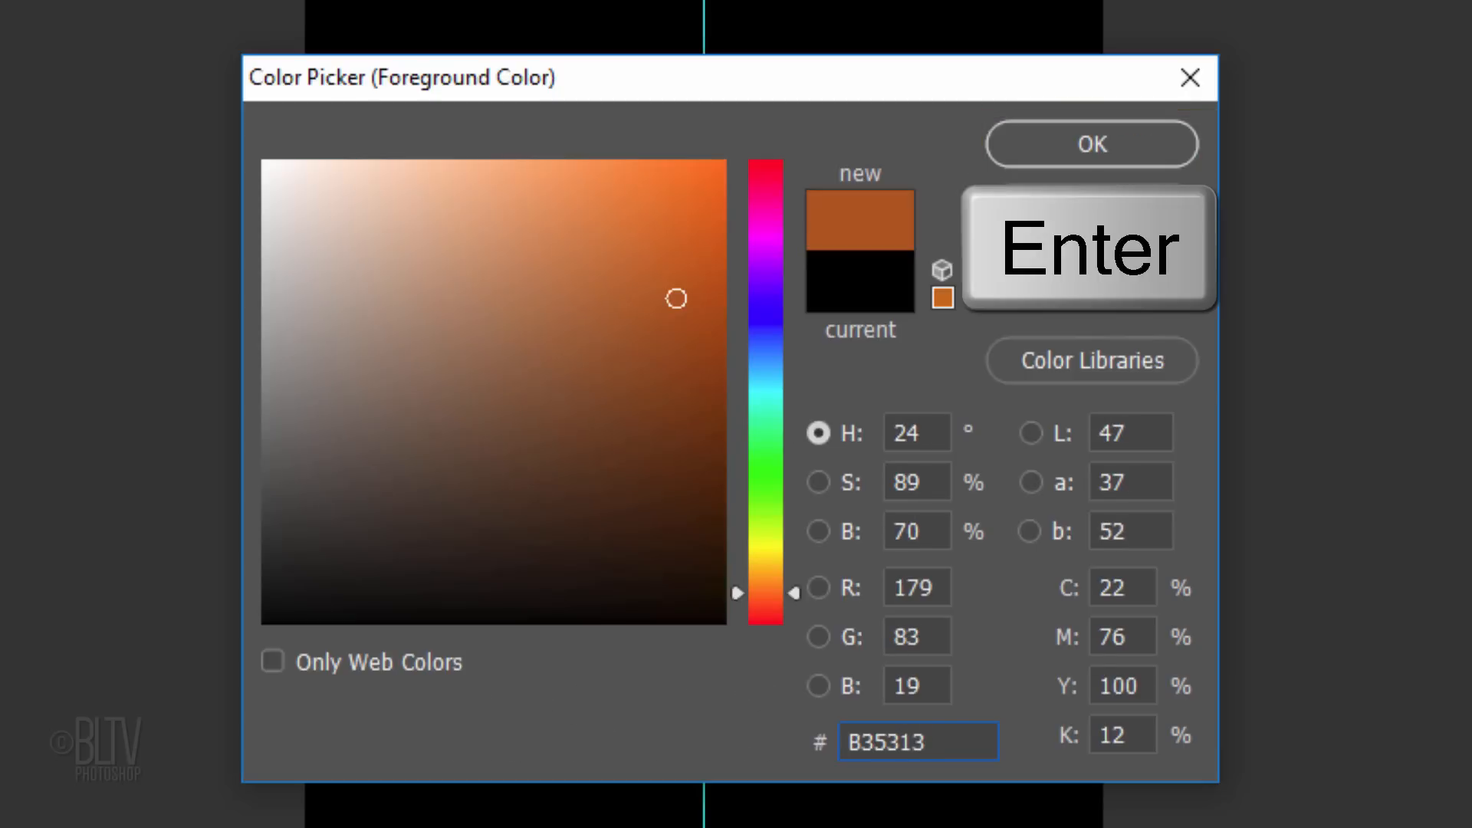
click(1091, 144)
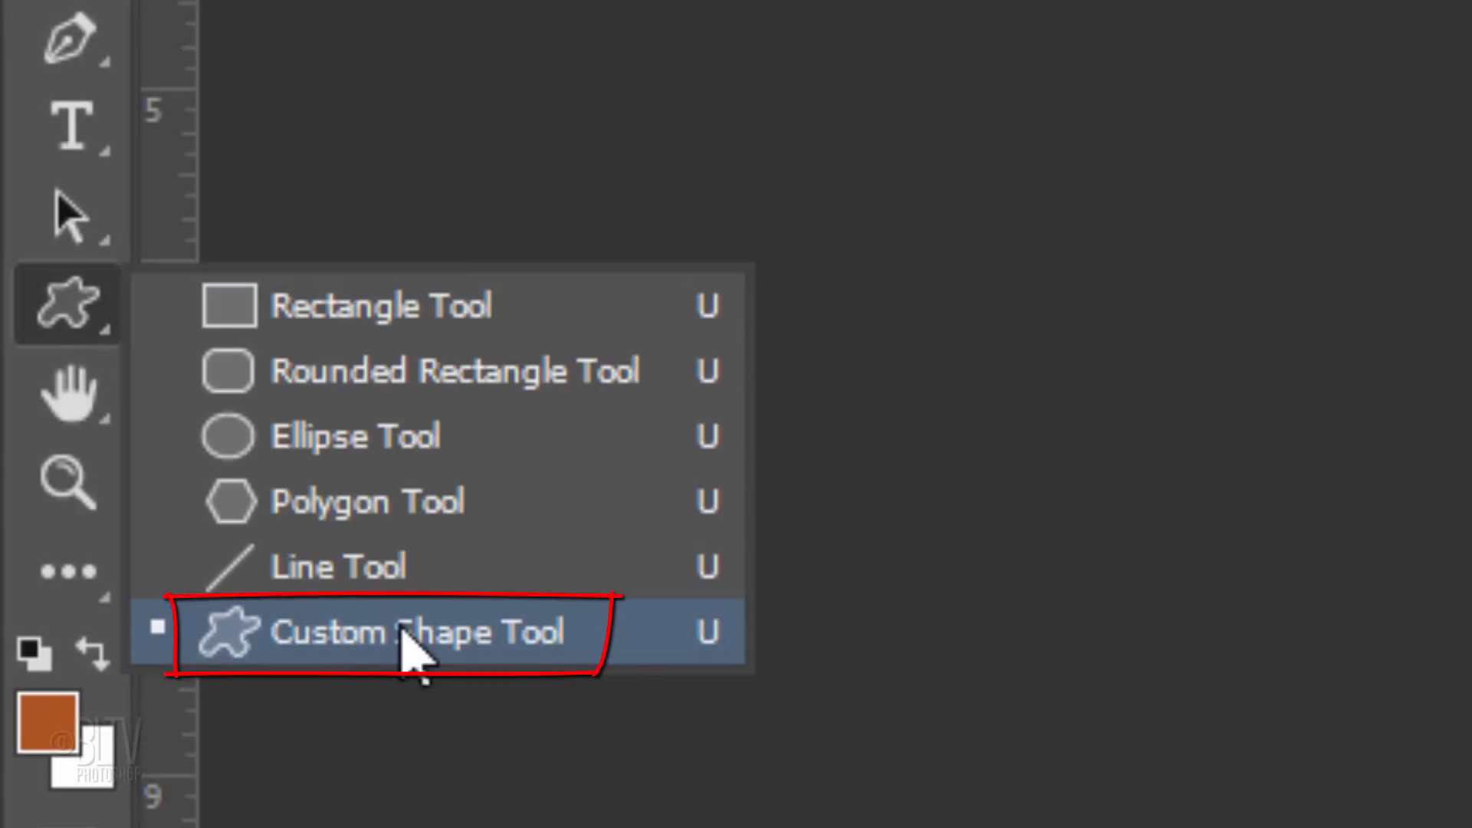
- With the Custom Shape tool, replace the shapes with the Symbols set and choose the radiating circle
click(416, 635)
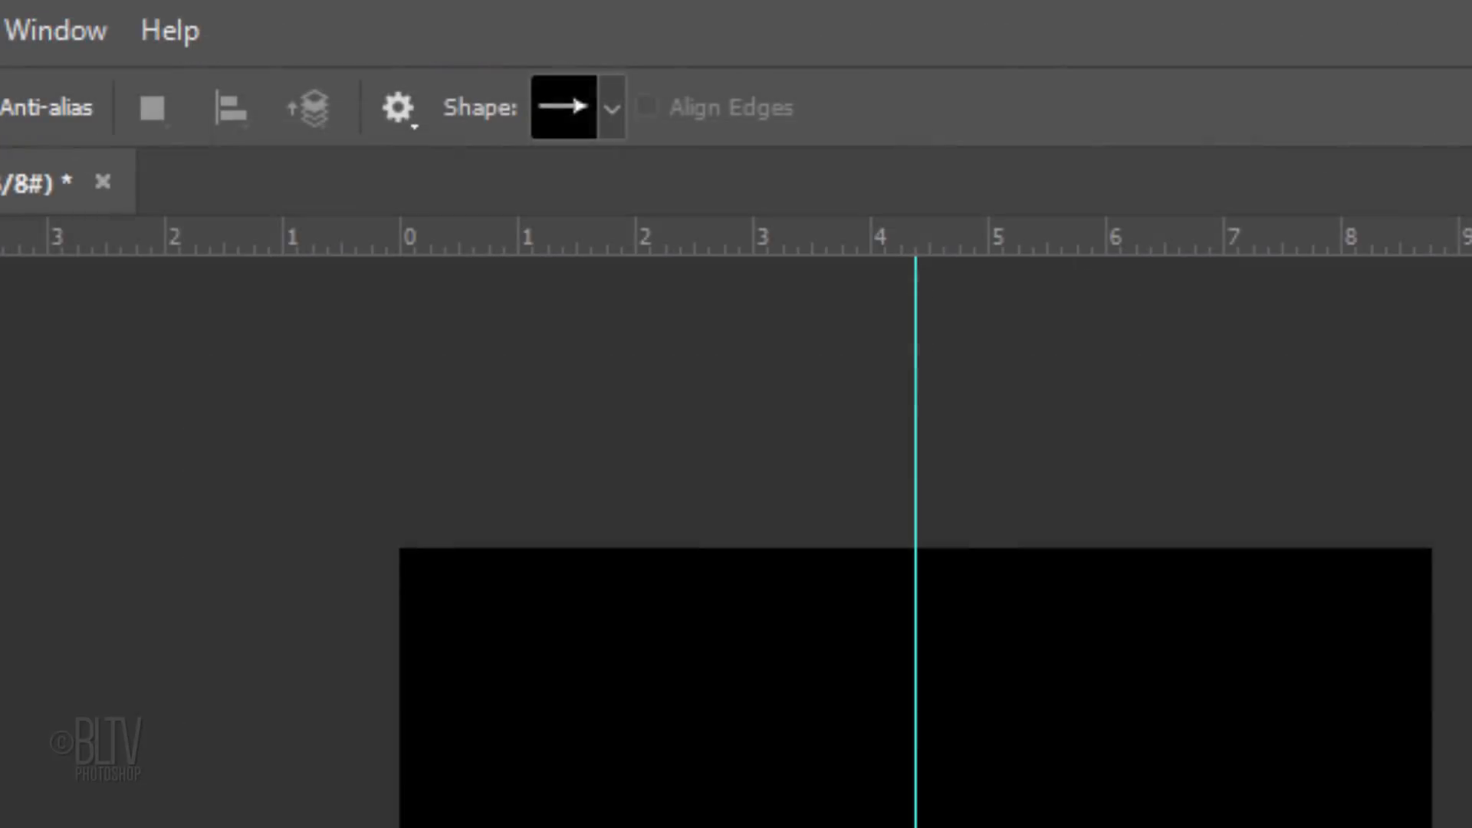
click(612, 108)
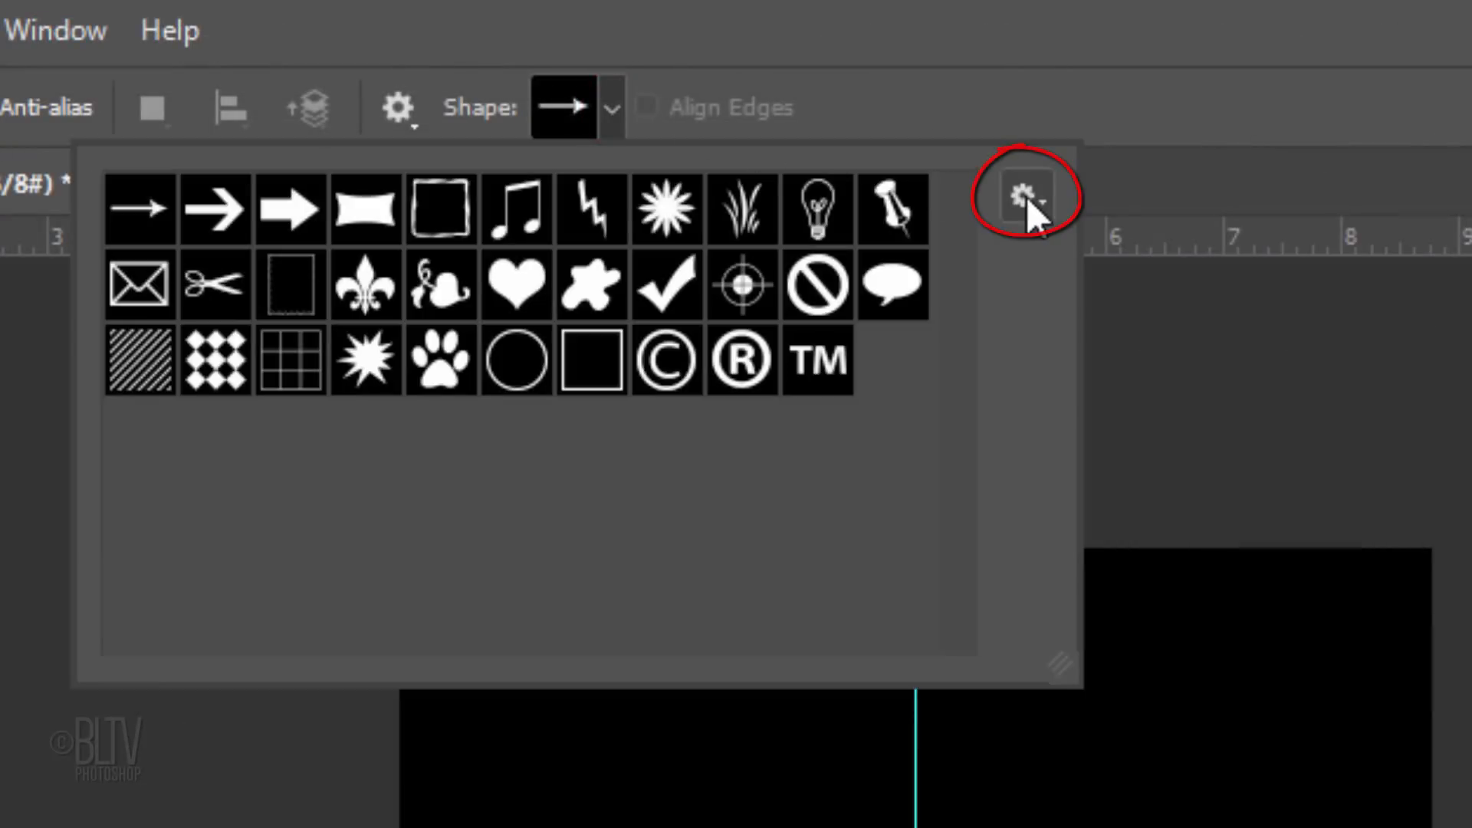
click(1027, 196)
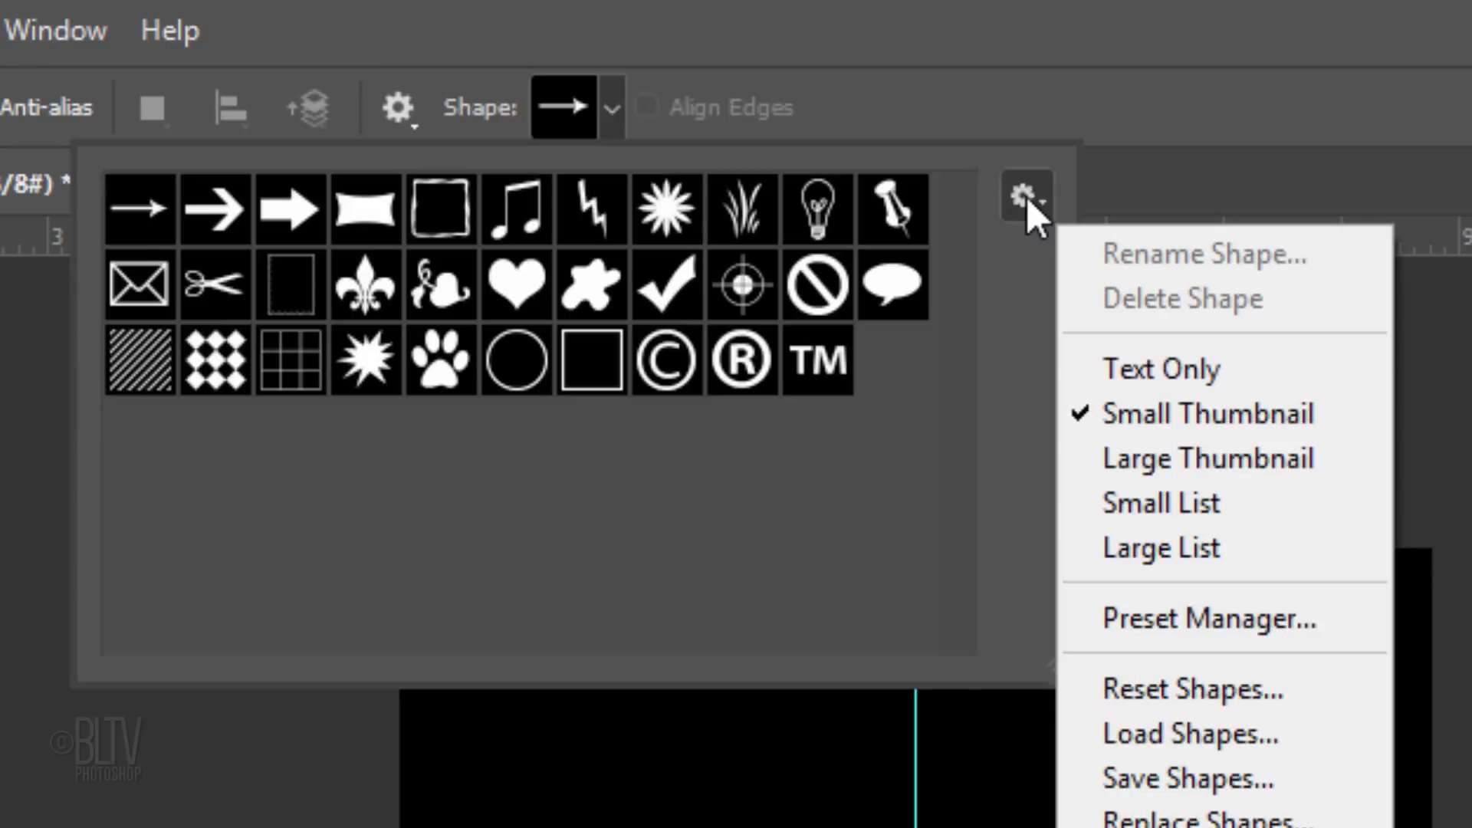
click(1025, 193)
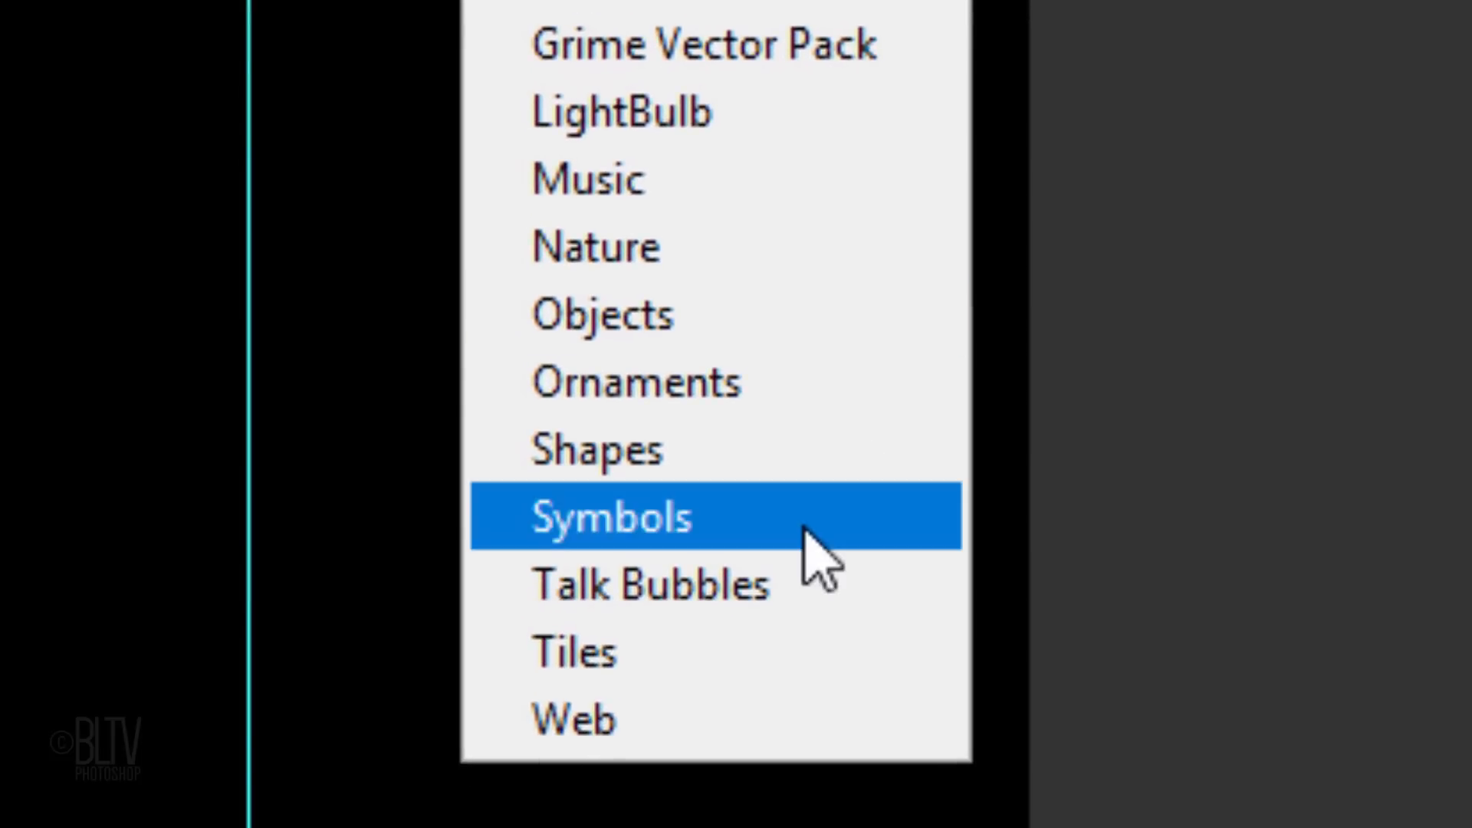
click(611, 518)
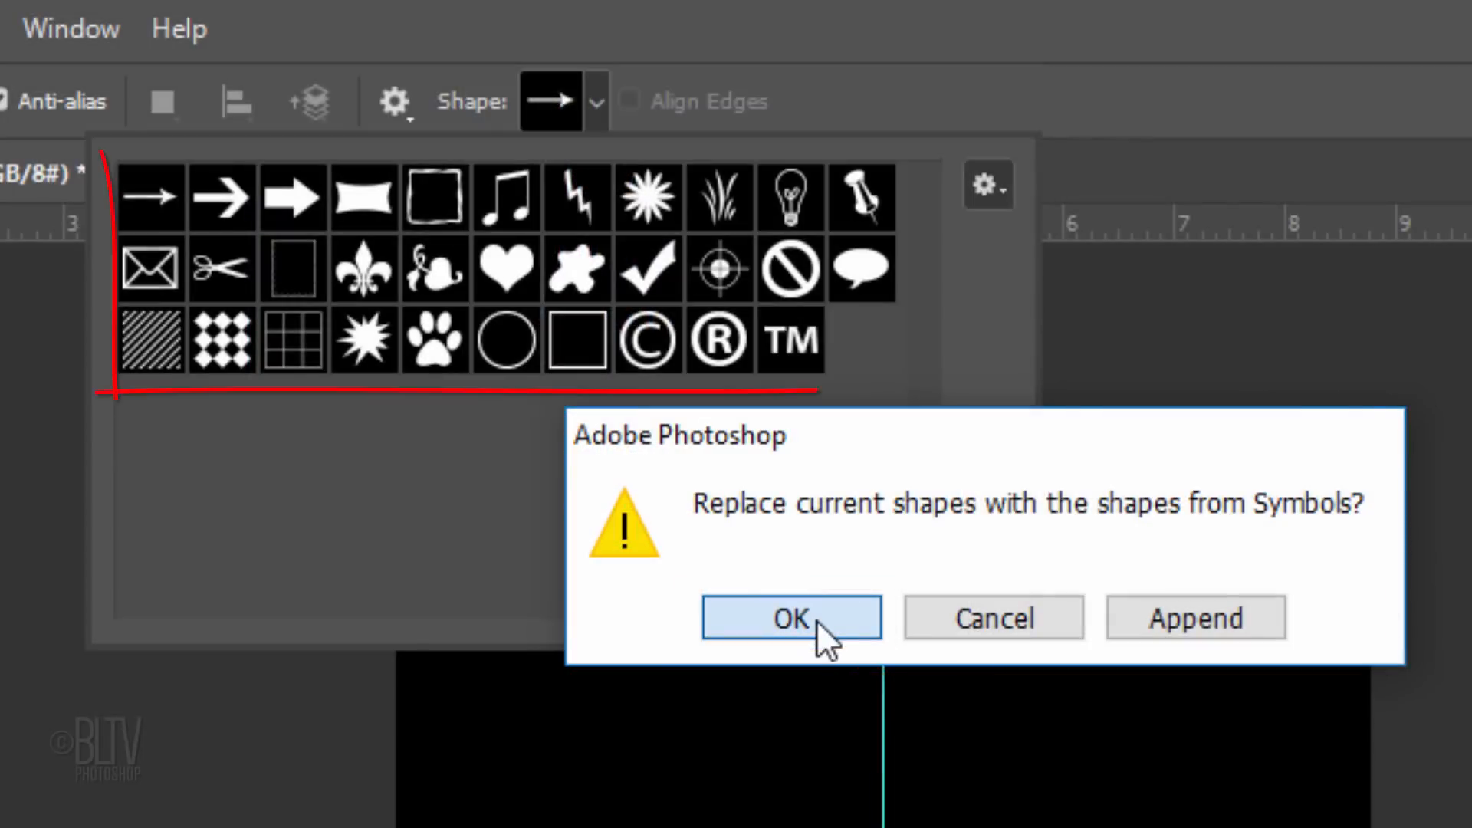
click(791, 617)
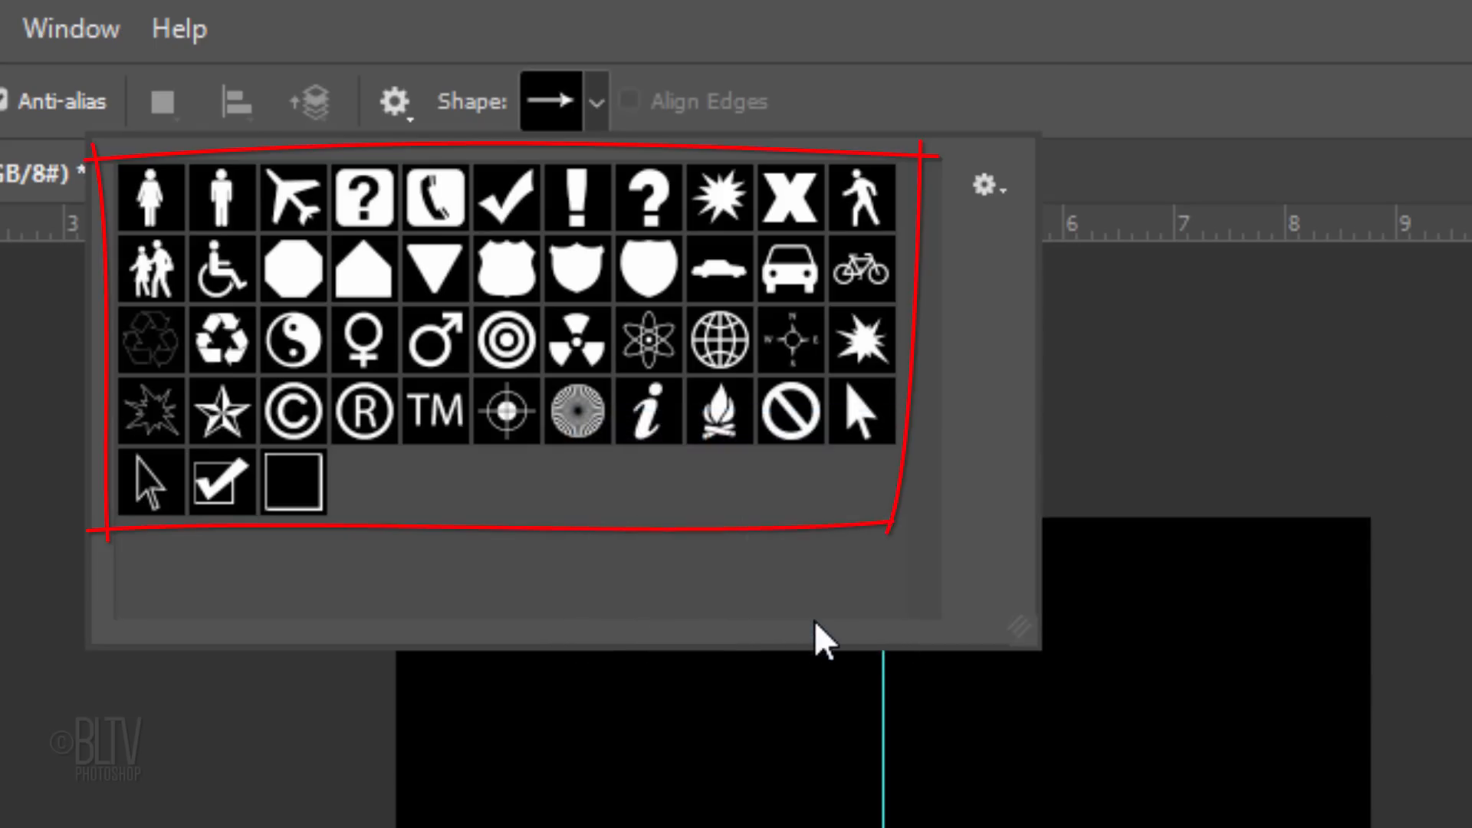
click(573, 409)
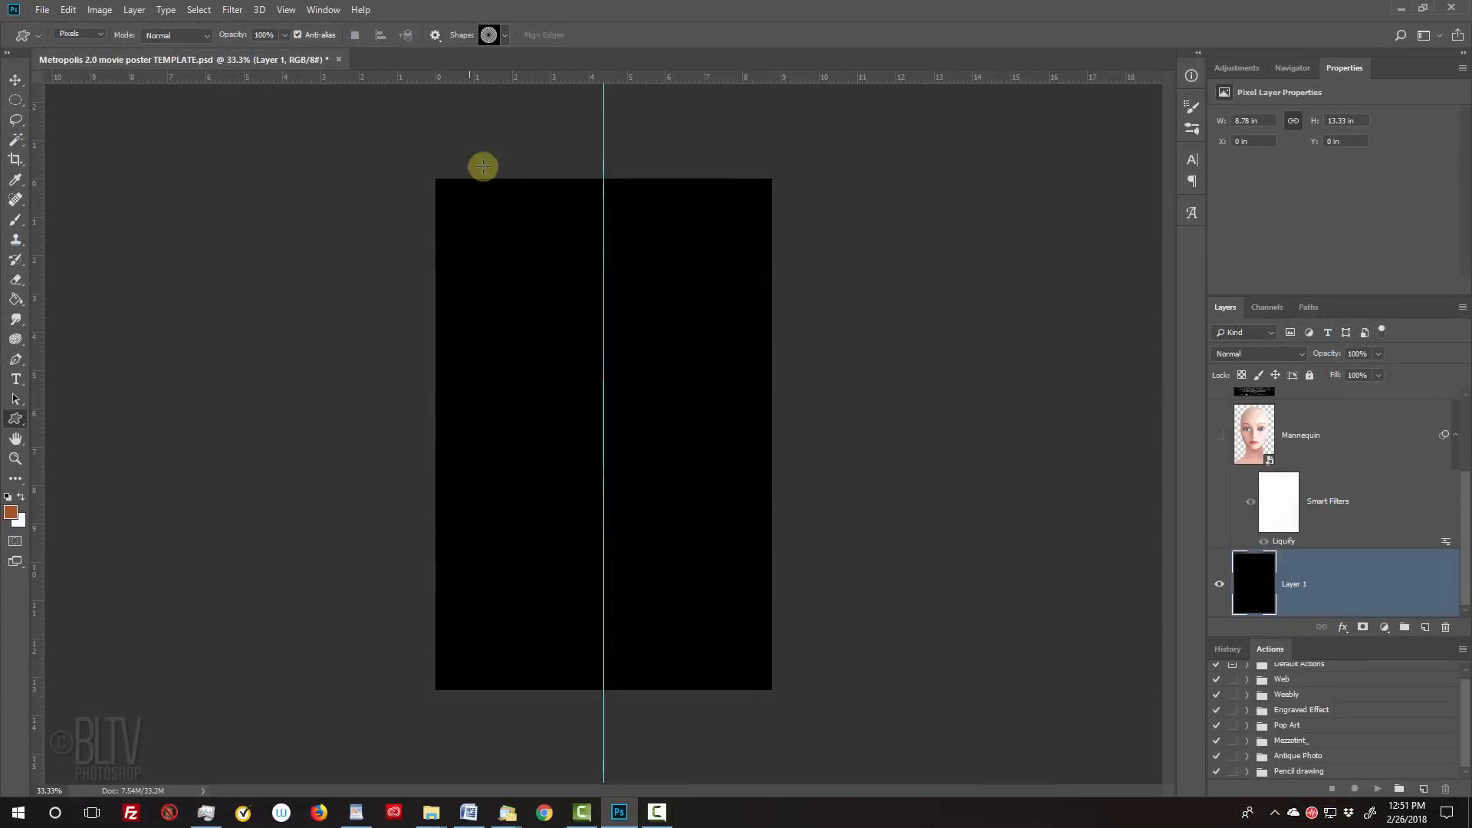
mouse_move(604, 692)
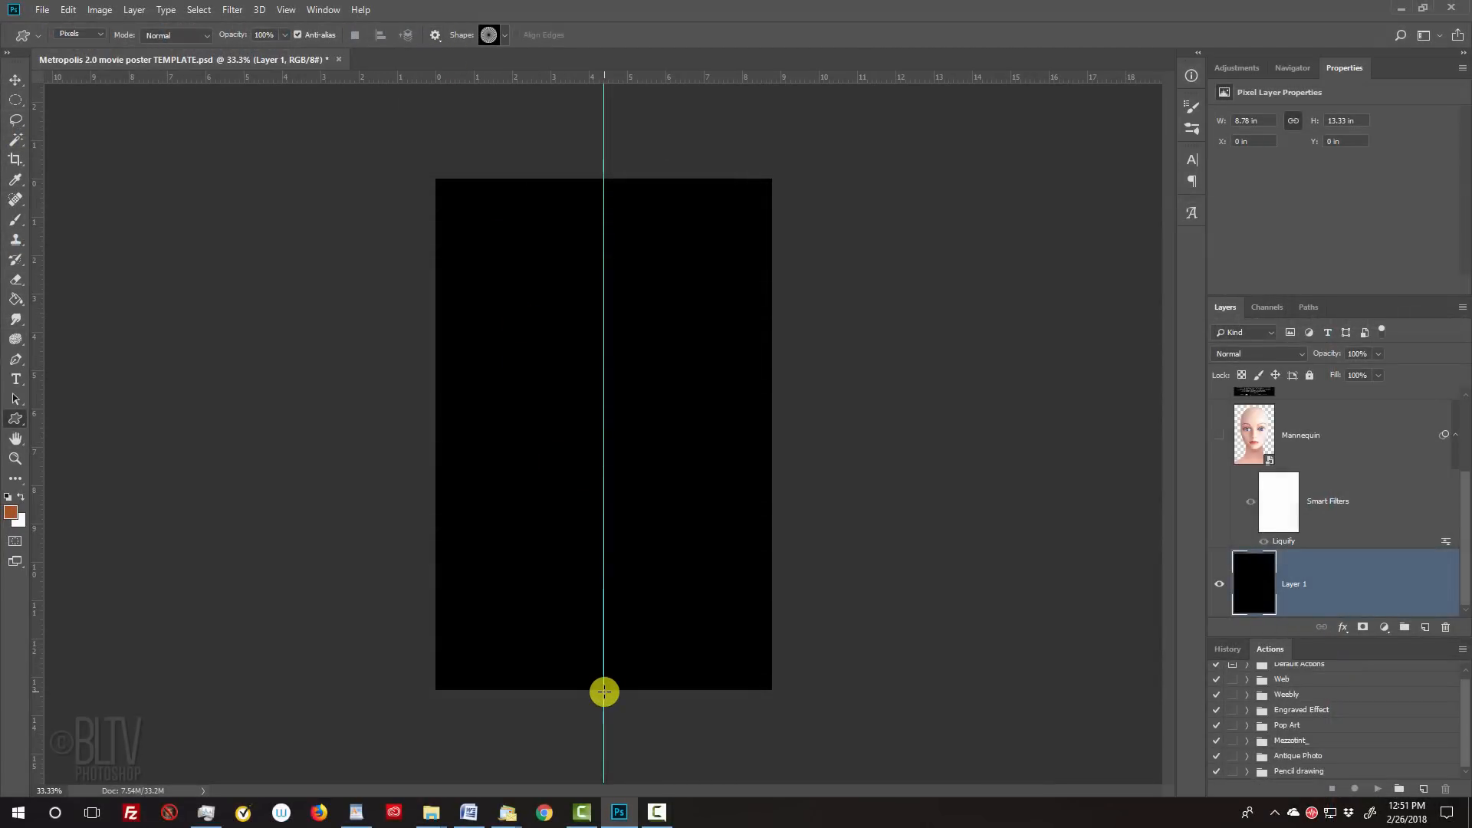
- Draw orange sunburst rays fanning upward from the bottom centre of Layer 1
drag(604, 693, 955, 39)
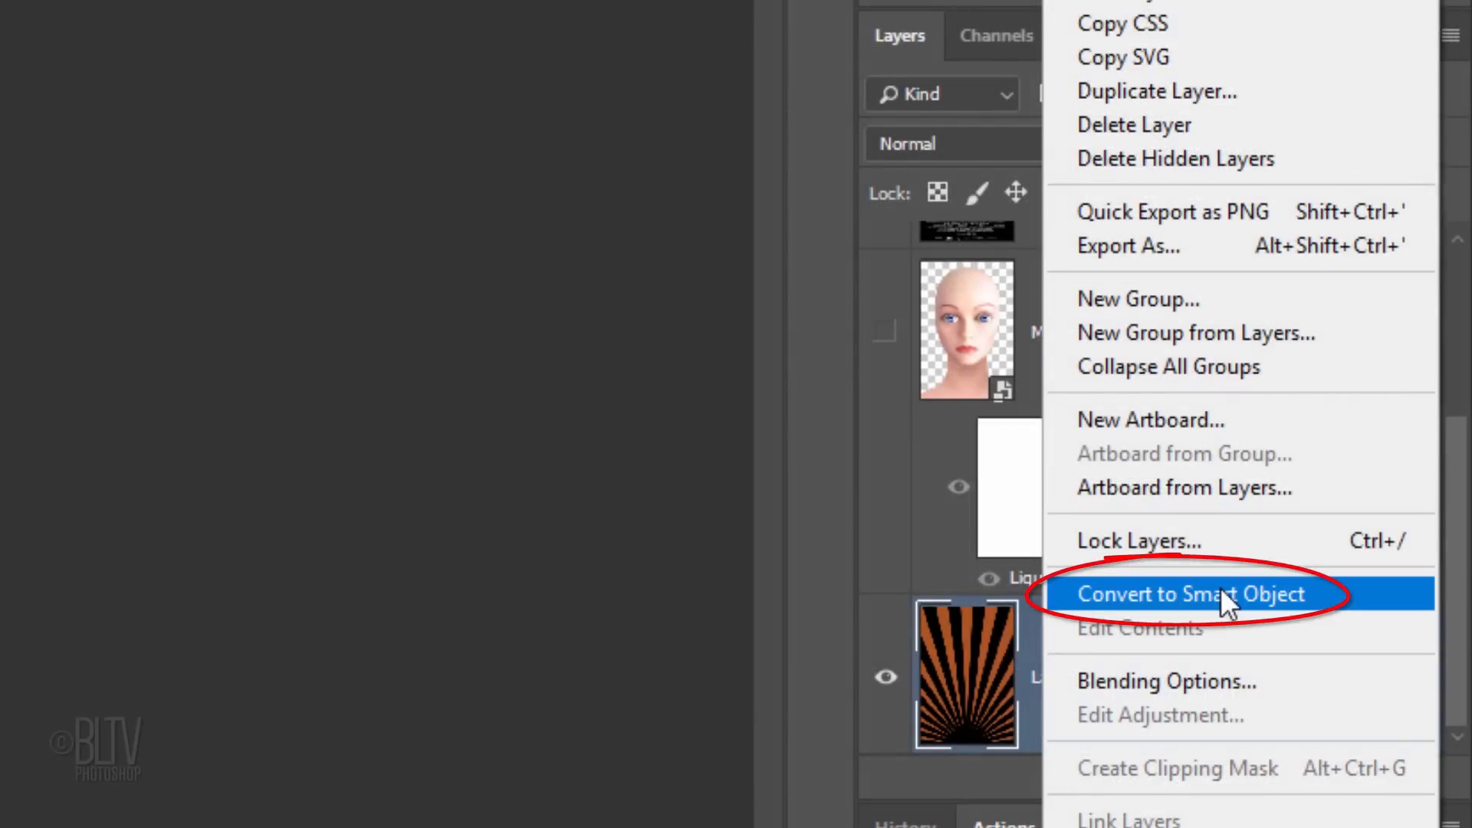
- Convert the rays layer to a smart object, soften it with Gaussian Blur and hide the guides
click(1193, 595)
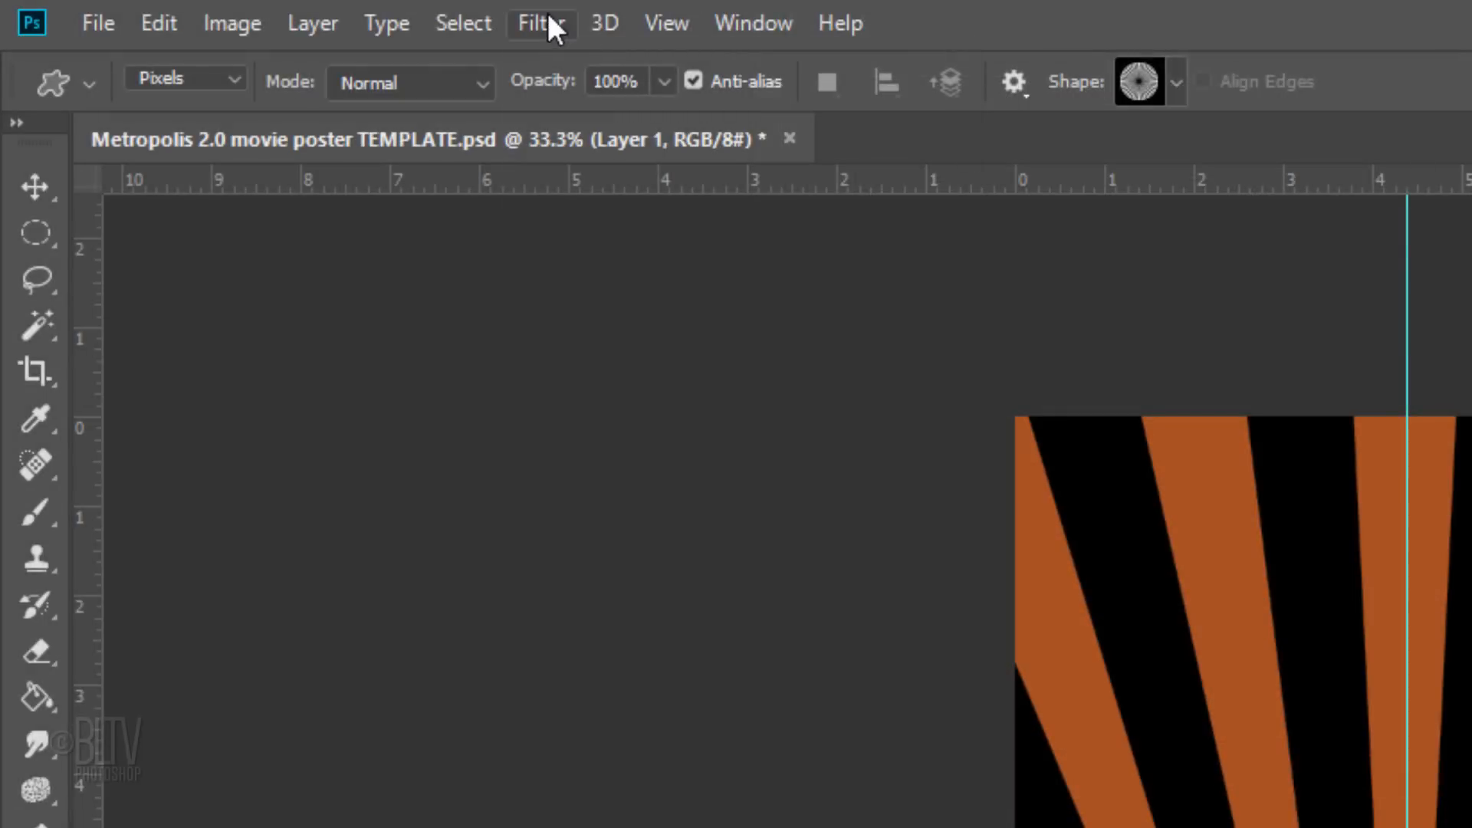
click(544, 23)
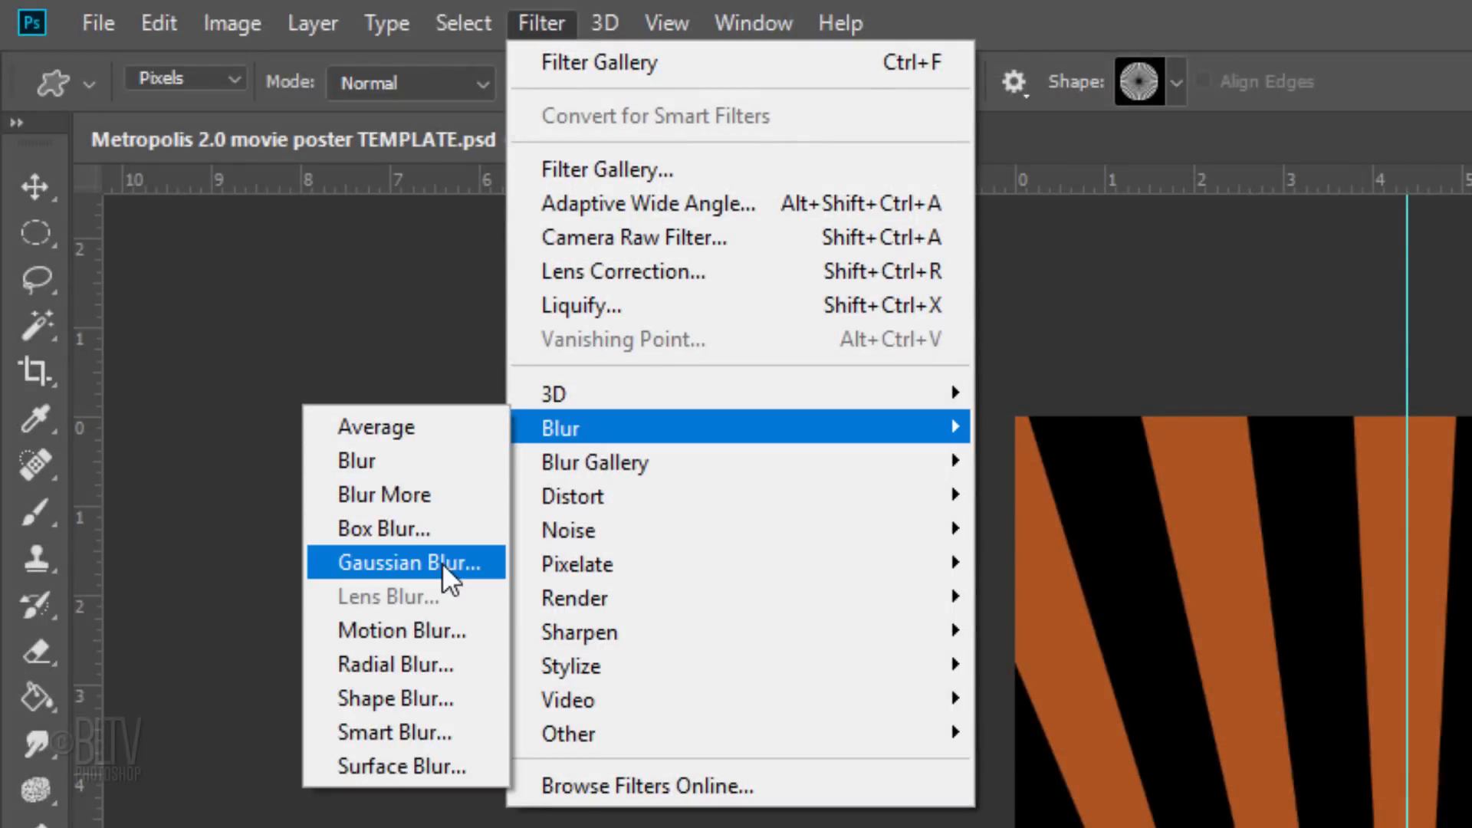
click(408, 561)
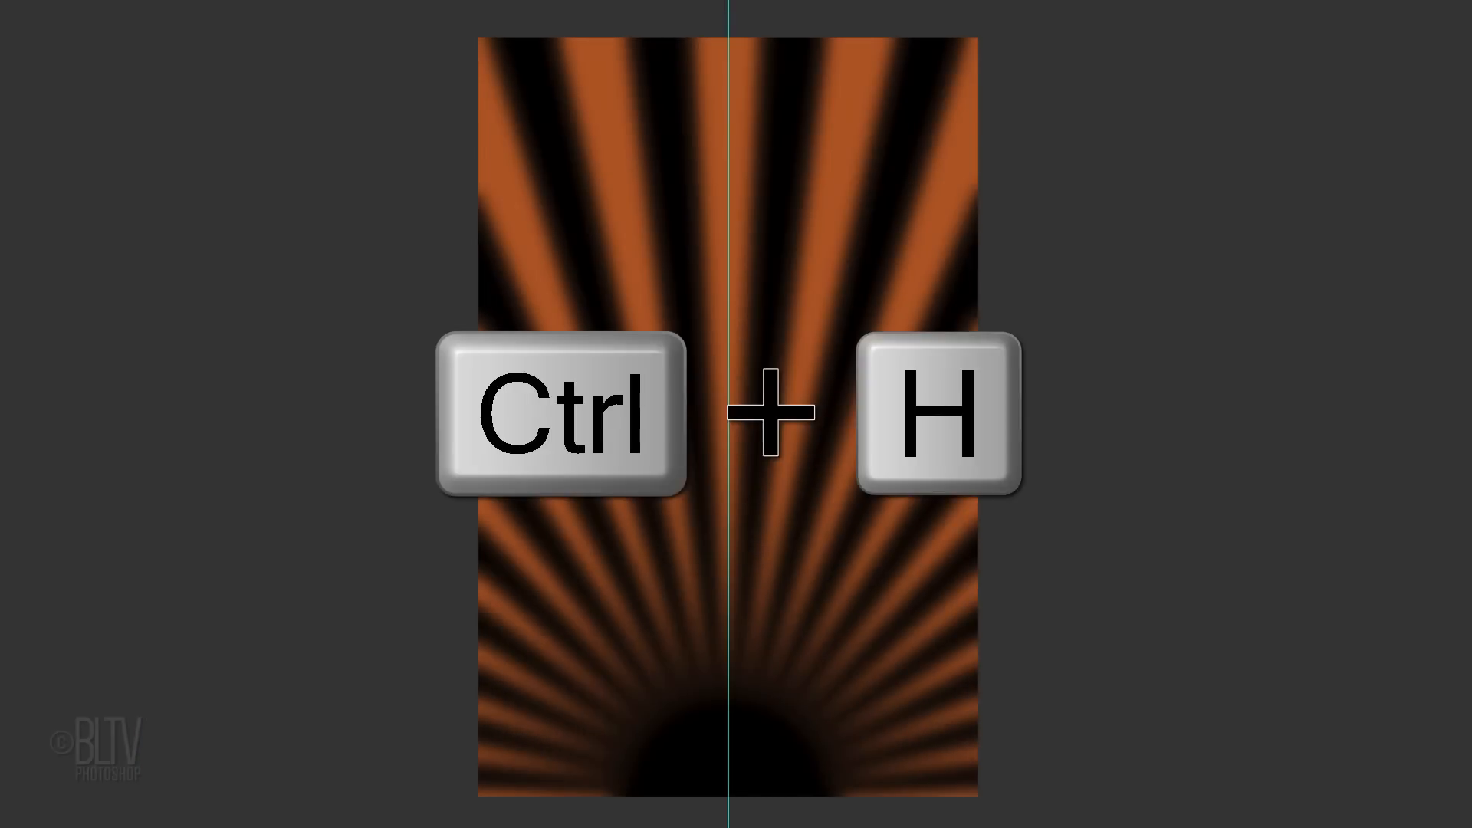
key(ctrl+h)
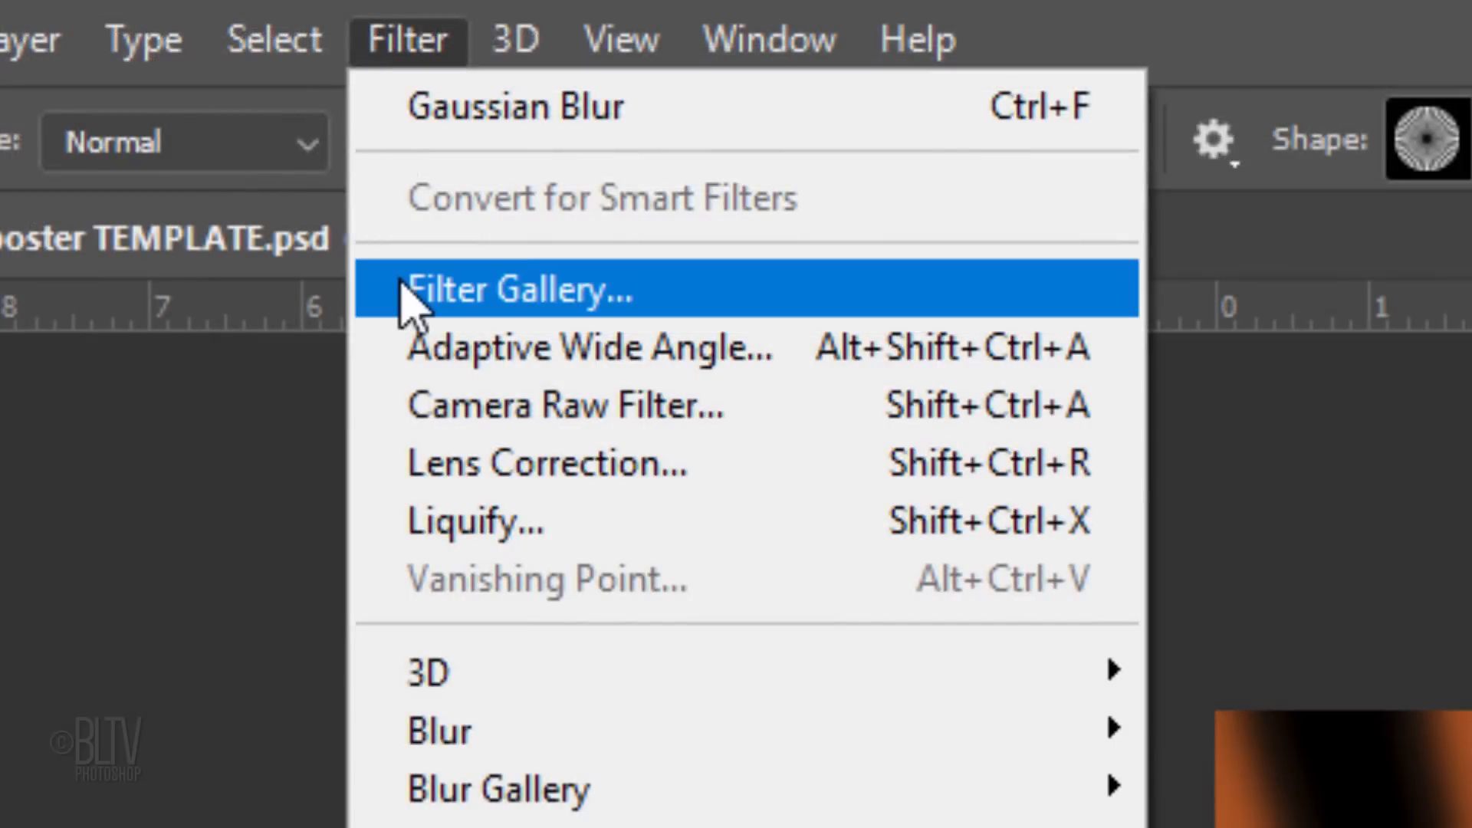
- Add a Sandstone Texturizer from the Filter Gallery with scaling 100% and relief 4 to the rays
click(512, 290)
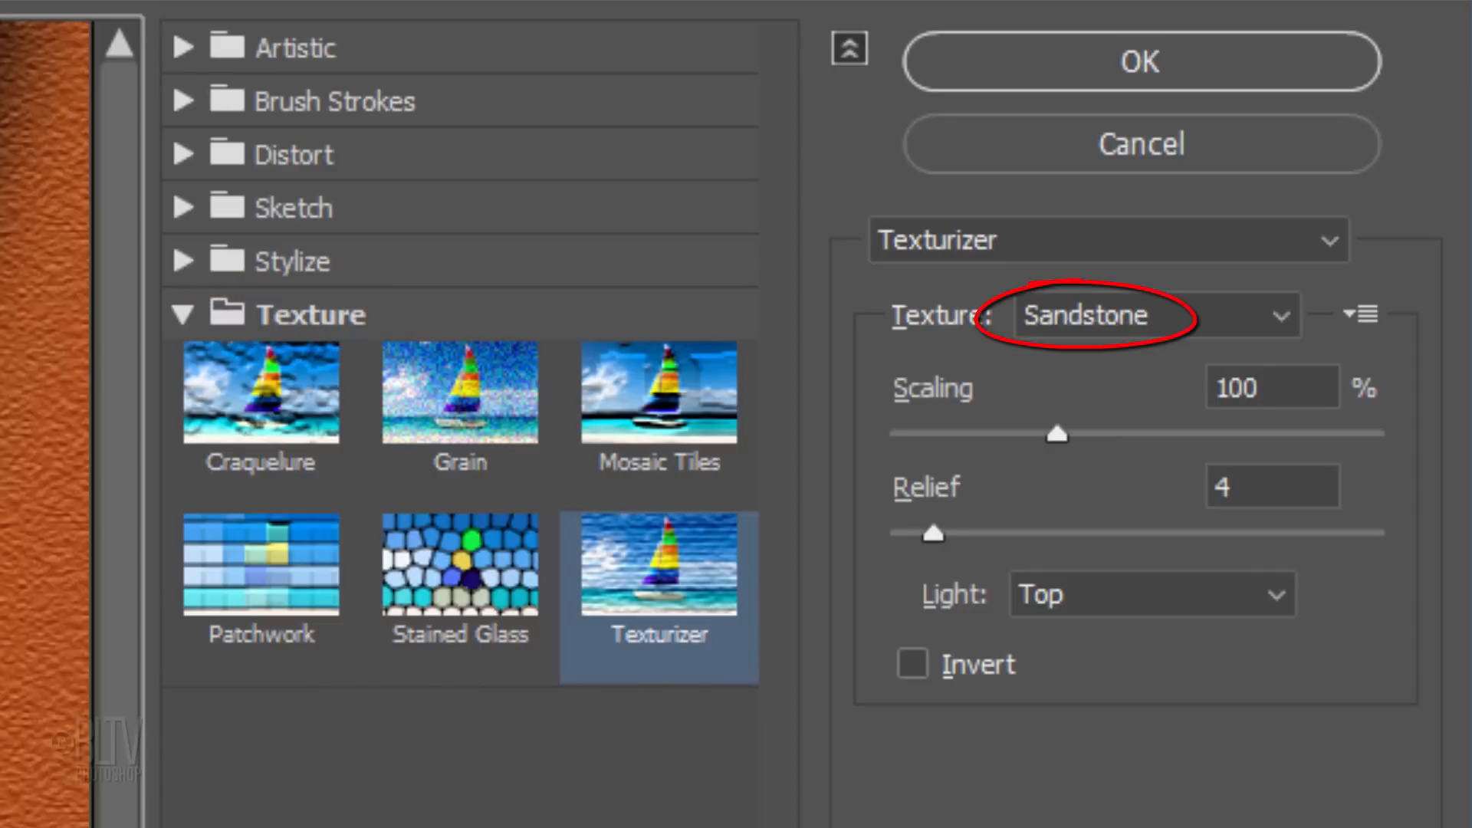
click(1248, 388)
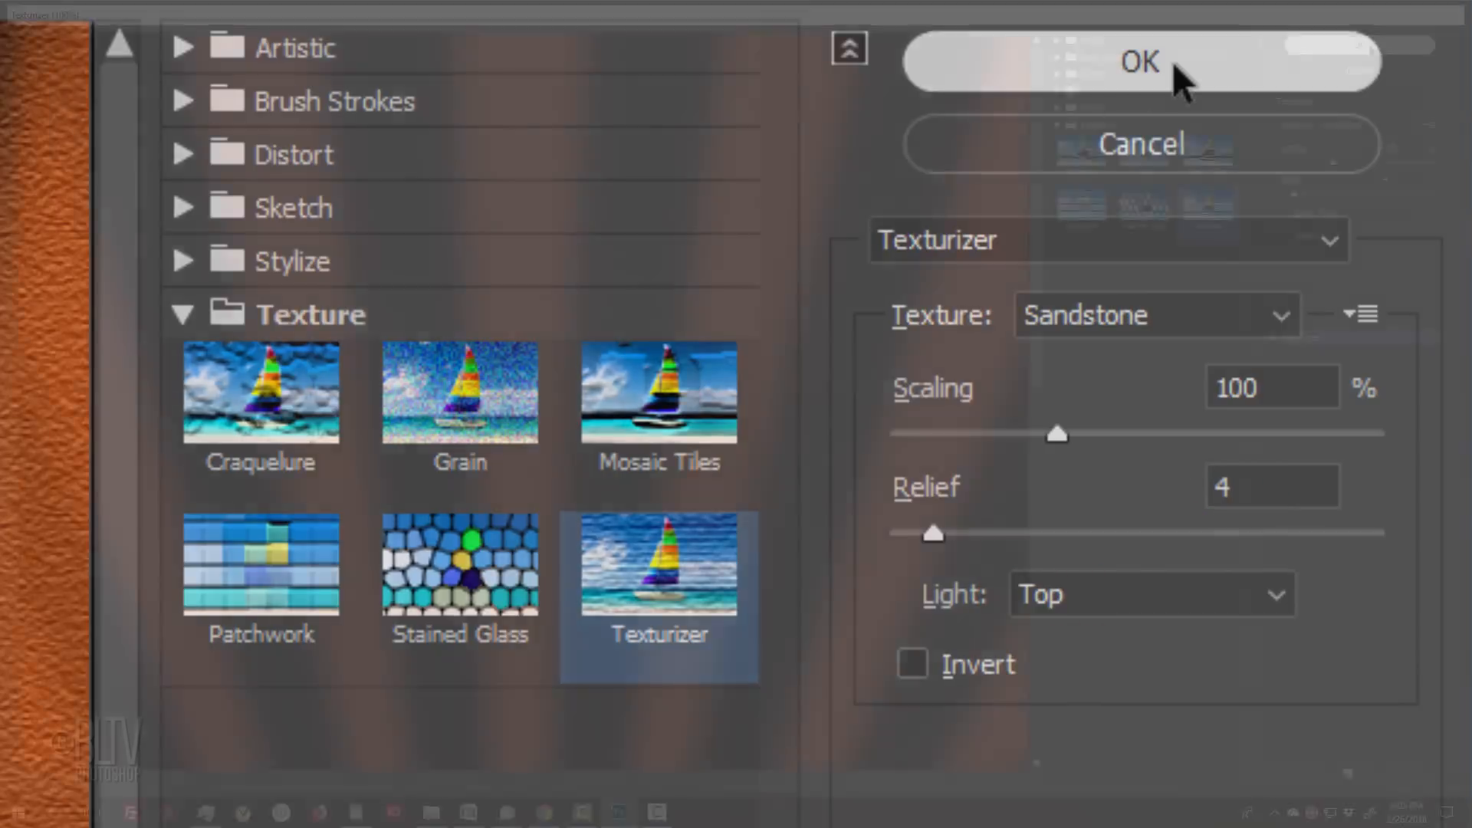
click(1137, 62)
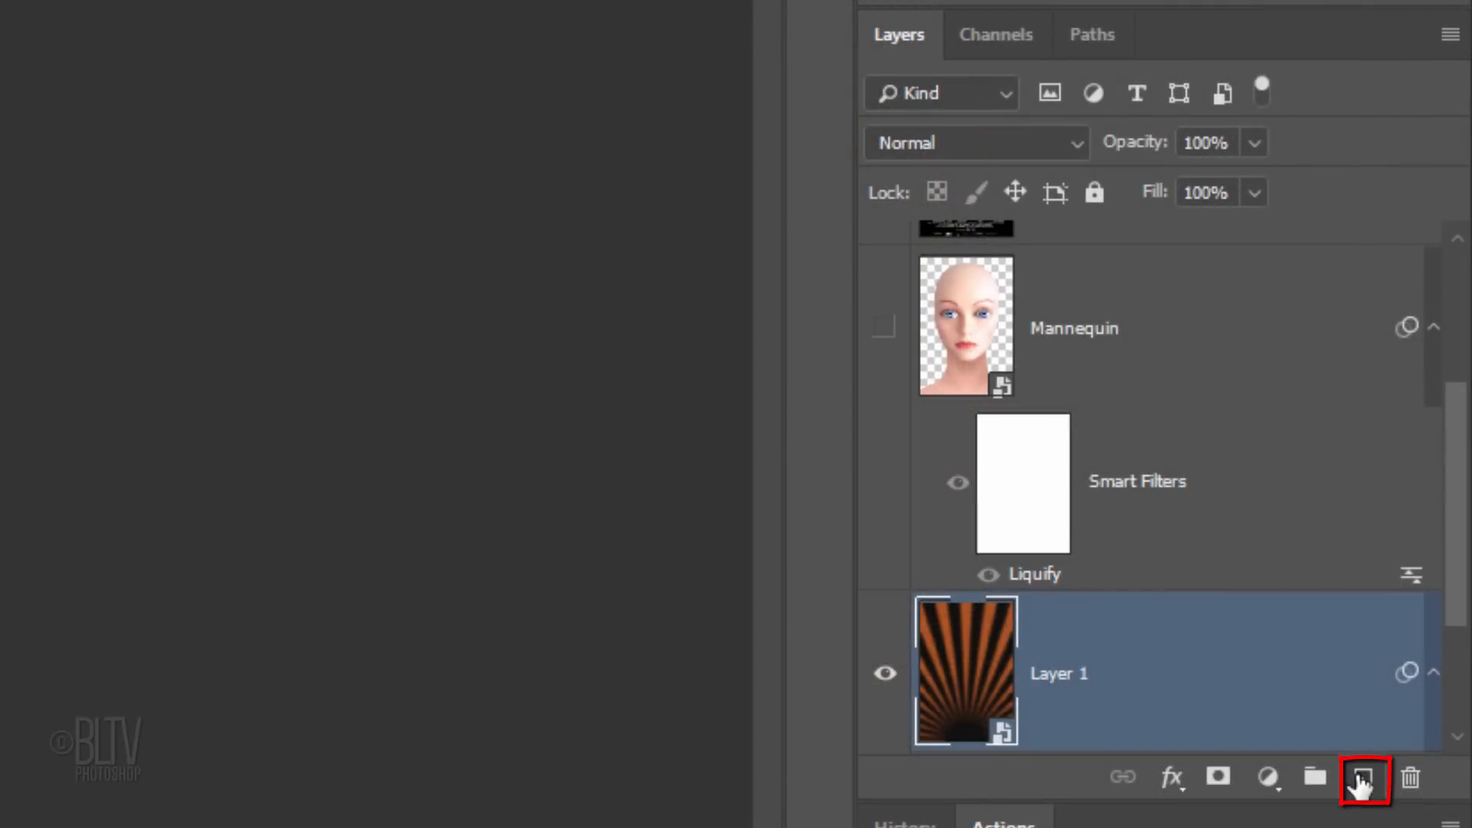
- Add an empty Layer 2 and drag a black foreground-to-transparent gradient to darken the rays
click(1362, 777)
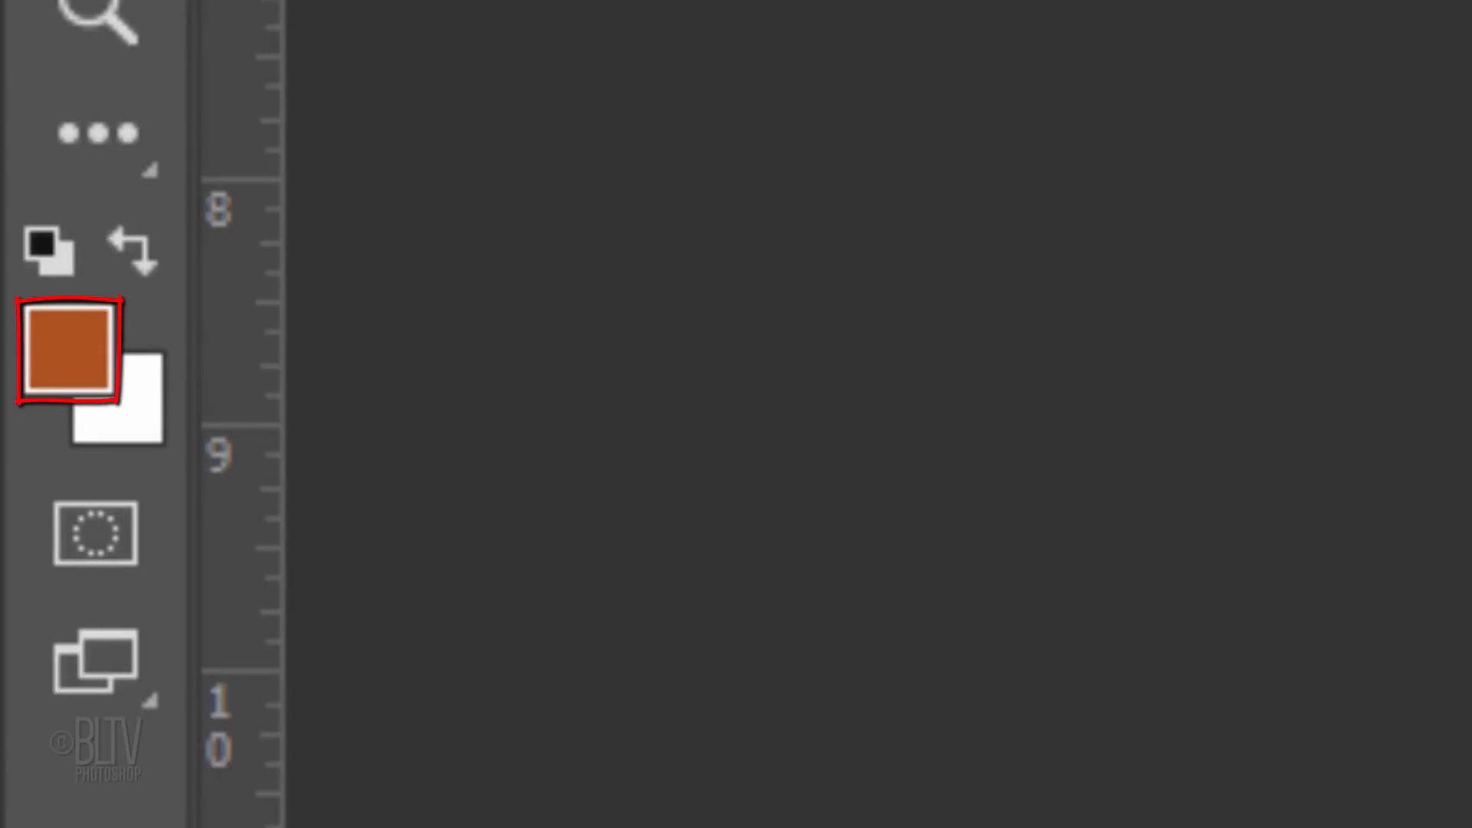
key(d)
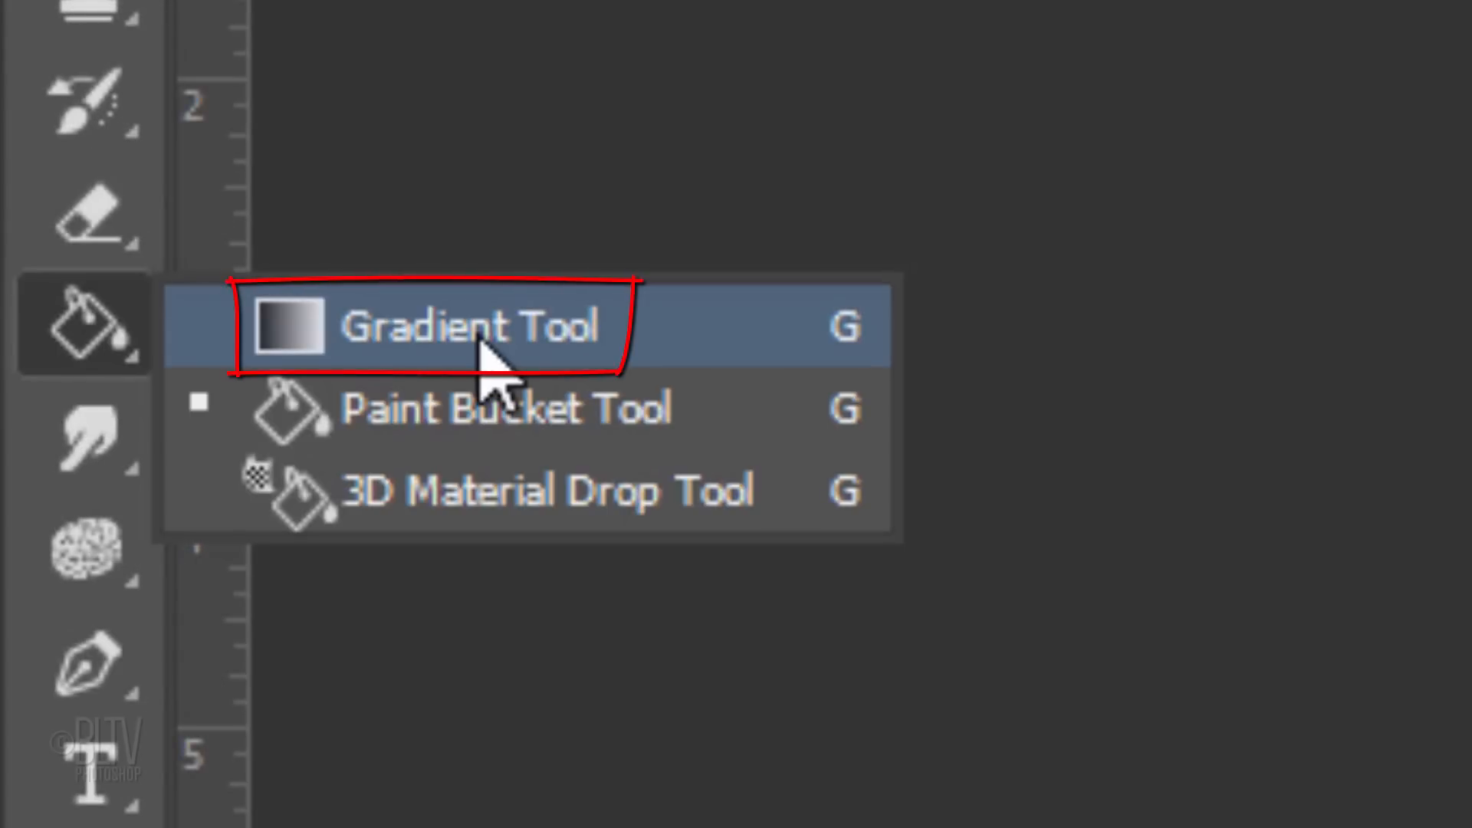
click(477, 328)
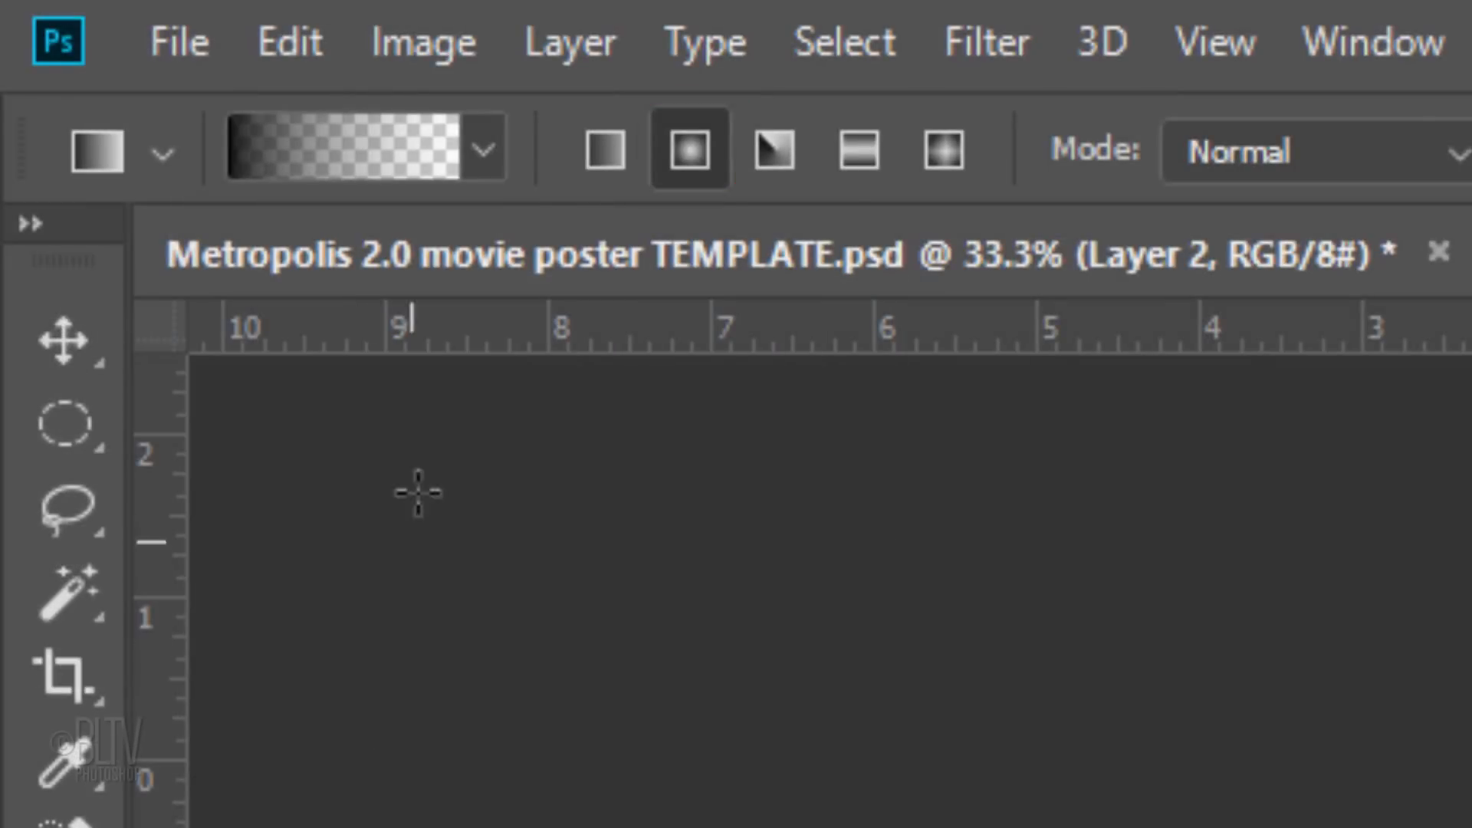
click(482, 150)
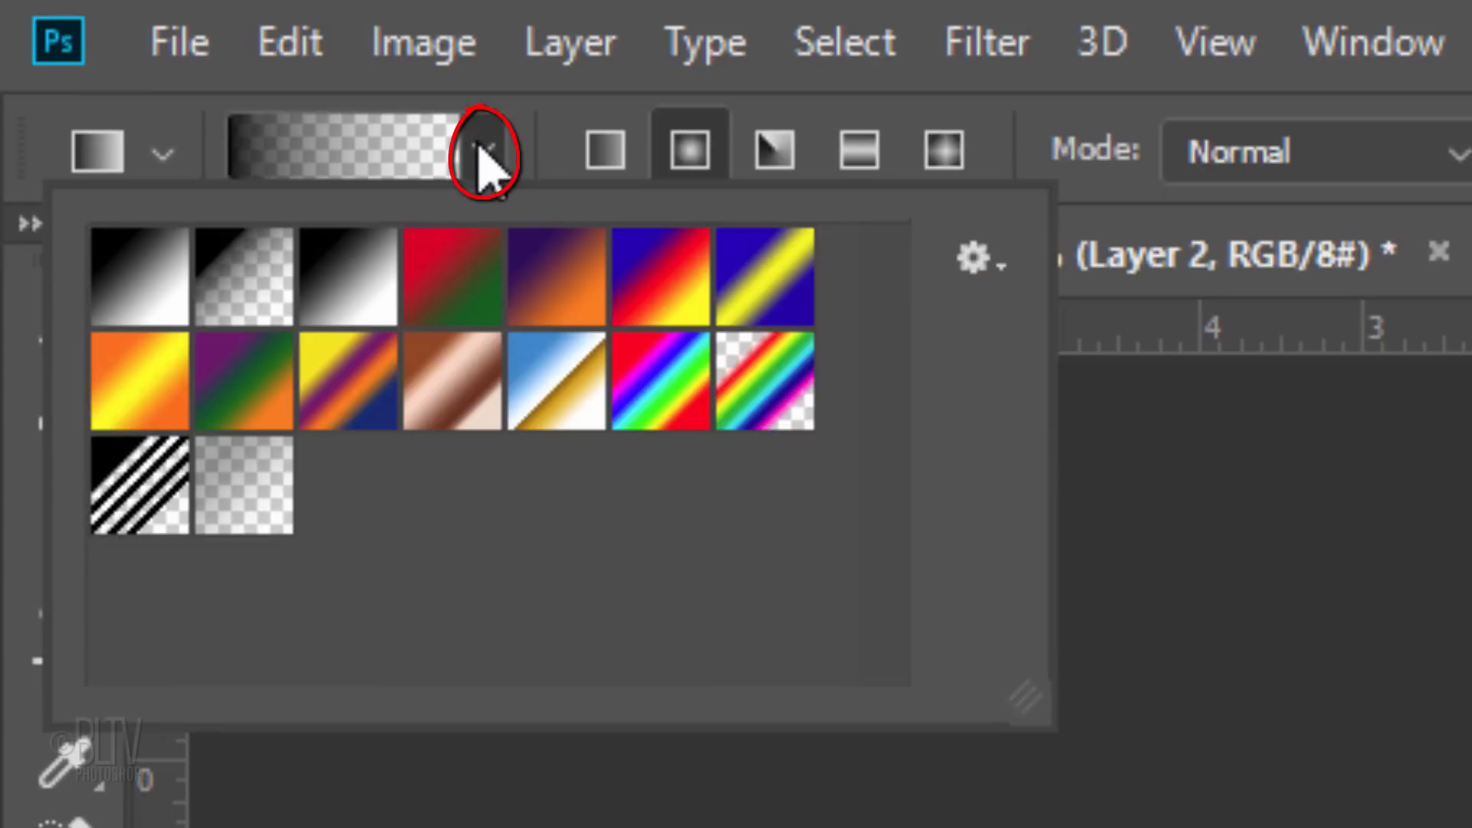
click(242, 284)
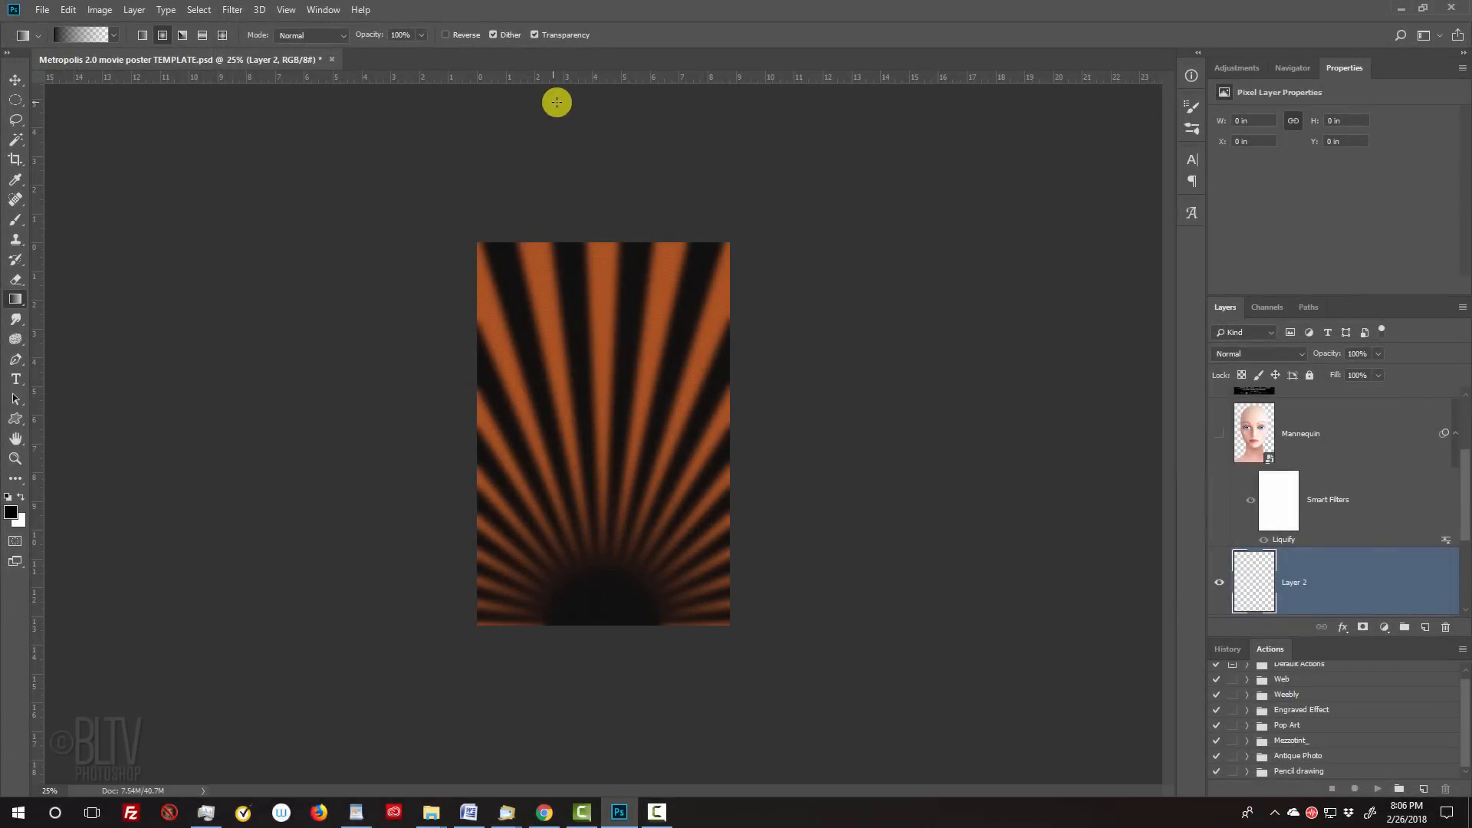
mouse_move(600, 88)
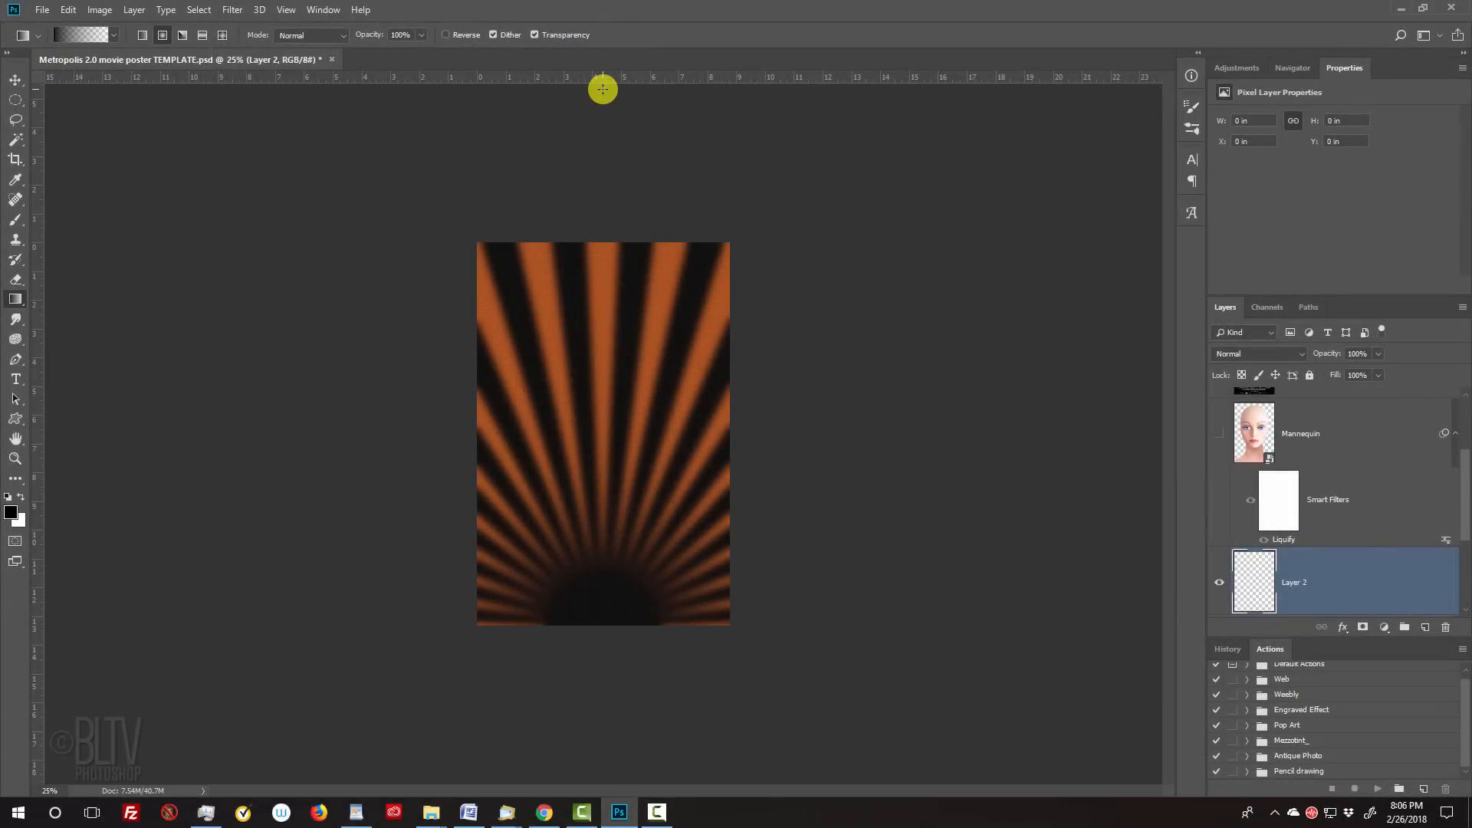
drag(601, 89, 580, 225)
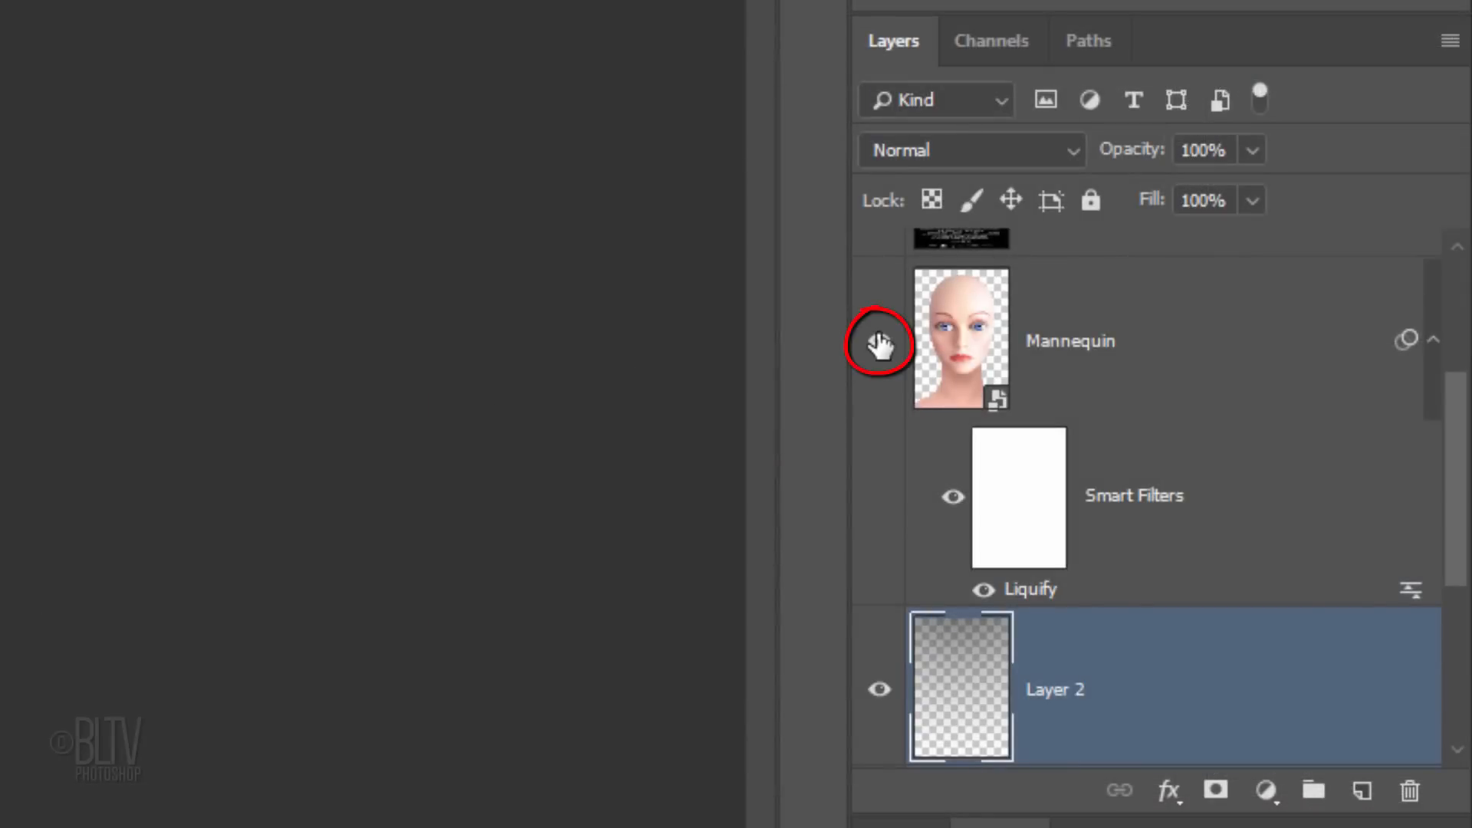
- Show the Mannequin layer, duplicate it as Mannequin copy, and zoom into the eyes
click(961, 339)
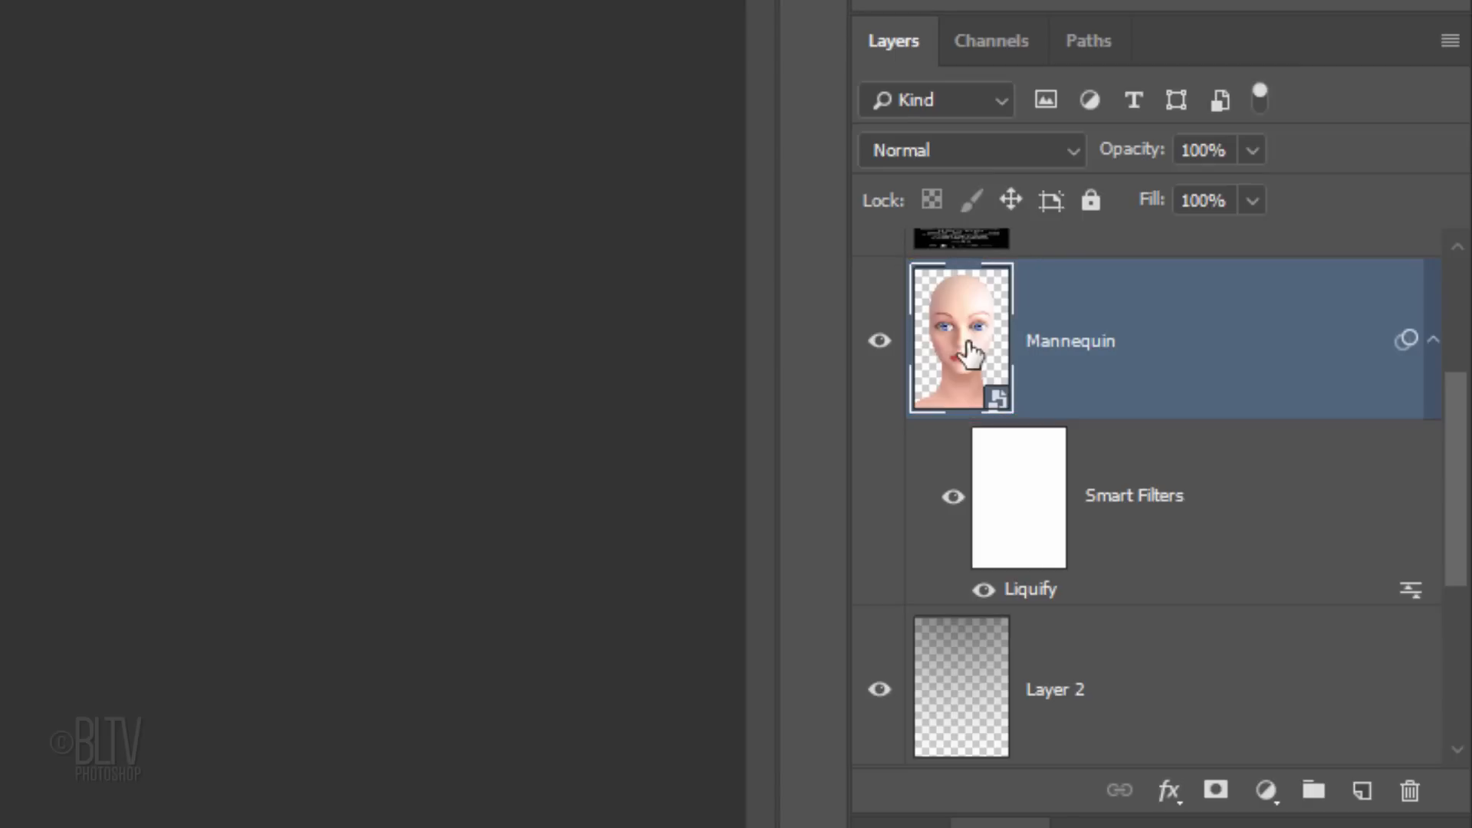
key(Ctrl+J)
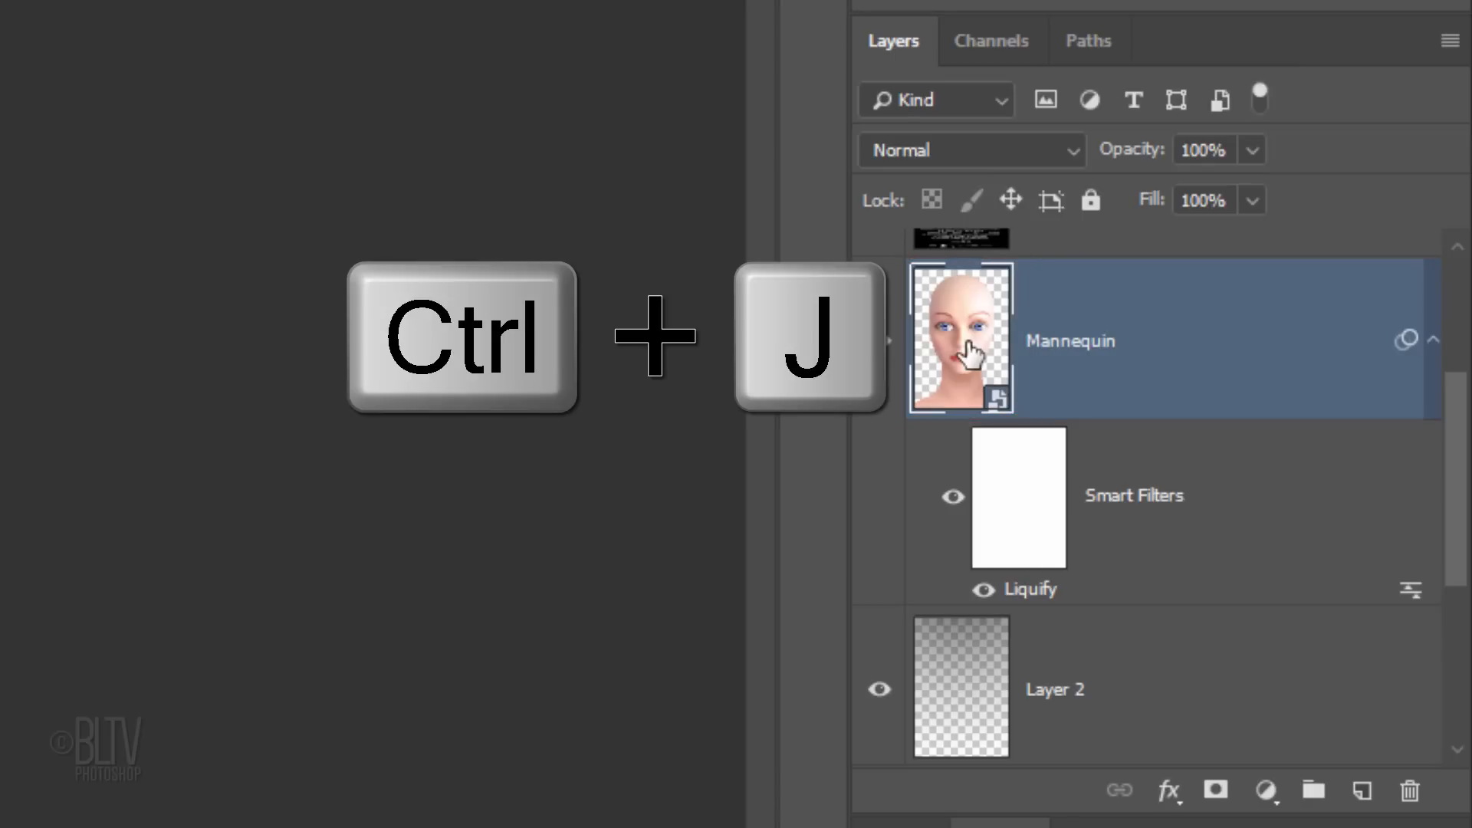
key(Ctrl+j)
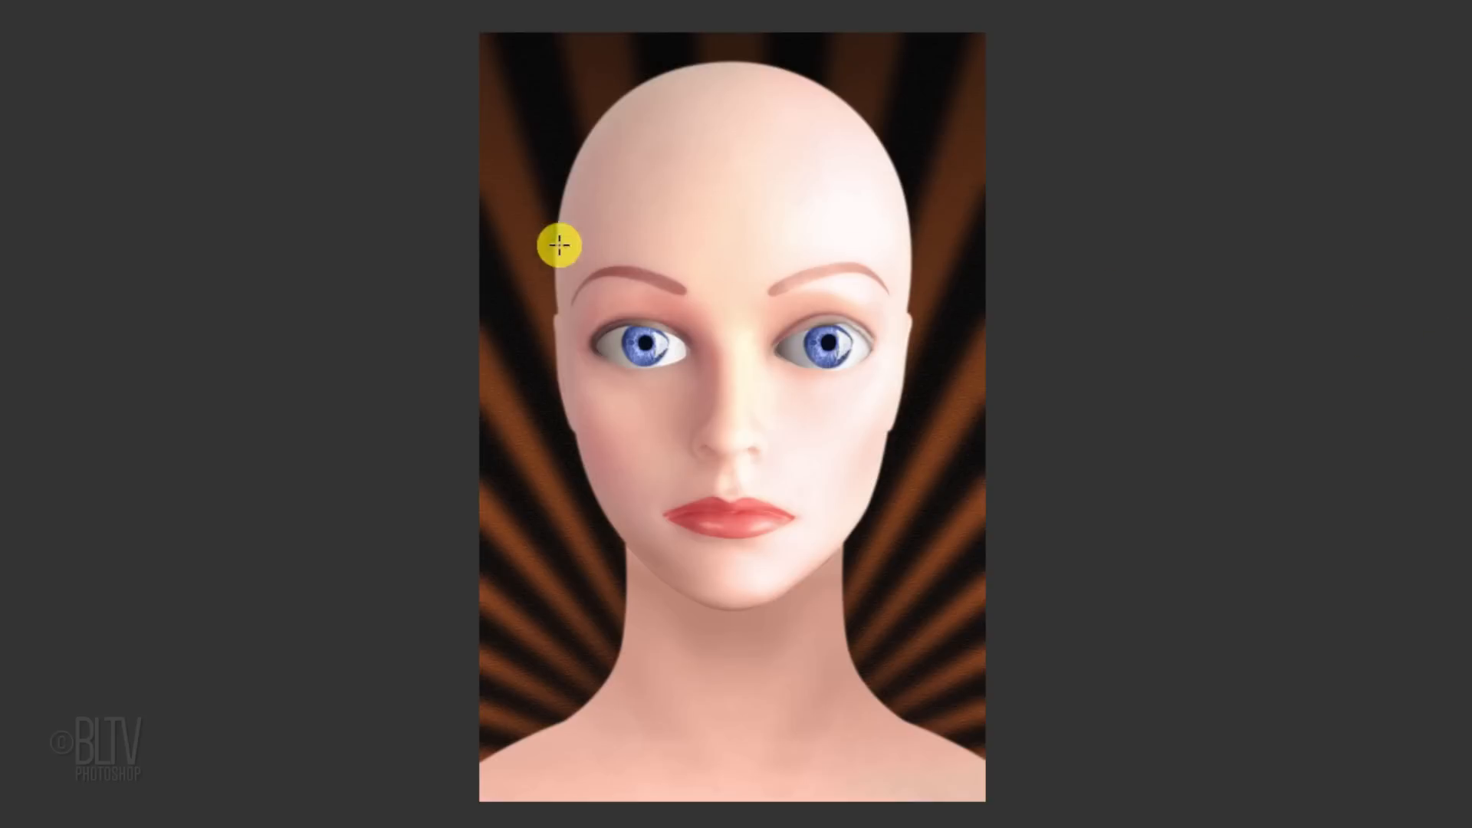
key(z)
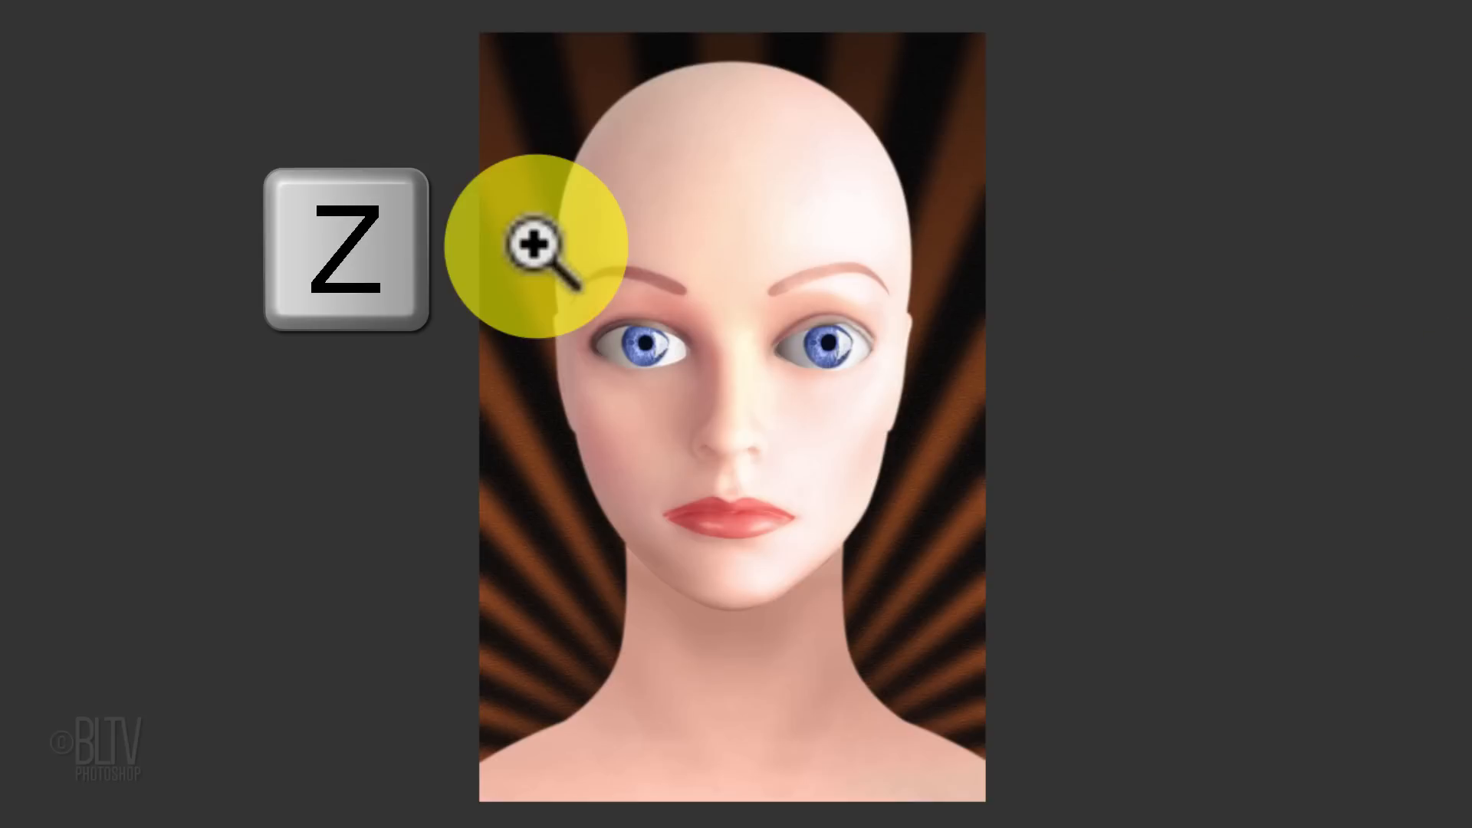
drag(540, 239, 910, 423)
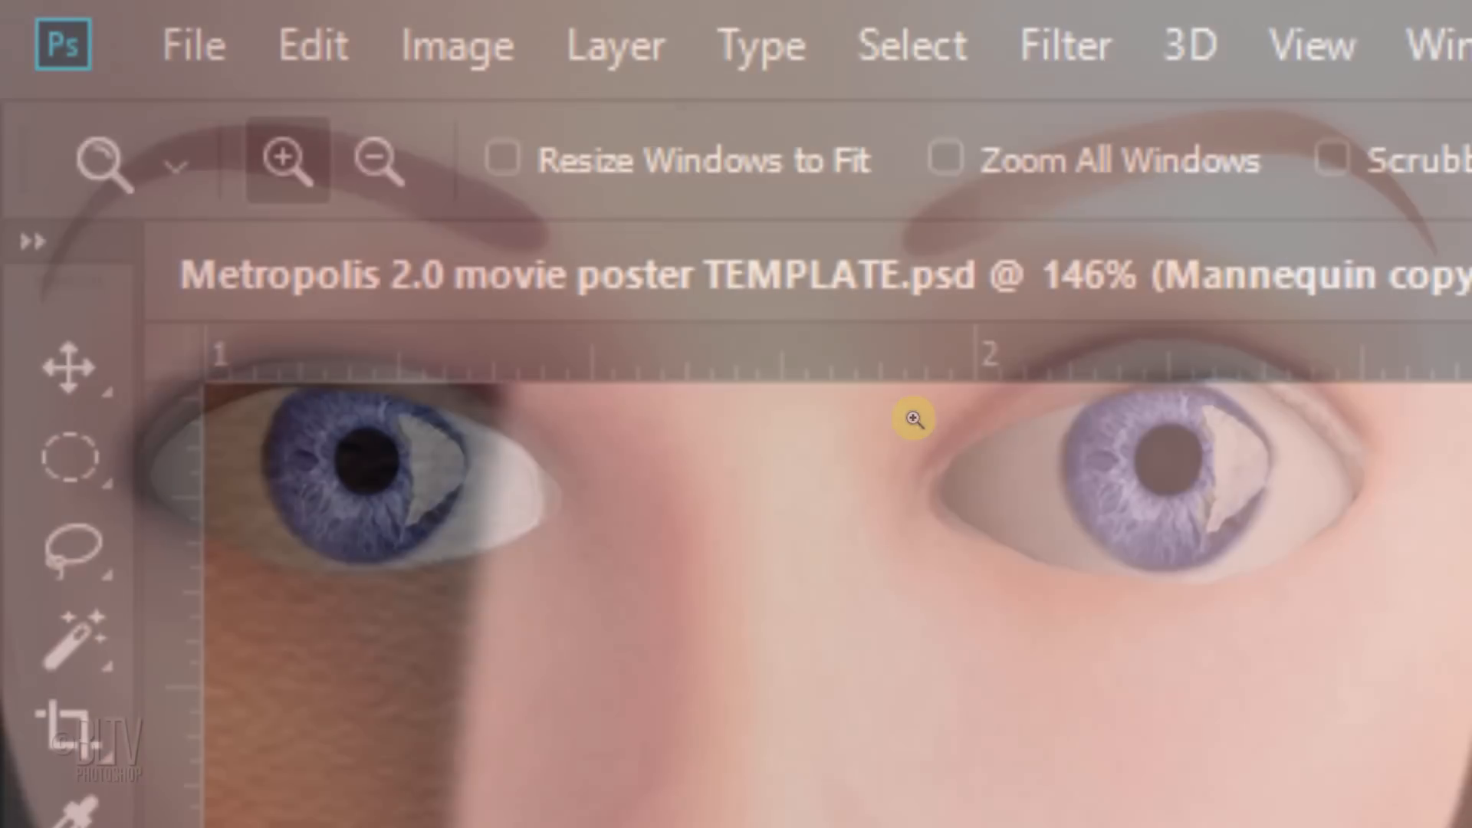
- Draw elliptical selections around both irises and feather them by 2 pixels
click(69, 464)
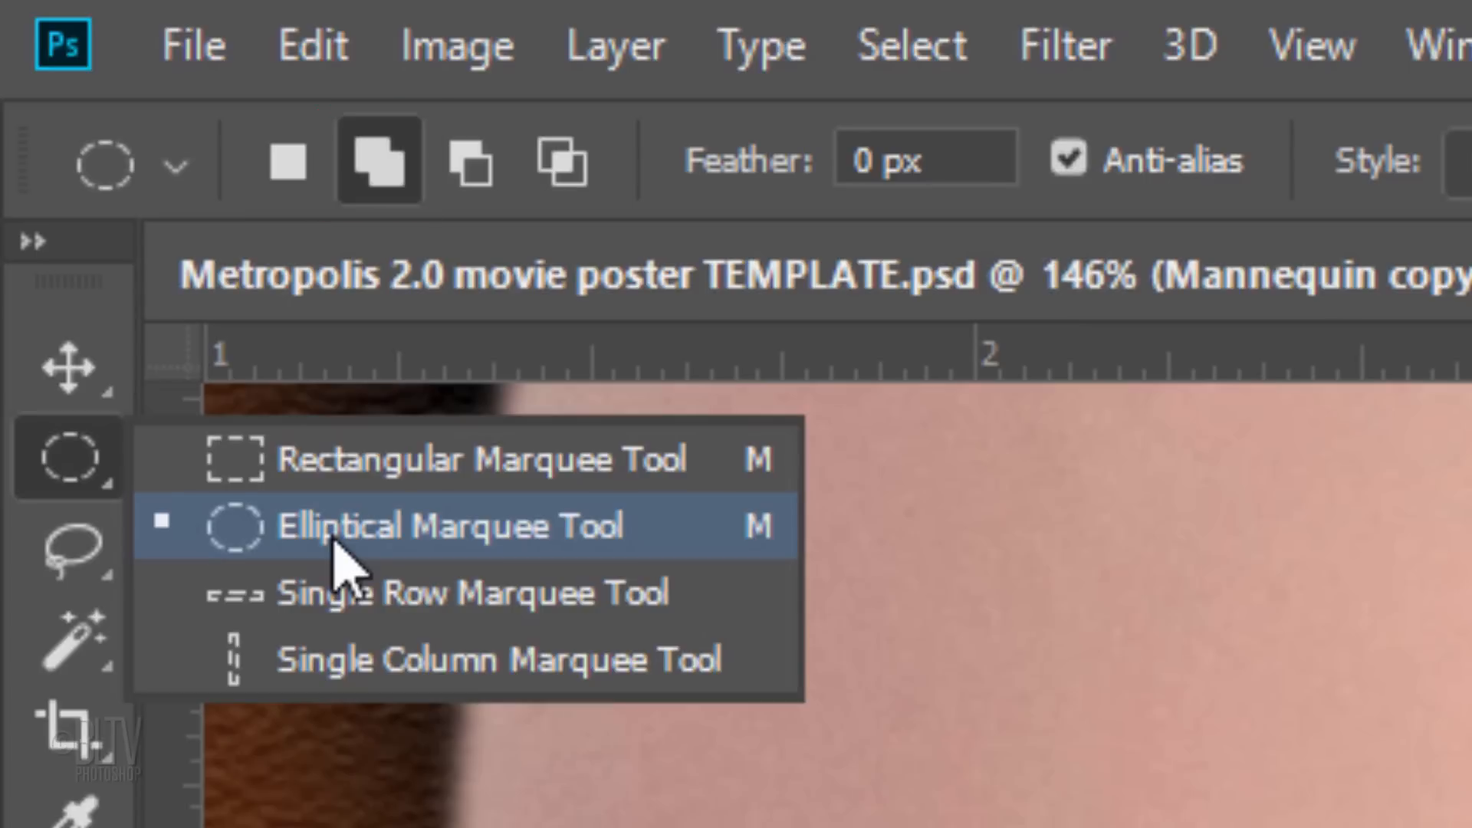
click(450, 524)
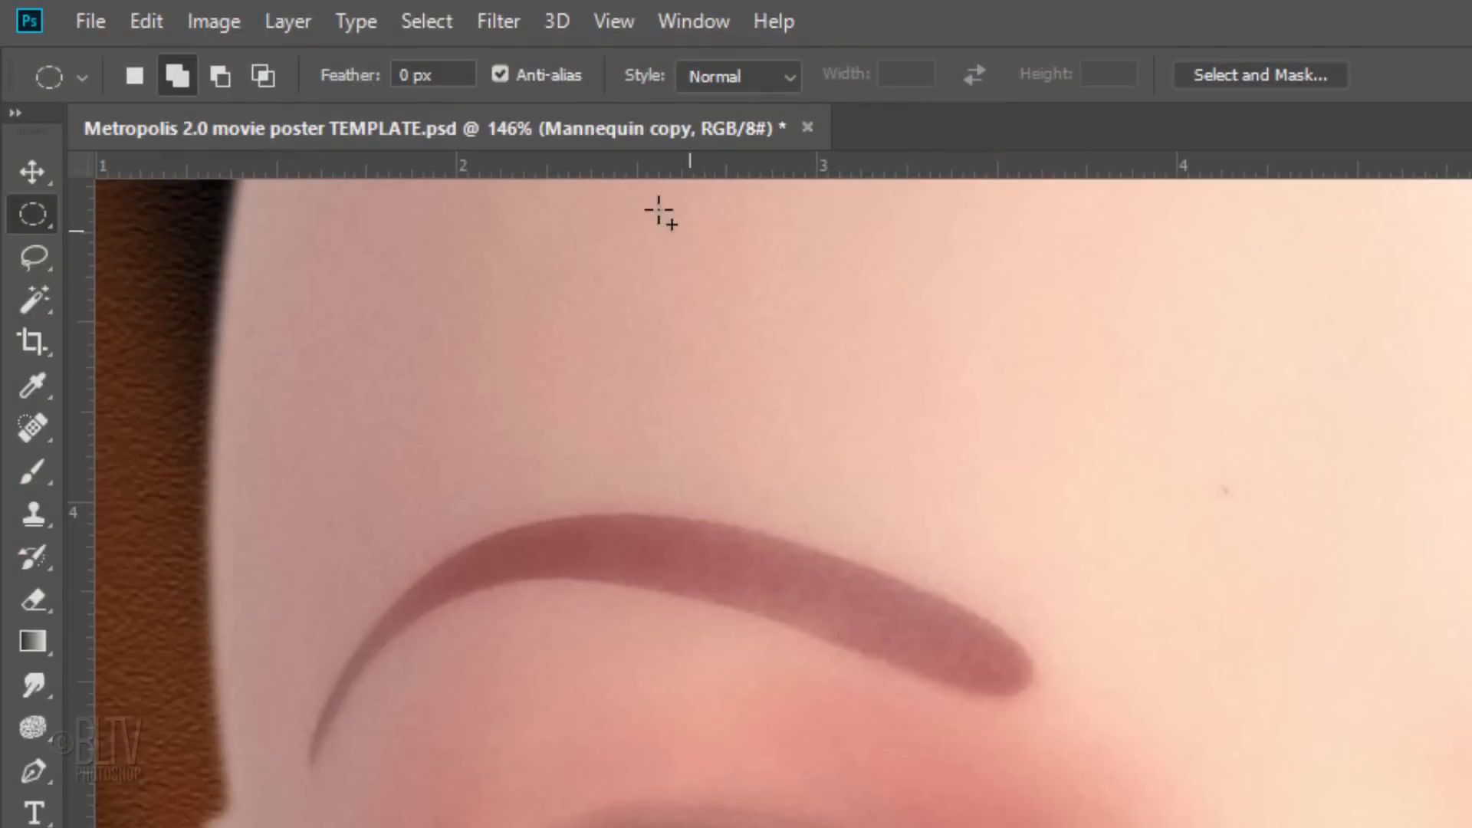
click(426, 22)
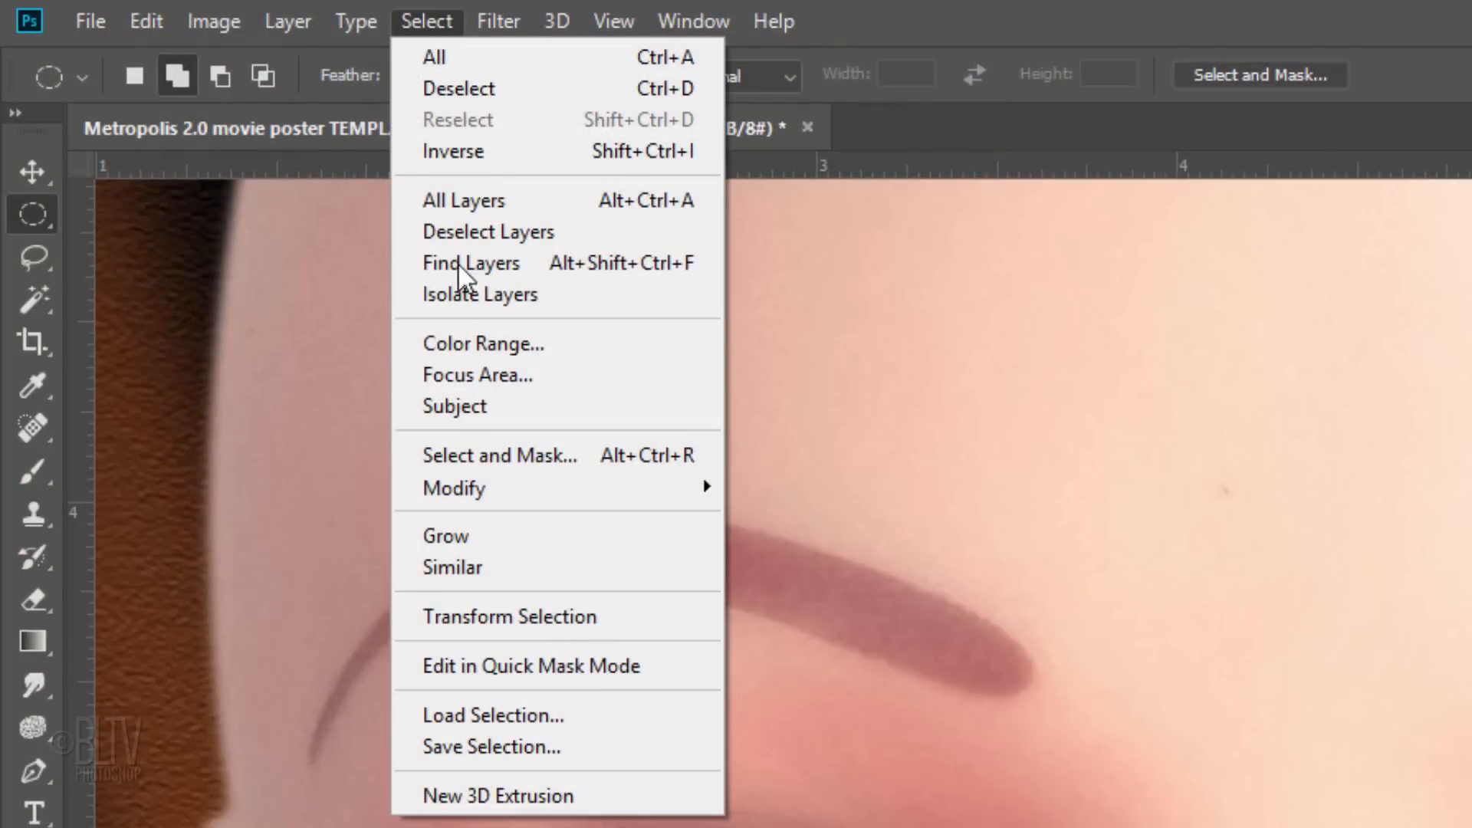
mouse_move(454, 489)
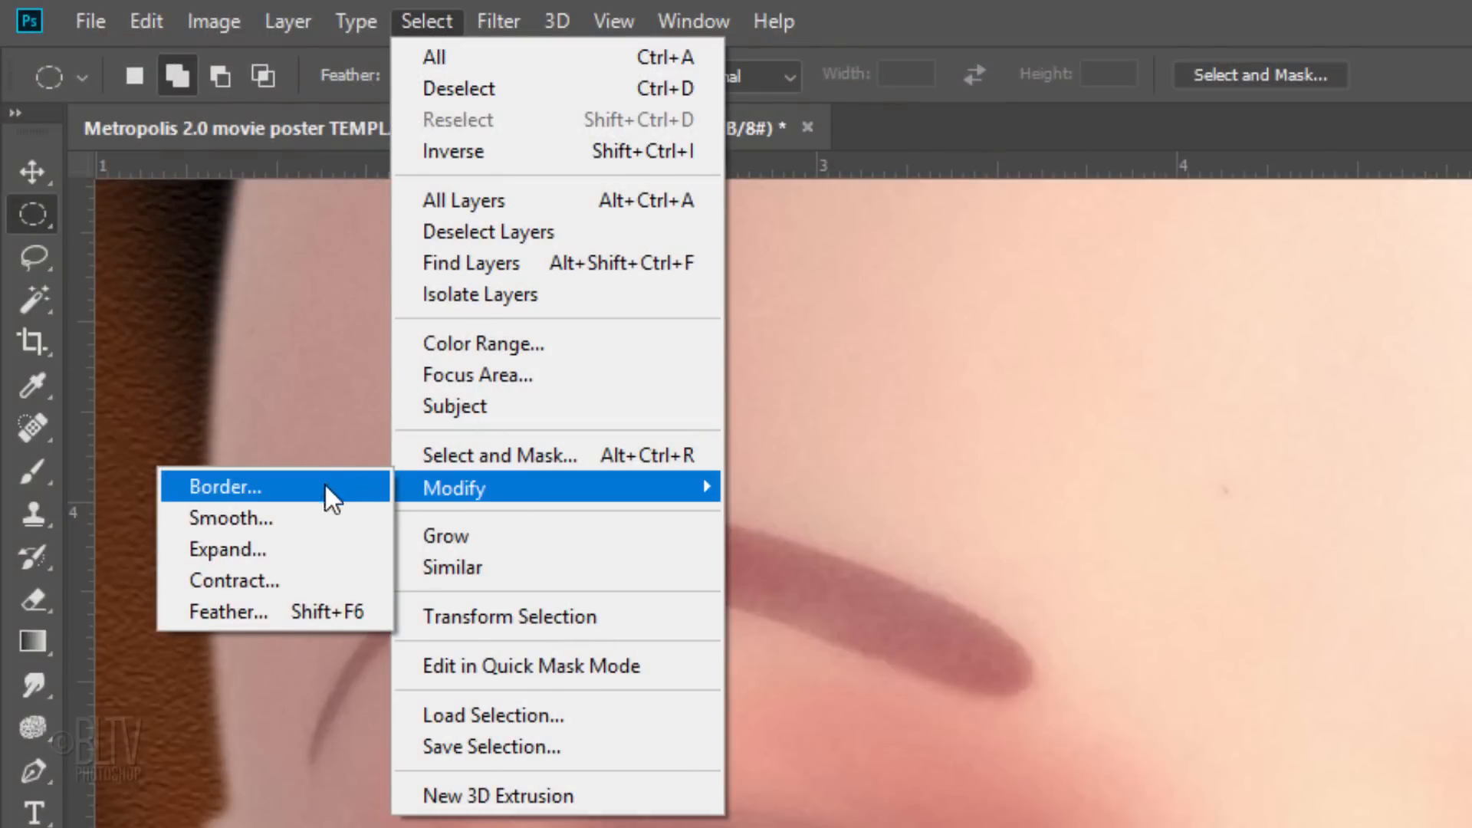
click(227, 612)
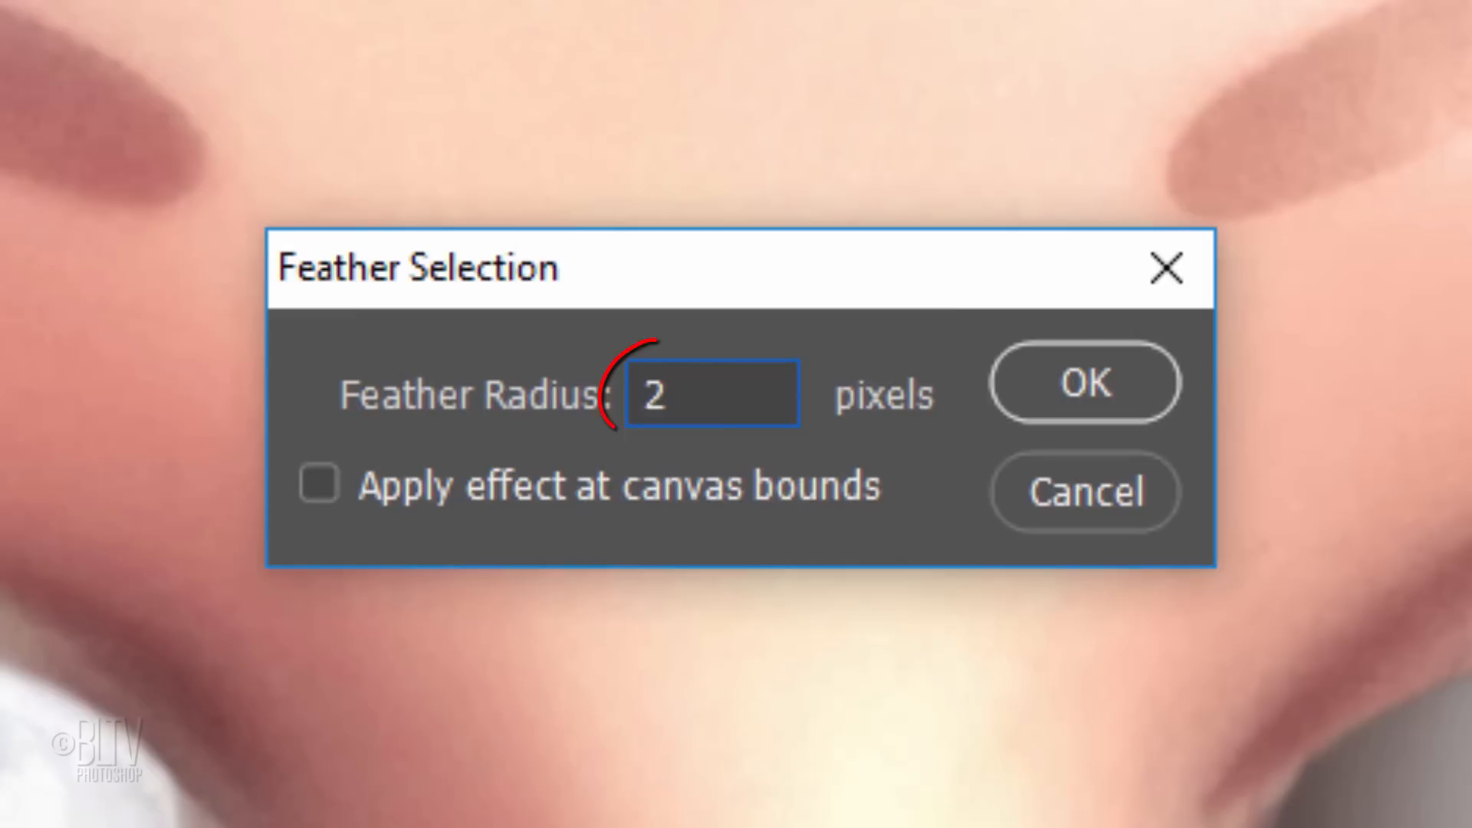
click(694, 393)
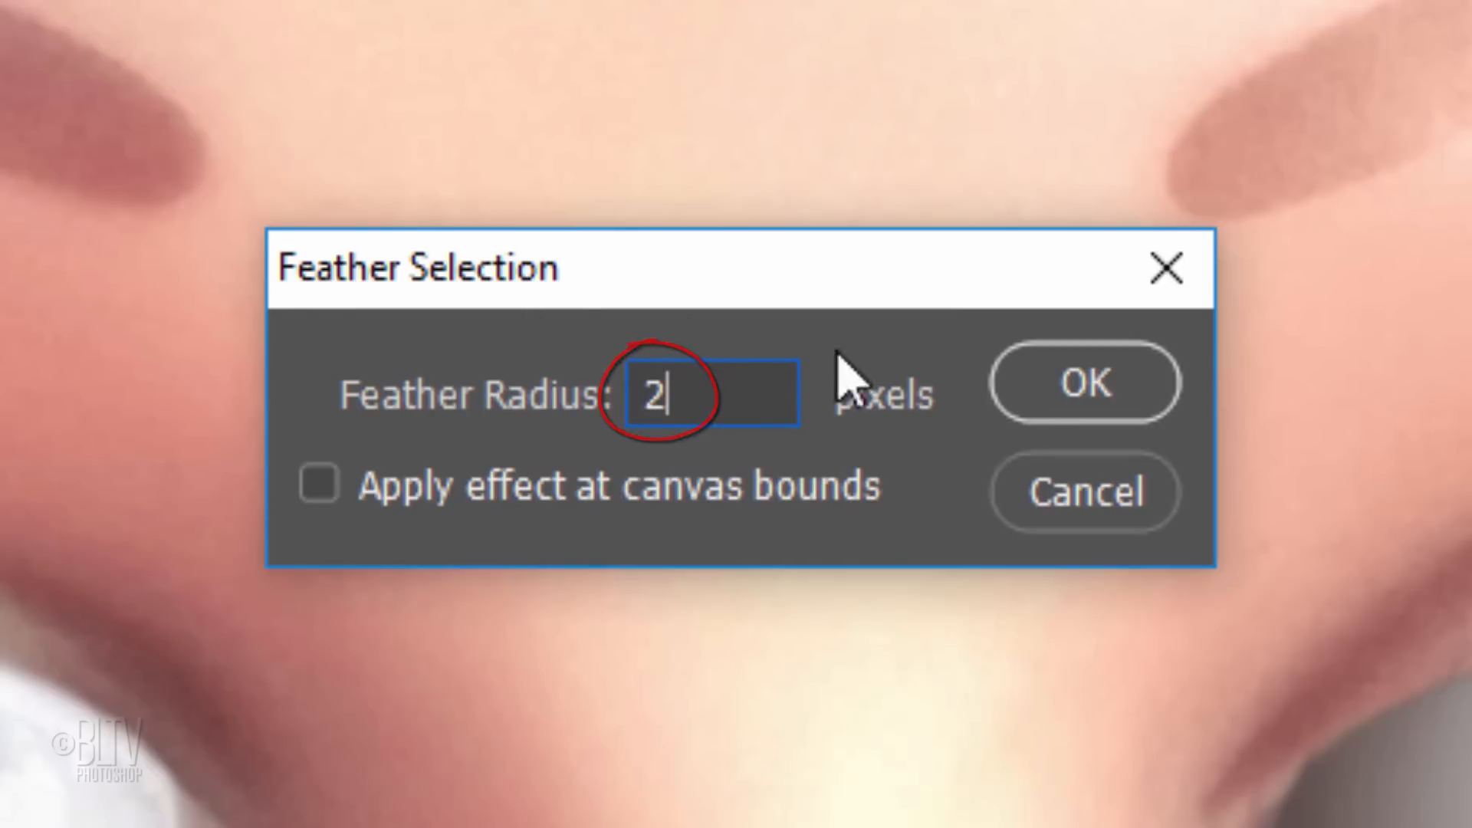
click(1085, 382)
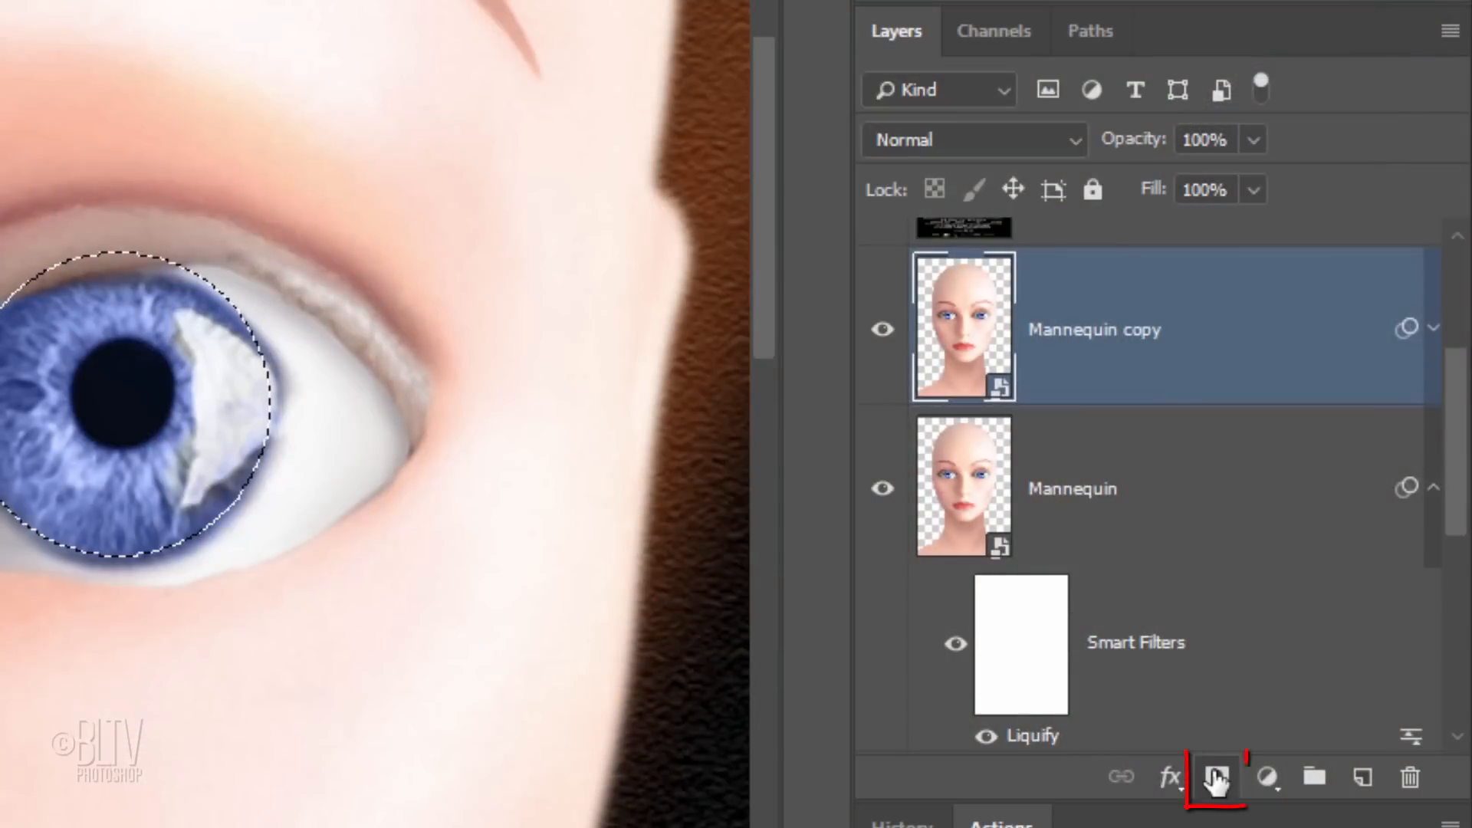
- Mask Mannequin copy to just the eyes, hide it, and return to the original Mannequin layer
click(1214, 775)
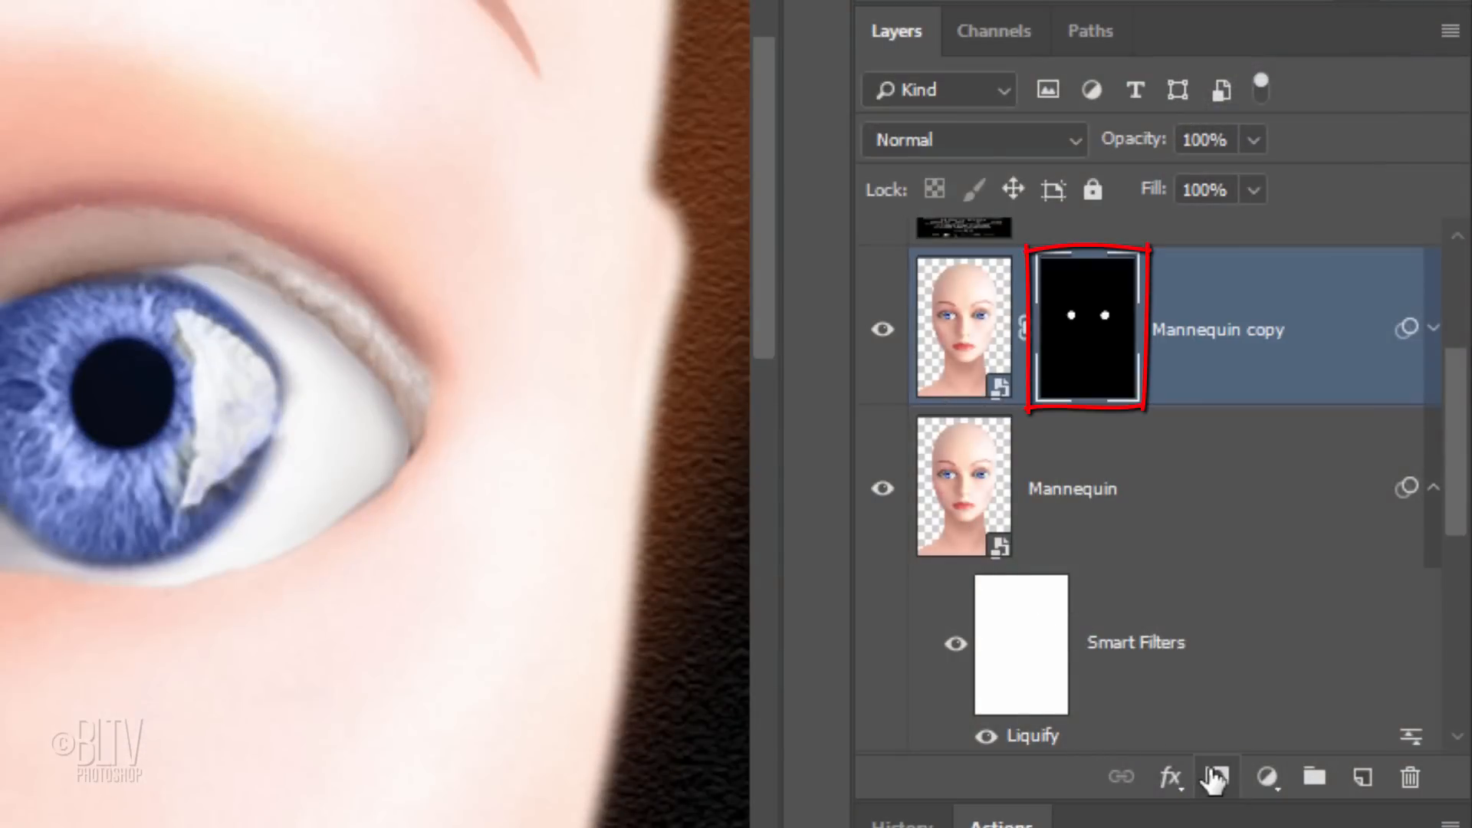
click(1086, 328)
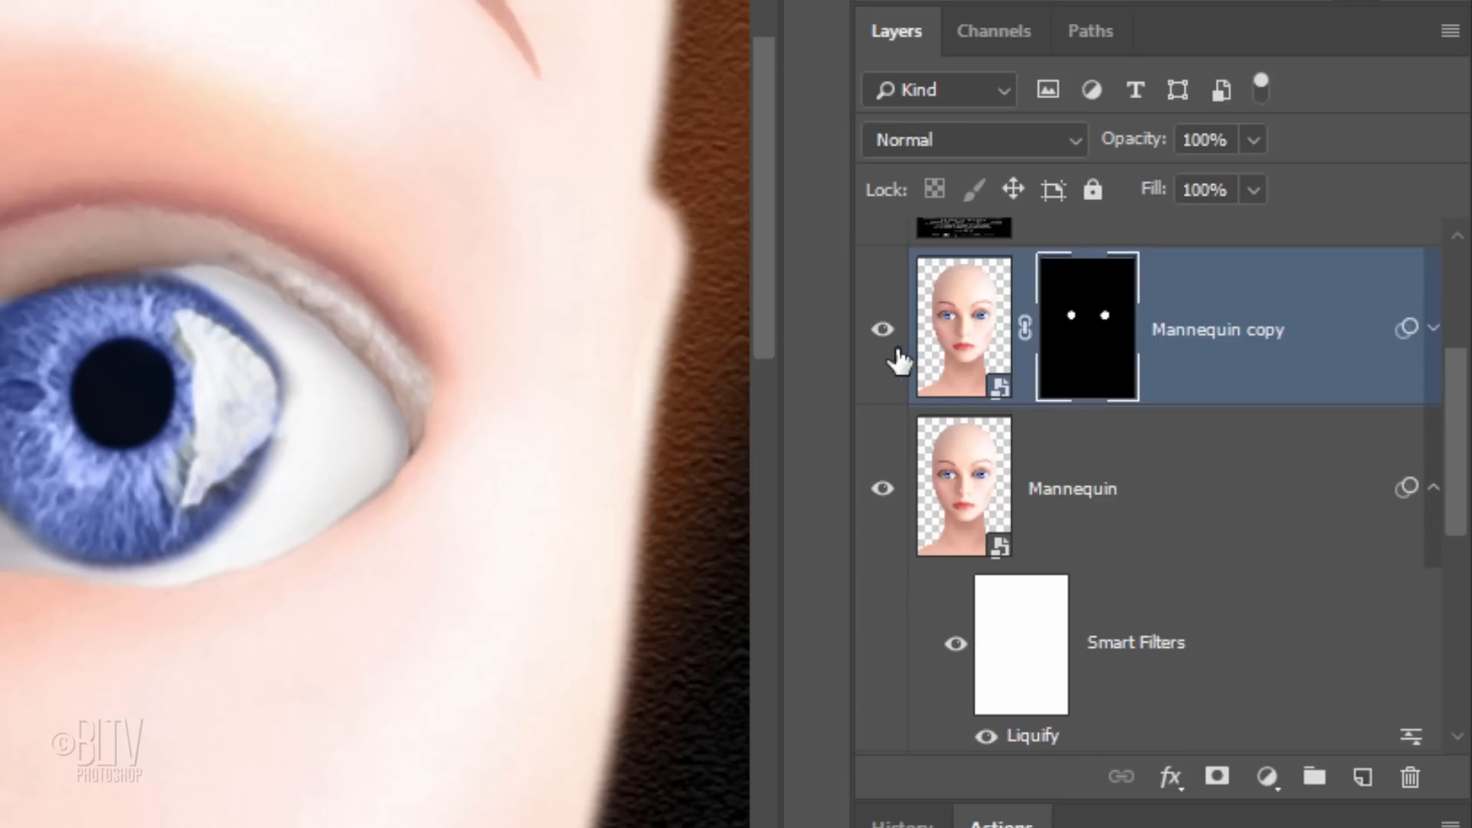
click(881, 328)
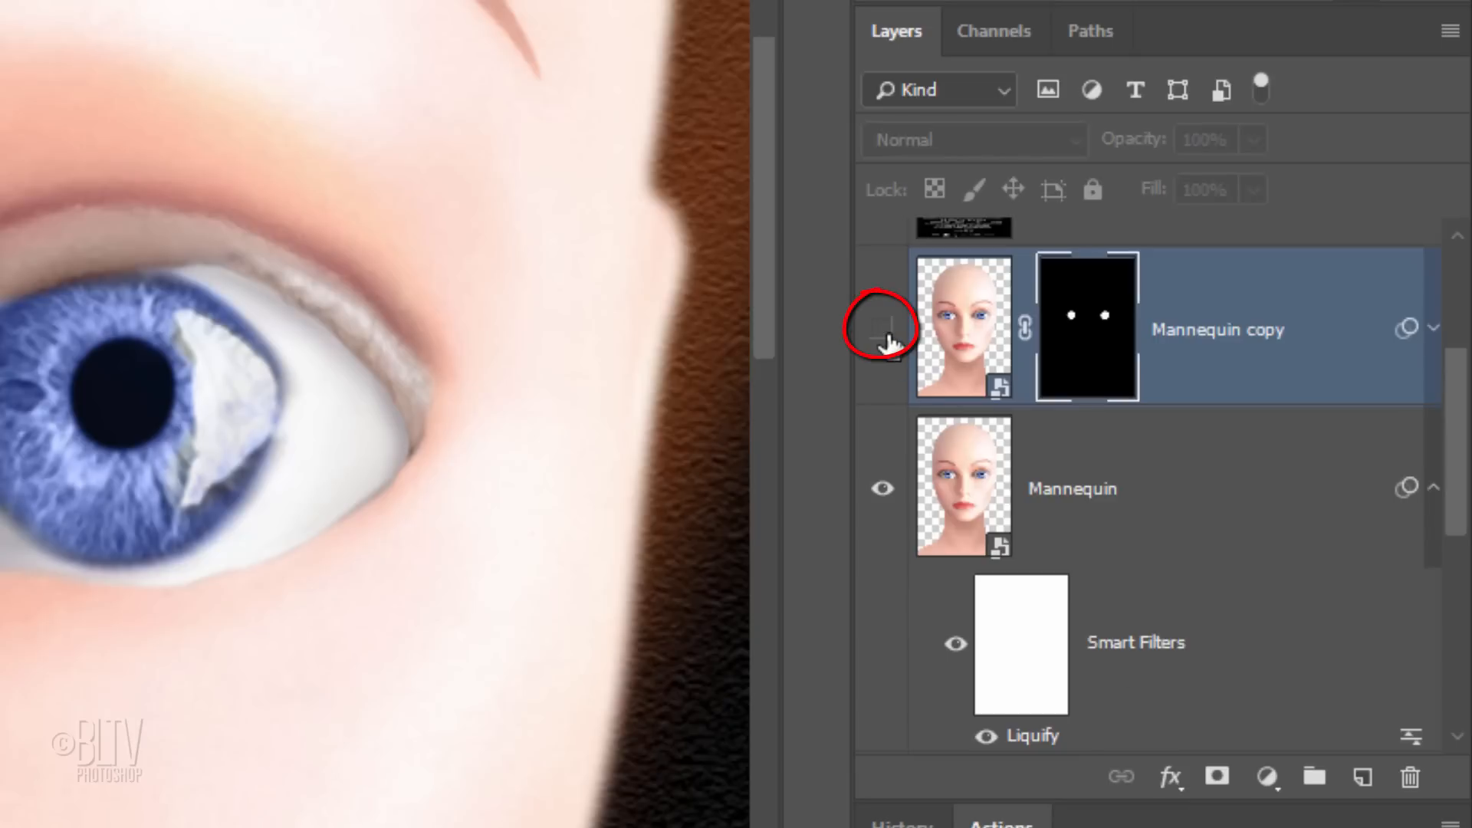
click(969, 500)
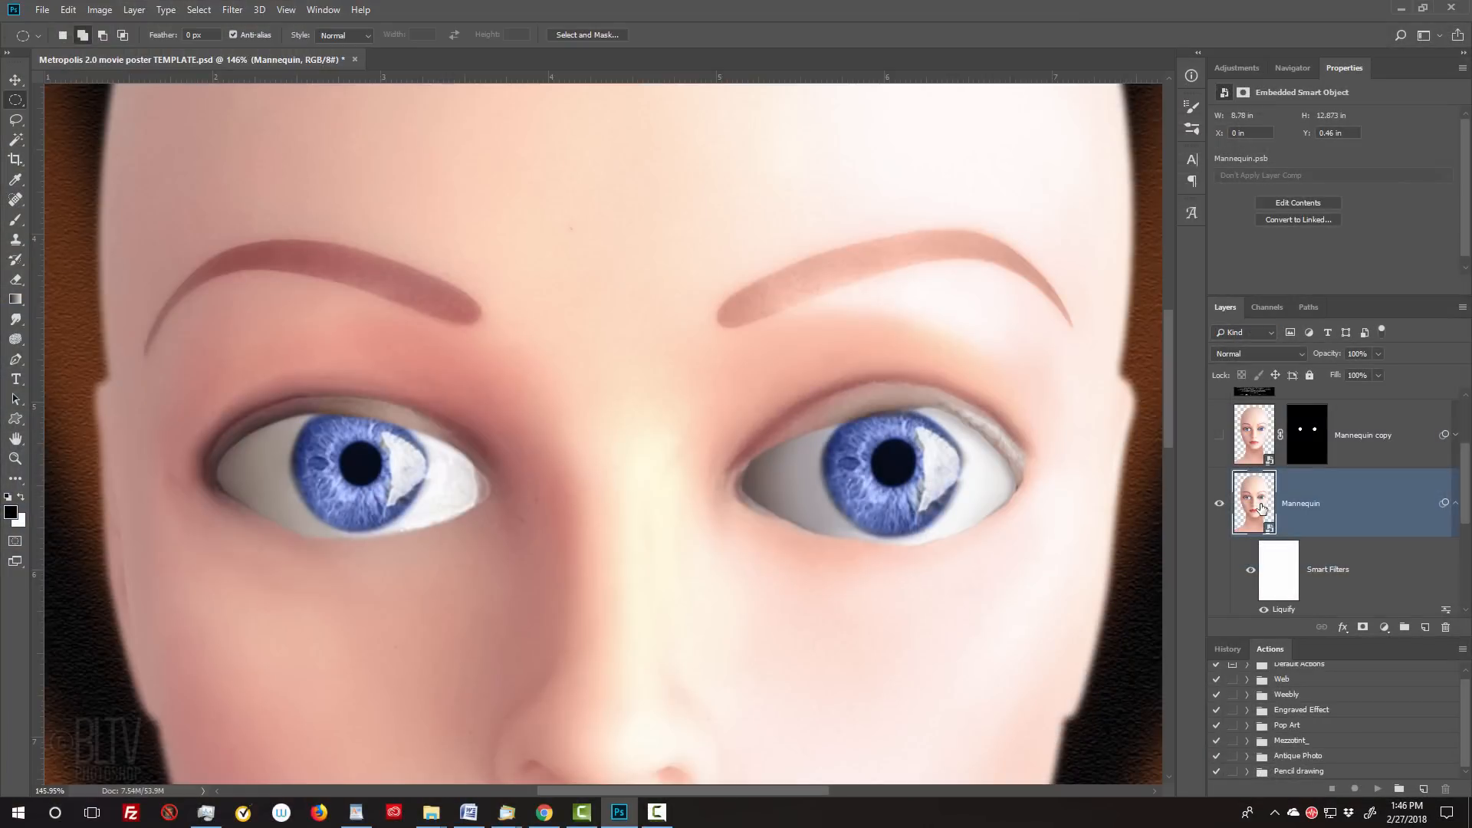
key(ctrl+0)
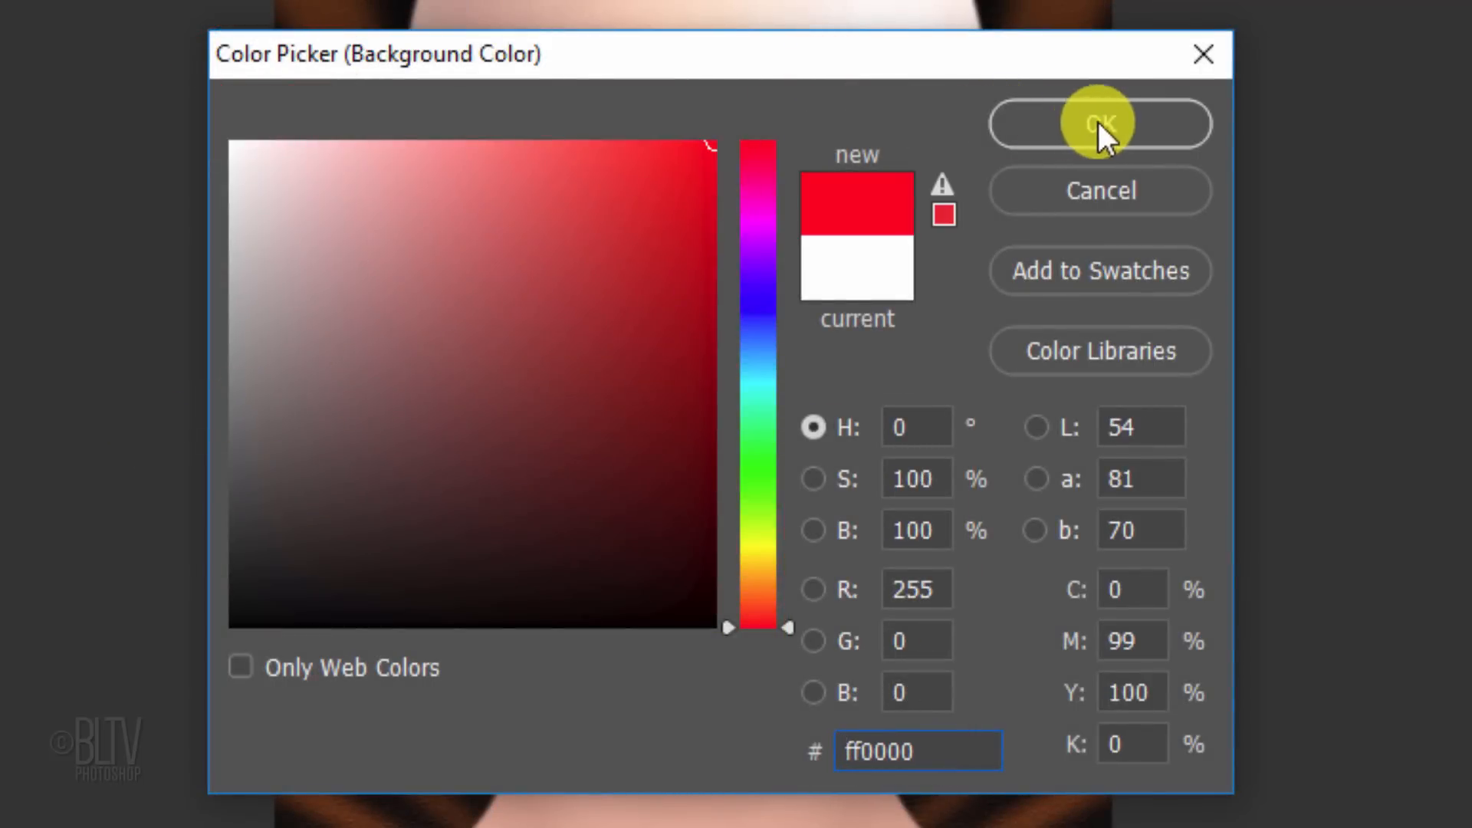
- Set the background colour to pure red ff0000 and enter the Filter Gallery
click(1101, 123)
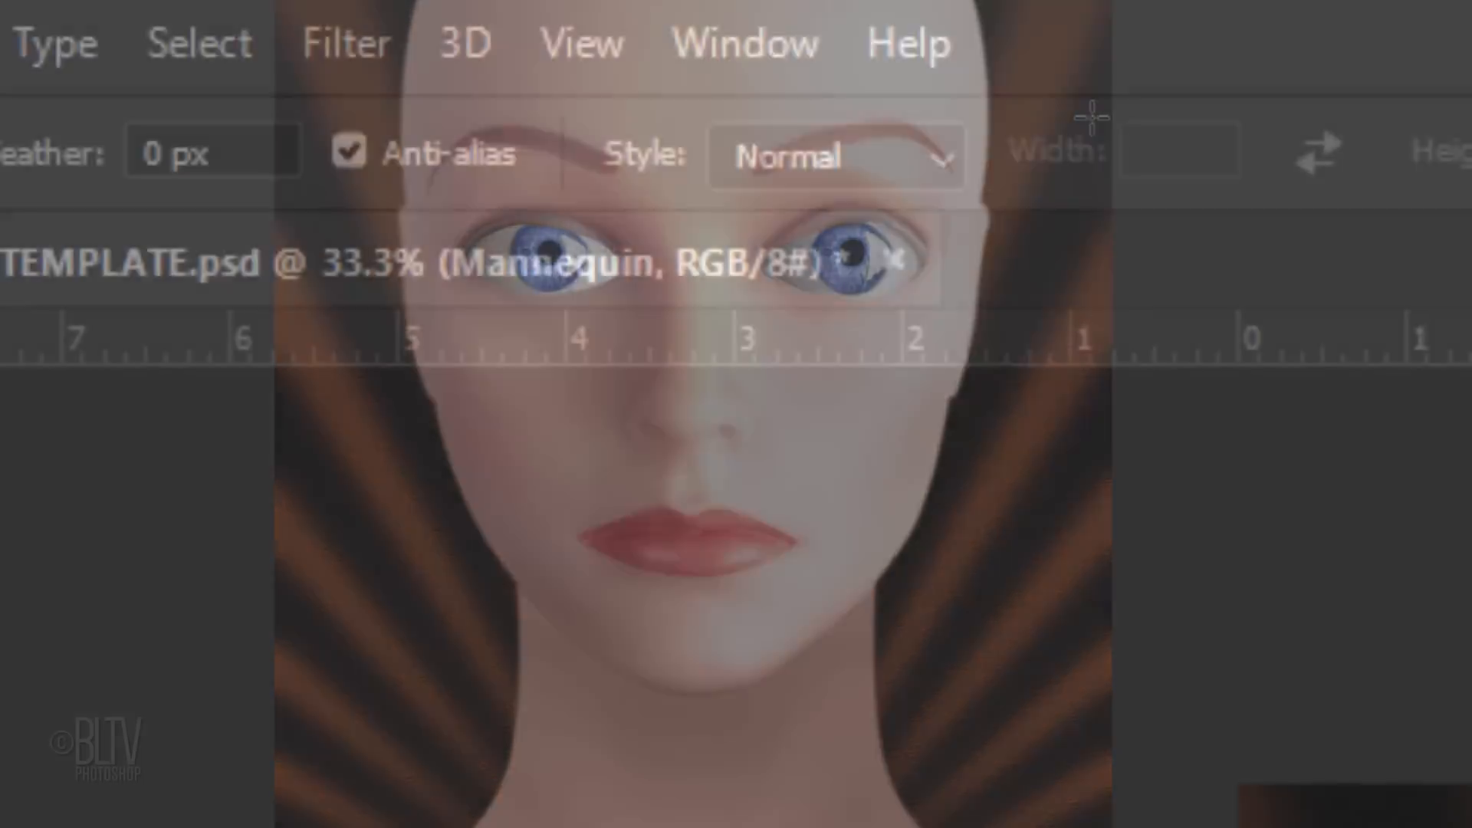
click(345, 44)
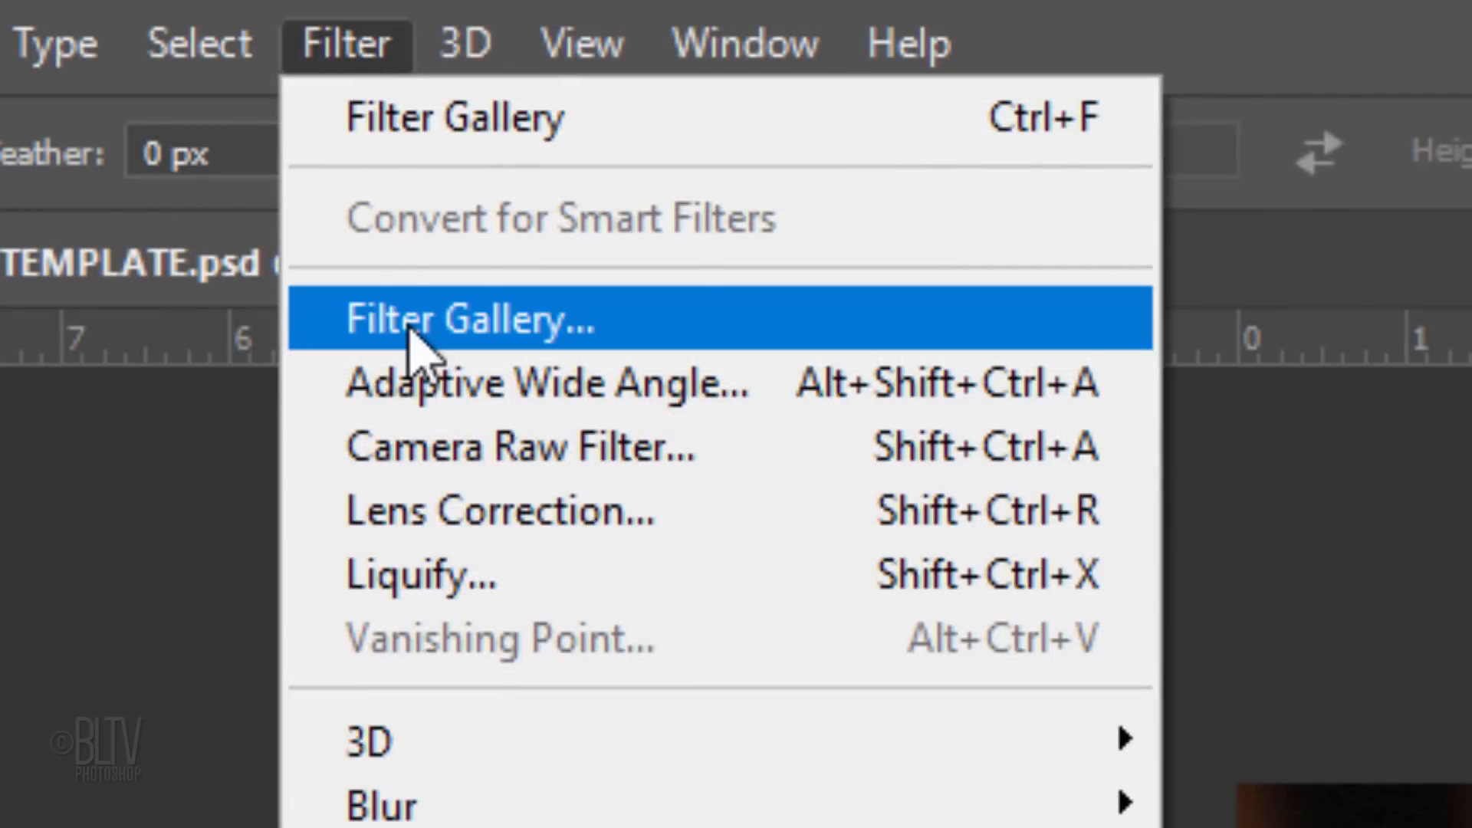
click(470, 319)
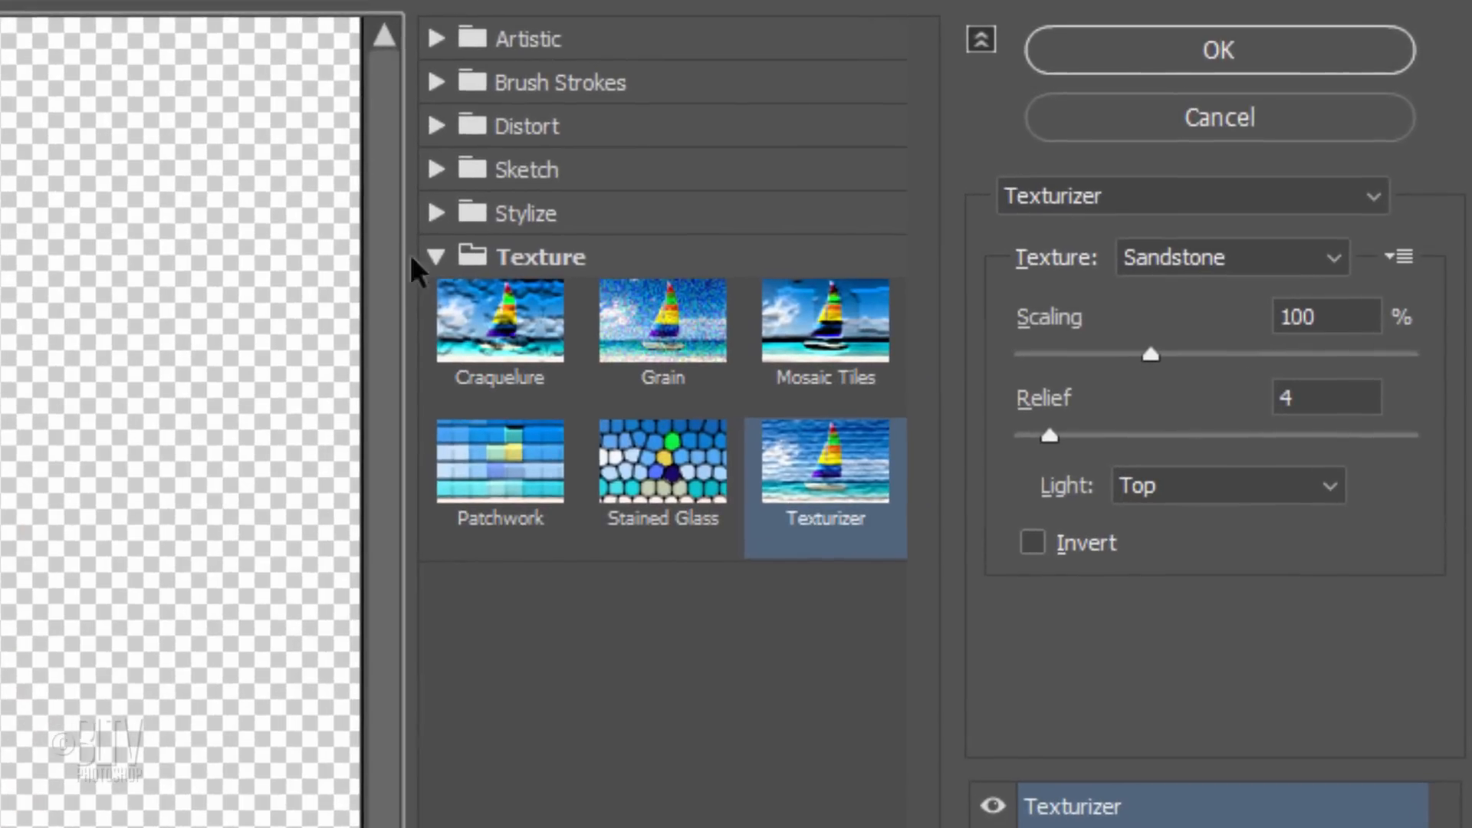
click(436, 257)
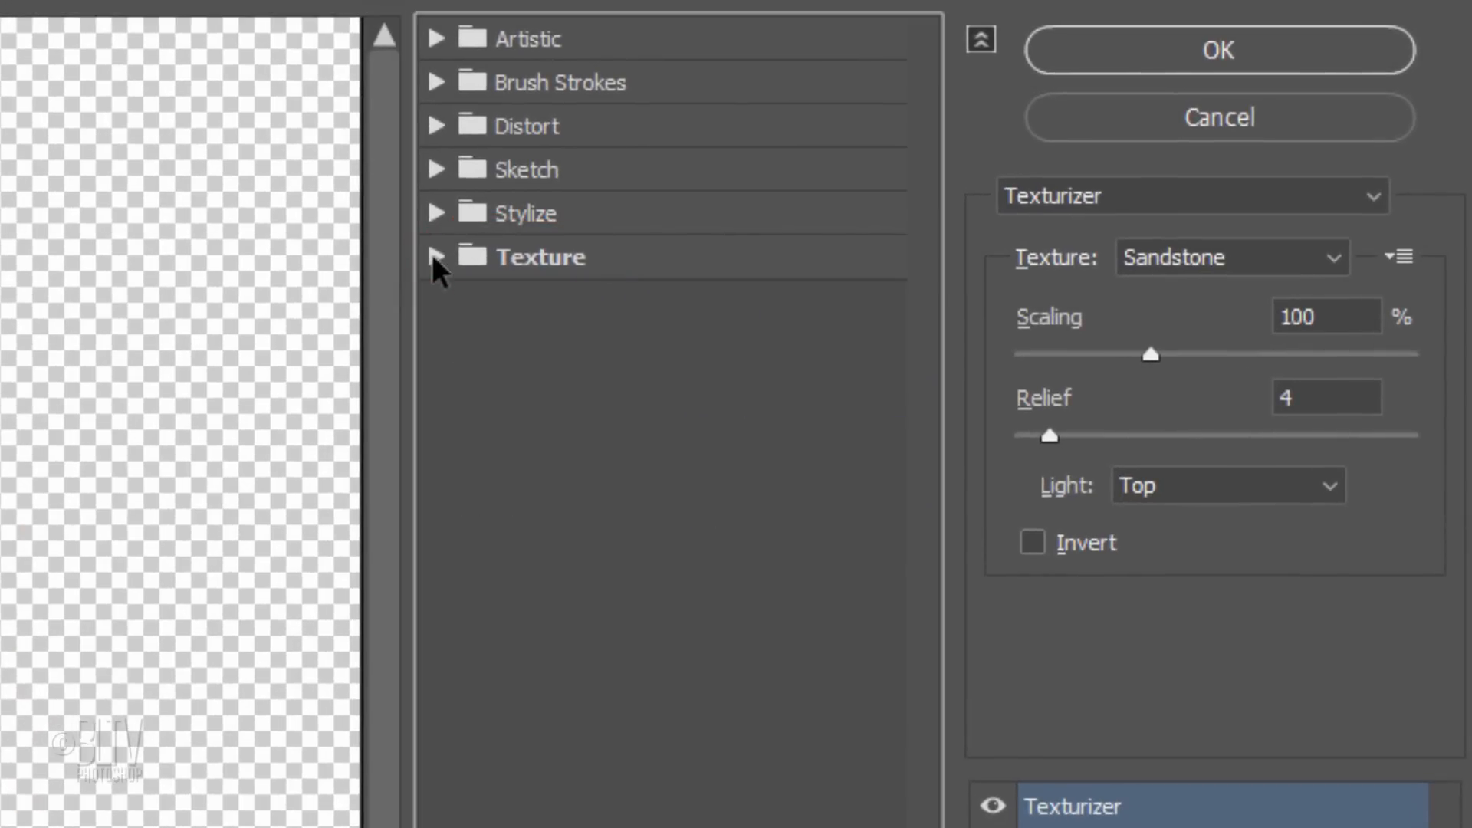
- Apply the Sketch > Reticulation filter at density 5 to the mannequin
click(438, 169)
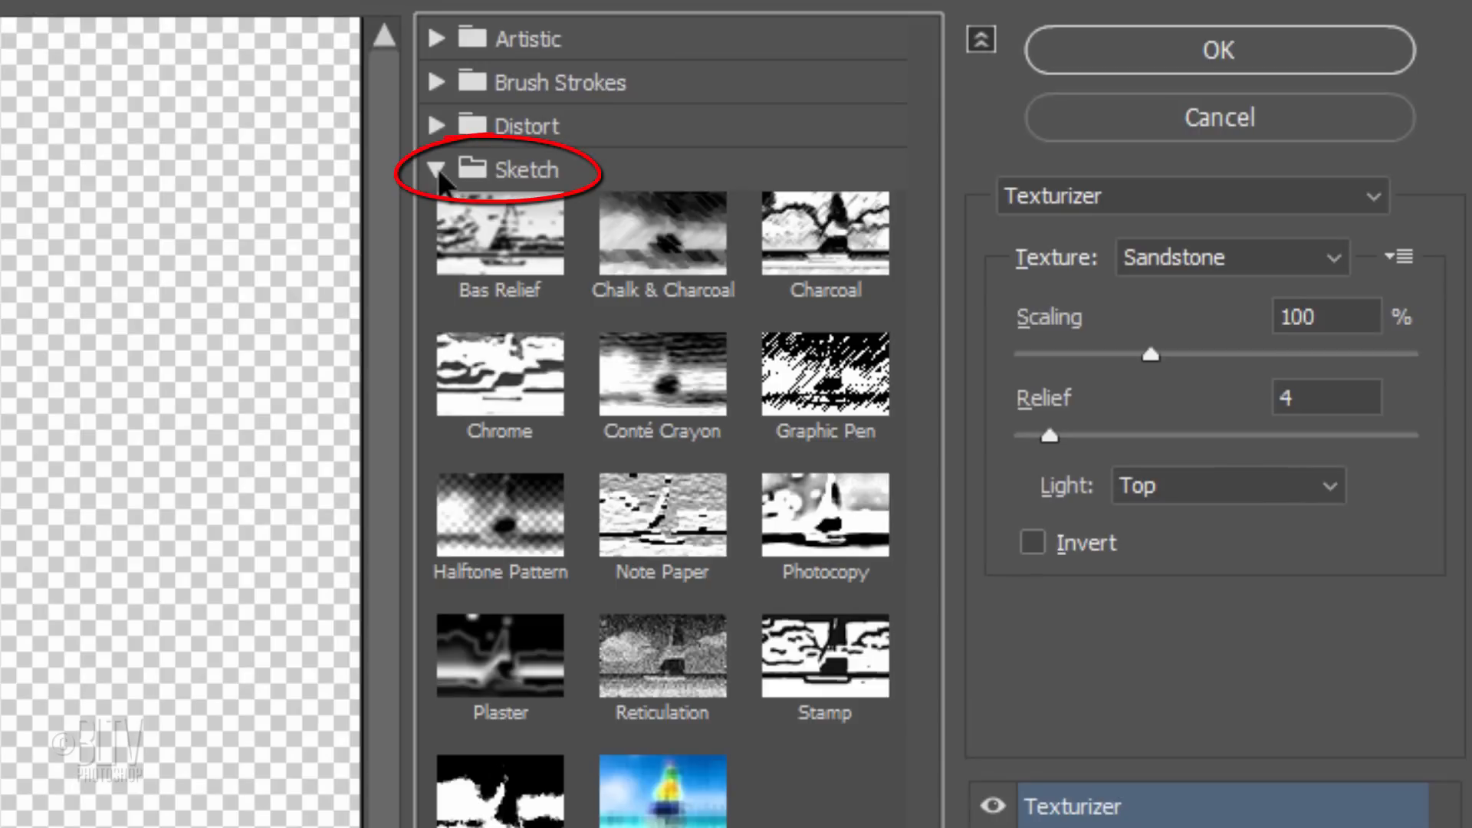
click(662, 656)
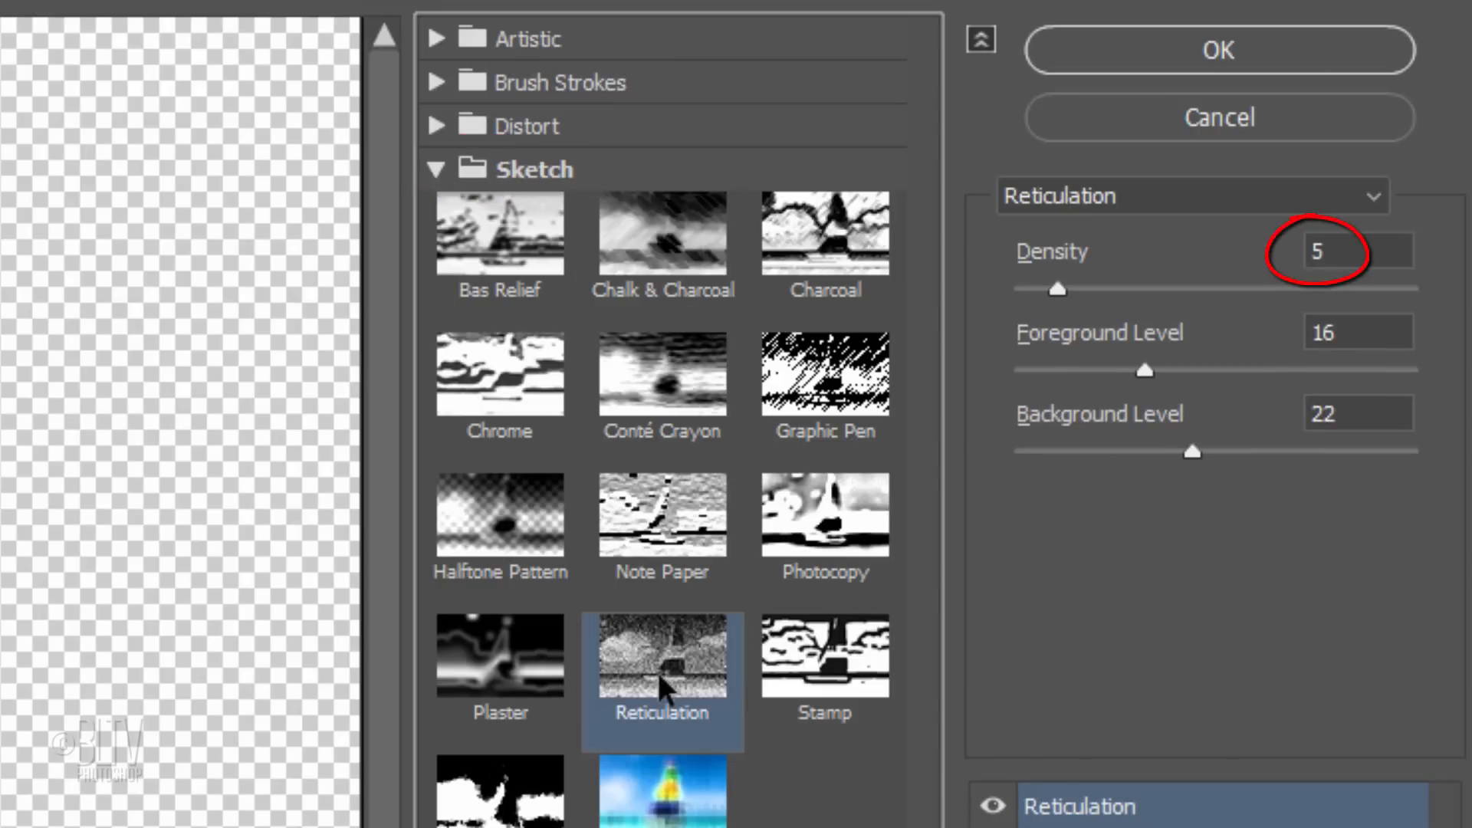
click(1336, 331)
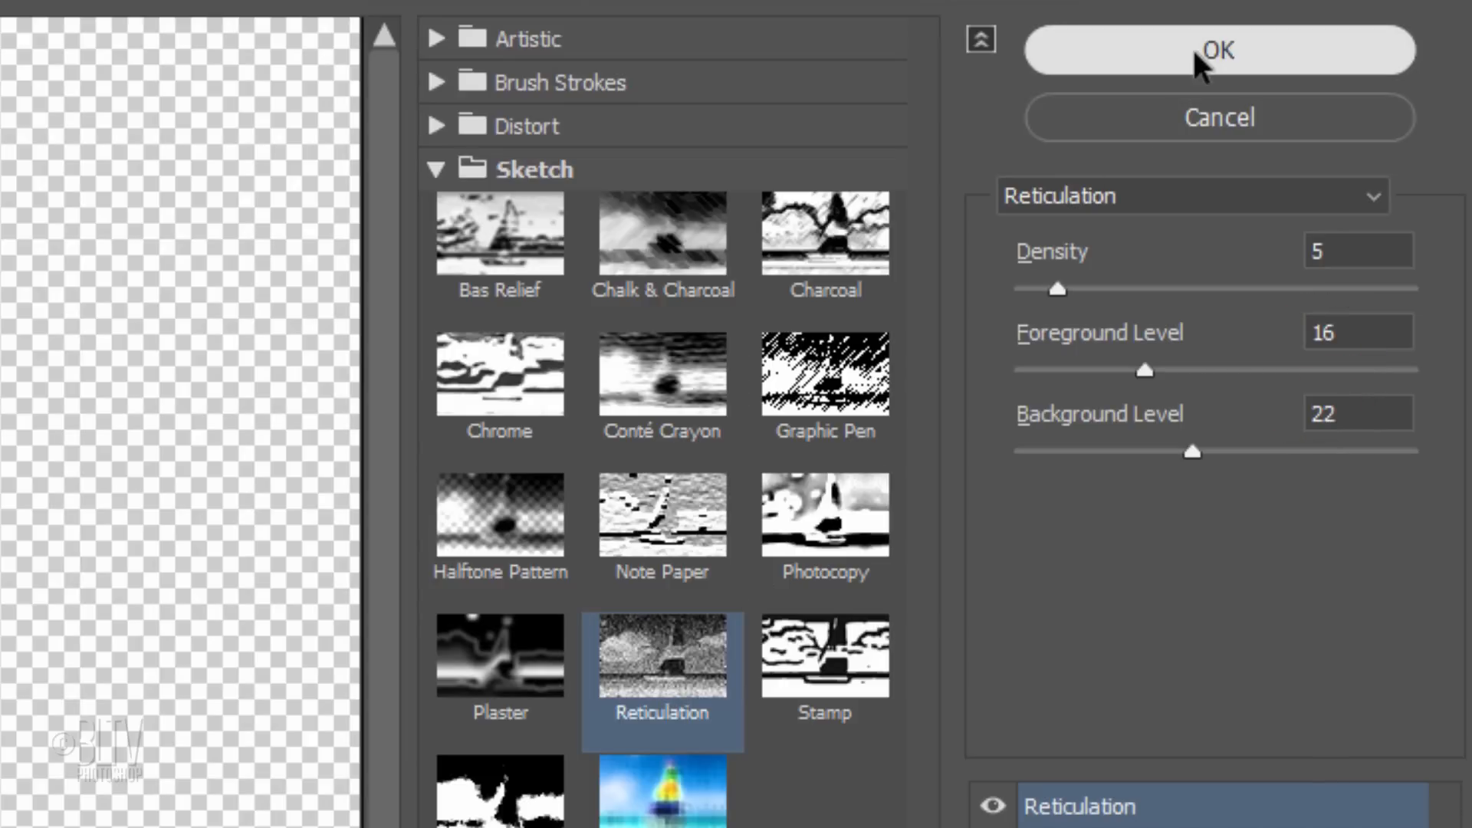
click(1218, 49)
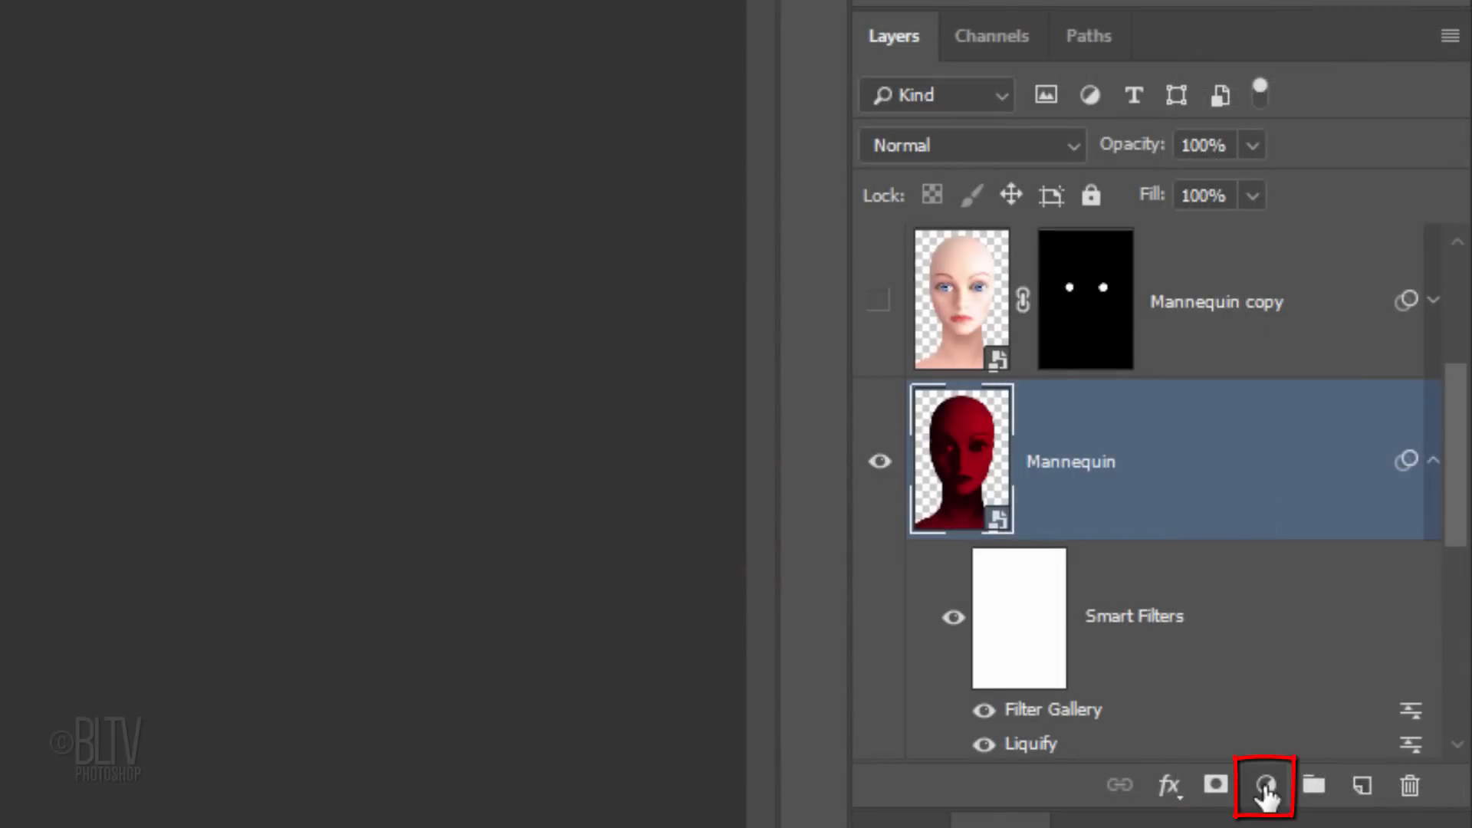
- Add a Levels adjustment above Mannequin with output highlights lowered to 176, clipped to it
click(1265, 785)
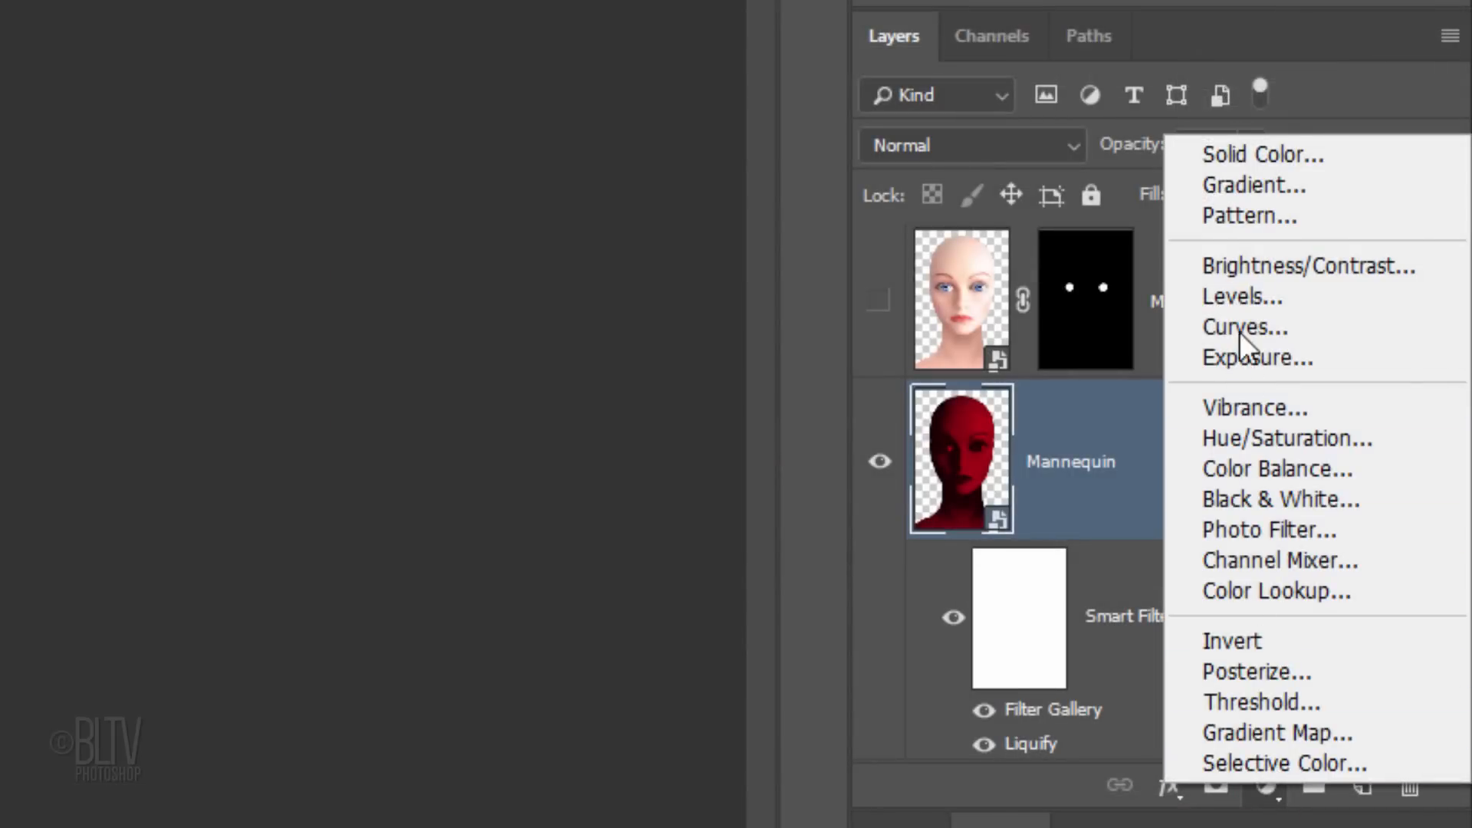
click(1242, 296)
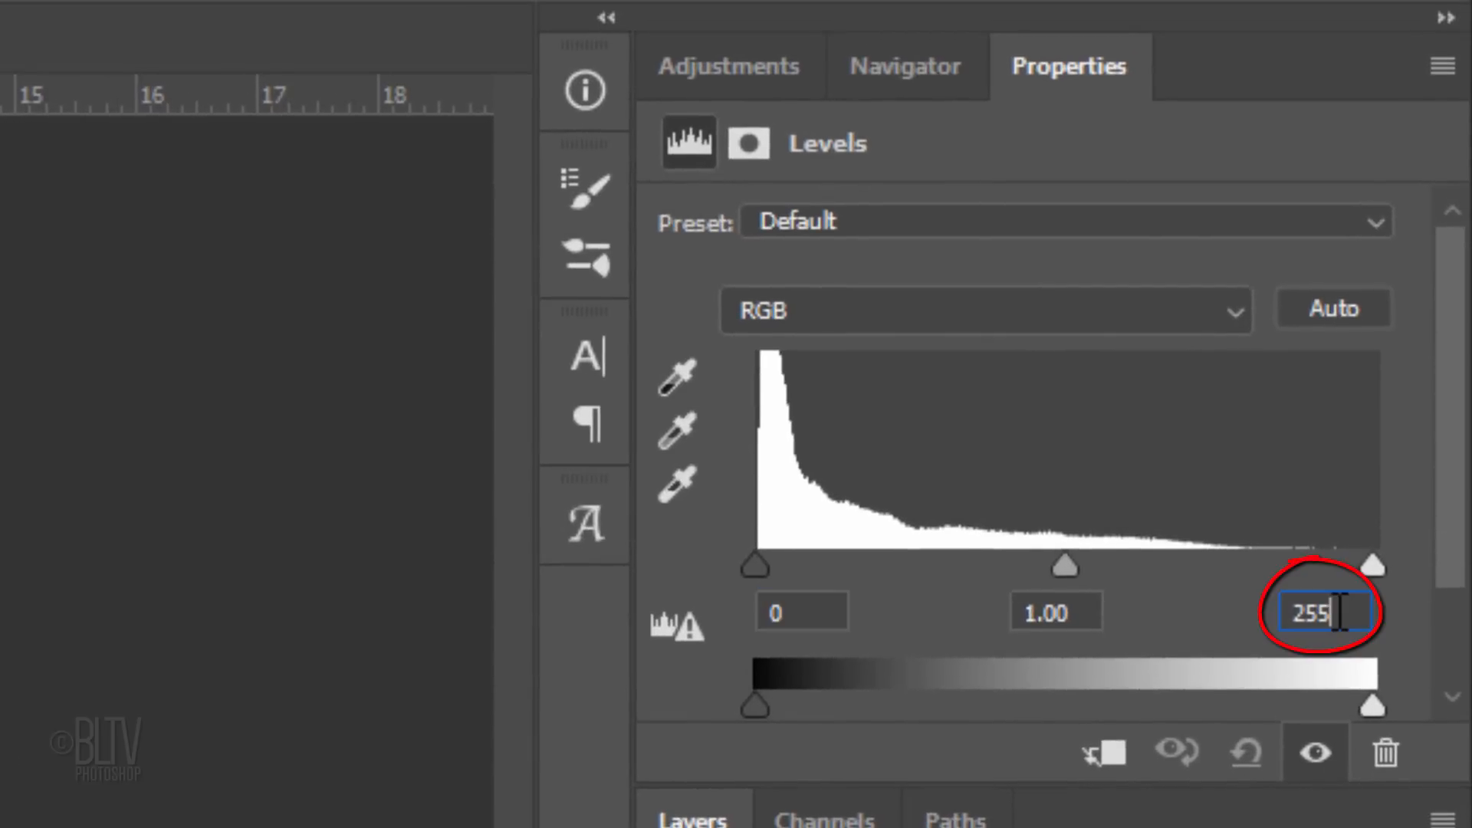
text(1)
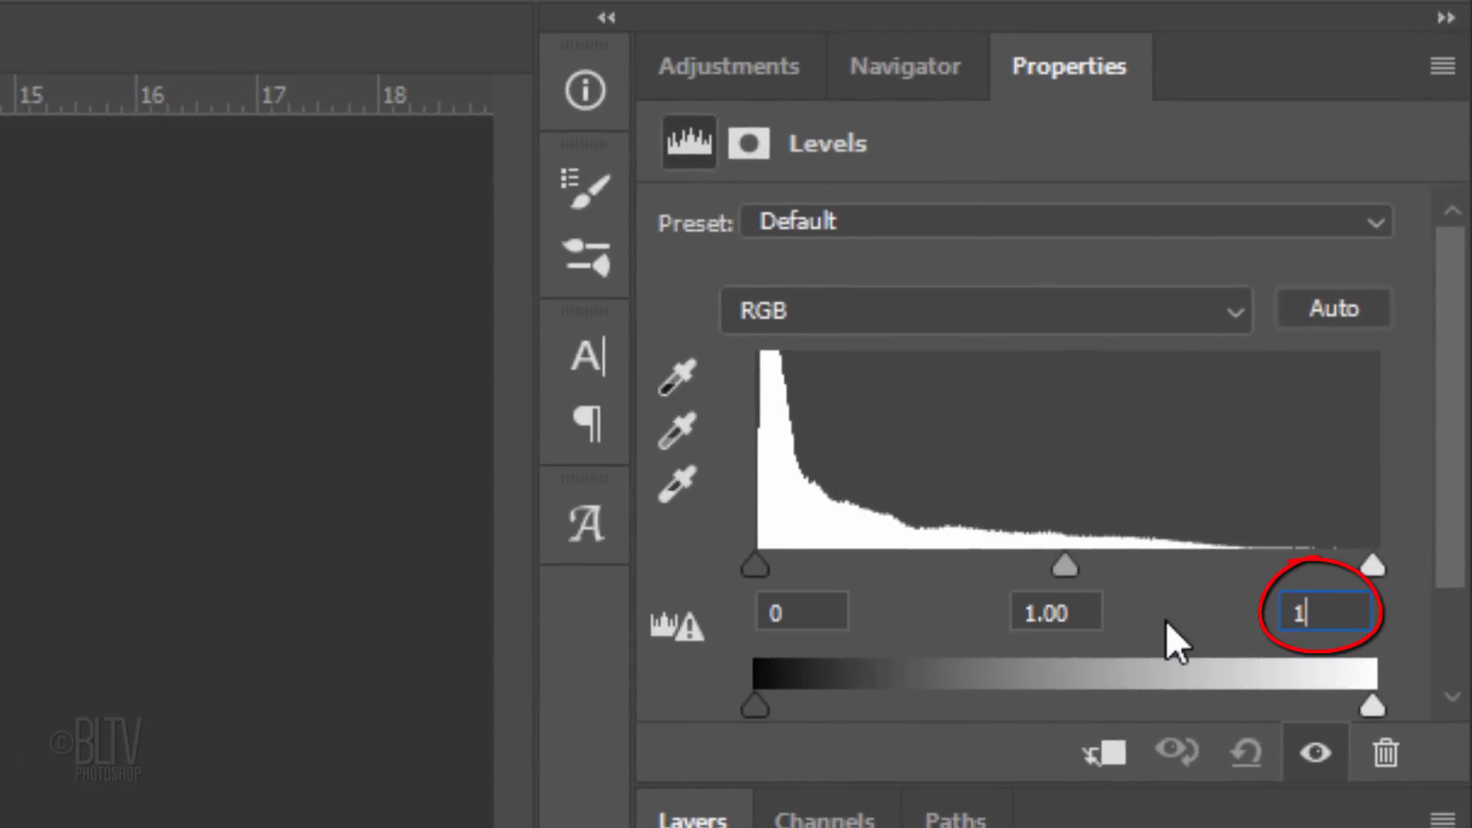
text(176)
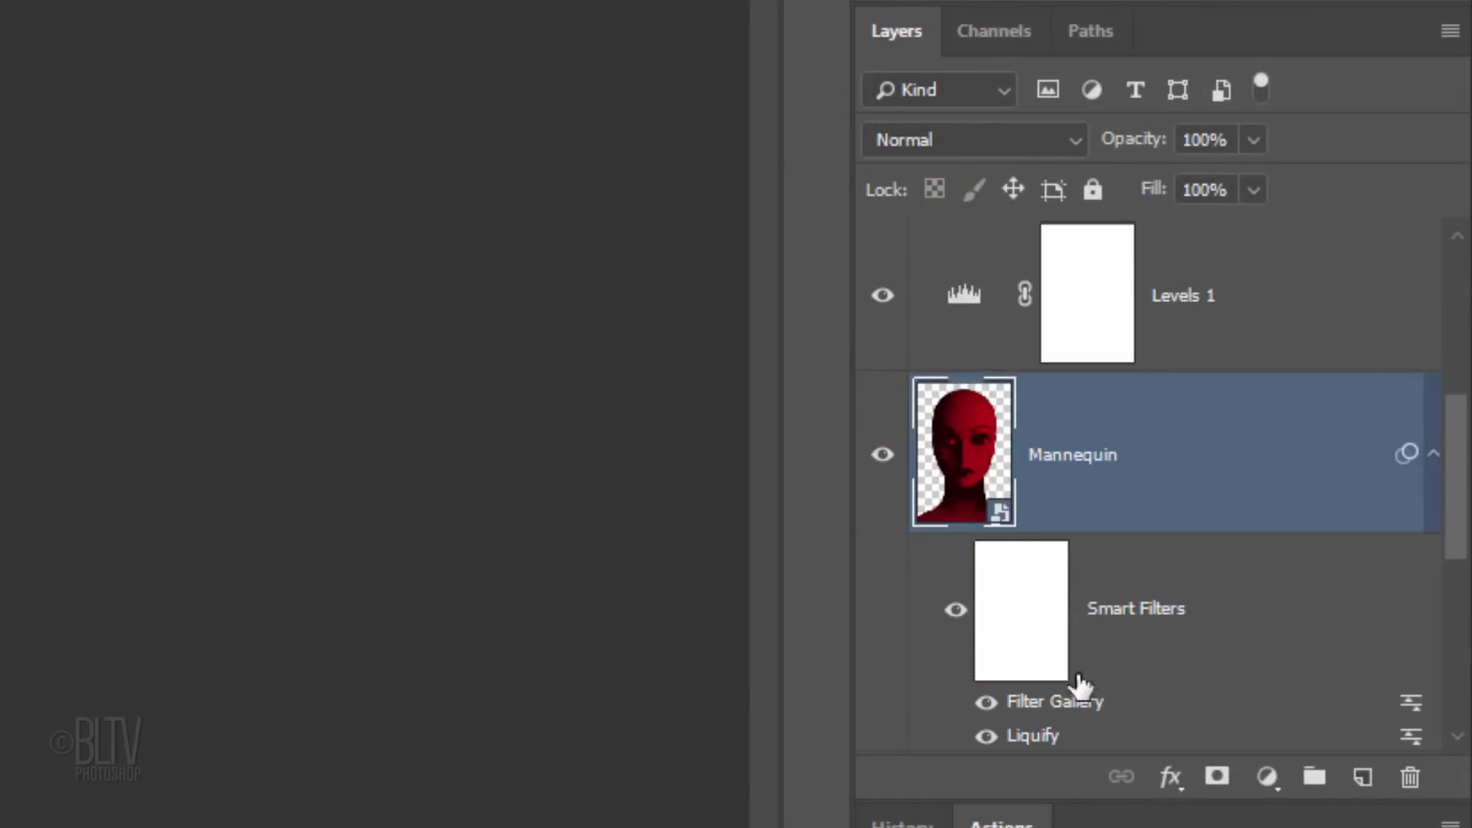
click(1358, 776)
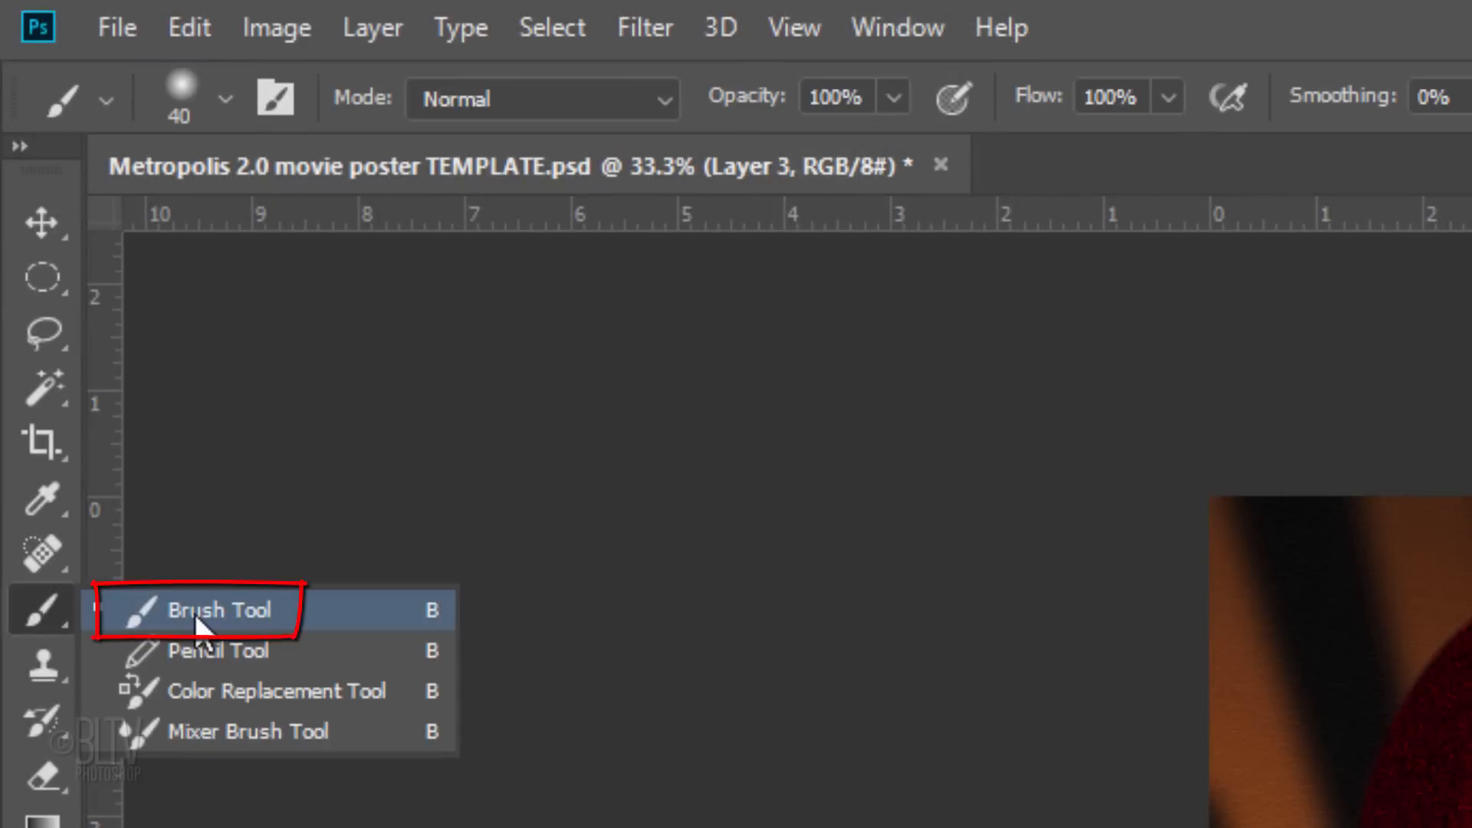
- Choose the Brush Tool from the toolbar flyout
click(224, 98)
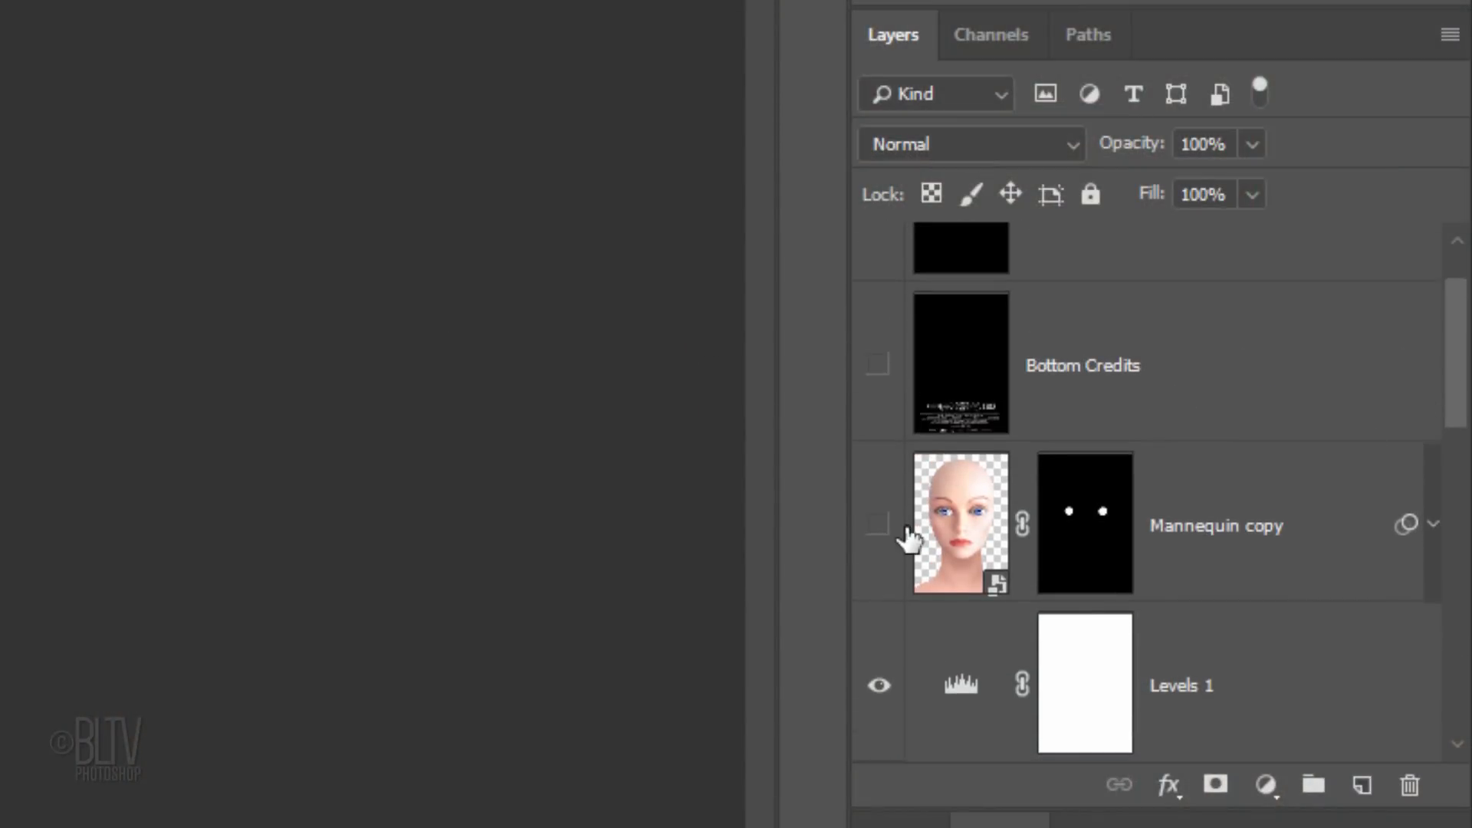
- Show the Mannequin copy layer's blue eyes and swap to black as the painting colour
click(878, 524)
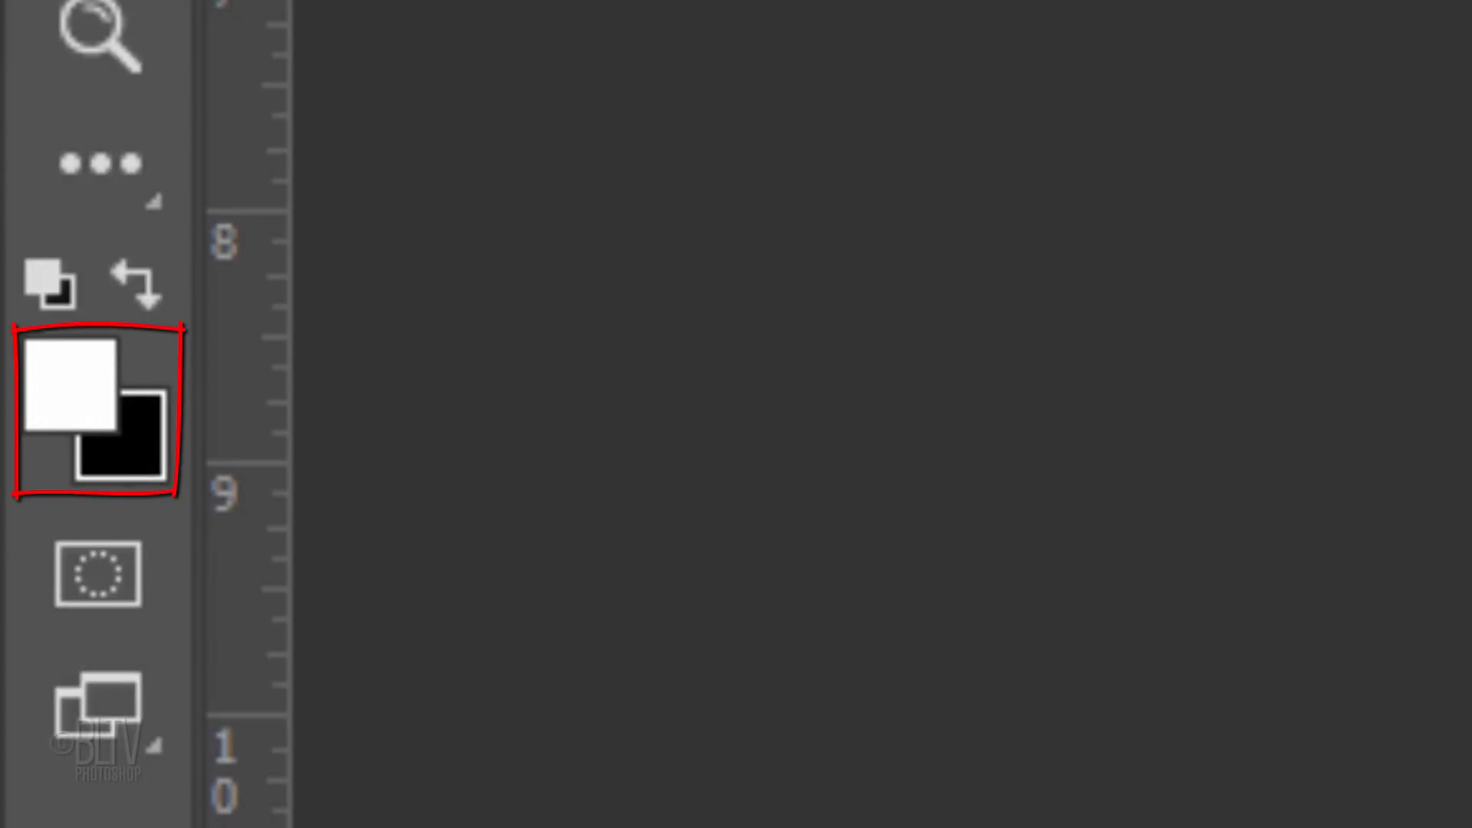
key(x)
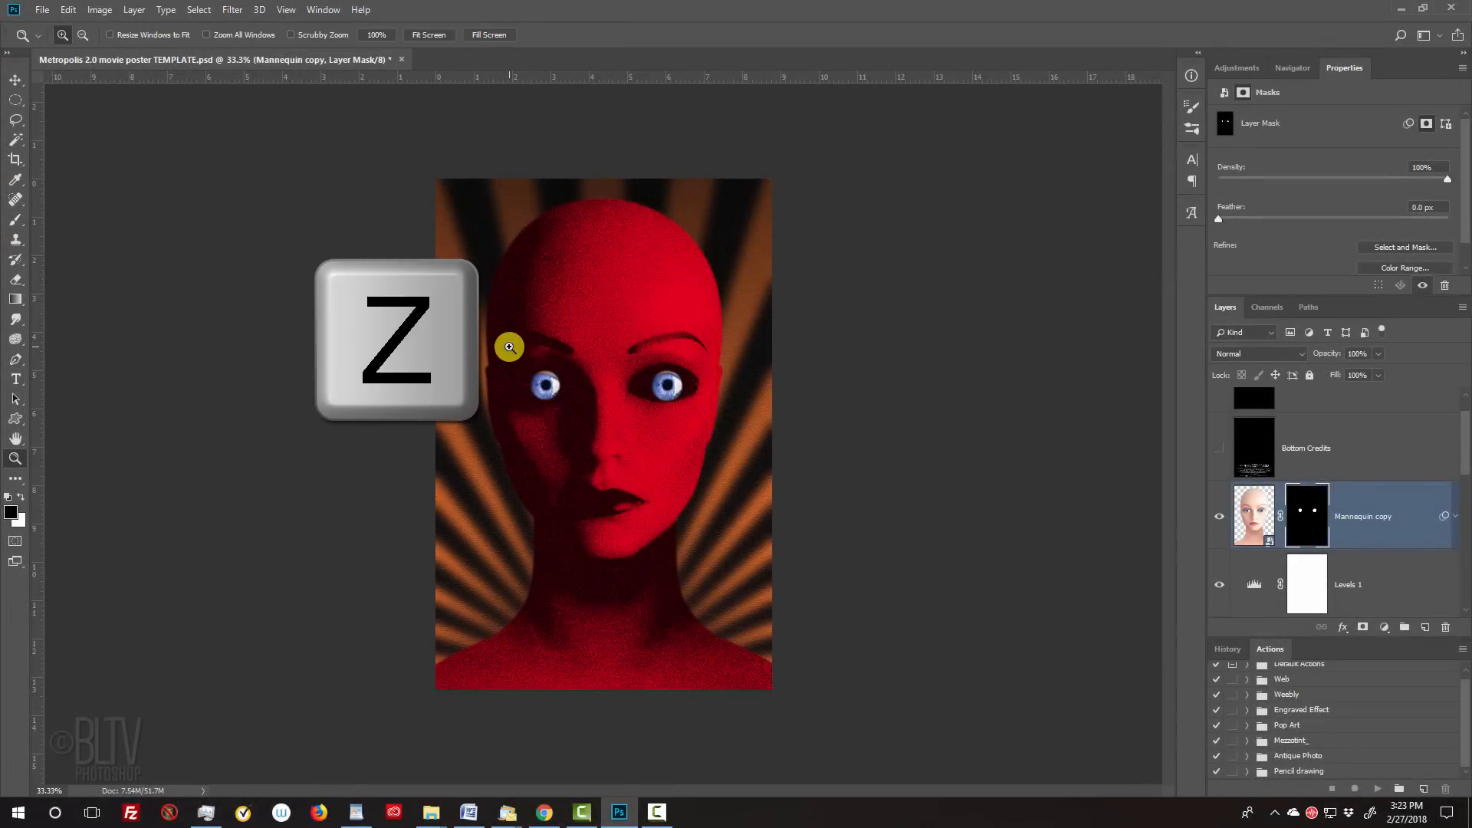
- Paint black on the Mannequin copy mask so the irises sit beneath the eyelids, then fit the poster to the window
click(509, 347)
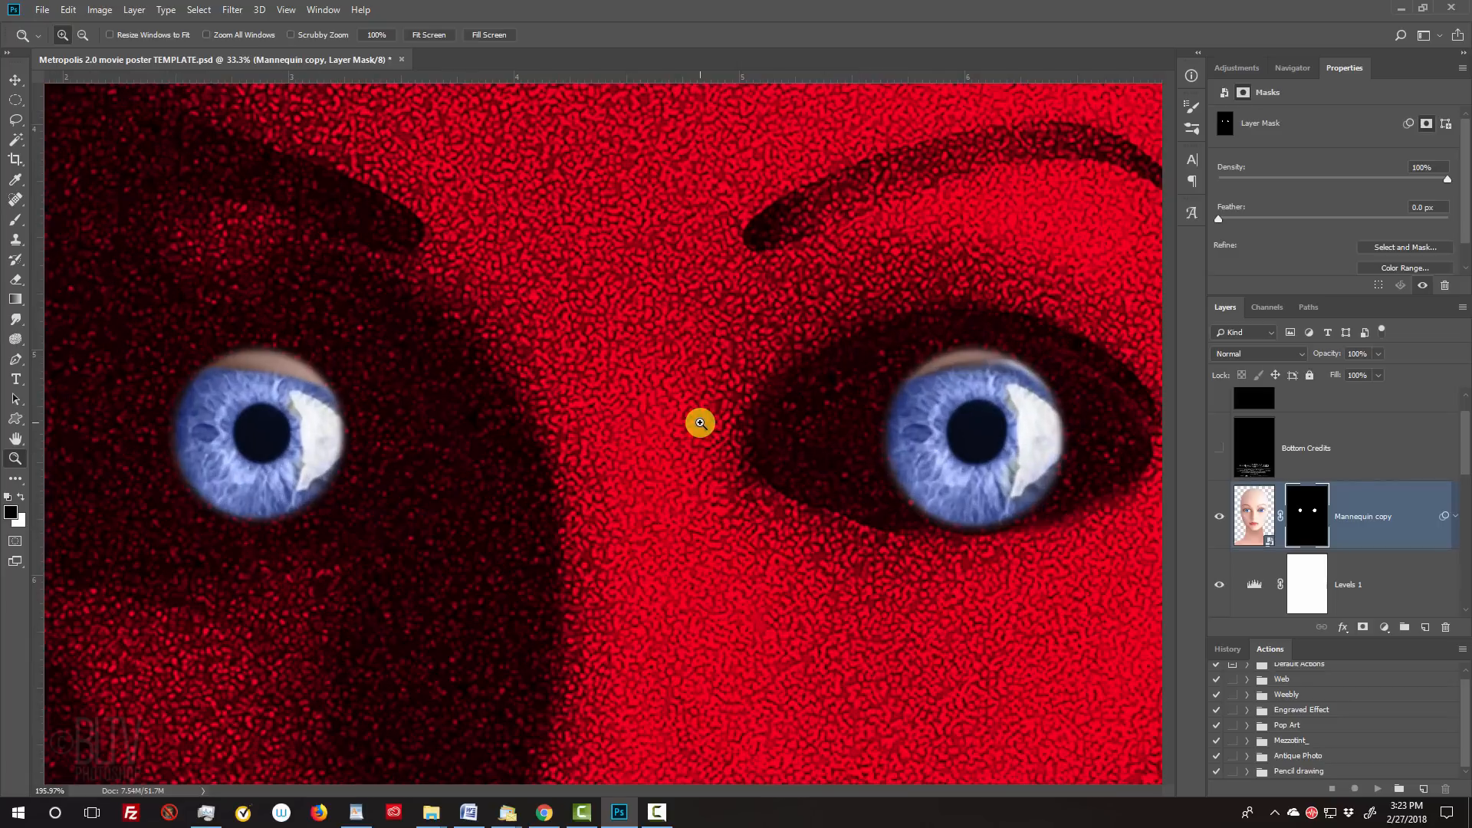
key(b)
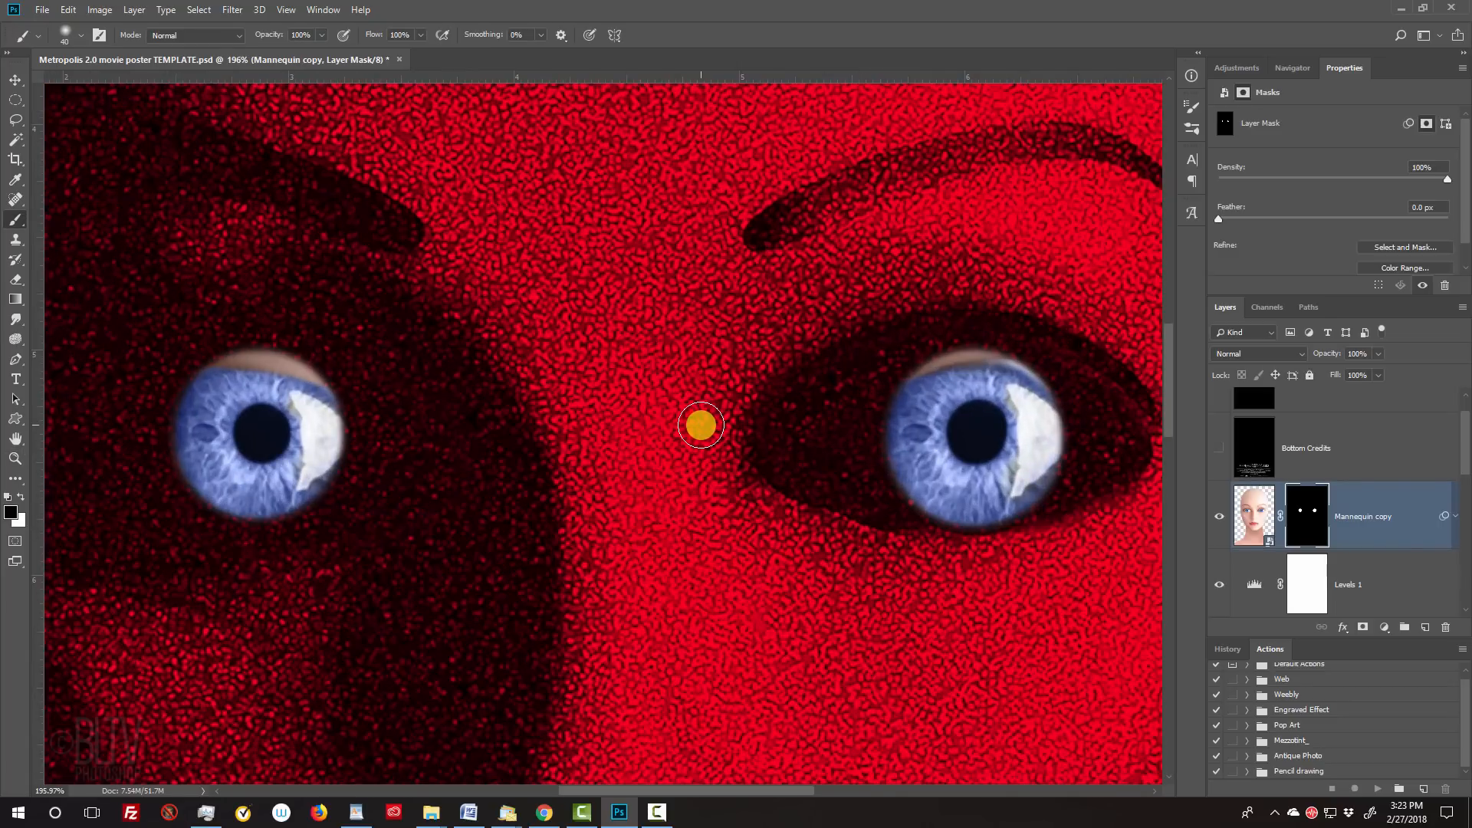
key(])
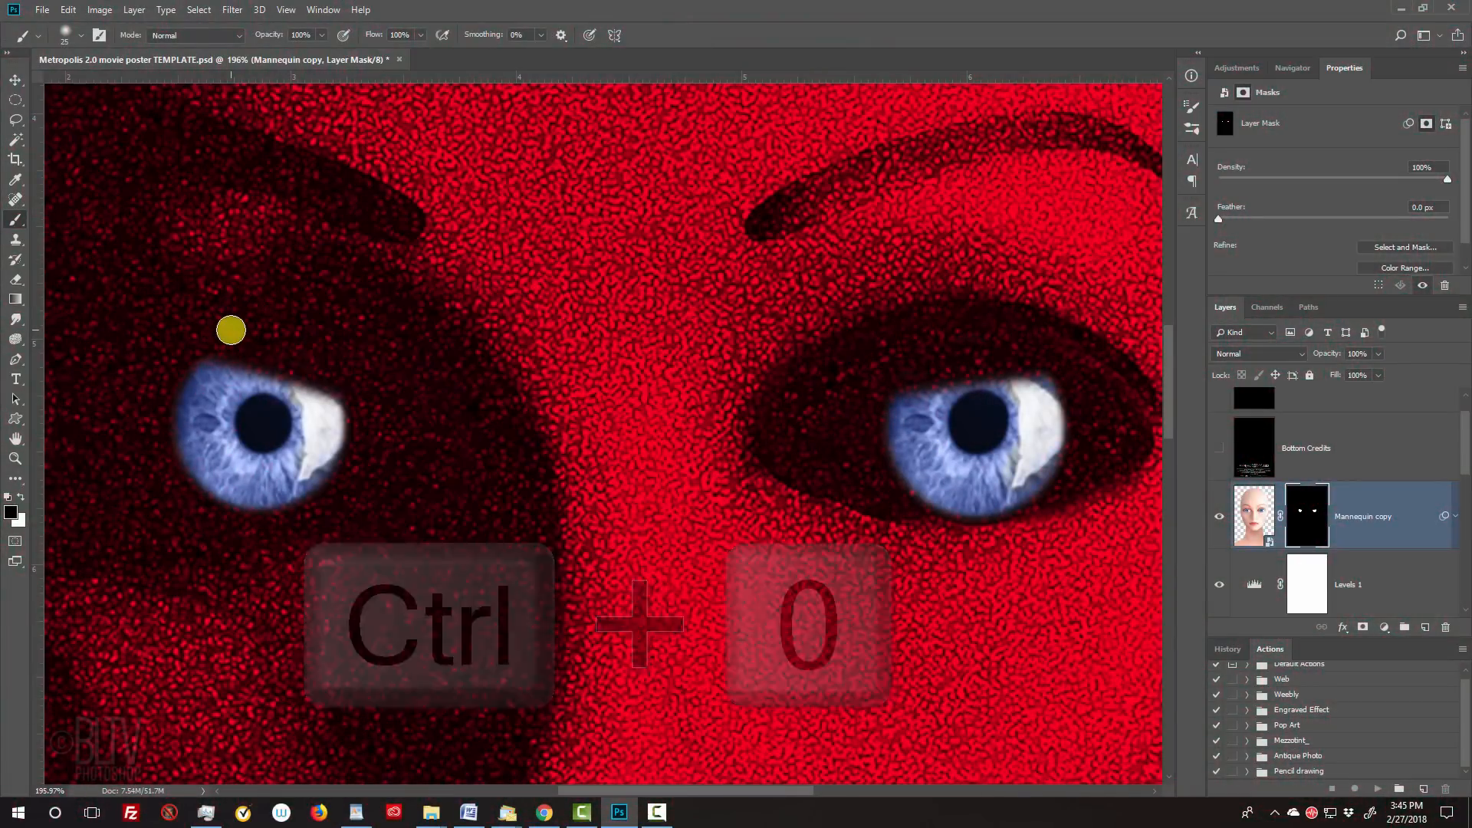
key(ctrl+0)
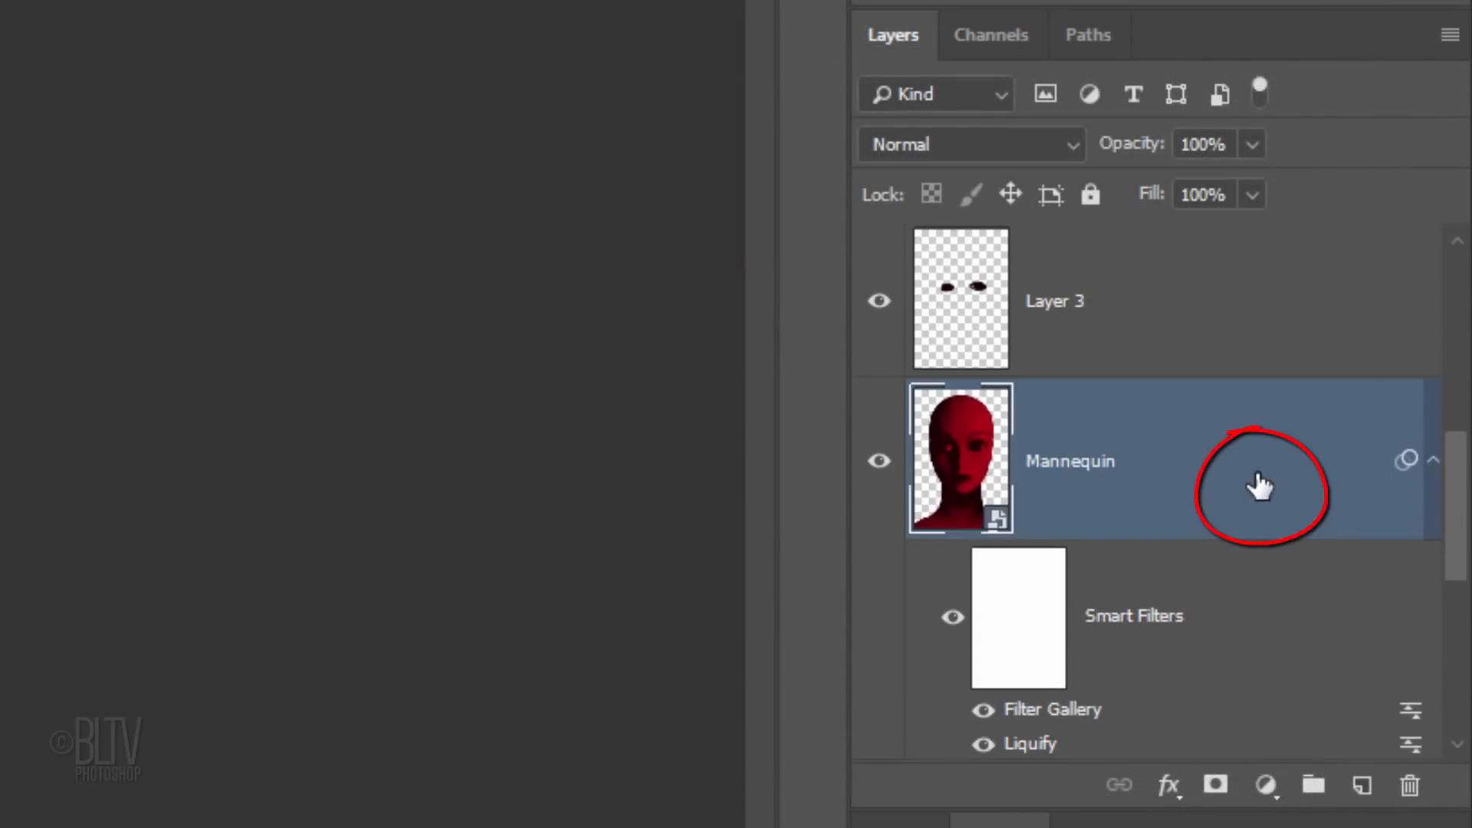
- Give the Mannequin layer an orange ff761b outer glow at 30% opacity, 100 px
double_click(1257, 484)
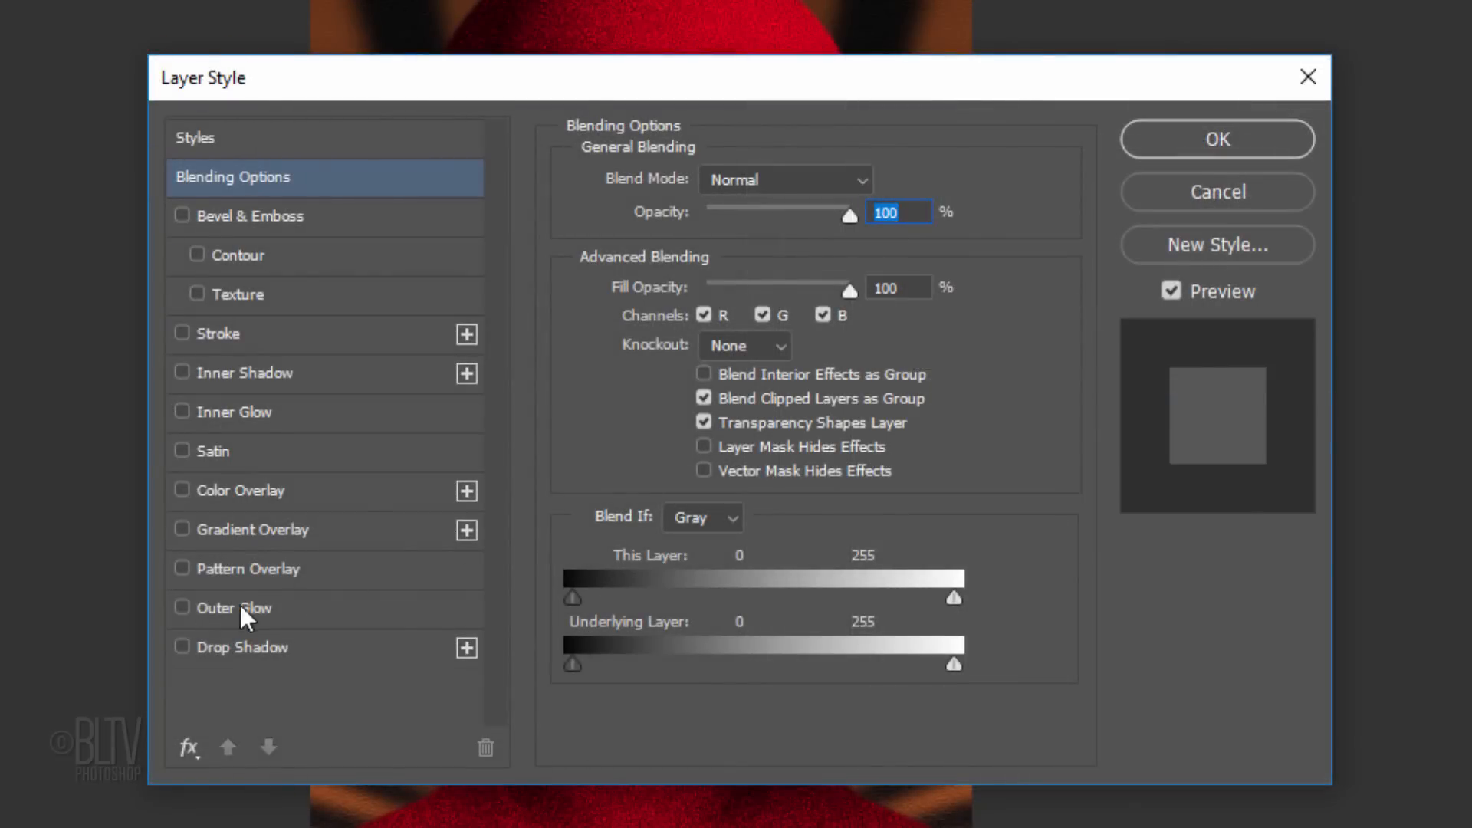
click(182, 607)
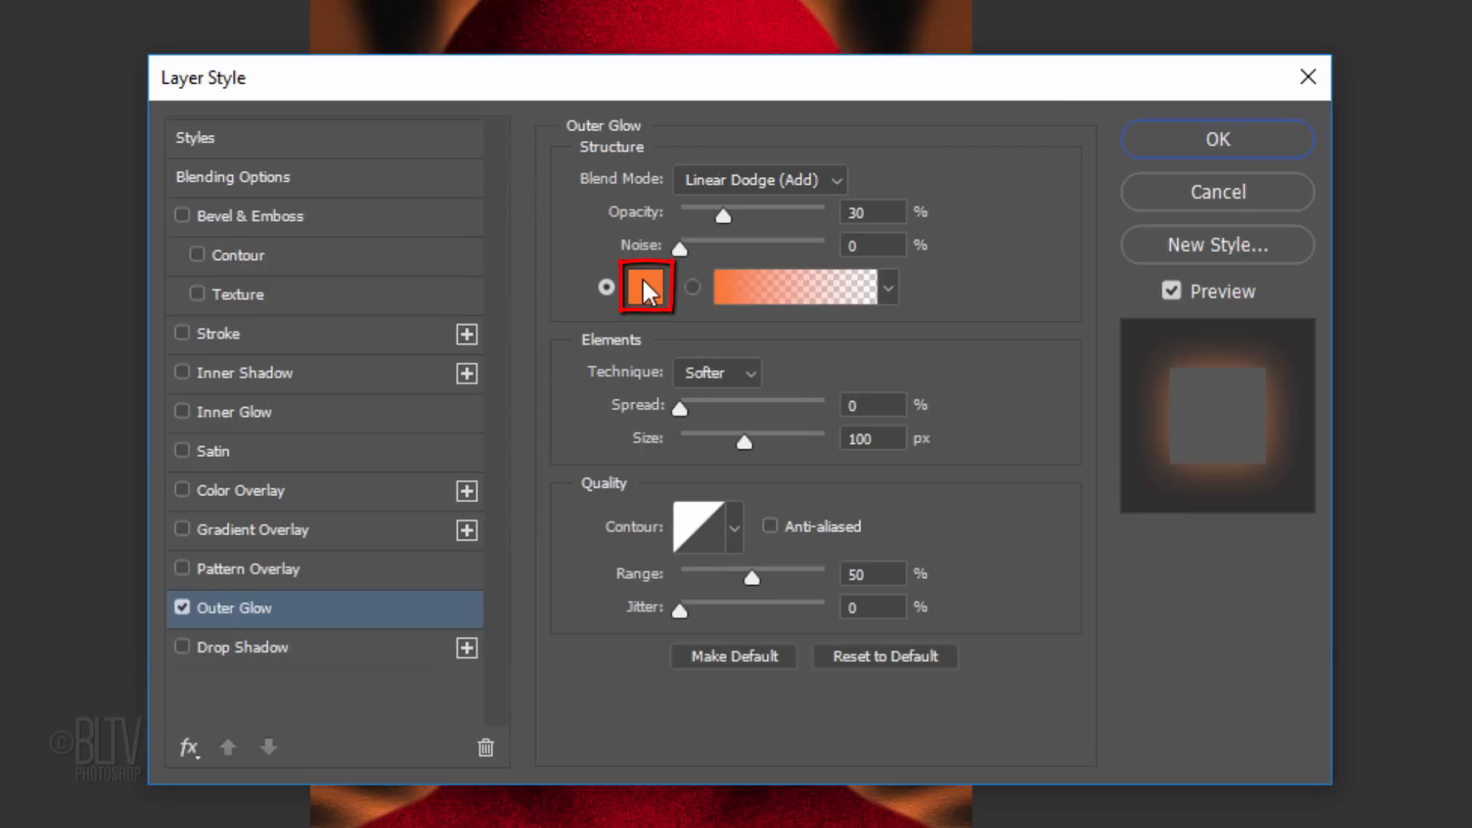
click(647, 286)
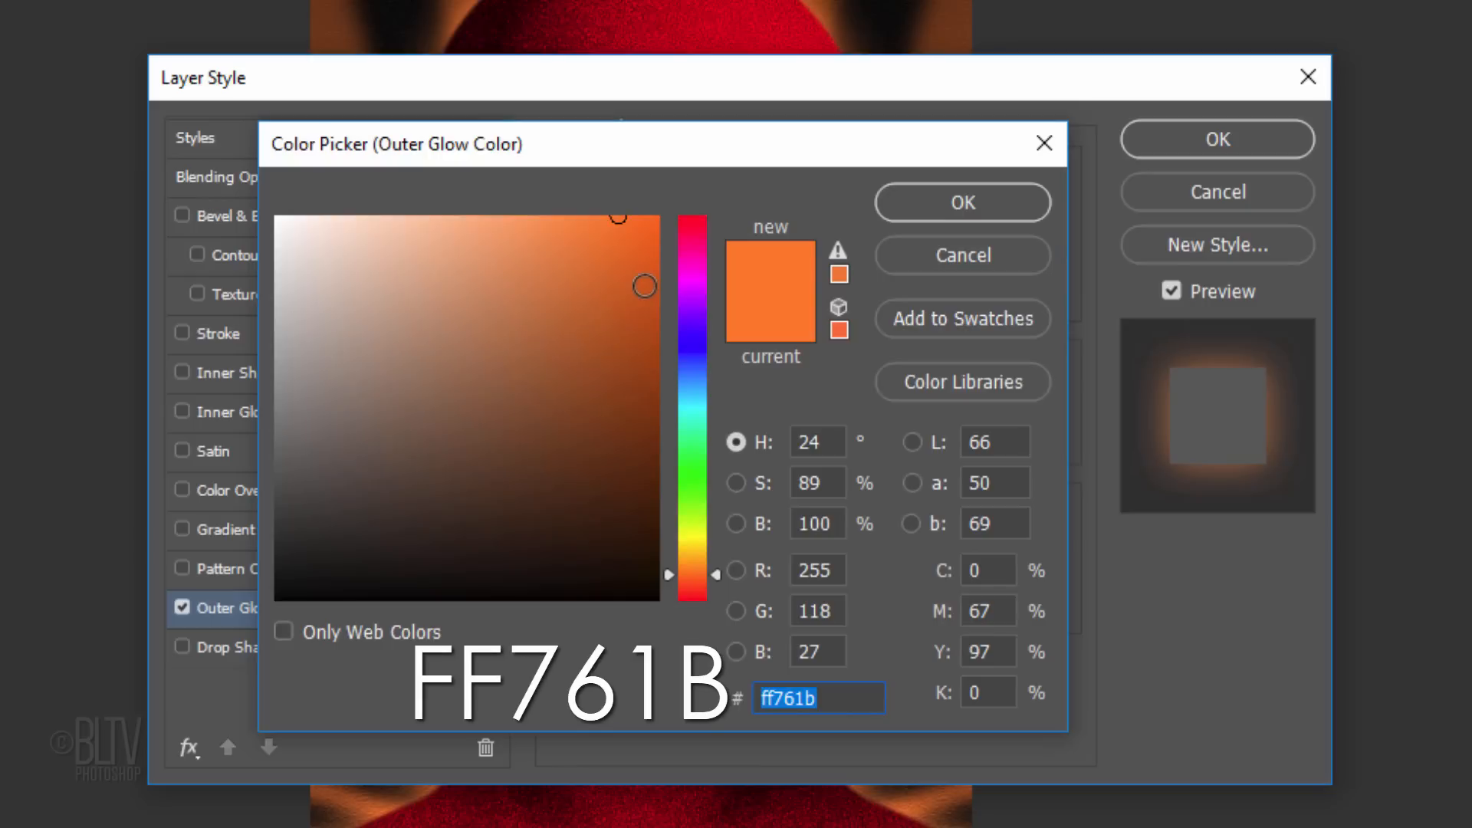
click(962, 203)
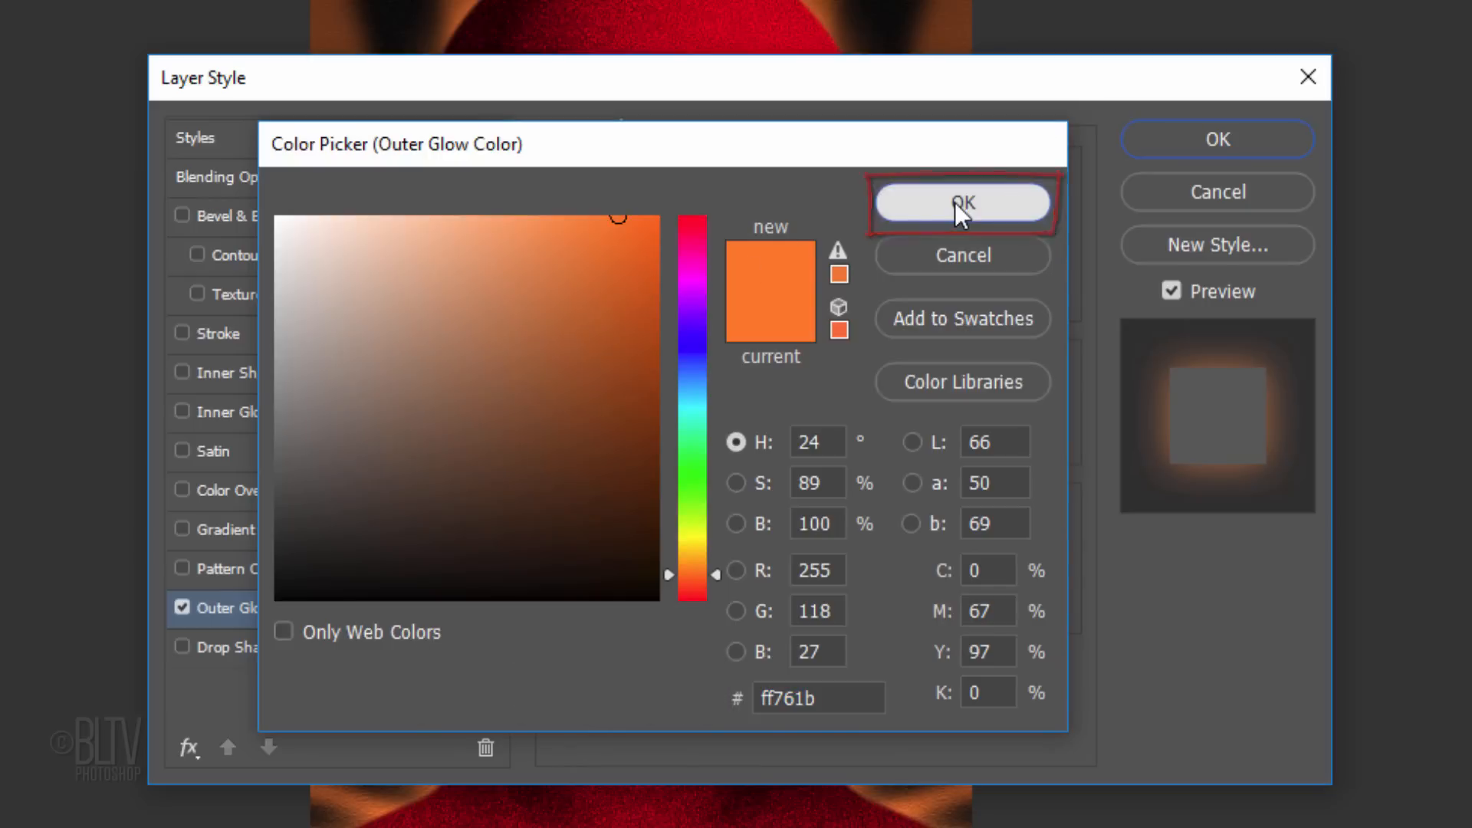
click(963, 202)
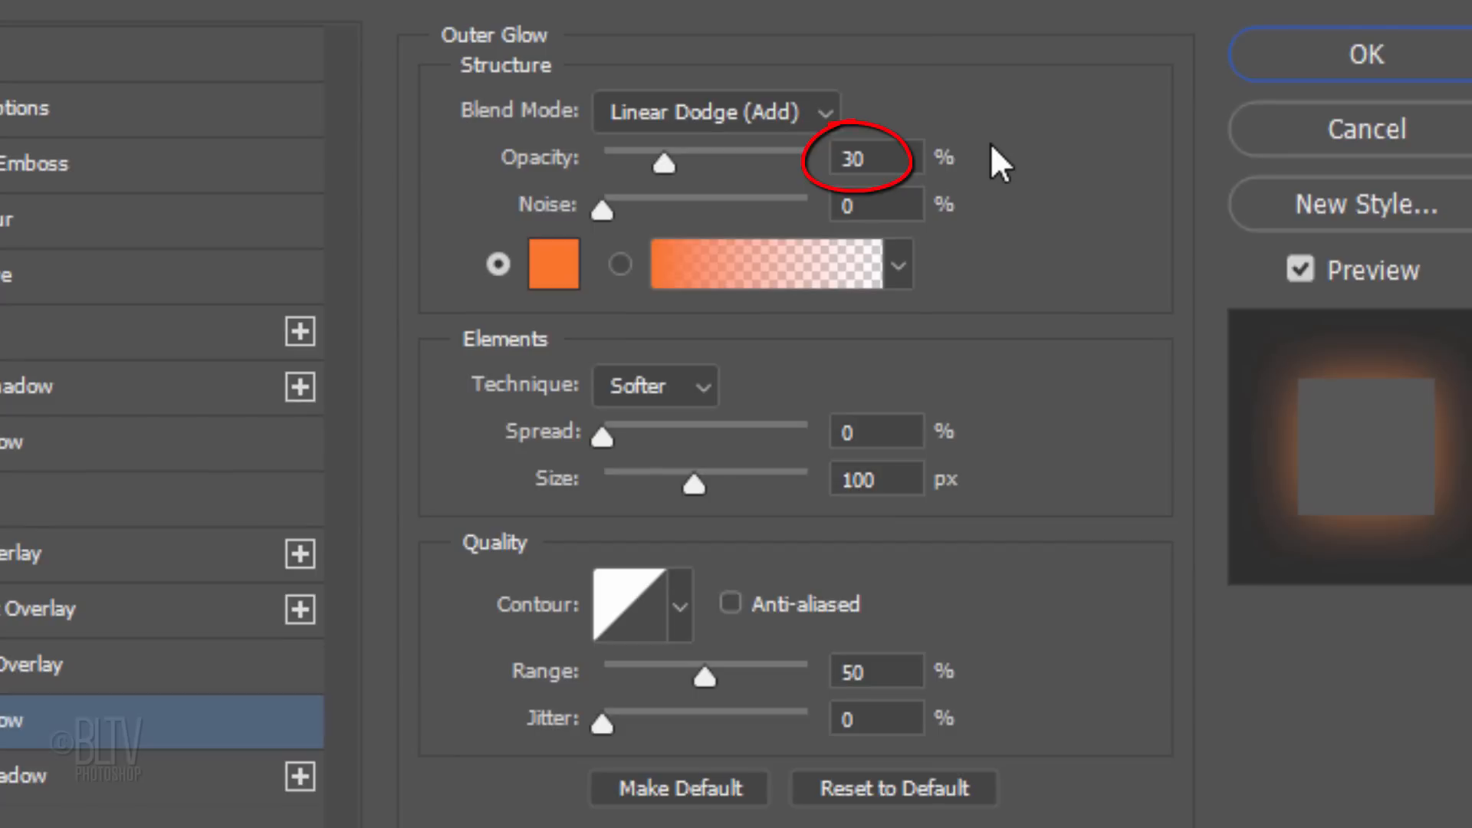
click(874, 478)
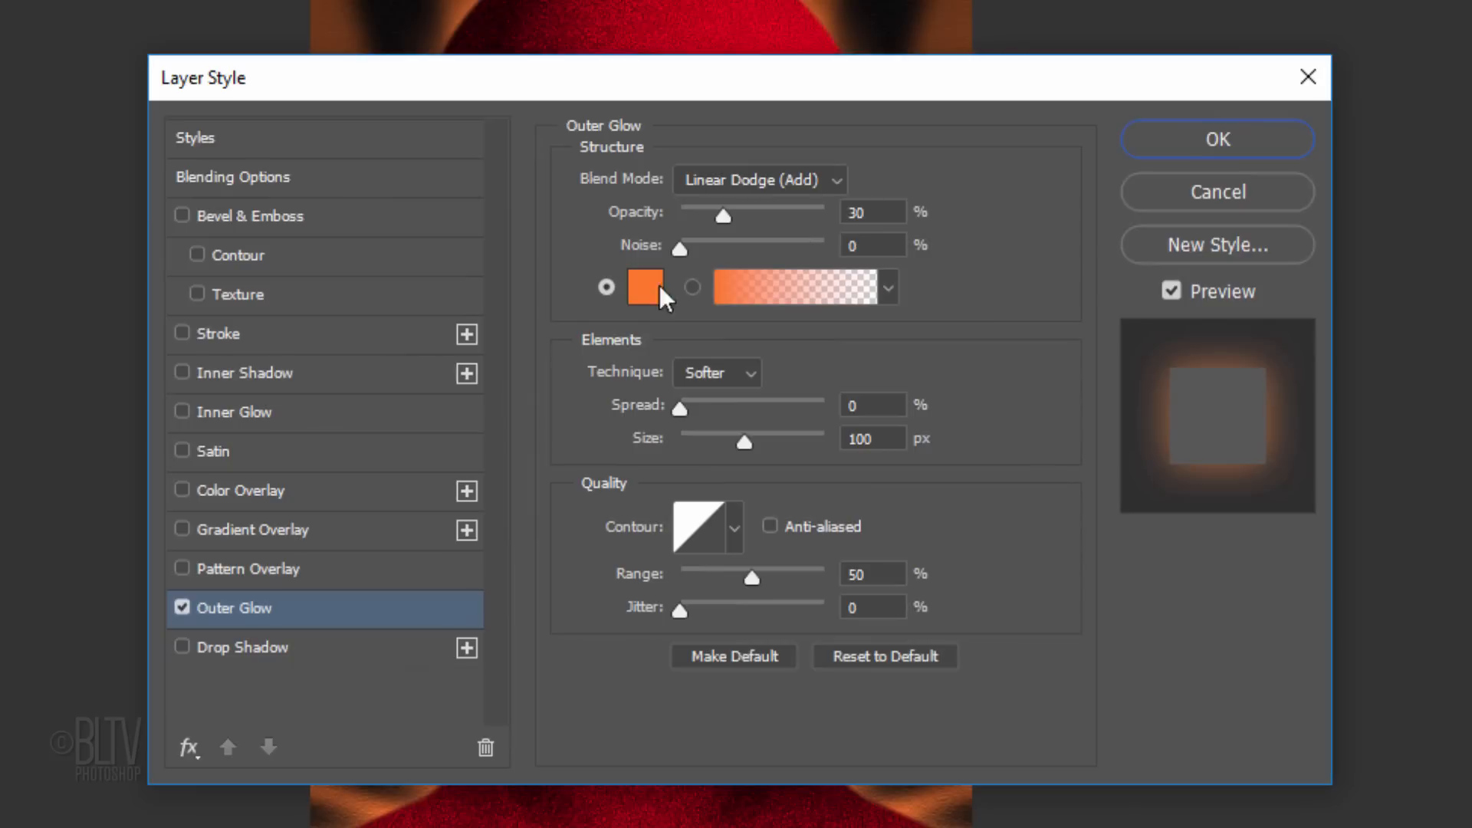
- Add a yellow-orange ff9c00 inner glow at 30% opacity, 20 px, and apply both effects
click(181, 411)
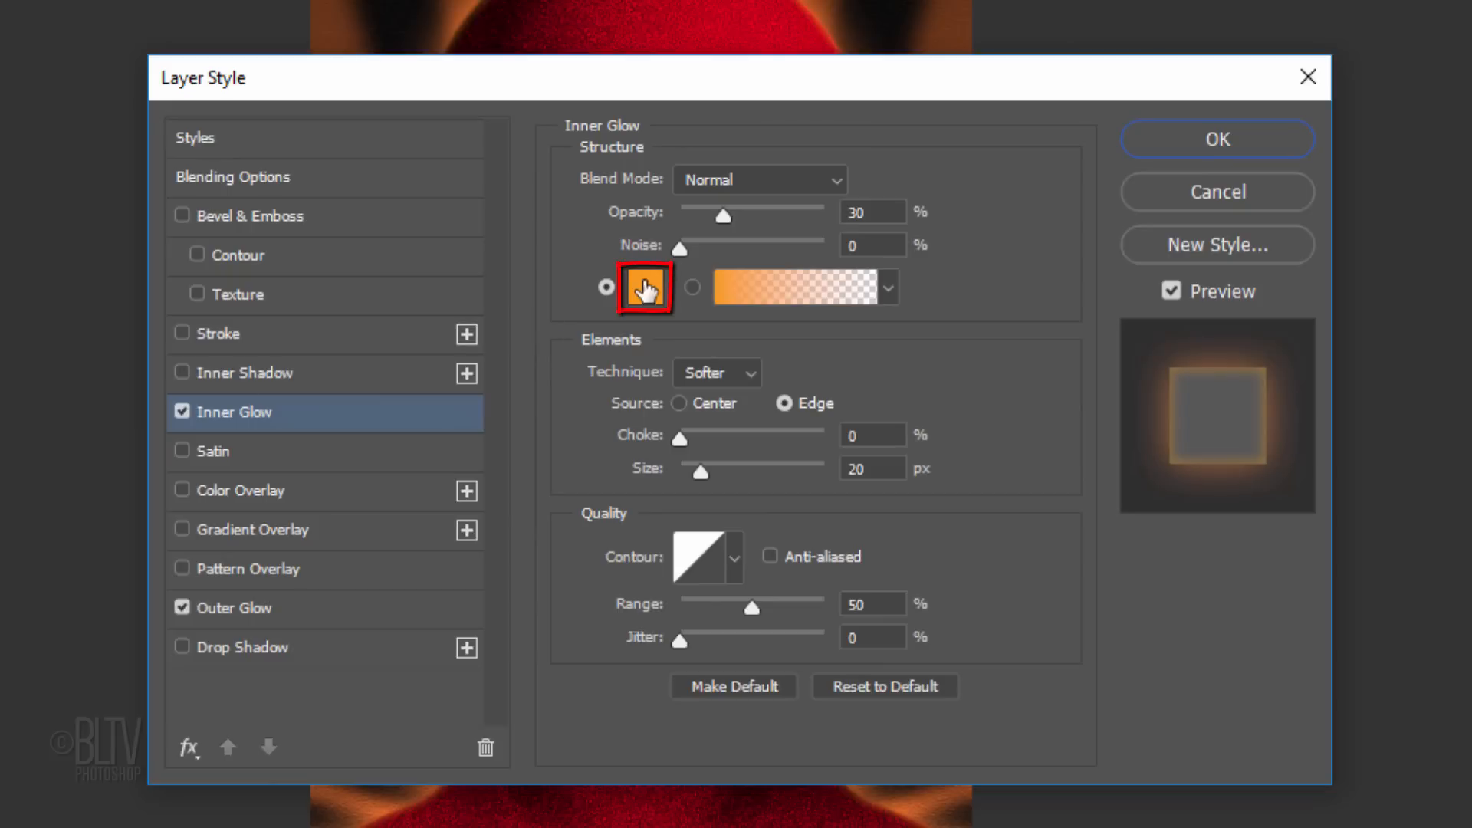
click(645, 286)
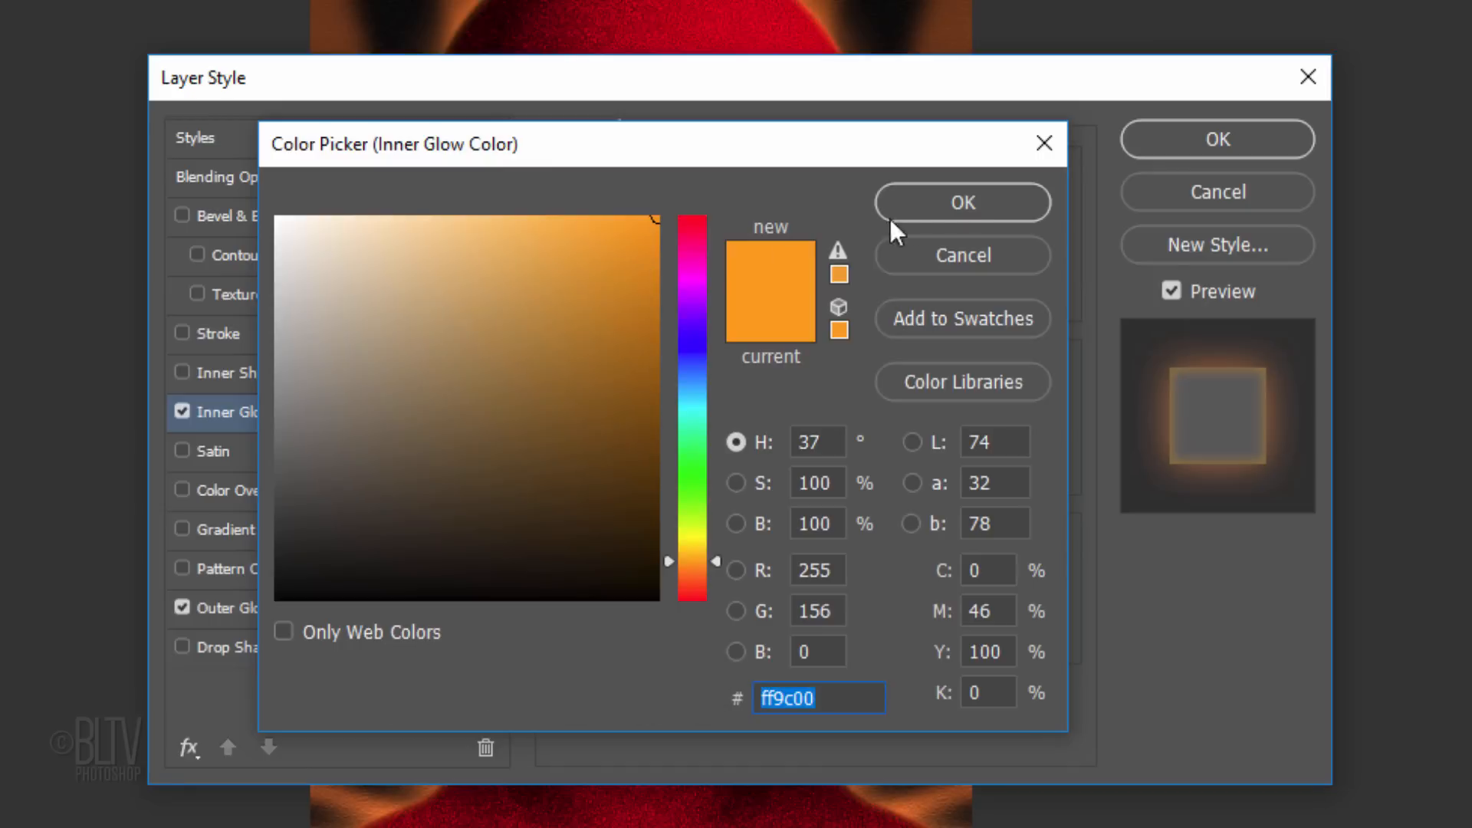
click(962, 202)
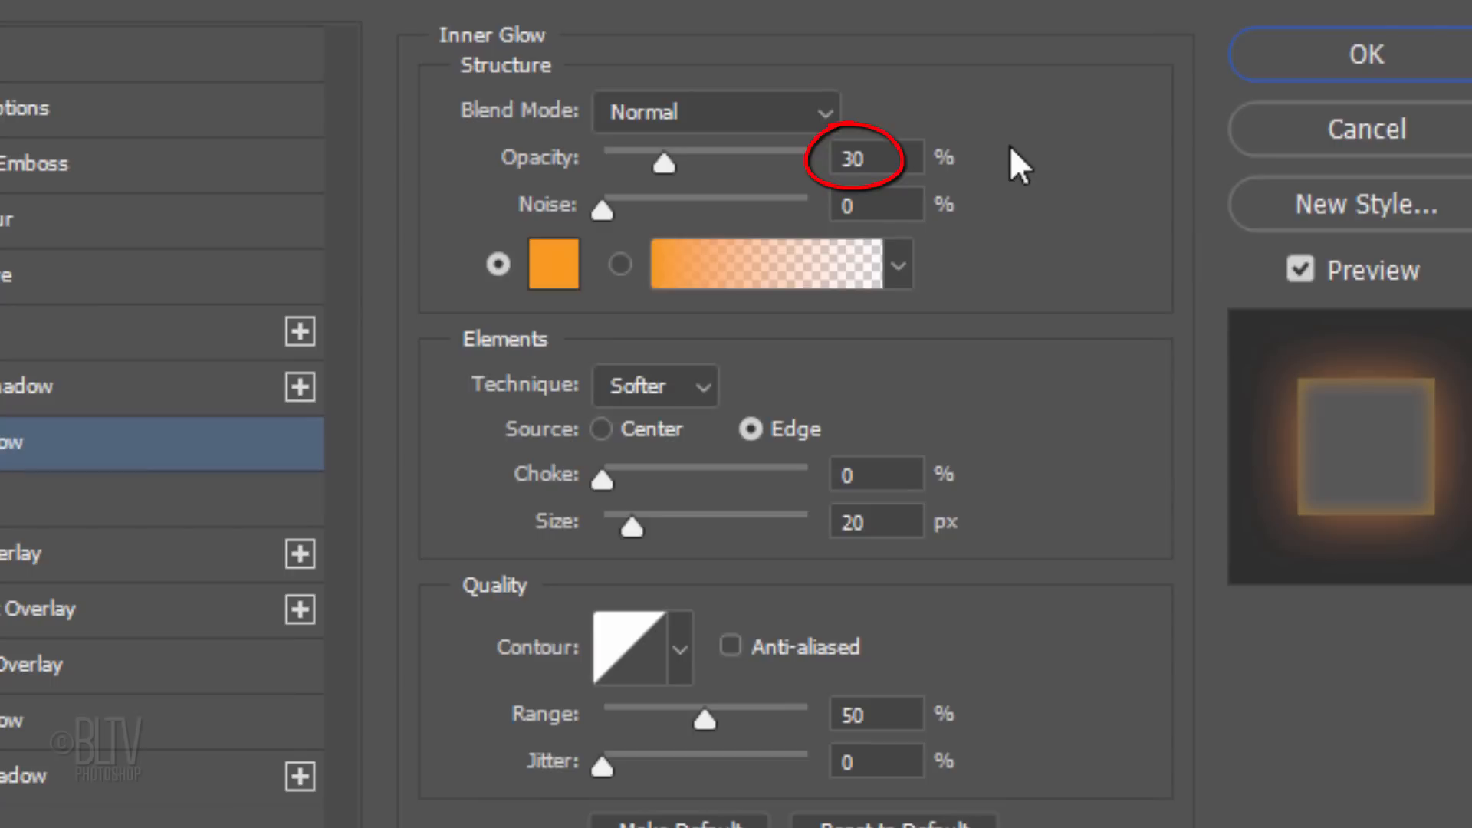
click(749, 429)
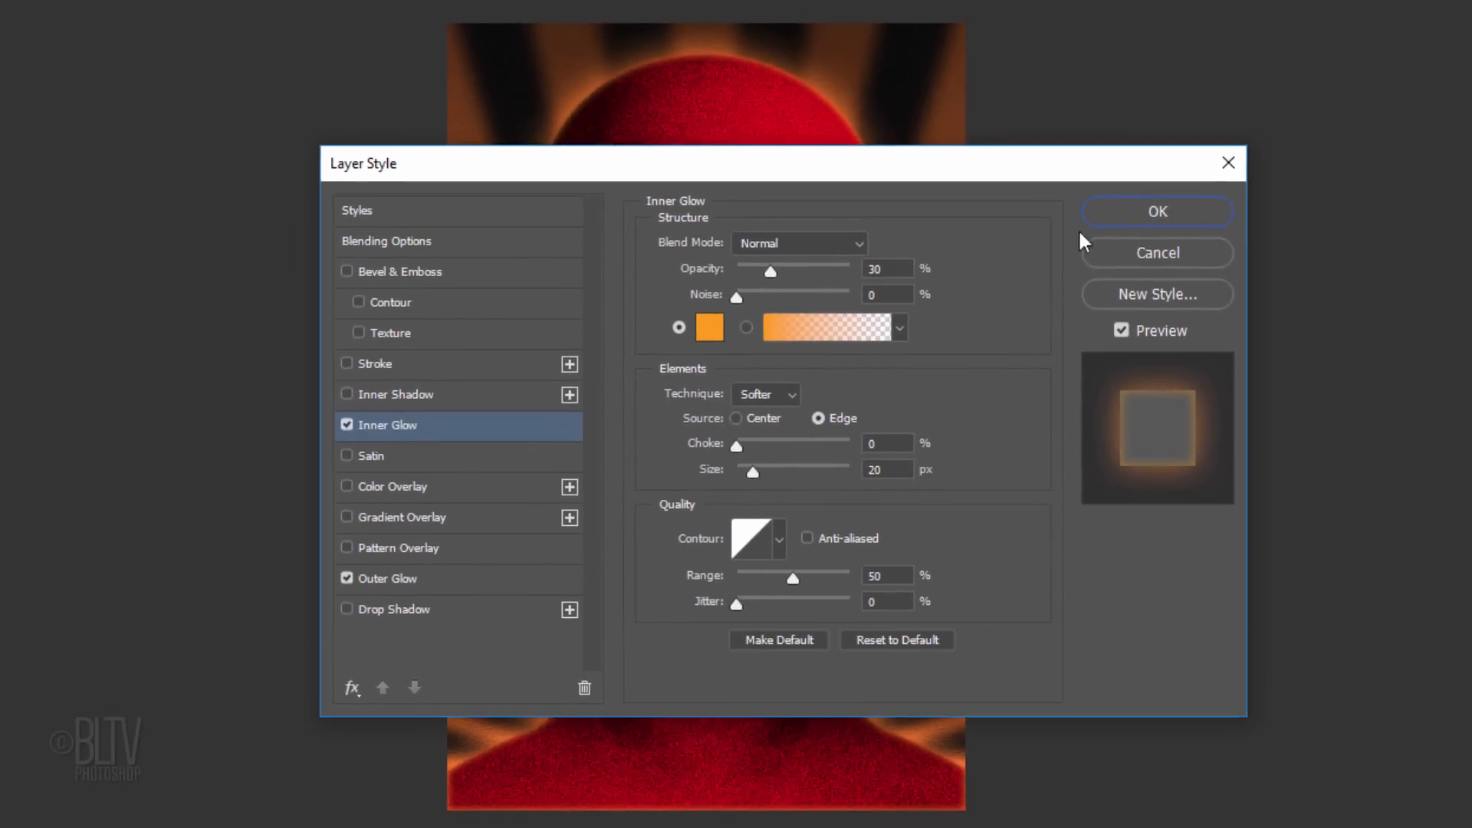
click(1155, 210)
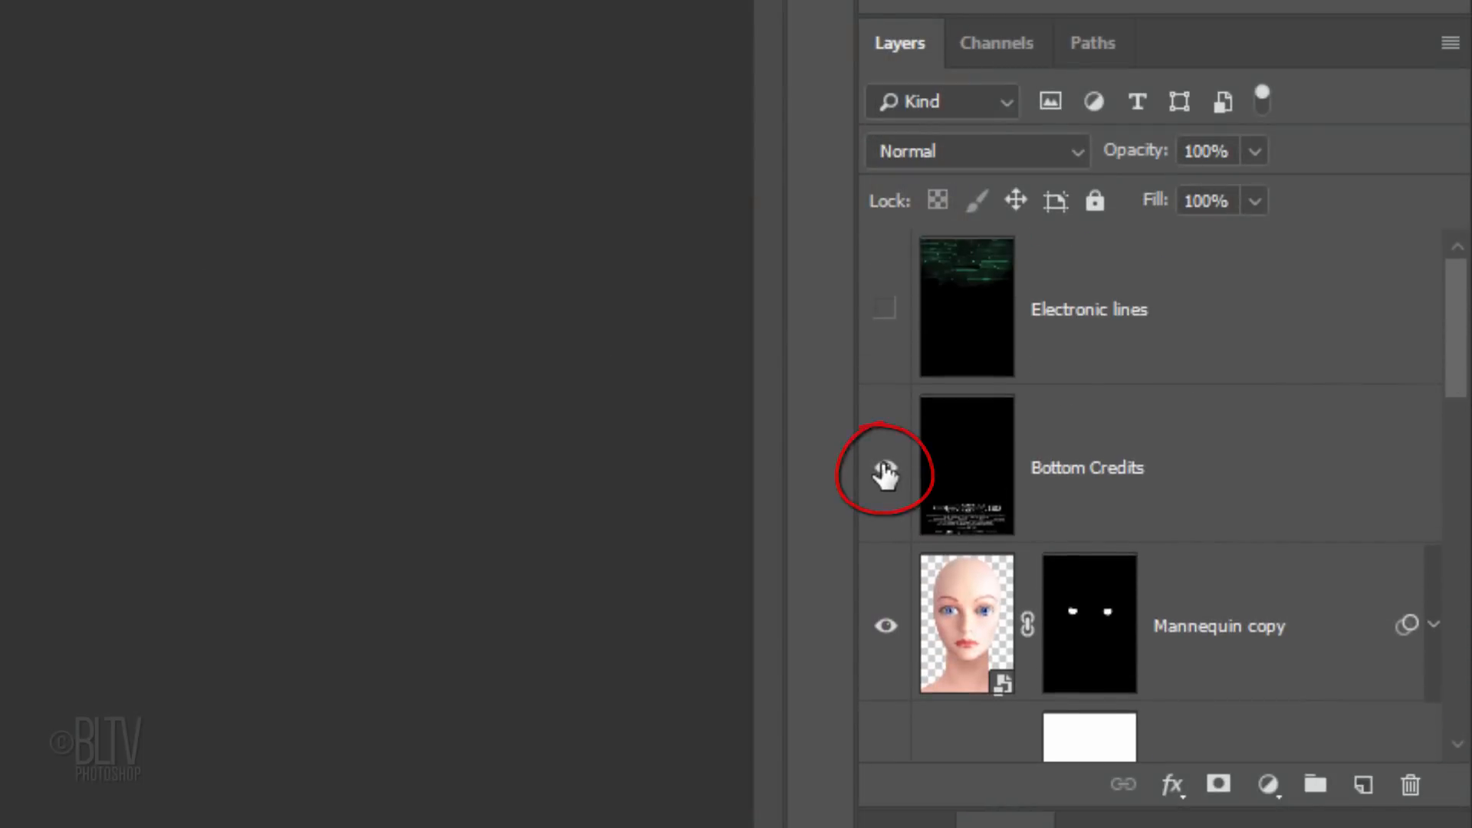
- Show the Bottom Credits layer and blend it in Screen mode
click(886, 469)
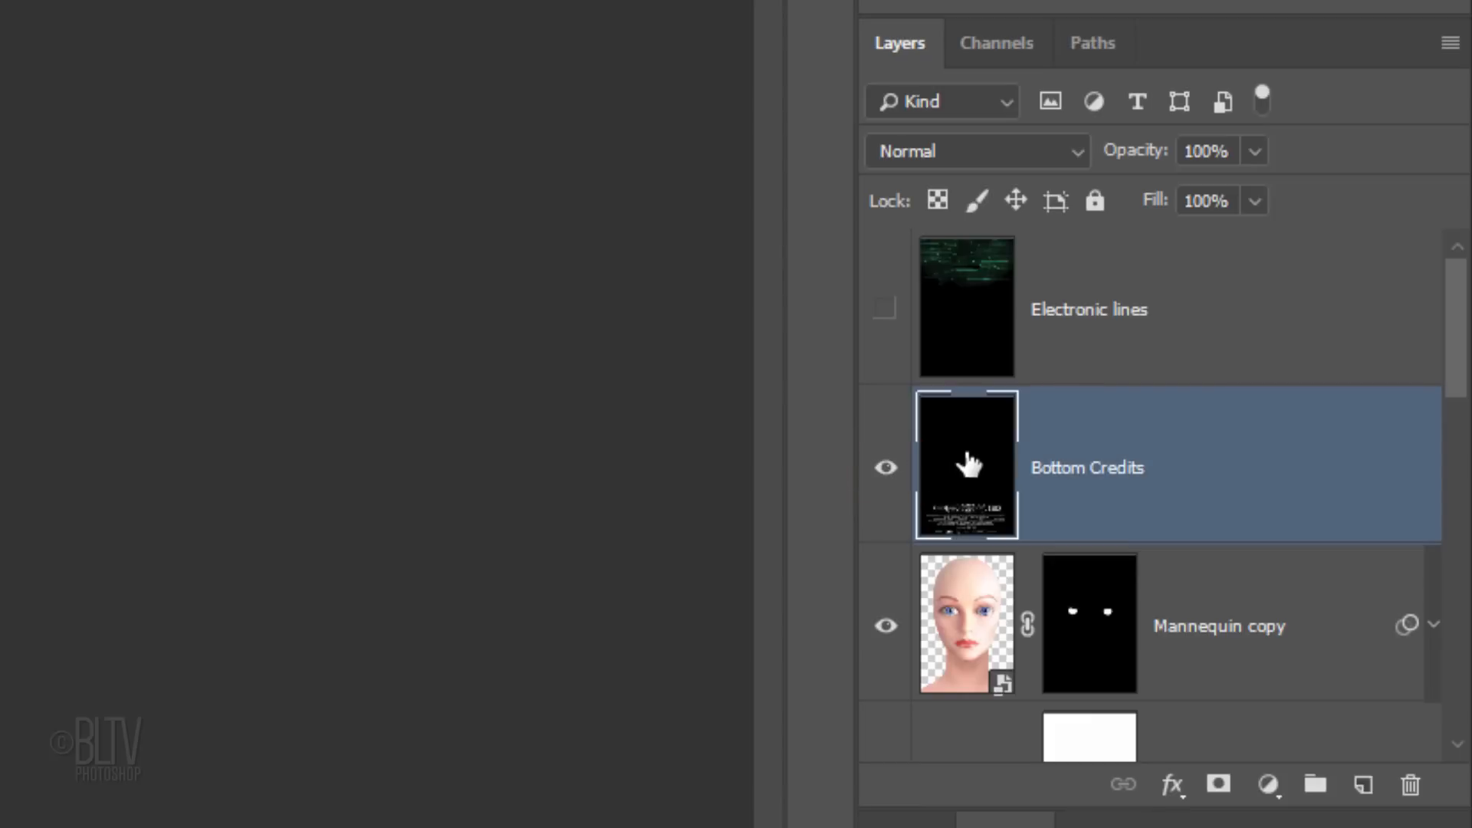
click(975, 150)
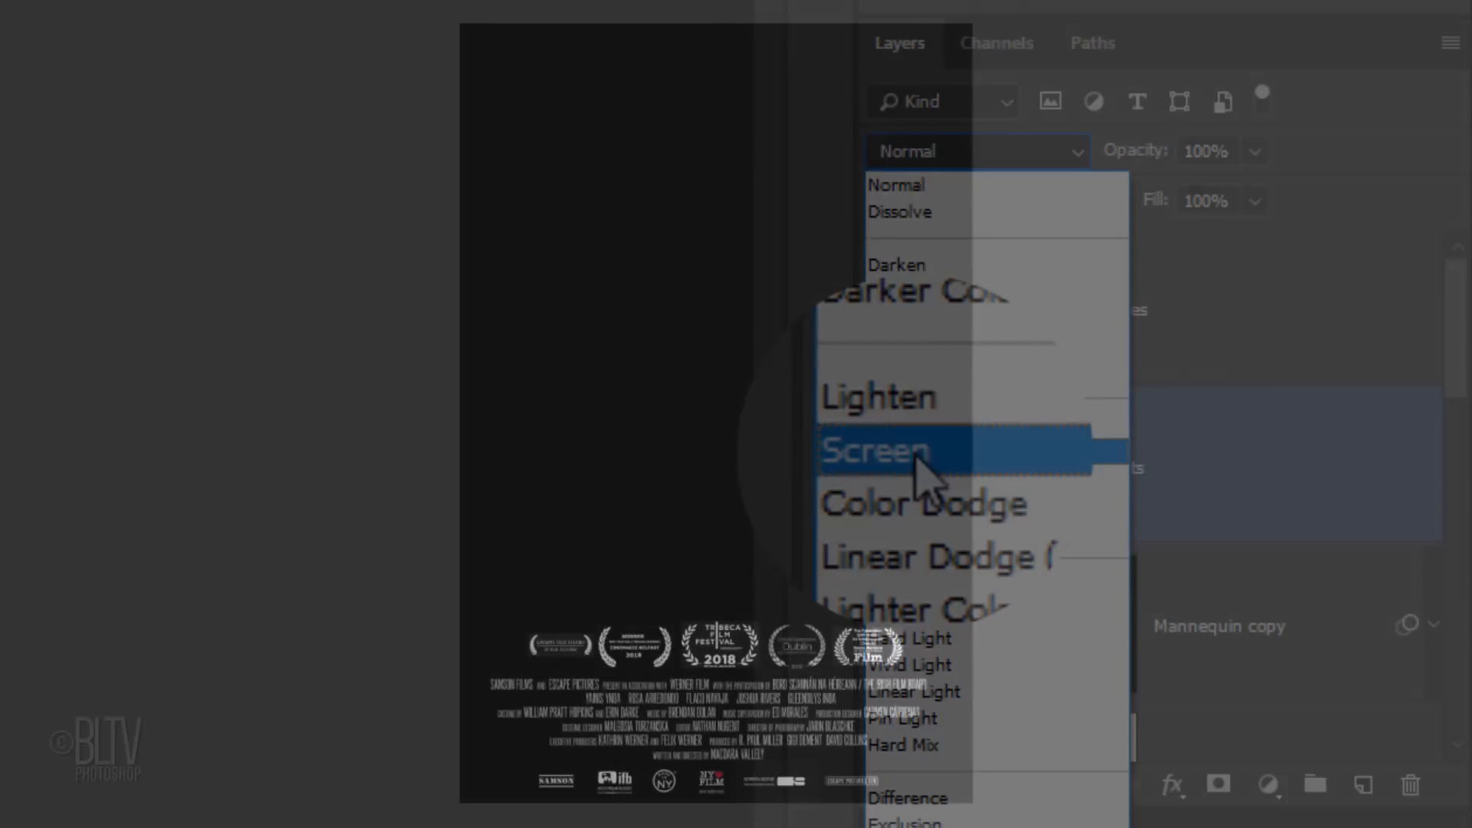
click(880, 451)
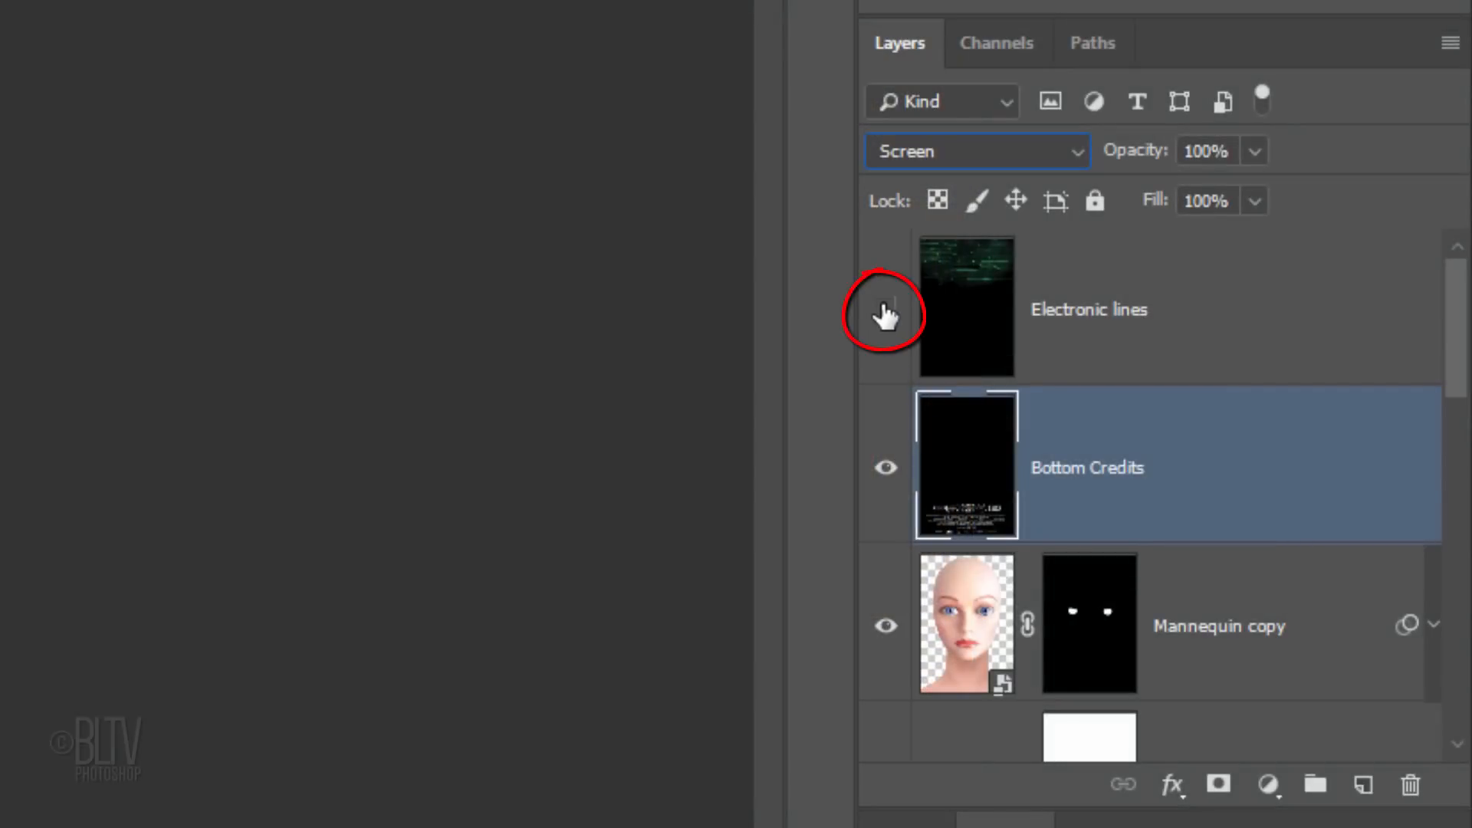
- Show the Electronic lines layer and blend it in Screen mode so the green circuit lines glow
click(887, 309)
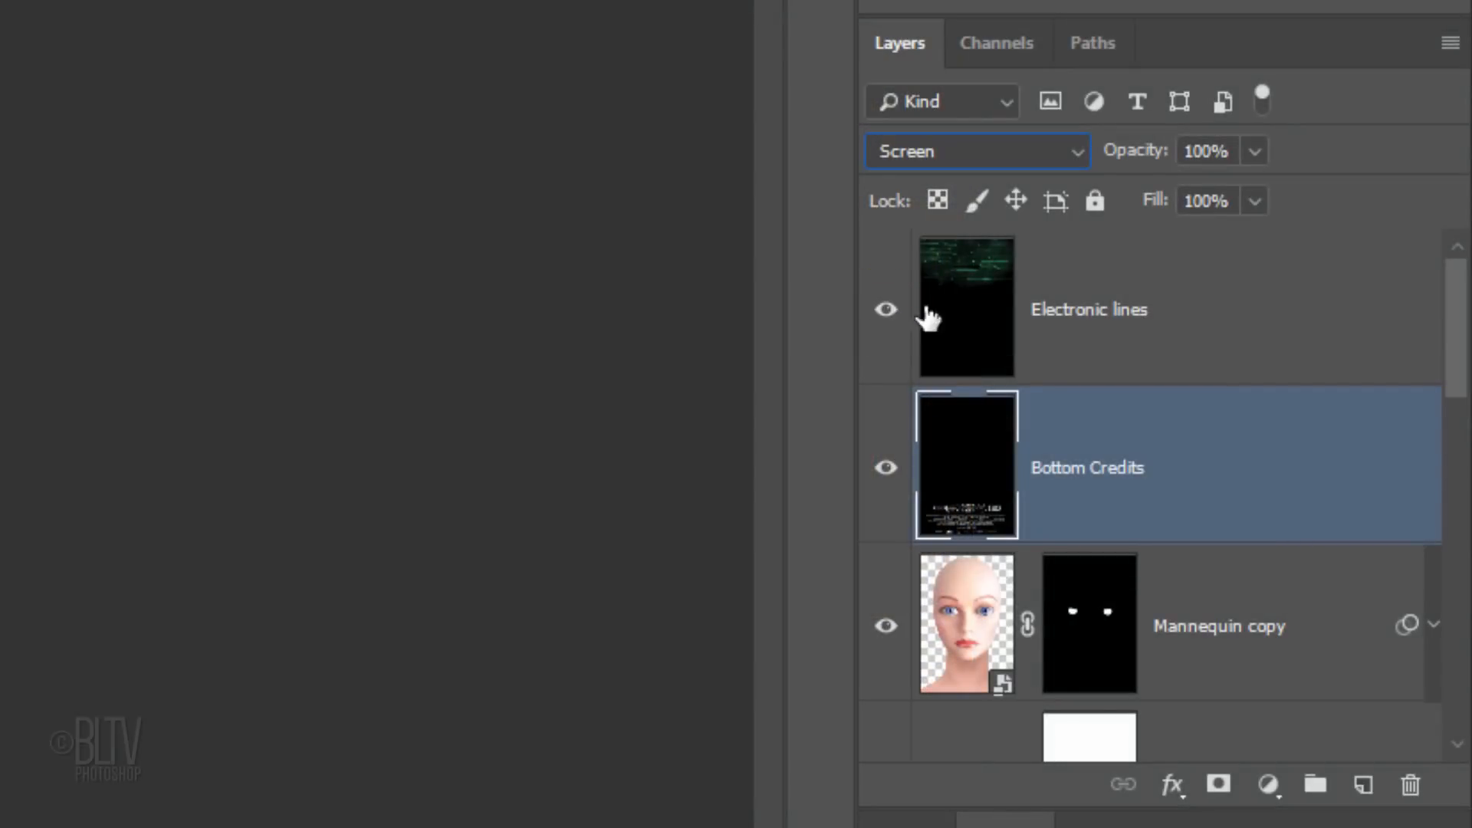
click(1088, 310)
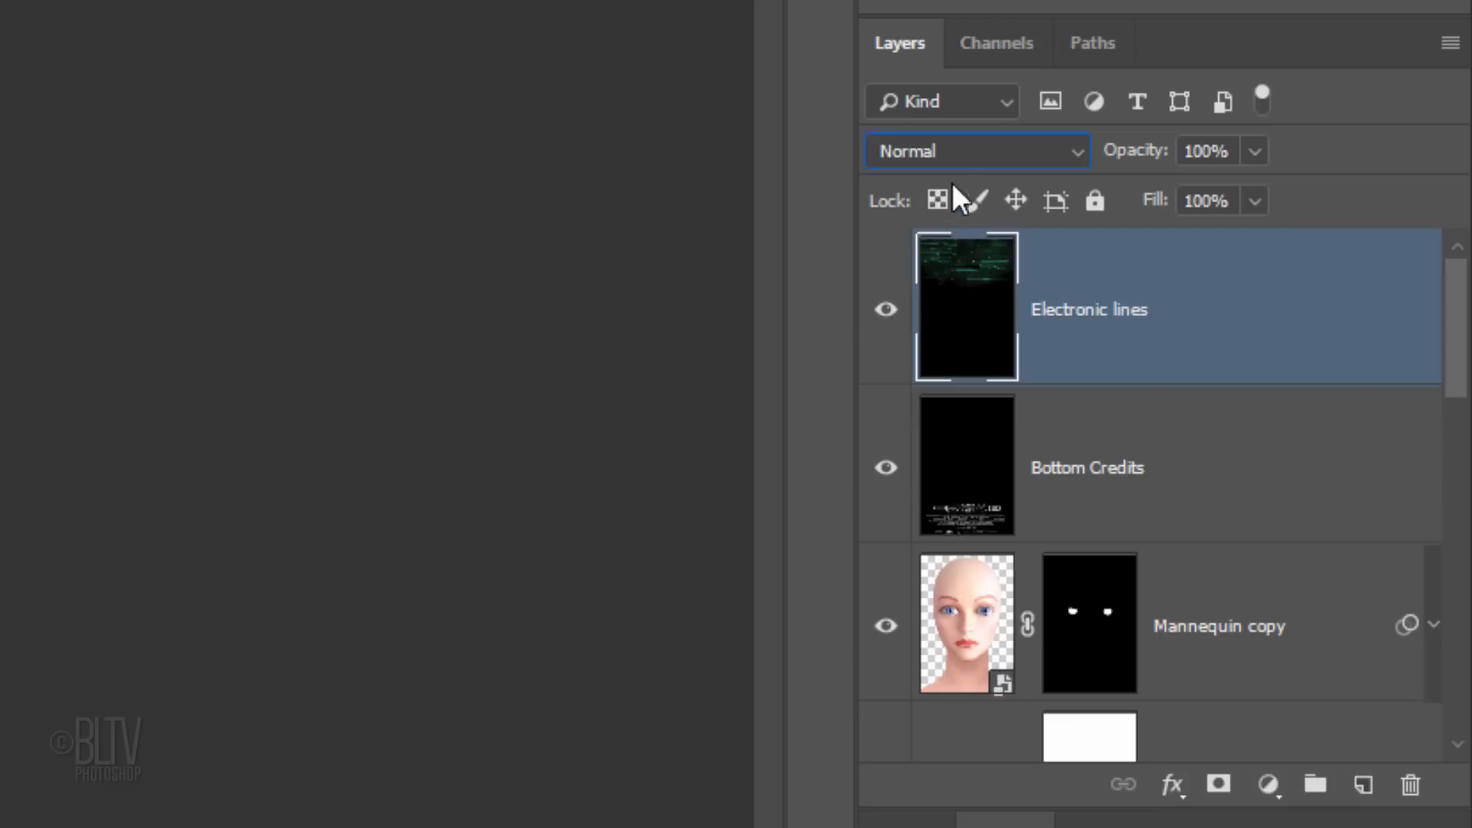
click(978, 150)
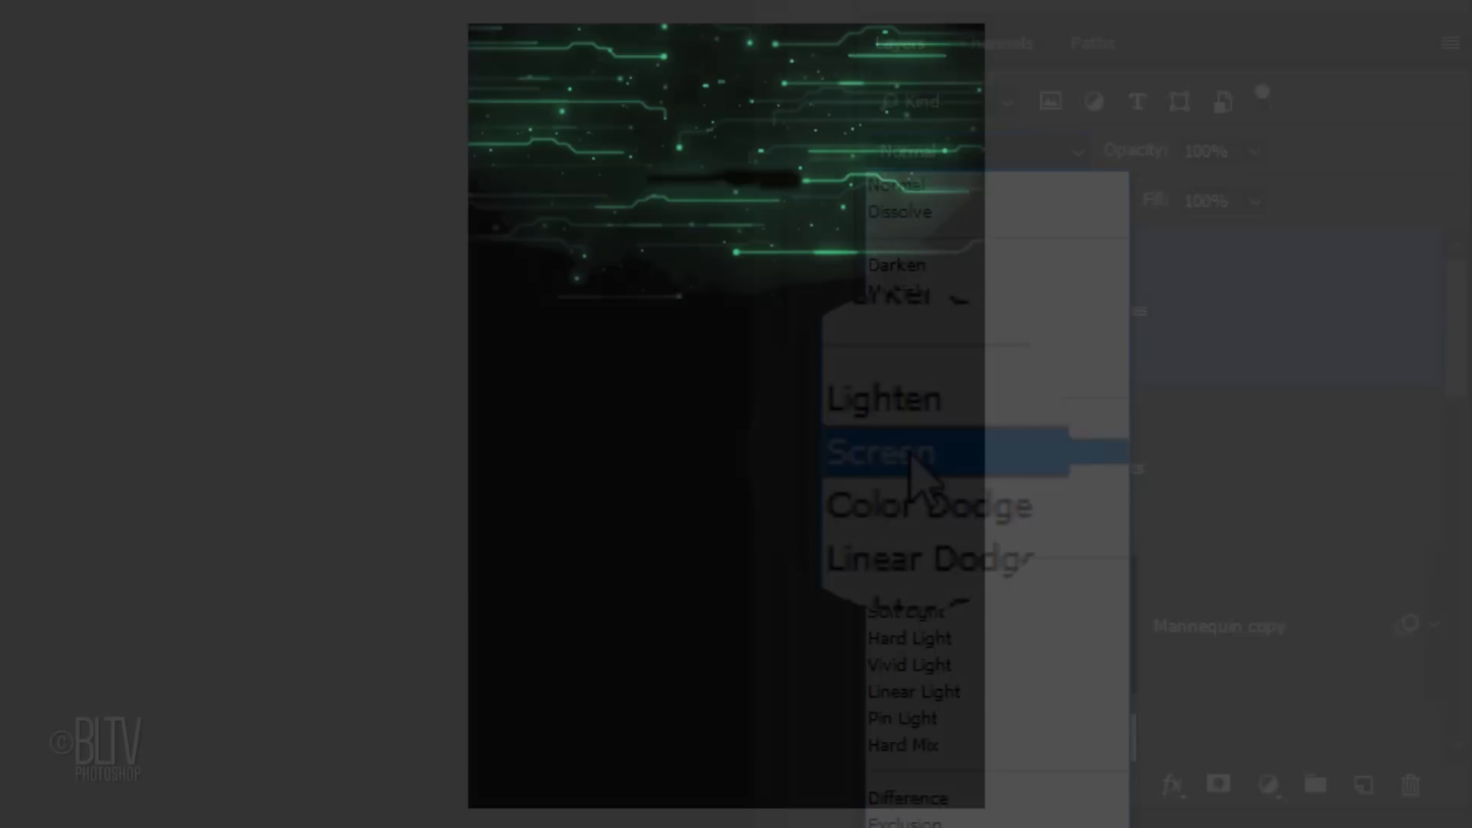
click(882, 452)
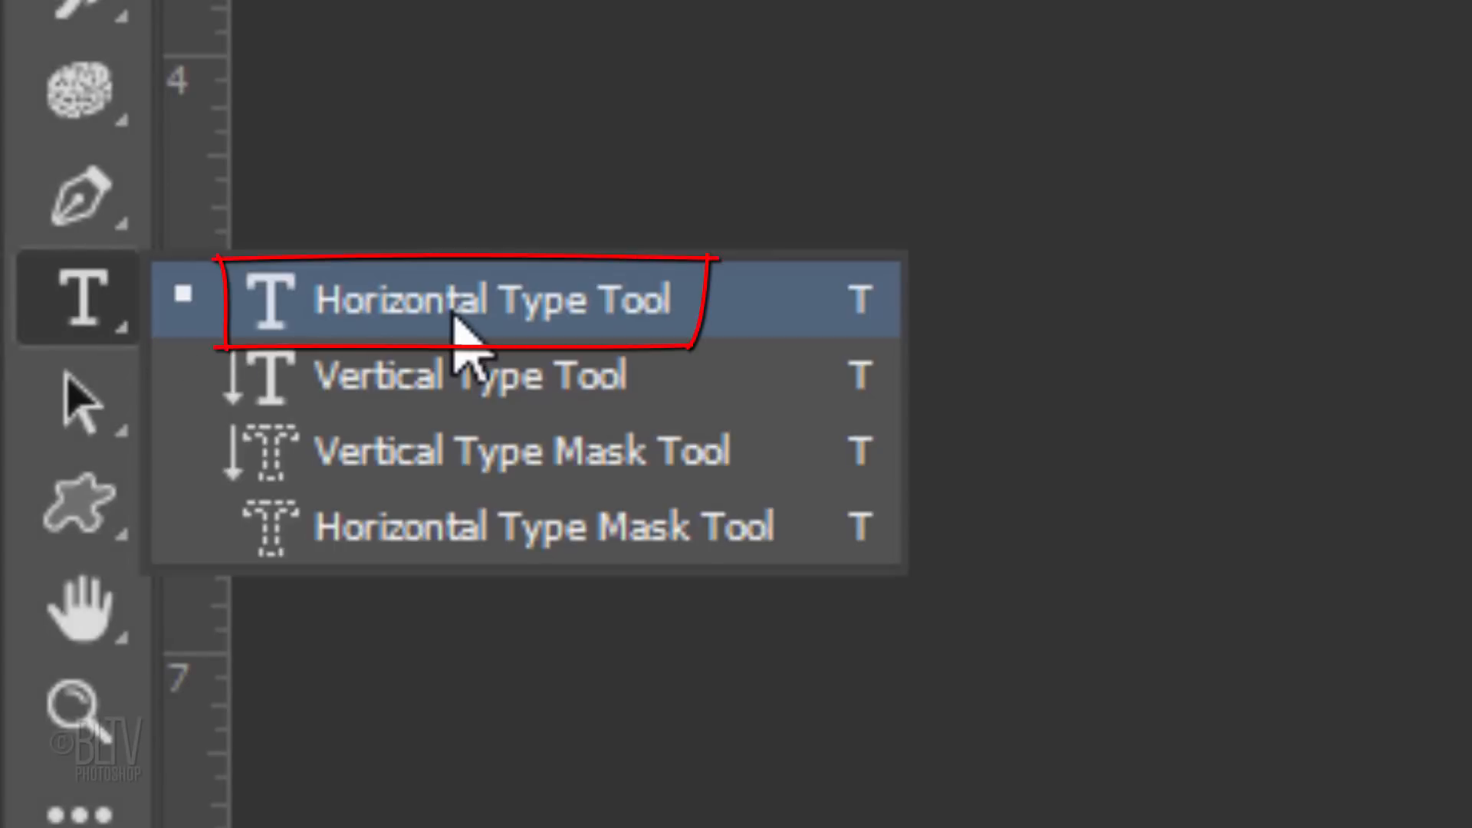
- Set up the Horizontal Type Tool at 89 pt, Sharp anti-aliasing and white colour
click(477, 300)
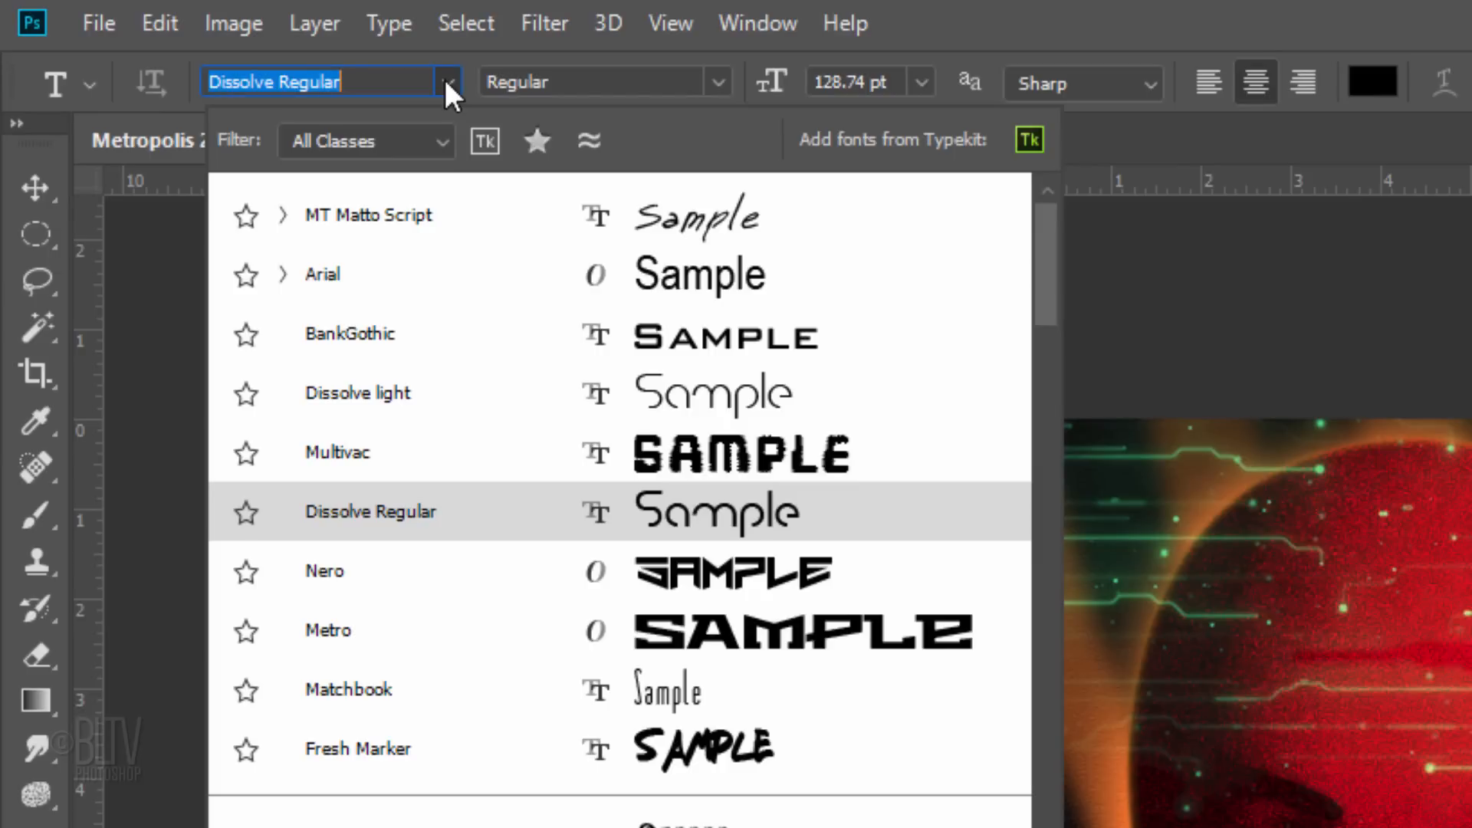
click(369, 512)
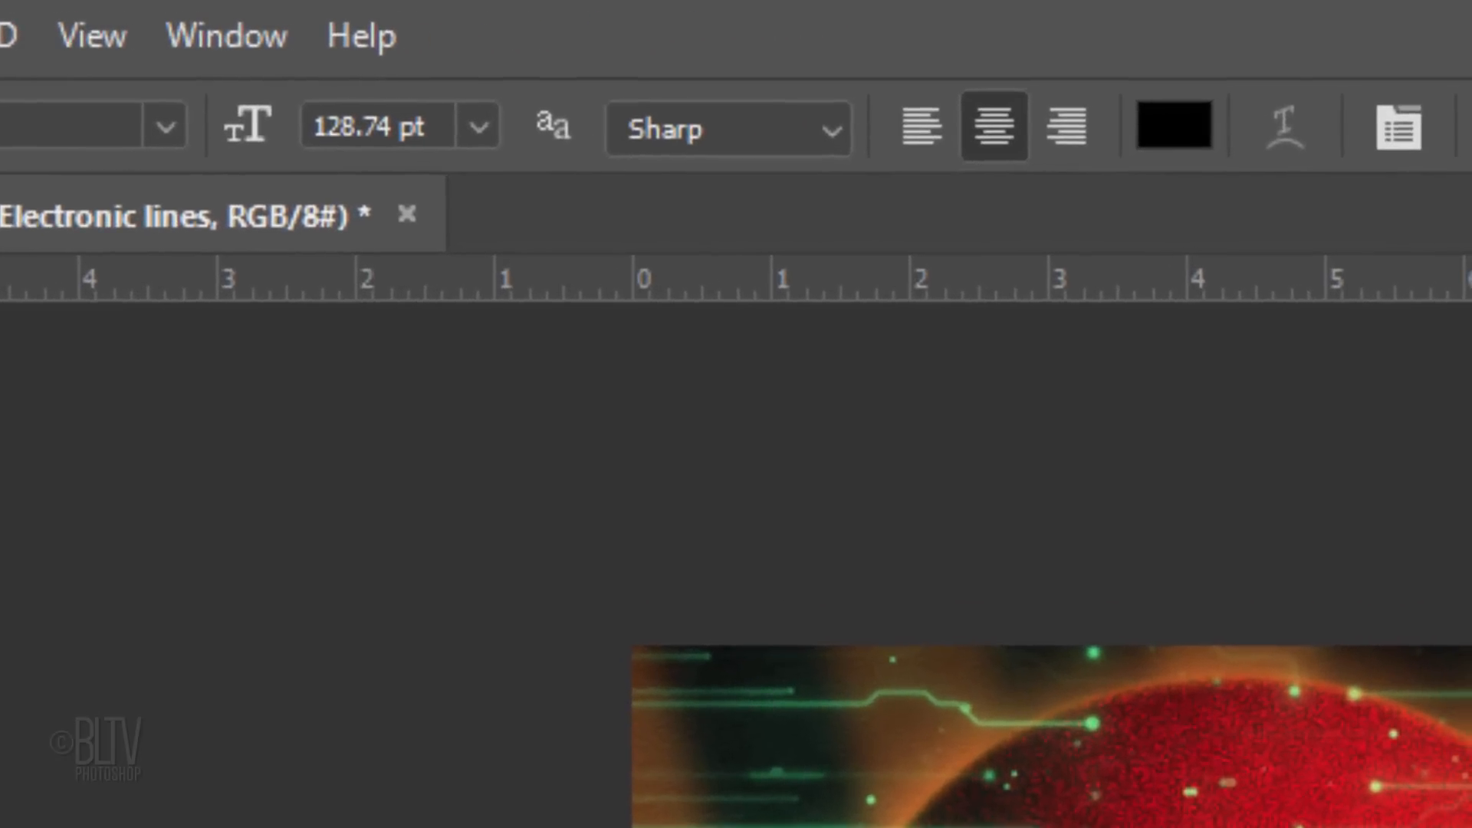
text(89 pt)
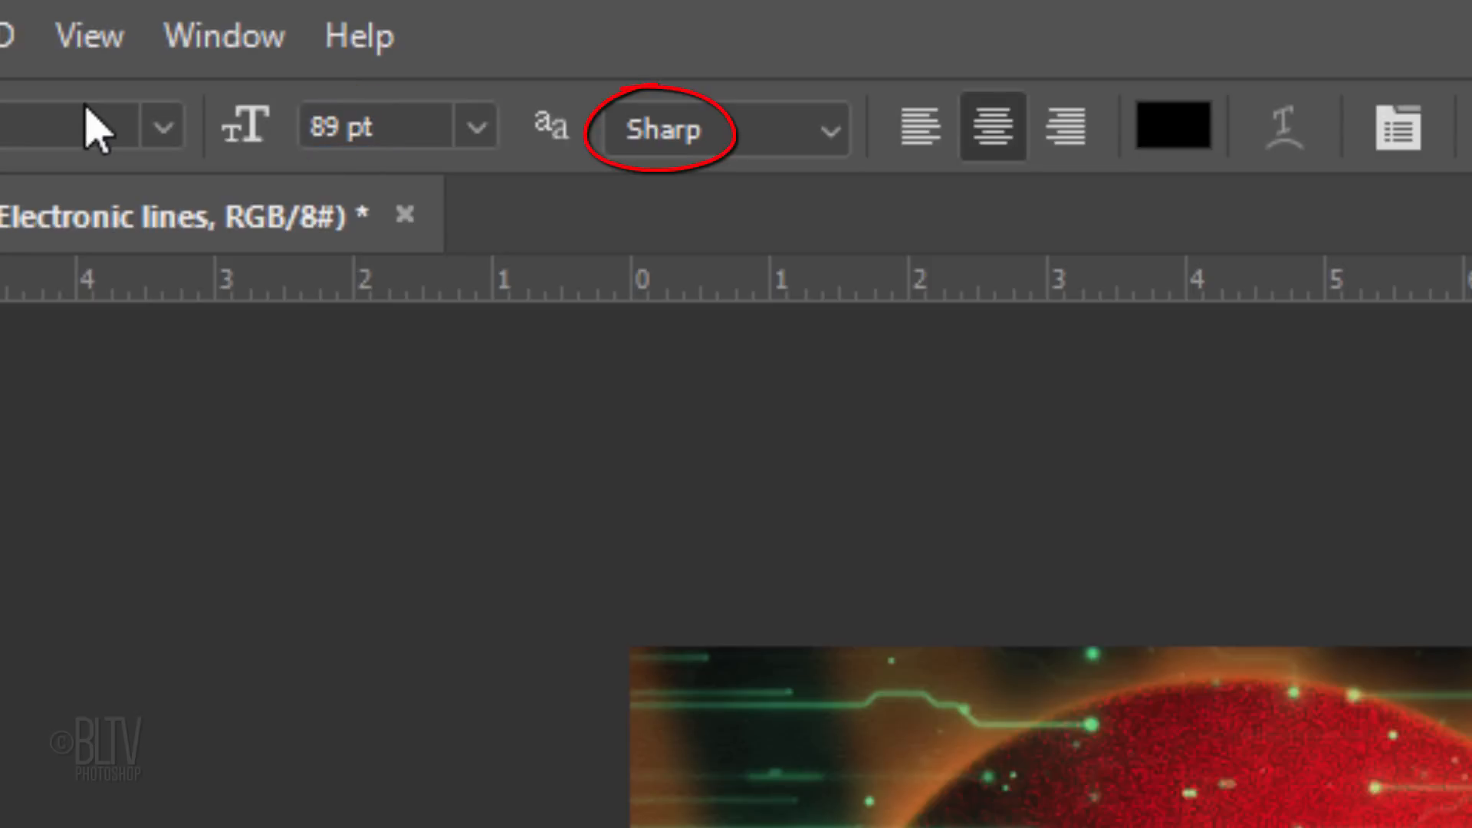
click(990, 129)
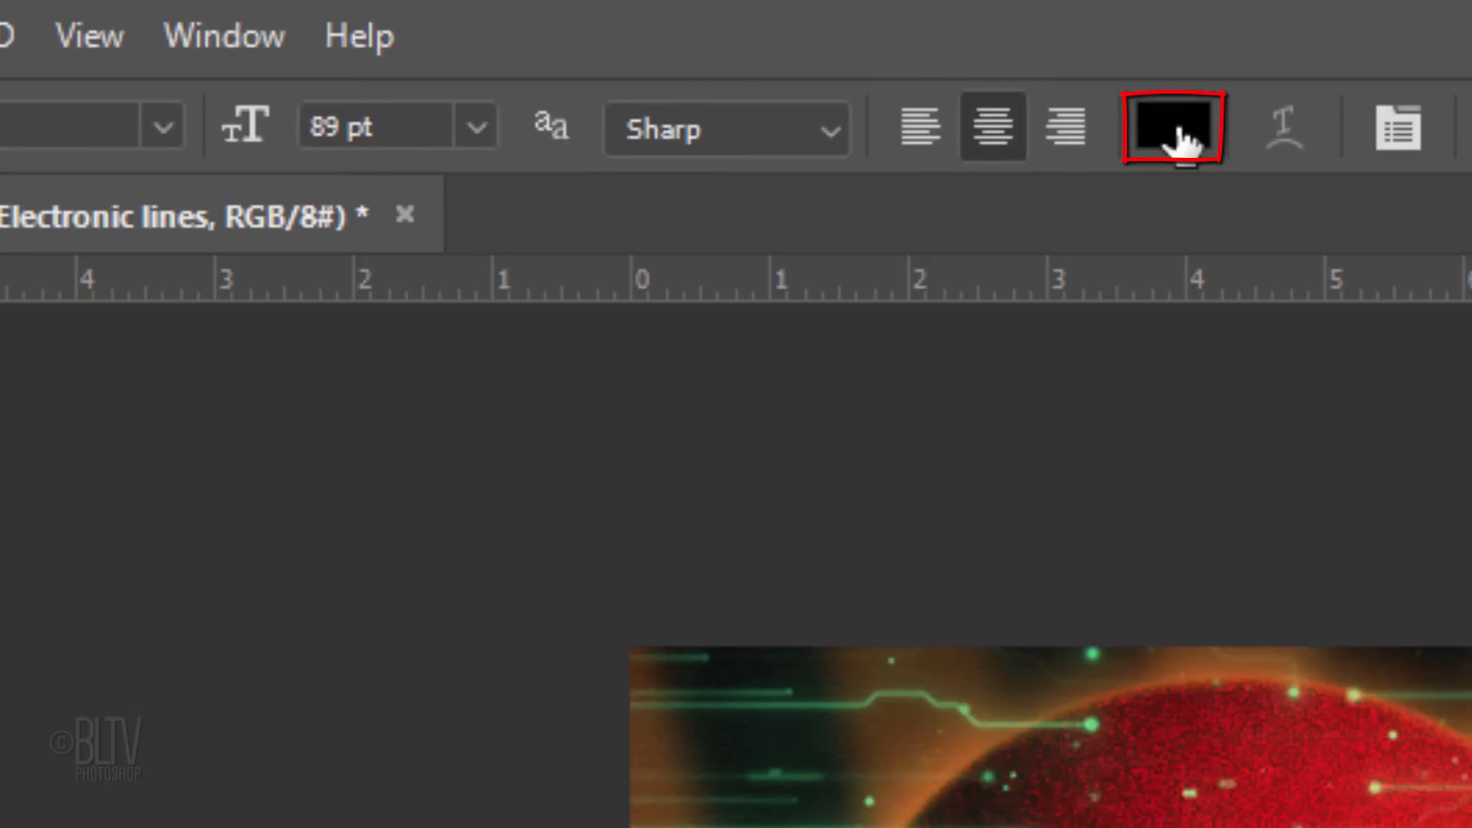
click(1172, 127)
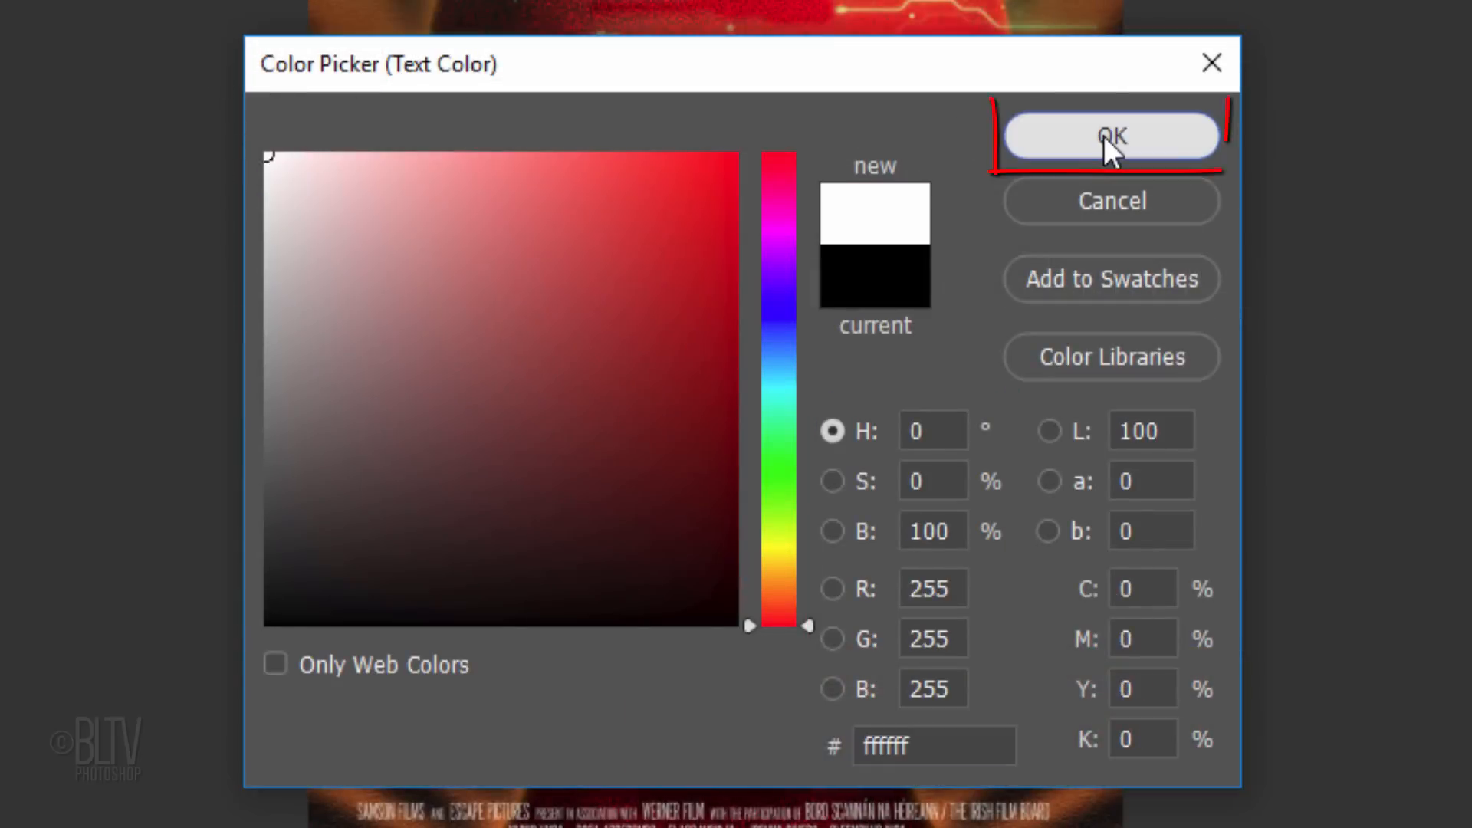
click(1111, 136)
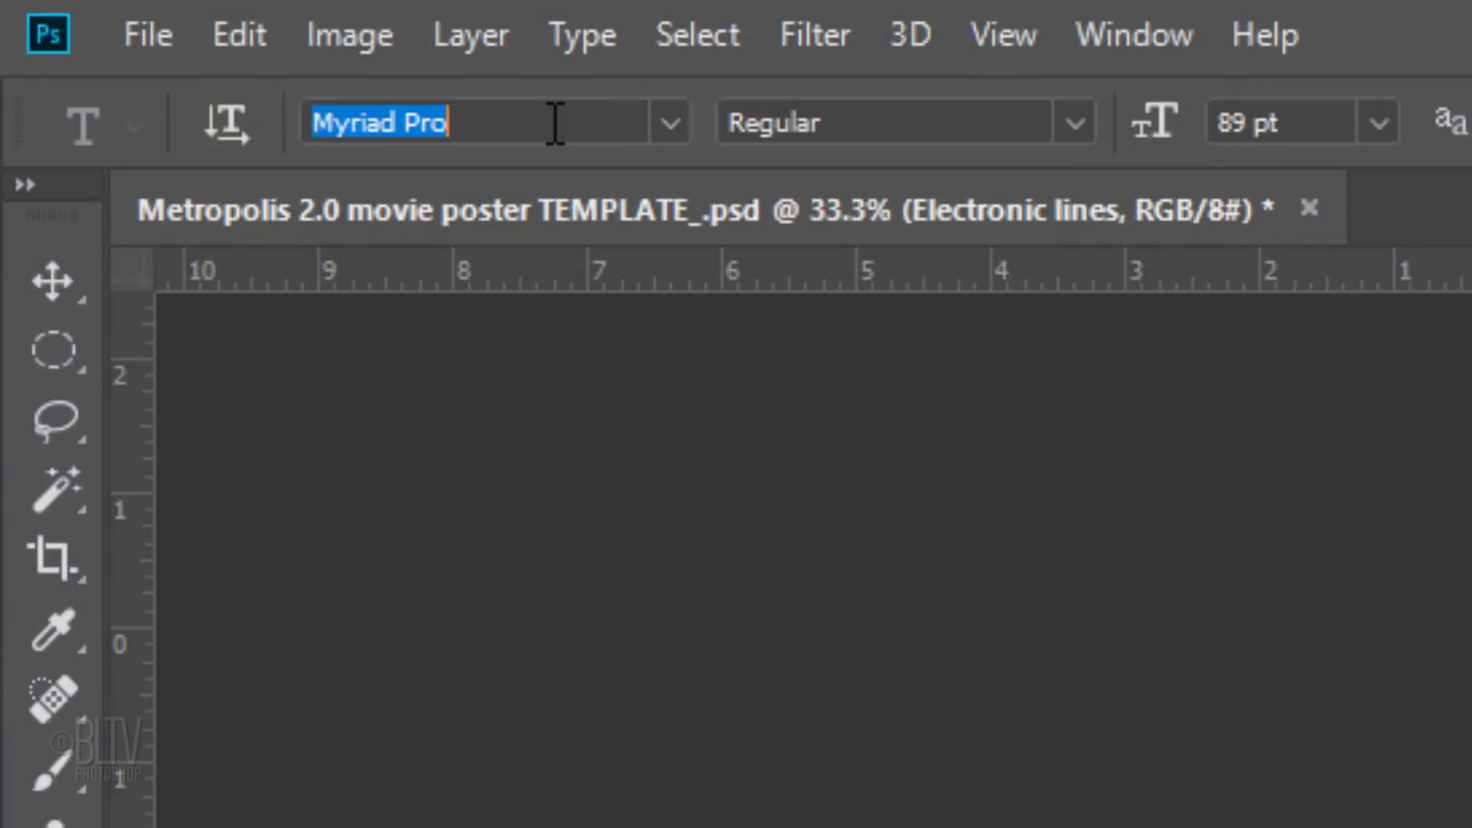
- Choose the Dissolve light font and start the title text block near the top of the poster
text(DISS)
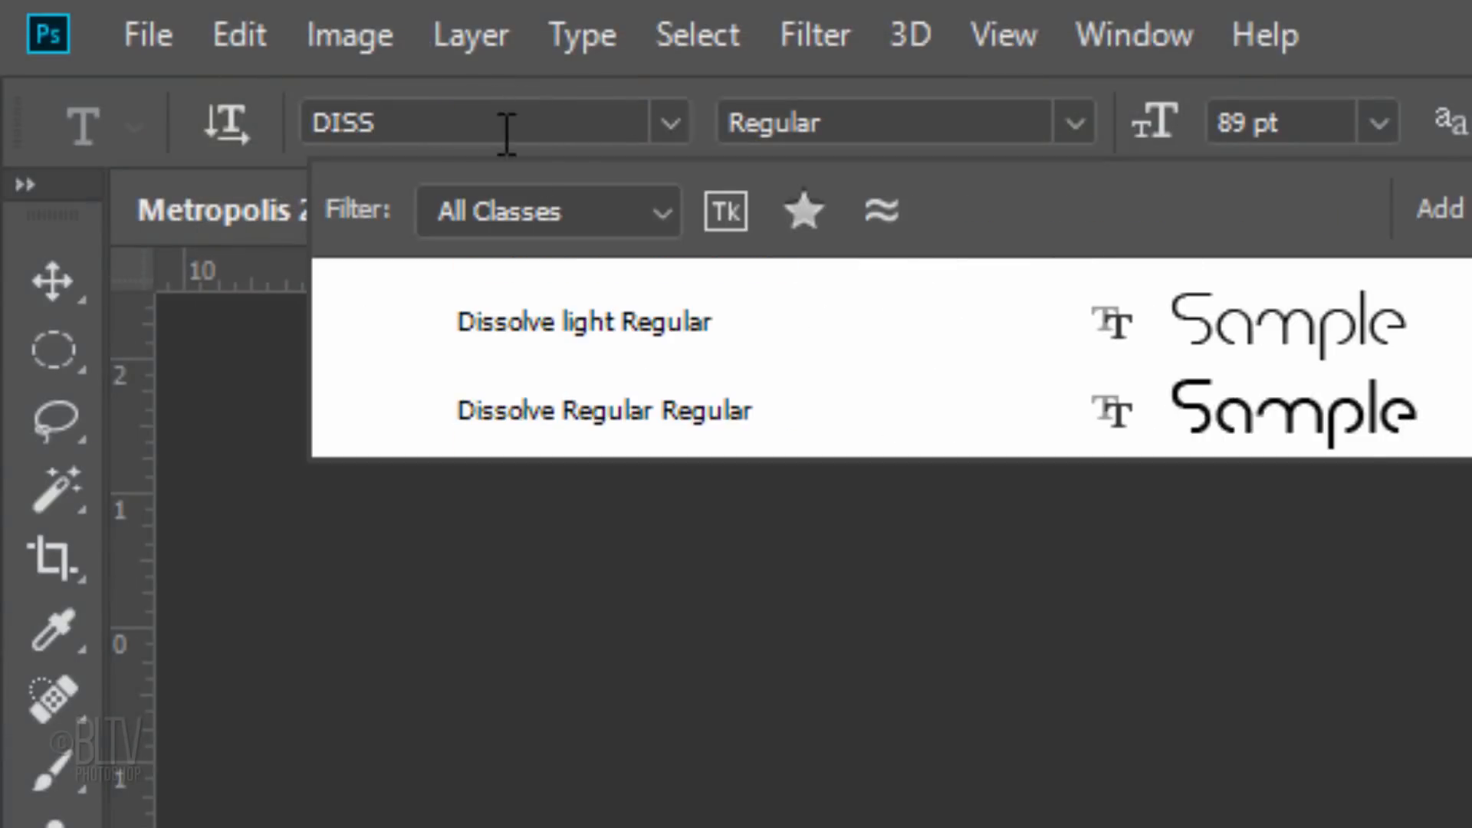
click(582, 322)
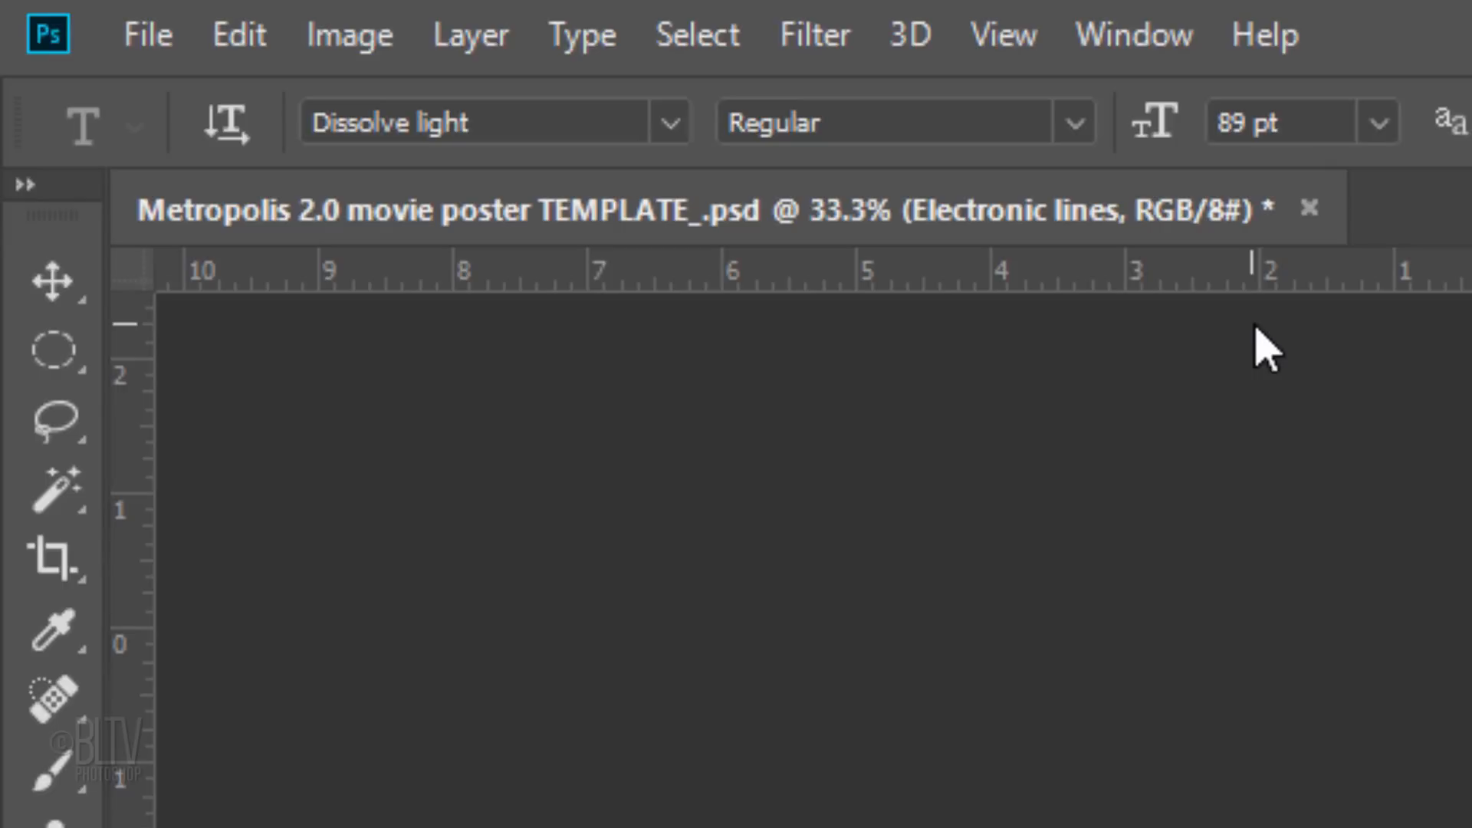
click(1263, 123)
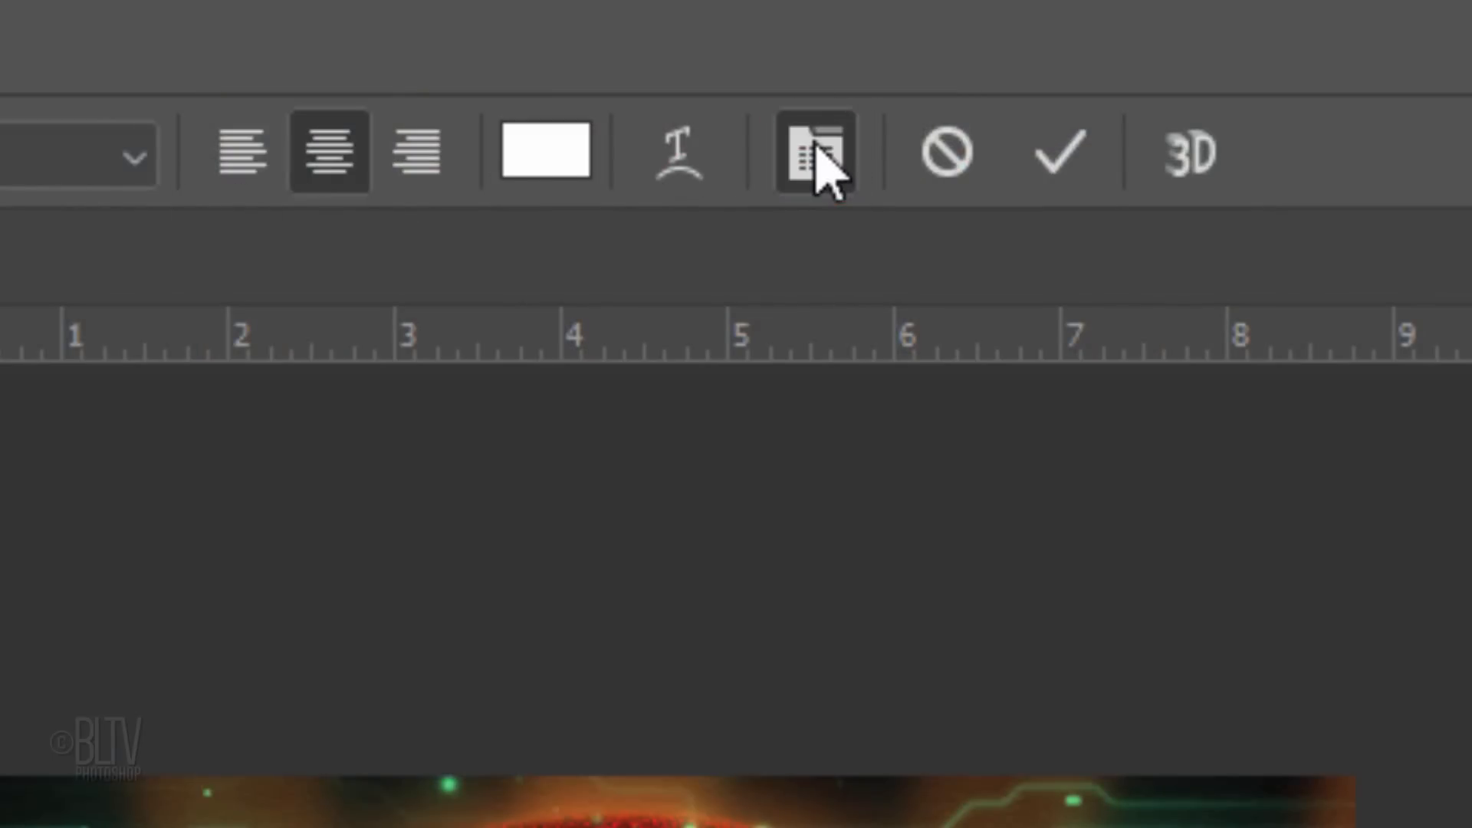
click(812, 150)
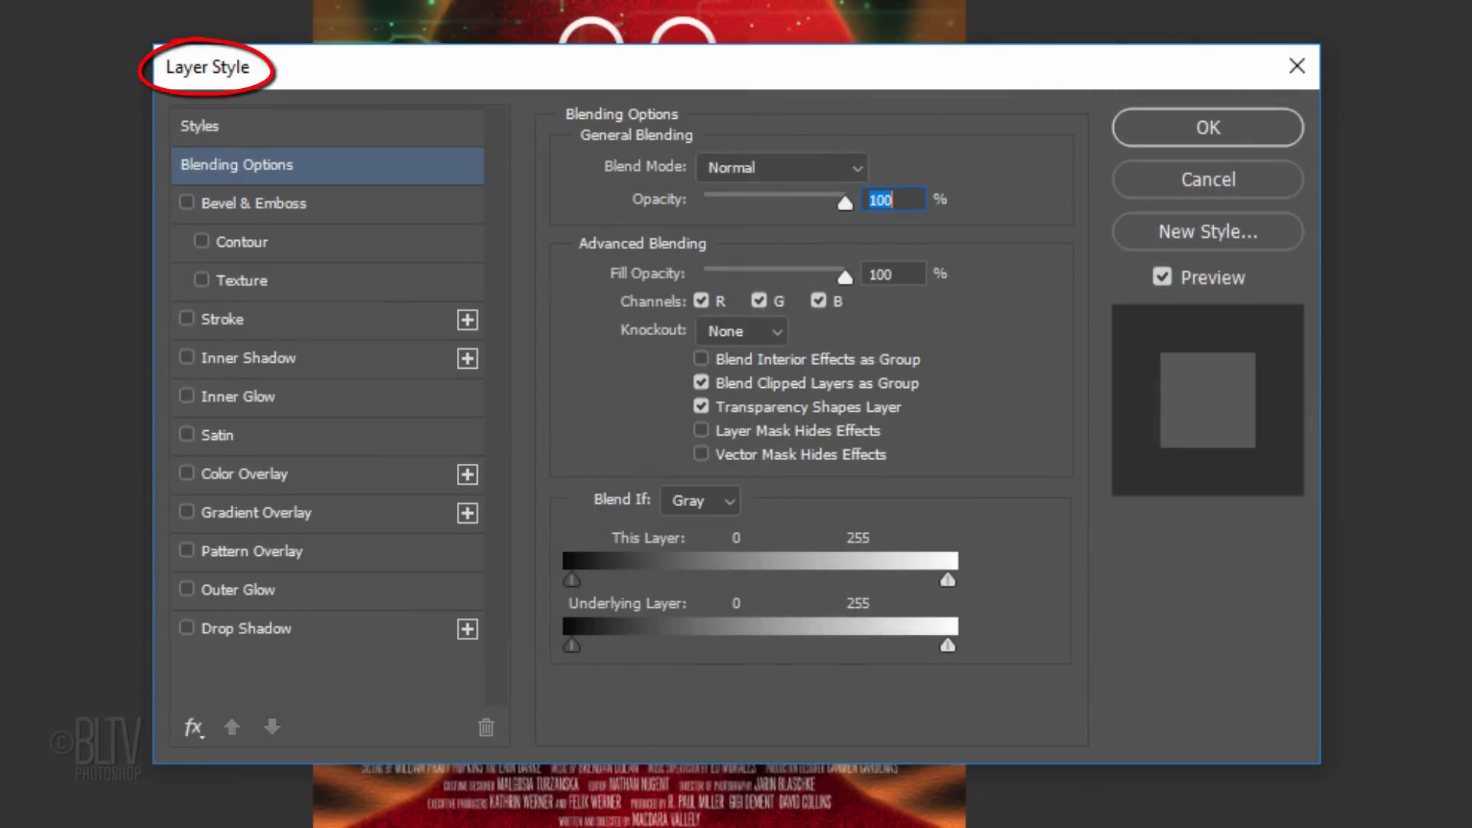
- Add an Outer Glow to the title with a pure white glow colour
click(187, 589)
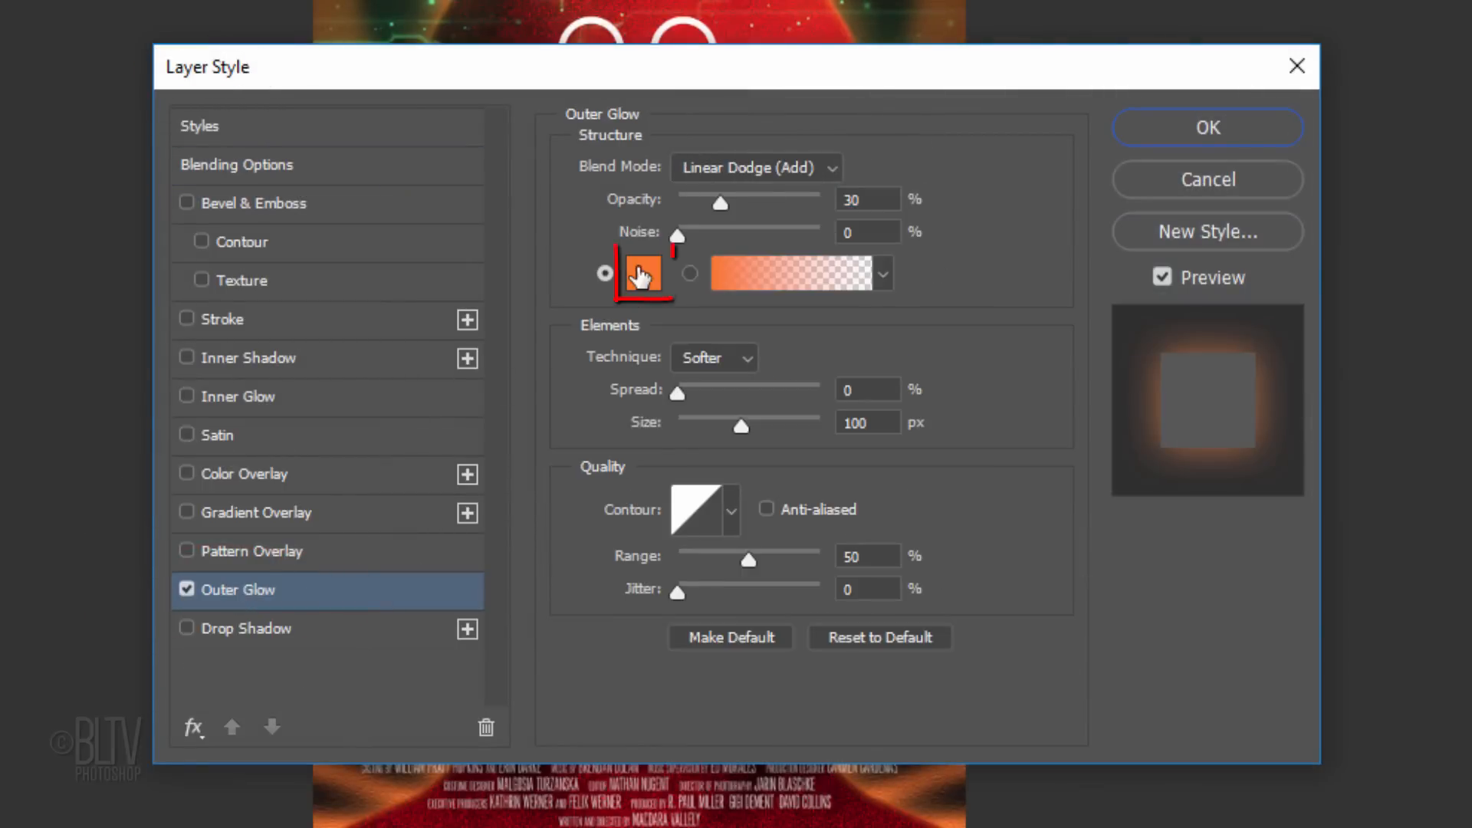
click(644, 273)
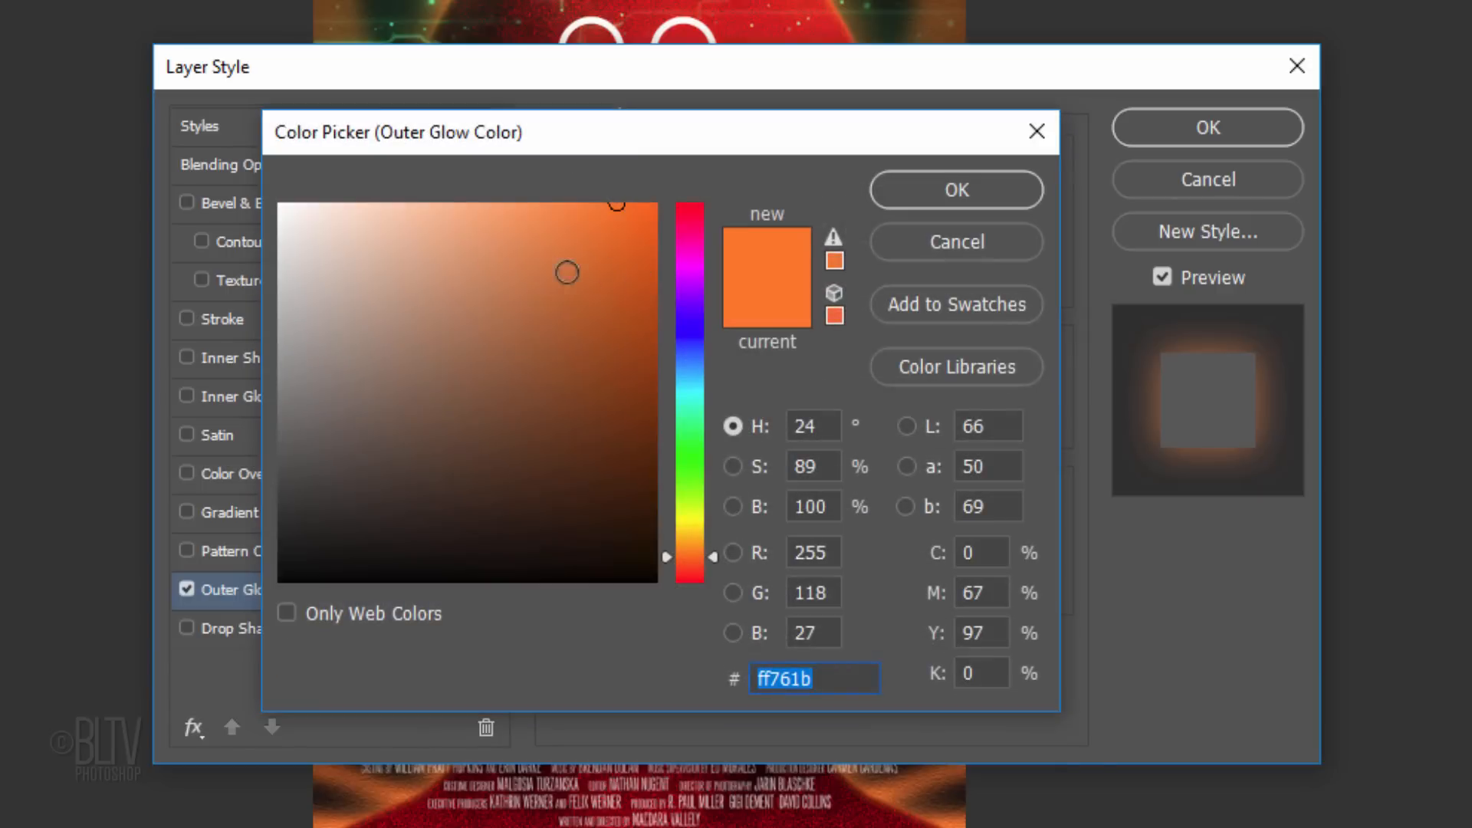
click(288, 207)
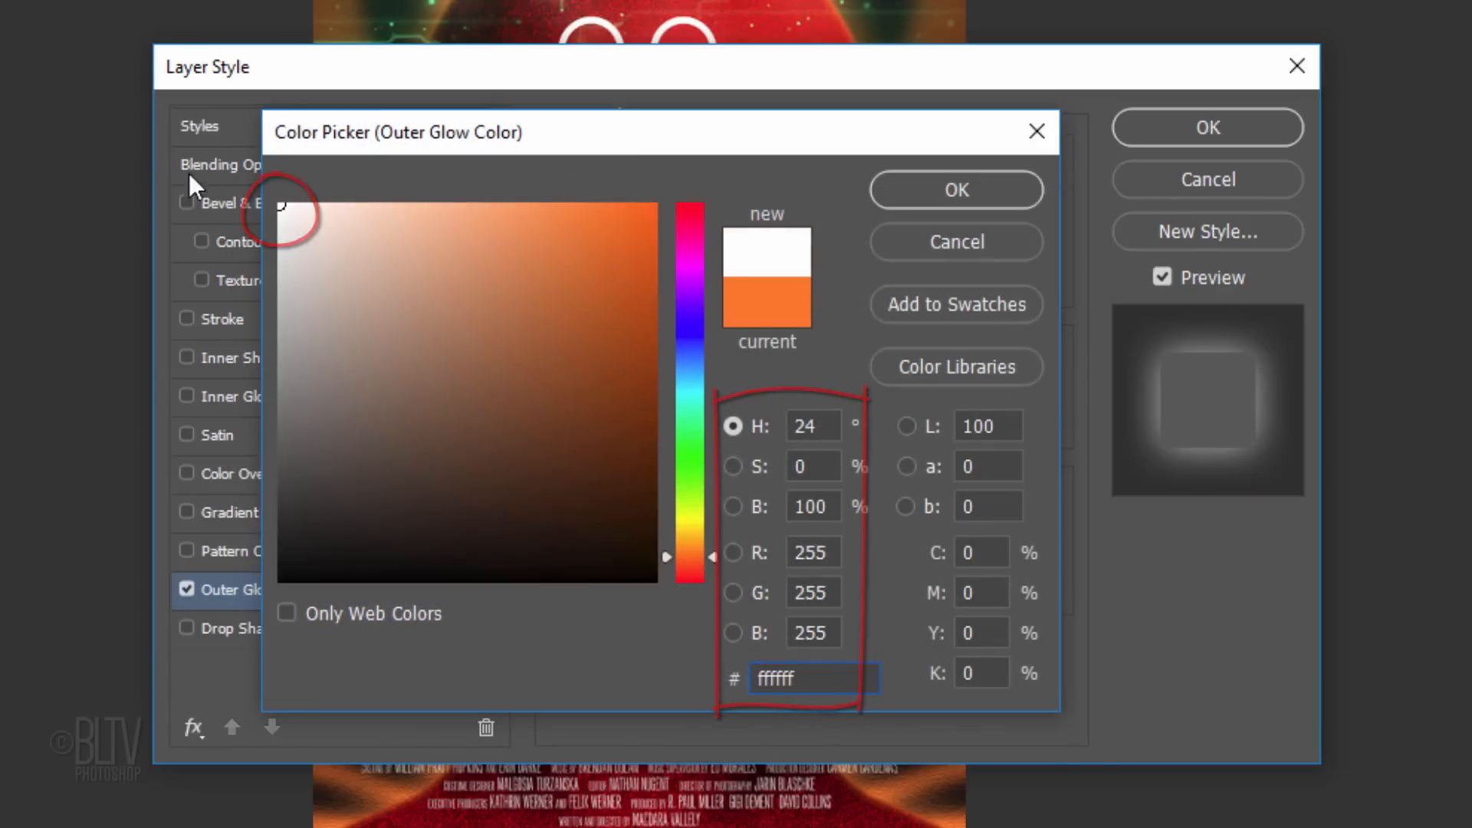
click(957, 190)
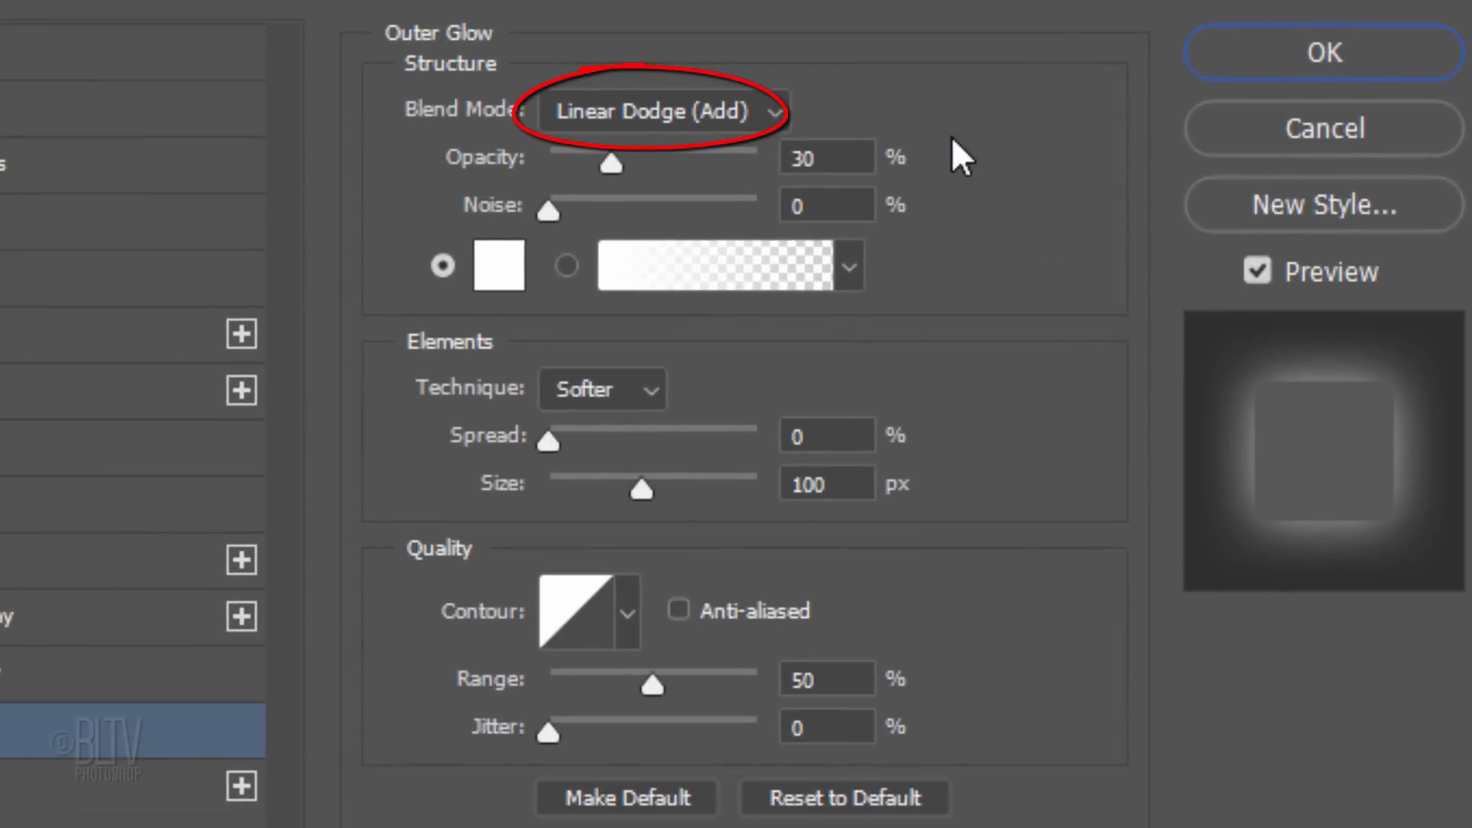
- Set the glow to 40% opacity and 20 px size, apply it and fit the poster on screen
click(825, 156)
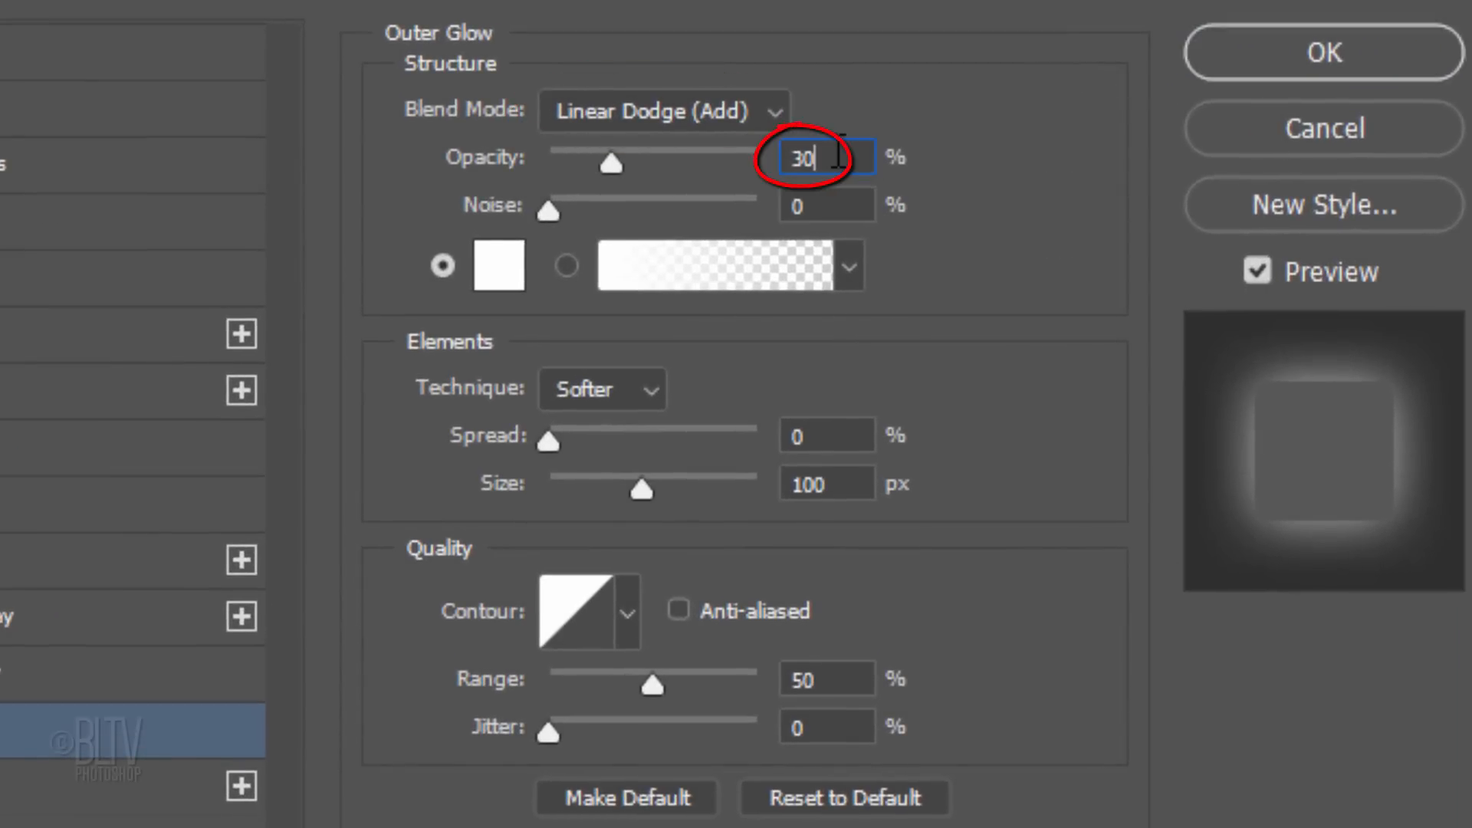
drag(611, 164, 637, 155)
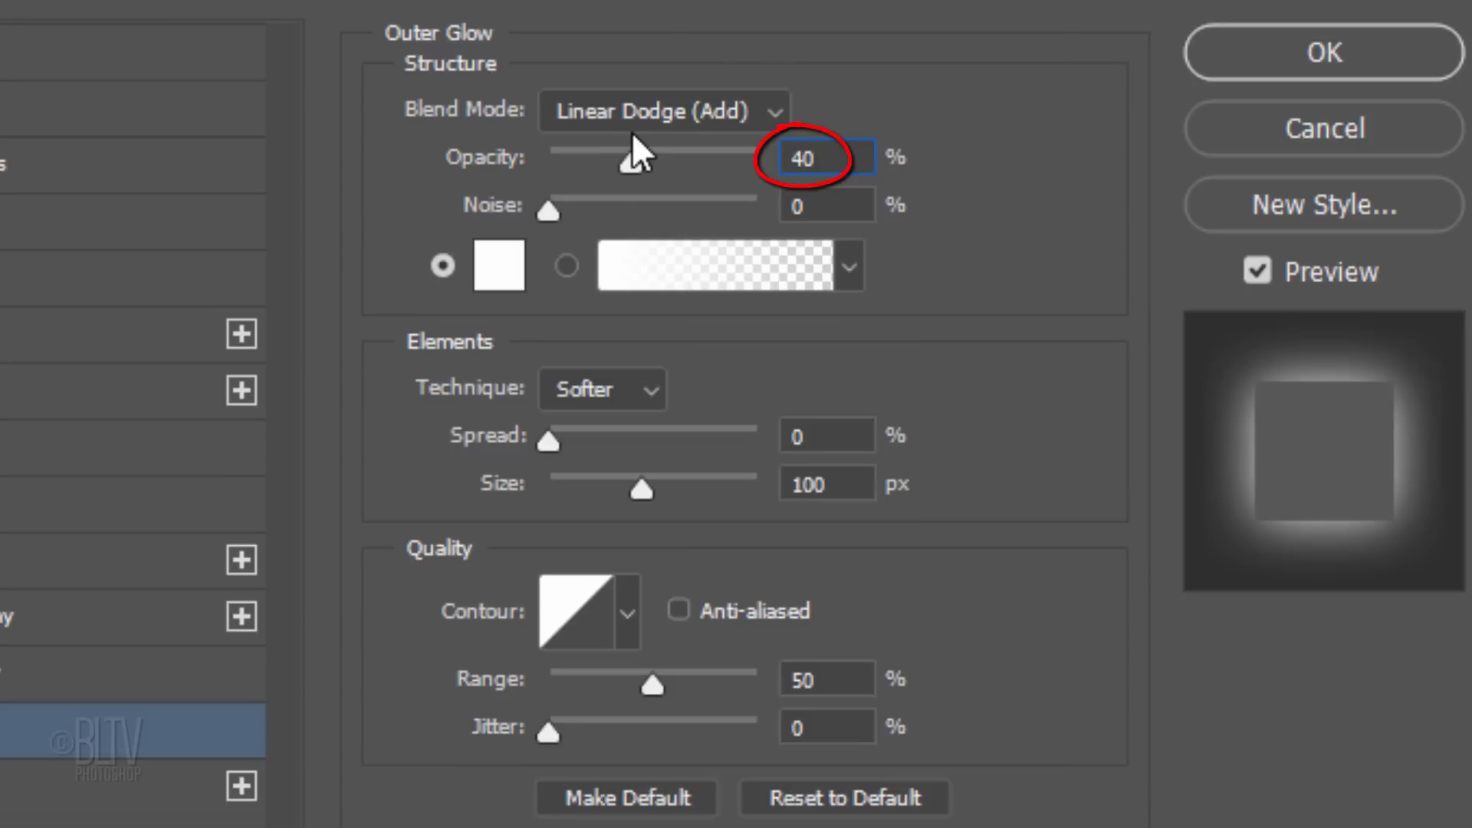
text(20)
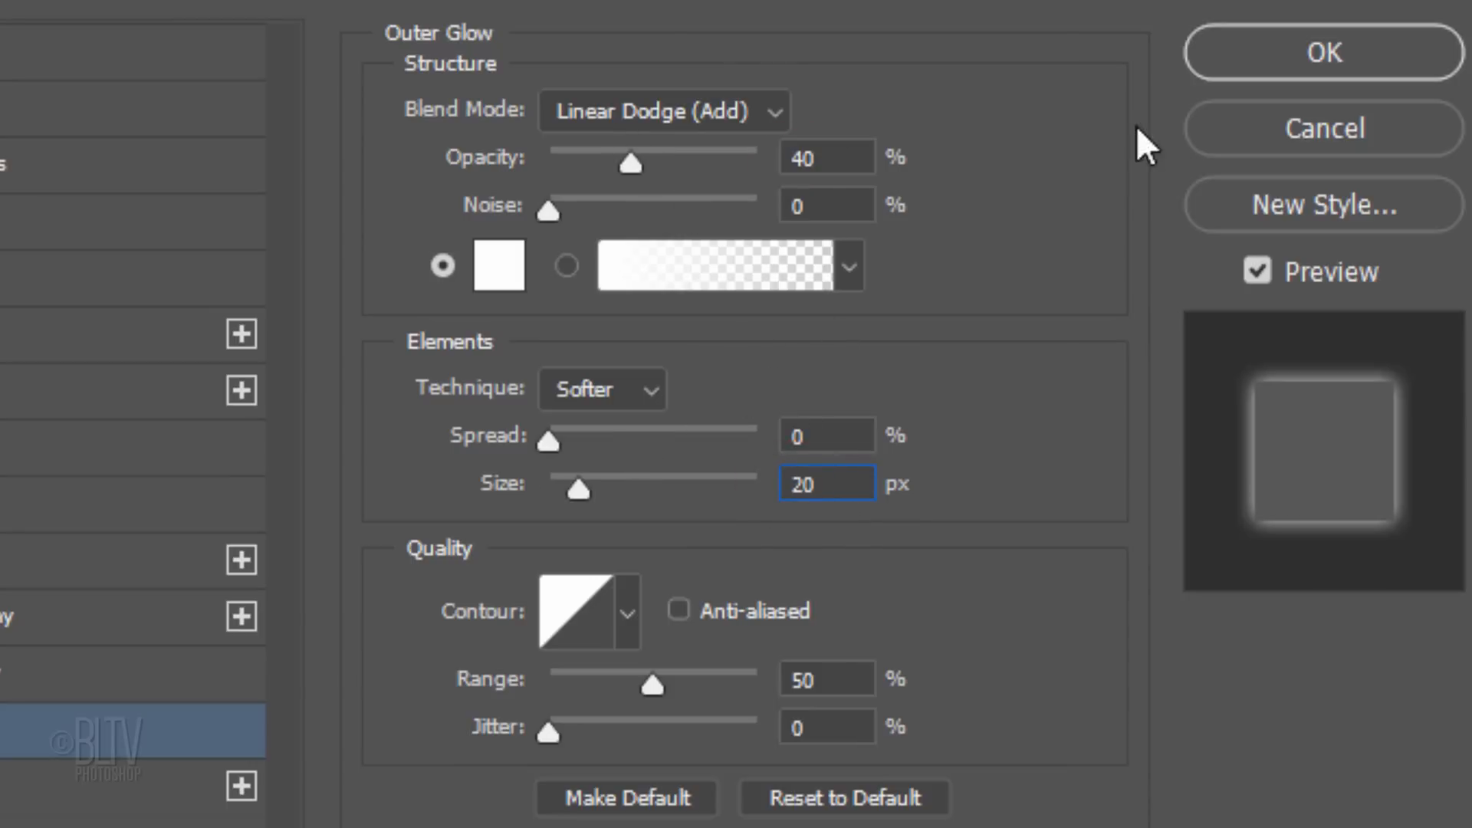
click(1322, 52)
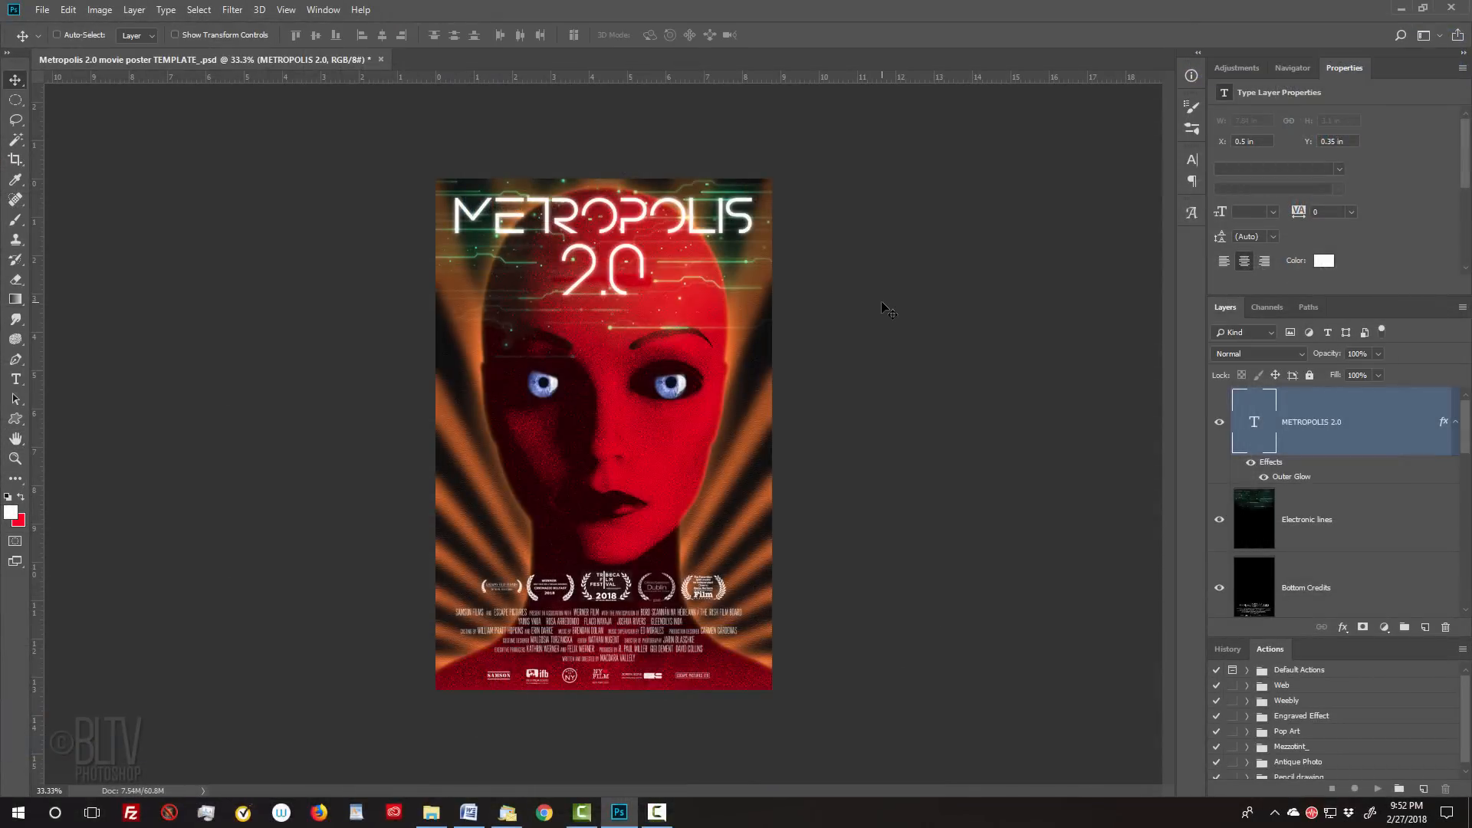
key(Ctrl+0)
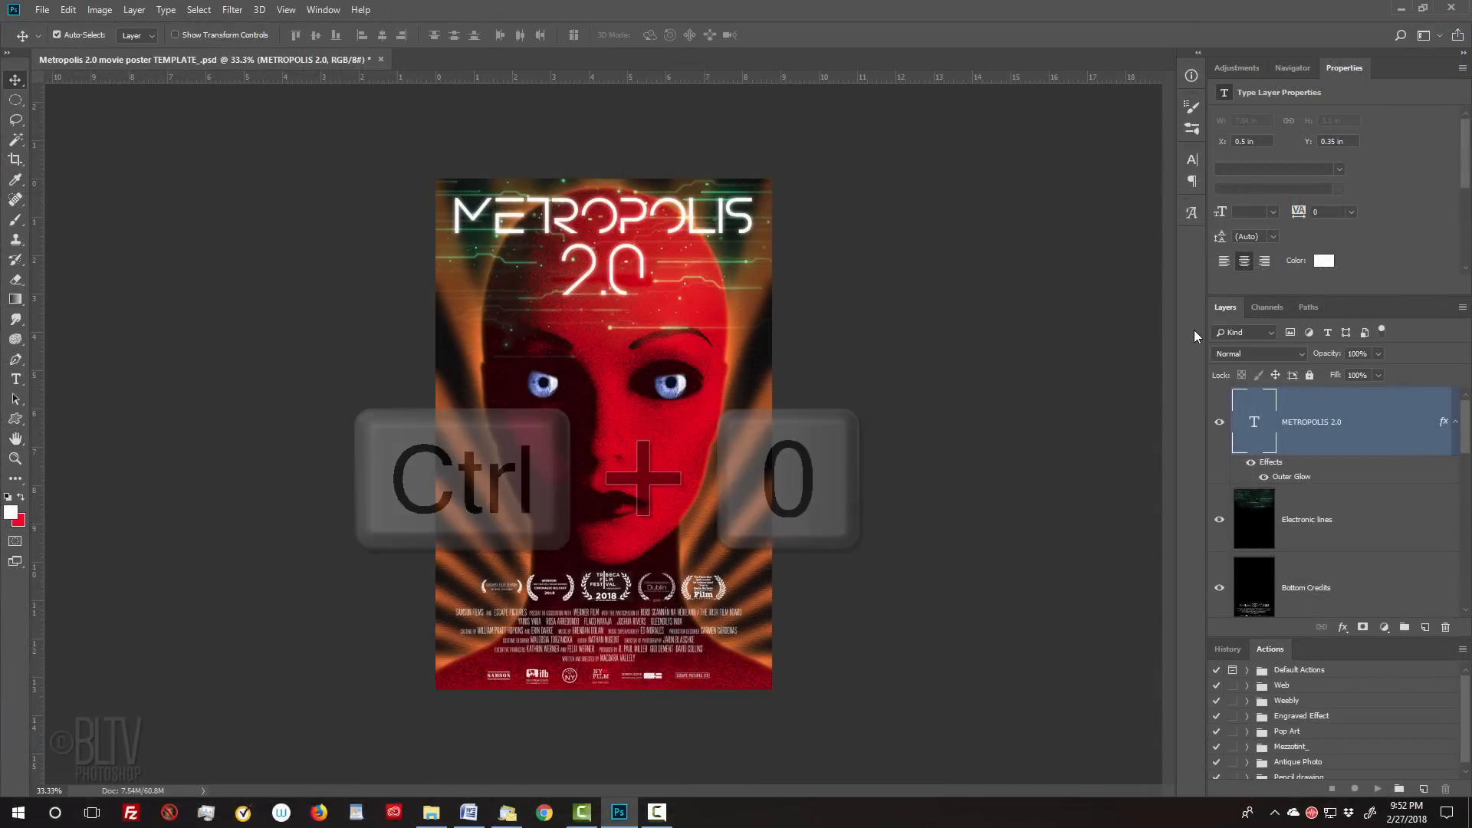
key(ctrl+0)
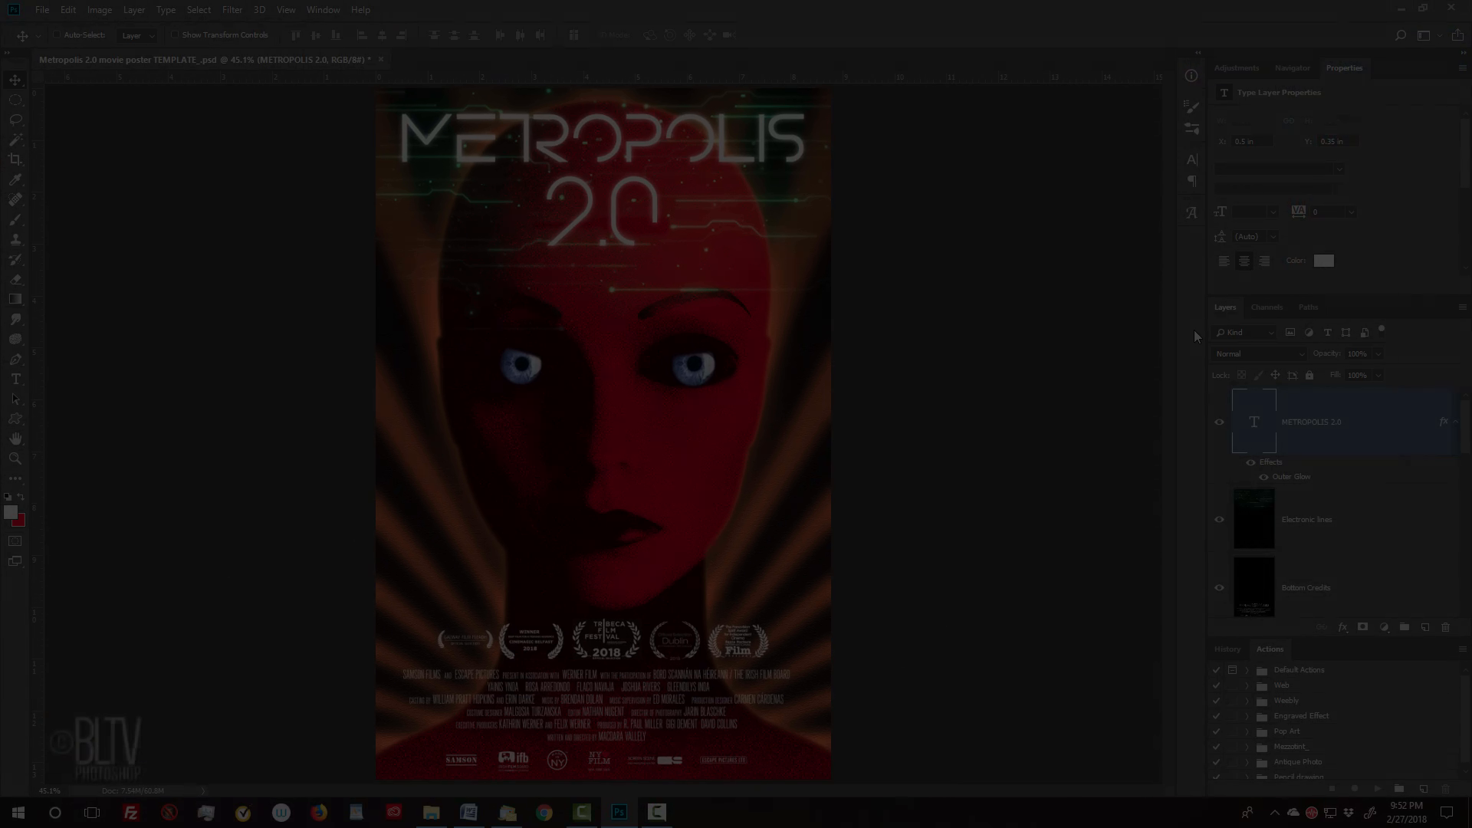